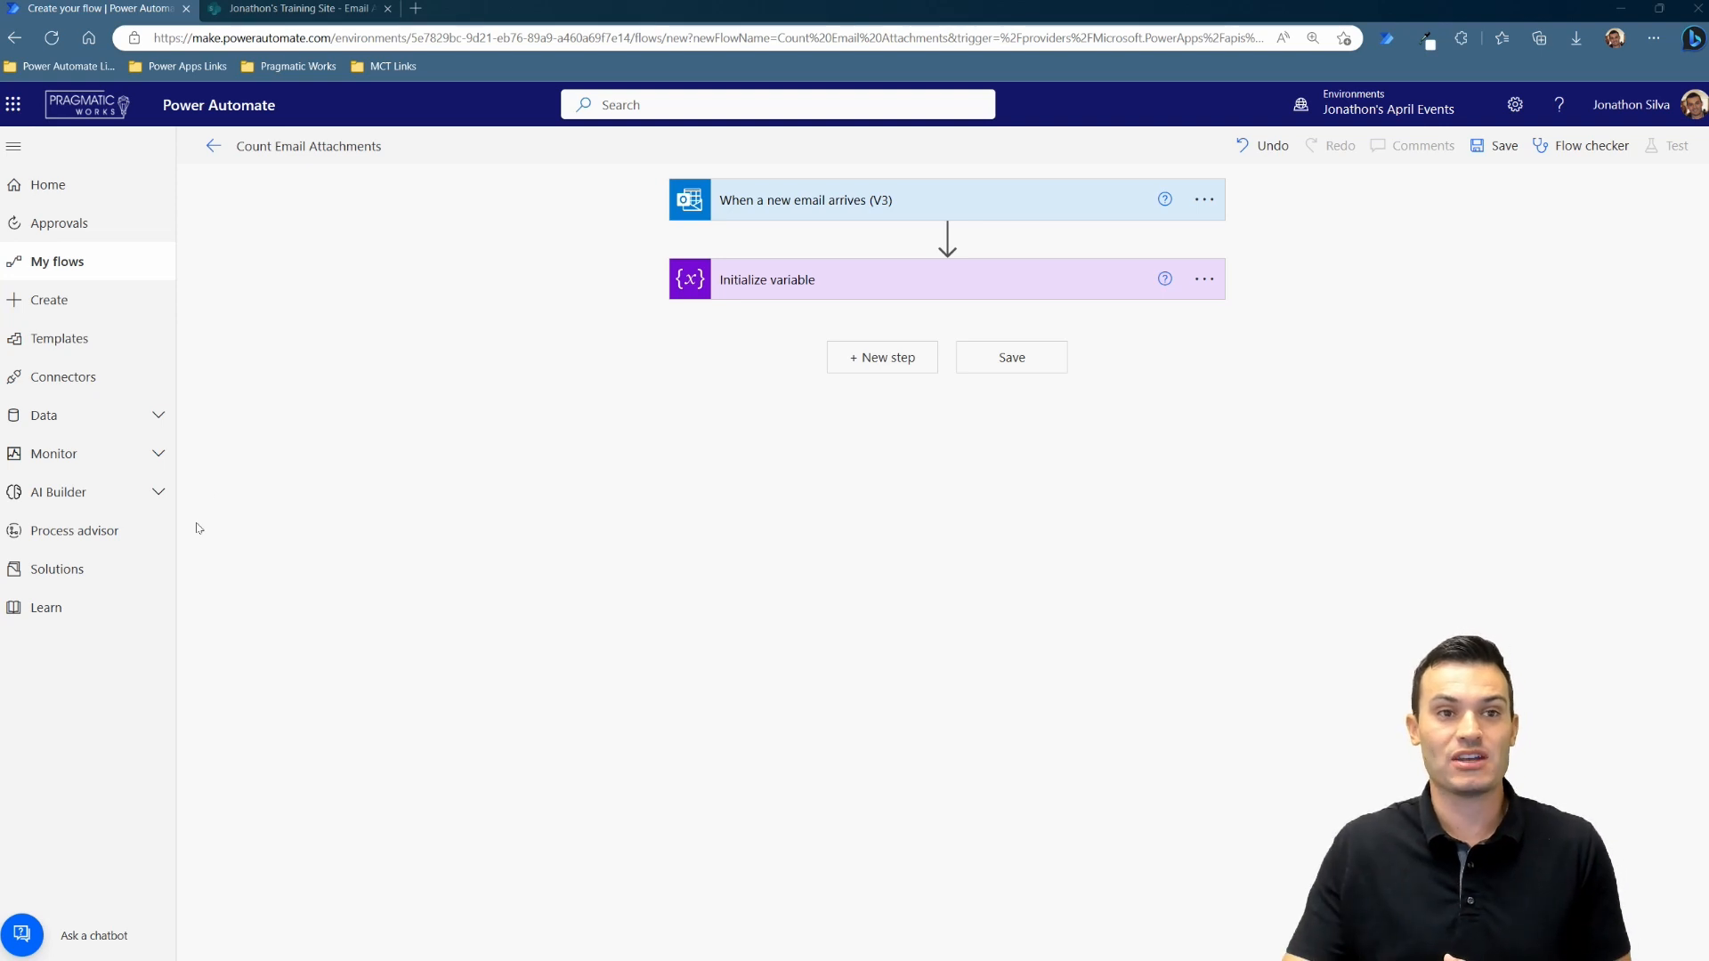
# - Expand the new-email trigger and reveal its advanced options
pyautogui.click(828, 200)
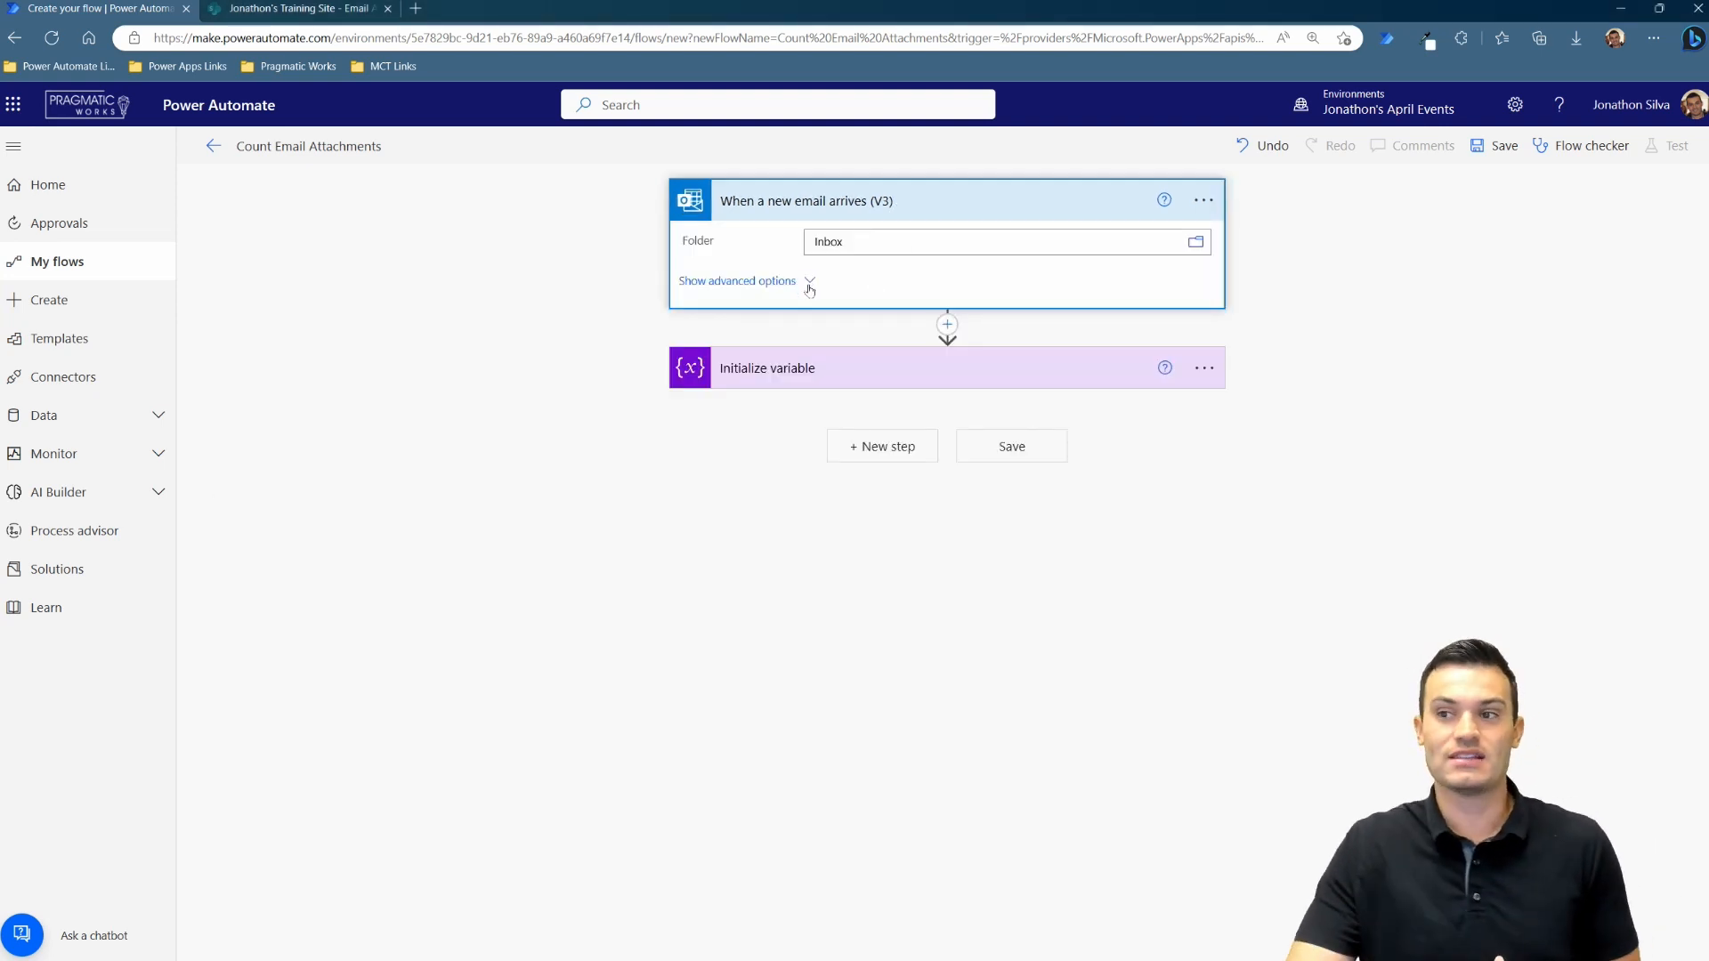
pyautogui.click(737, 279)
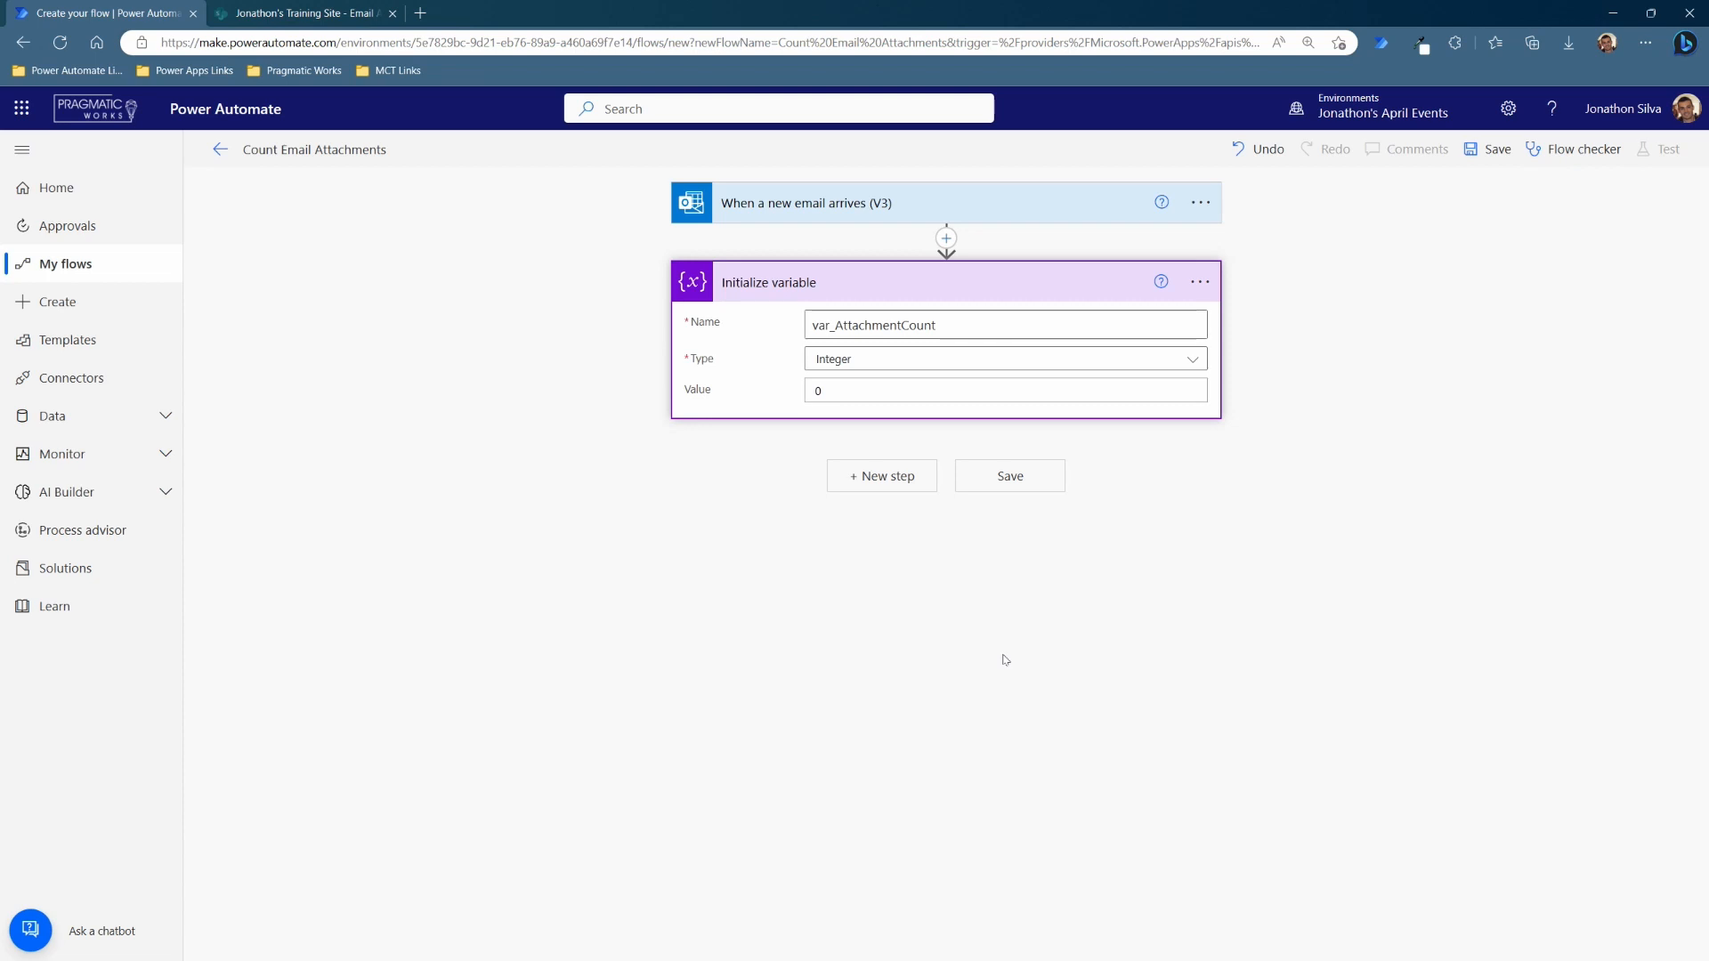
pyautogui.moveTo(1016, 659)
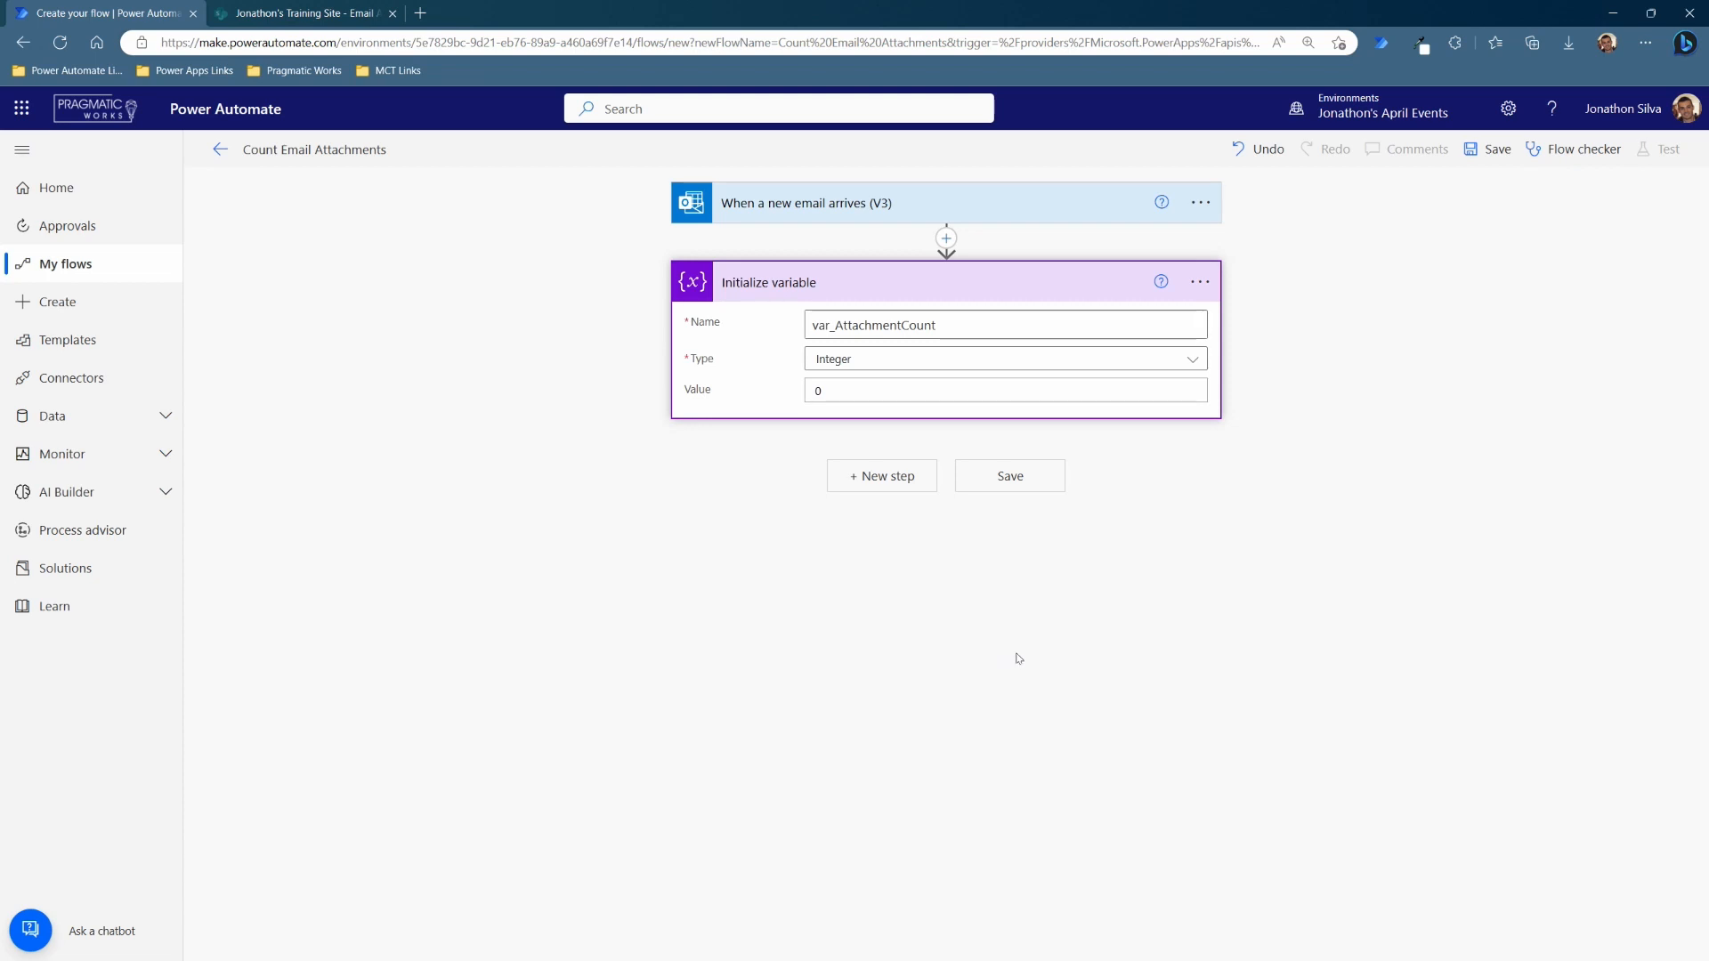
pyautogui.moveTo(1013, 630)
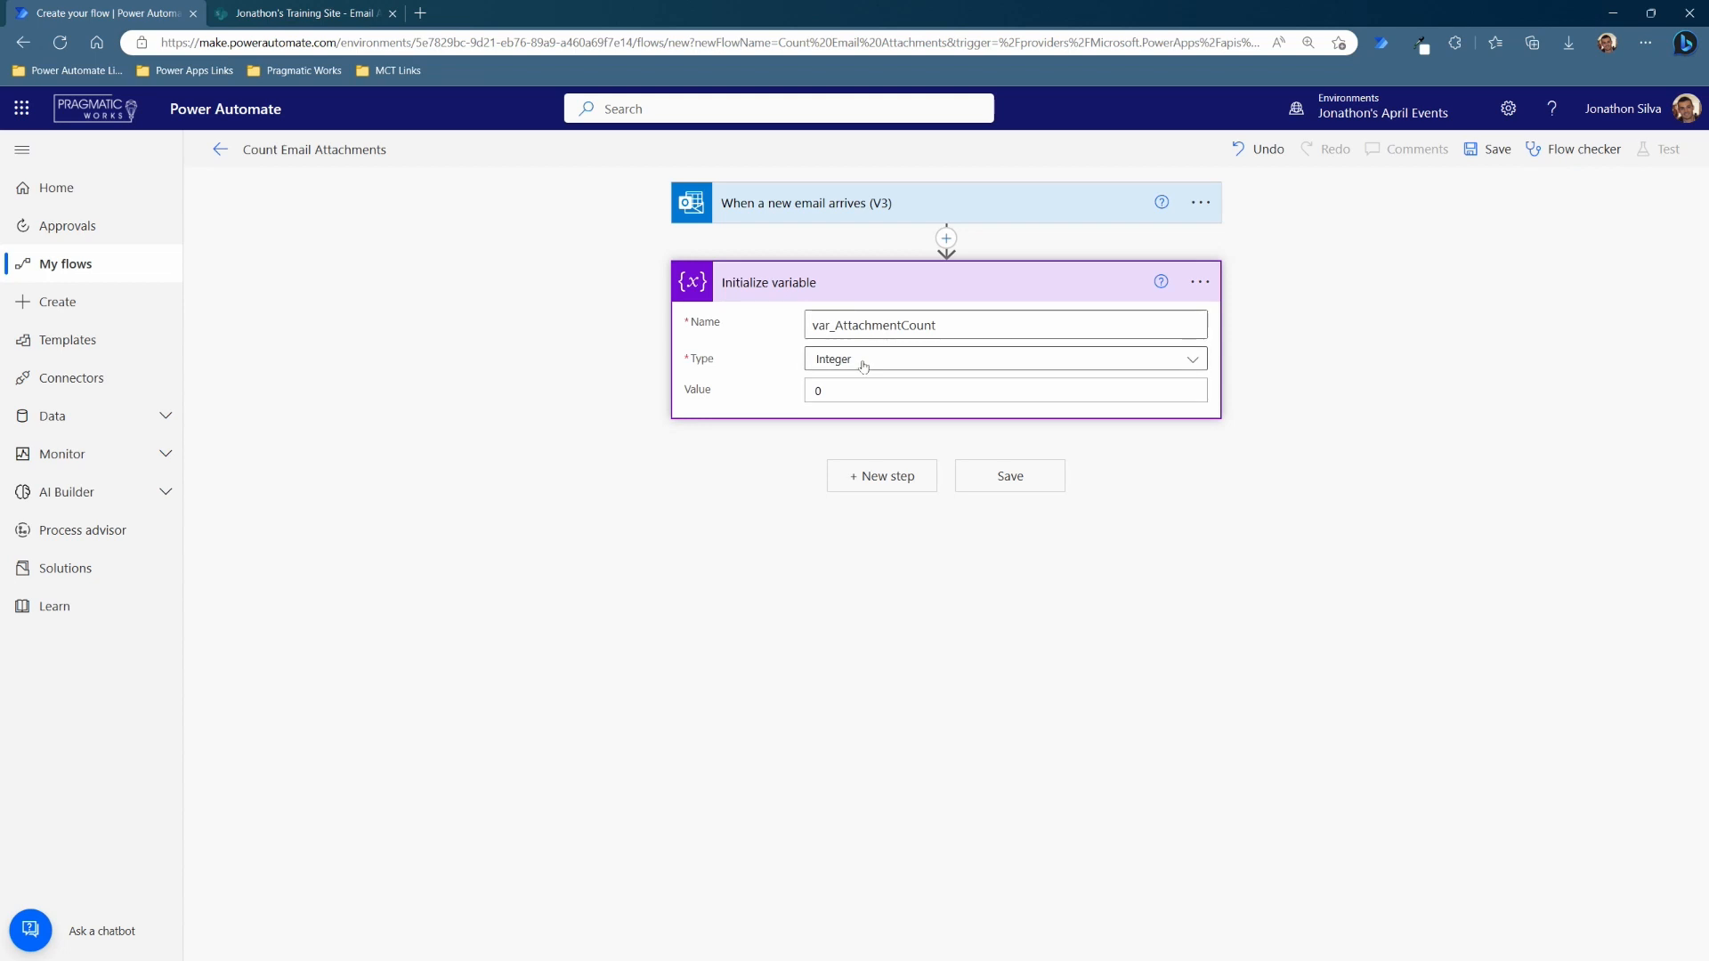
pyautogui.moveTo(851, 390)
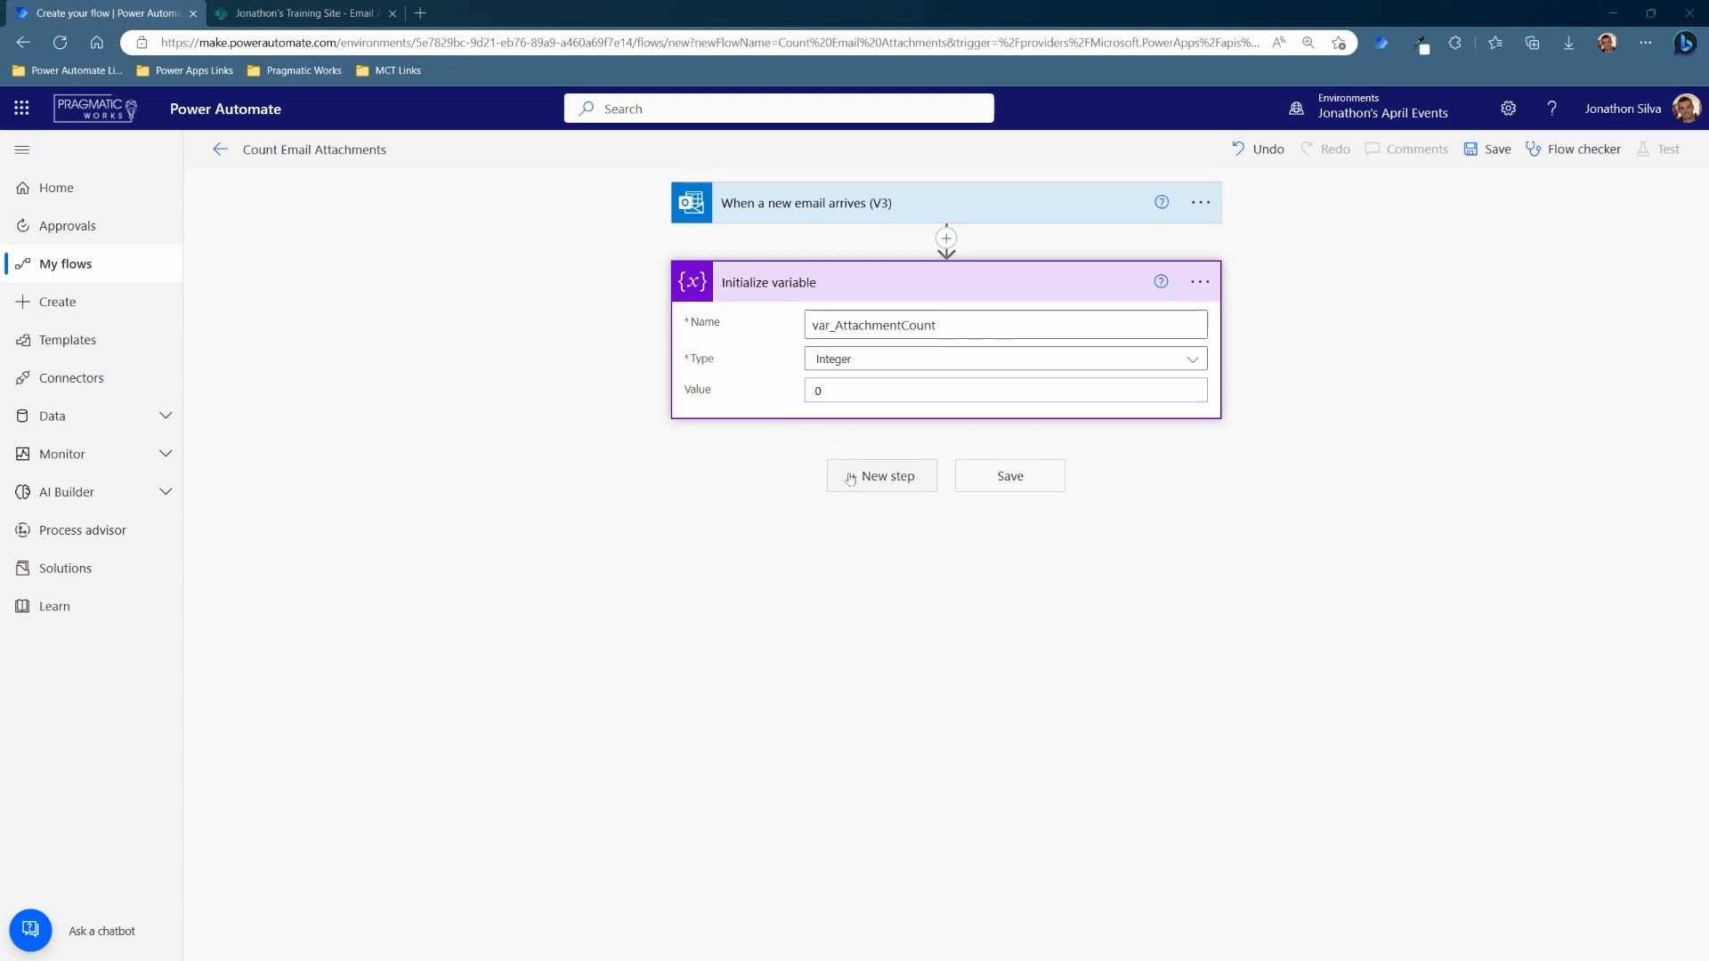
# - Add a new step and choose Office 365 Outlook's Get Attachment (V2) action
pyautogui.click(881, 475)
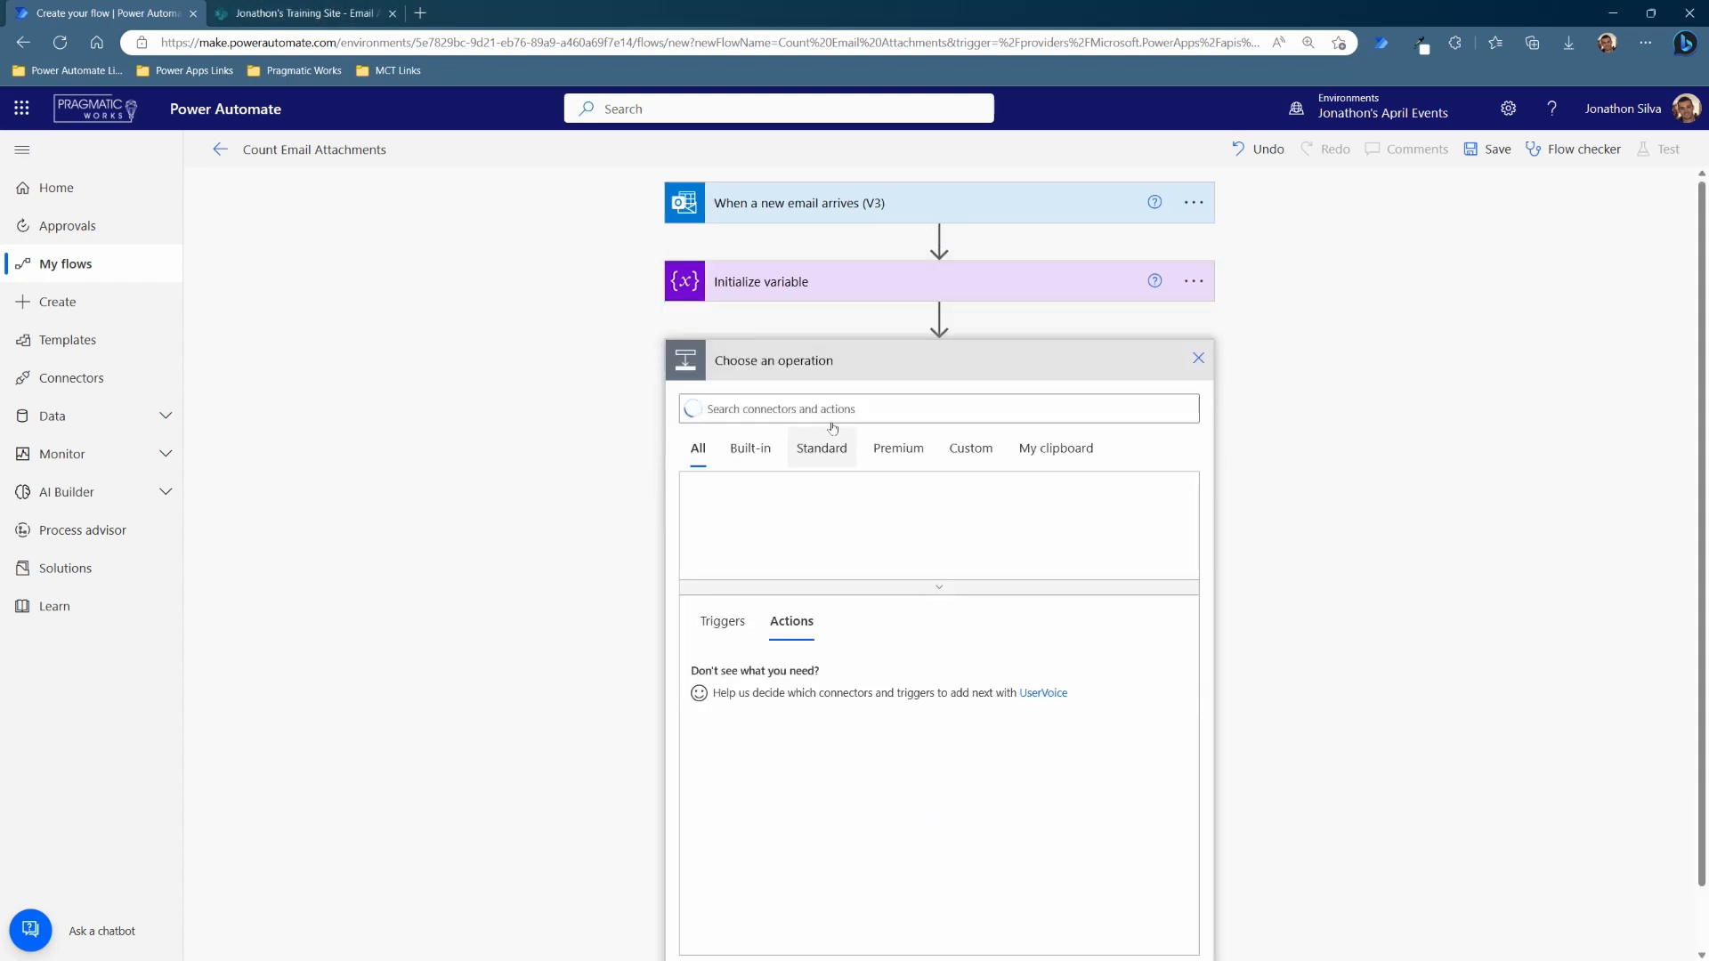
pyautogui.write('get attachment')
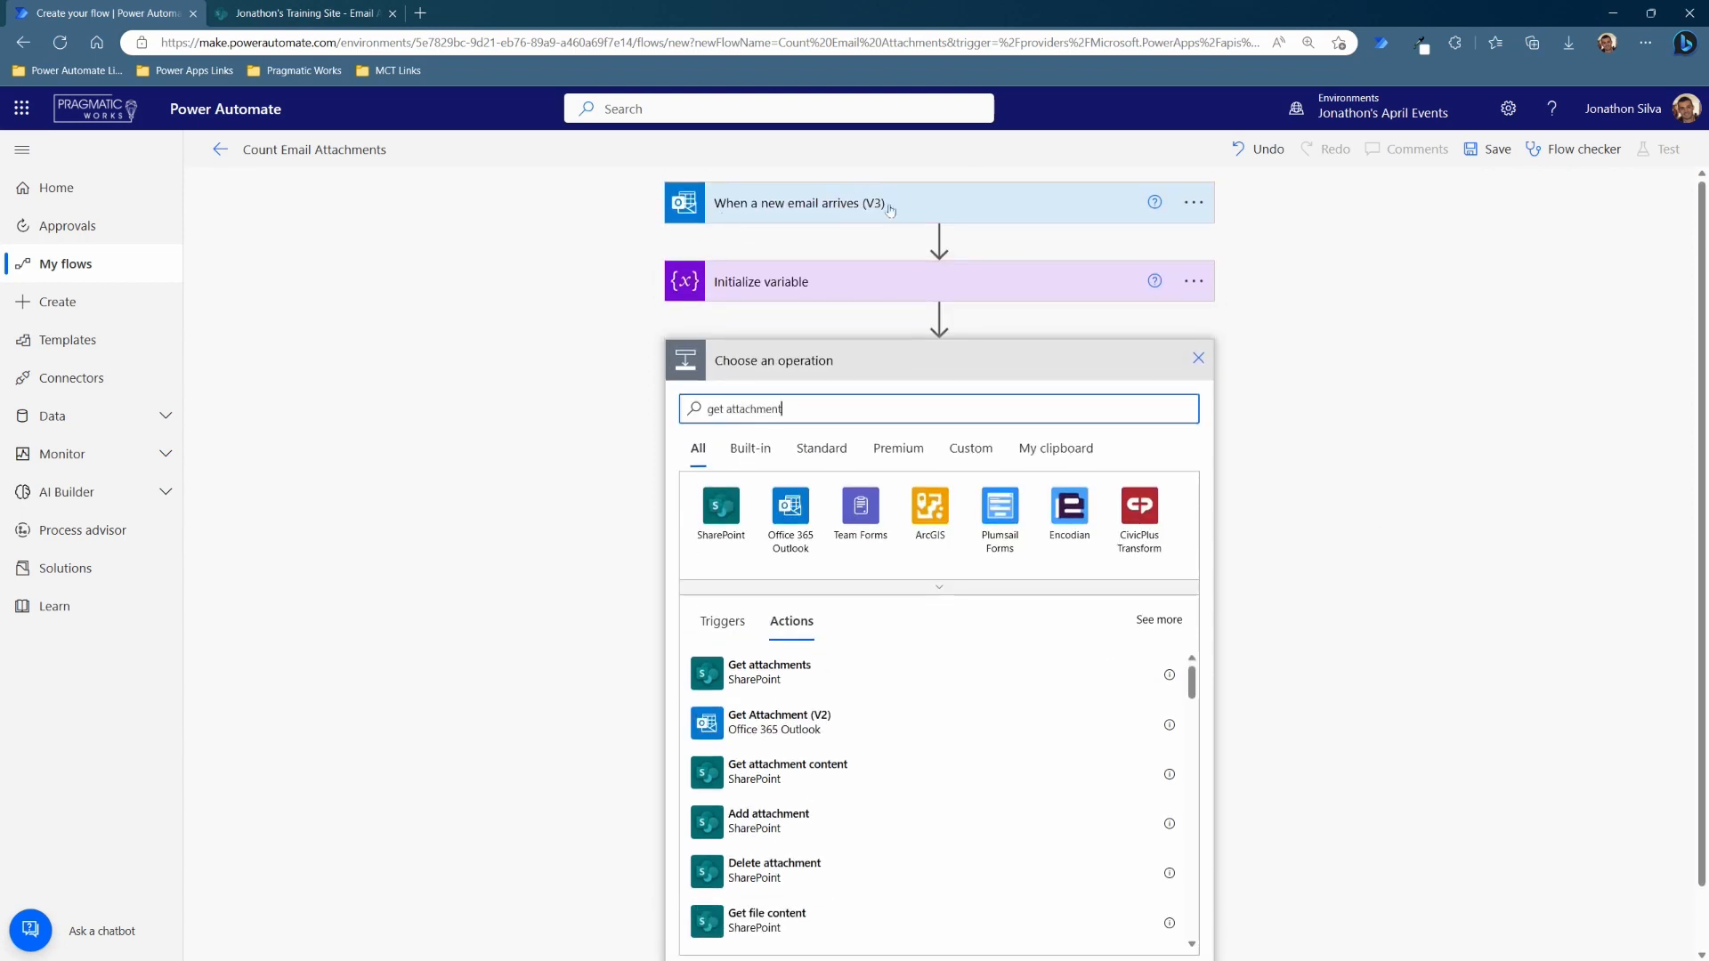
pyautogui.moveTo(847, 625)
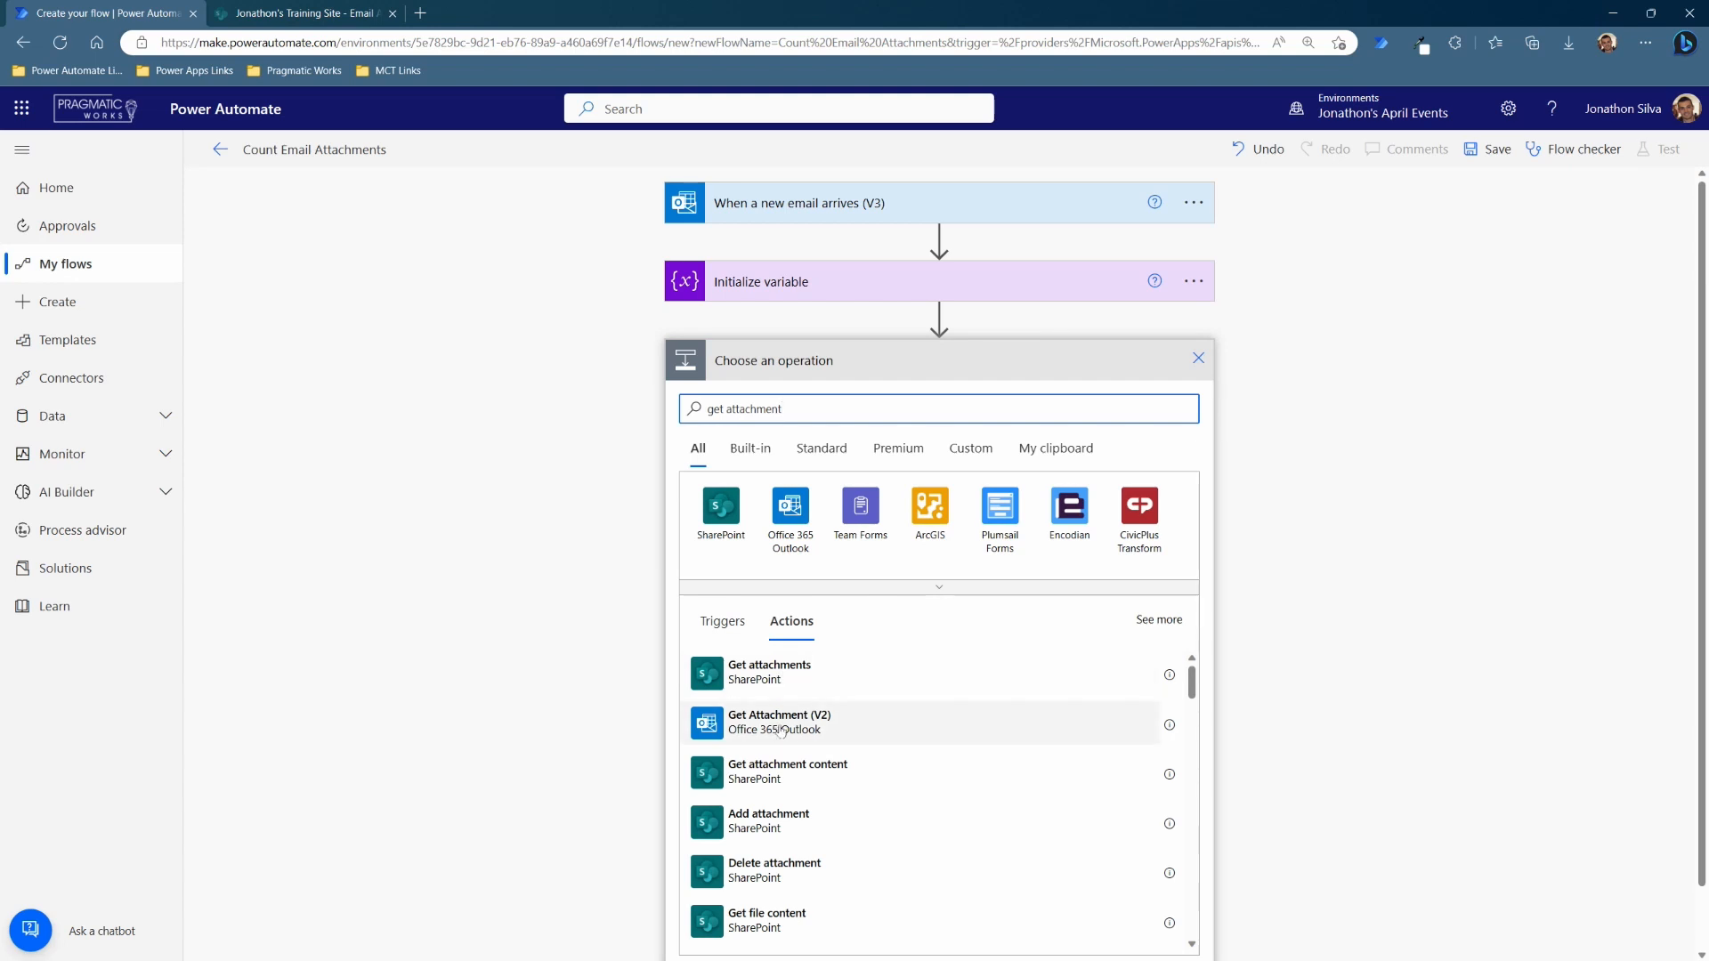
pyautogui.click(779, 722)
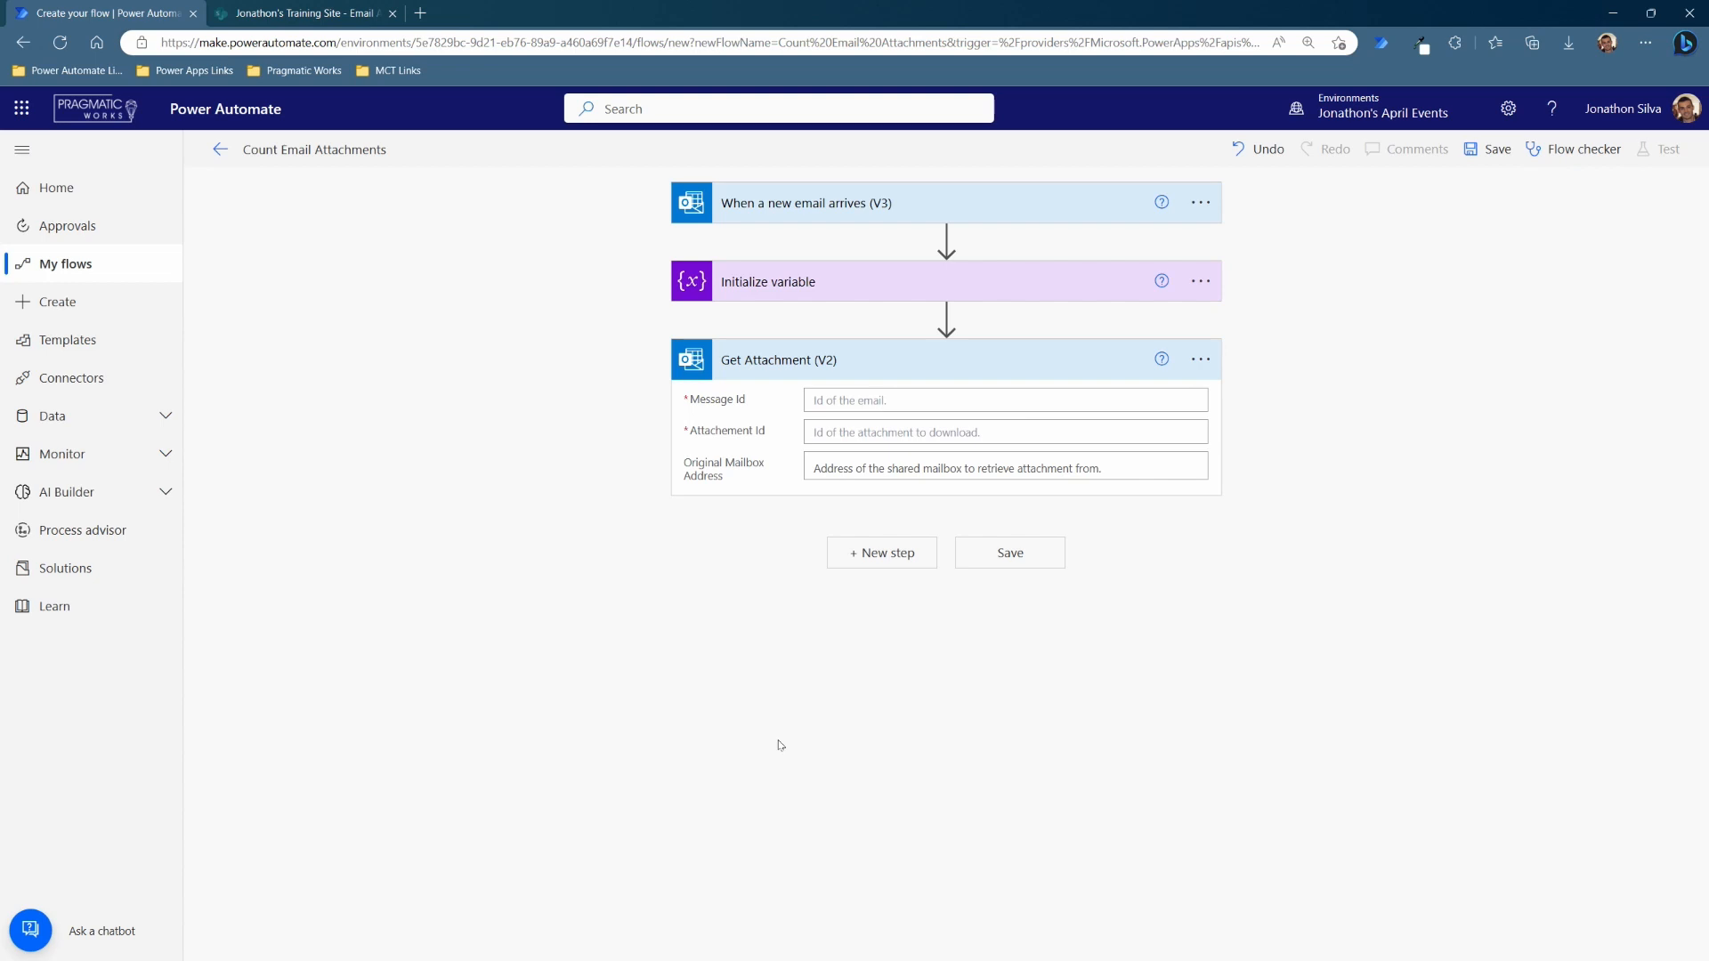
pyautogui.moveTo(790, 745)
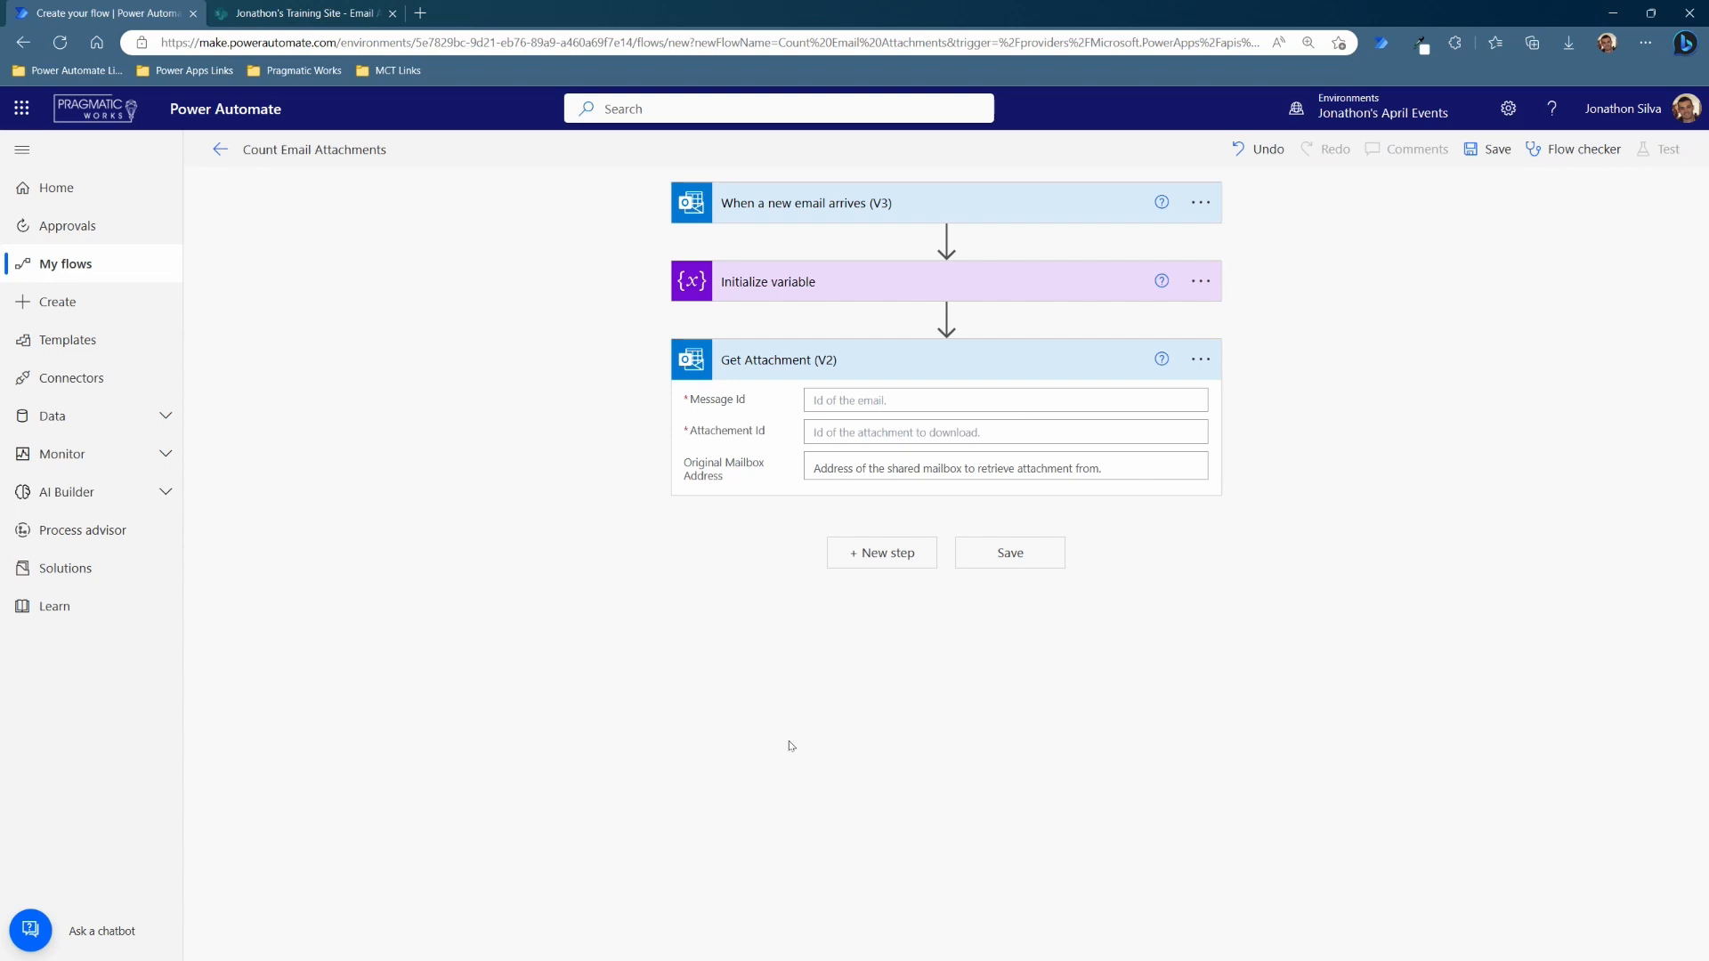
pyautogui.moveTo(714, 361)
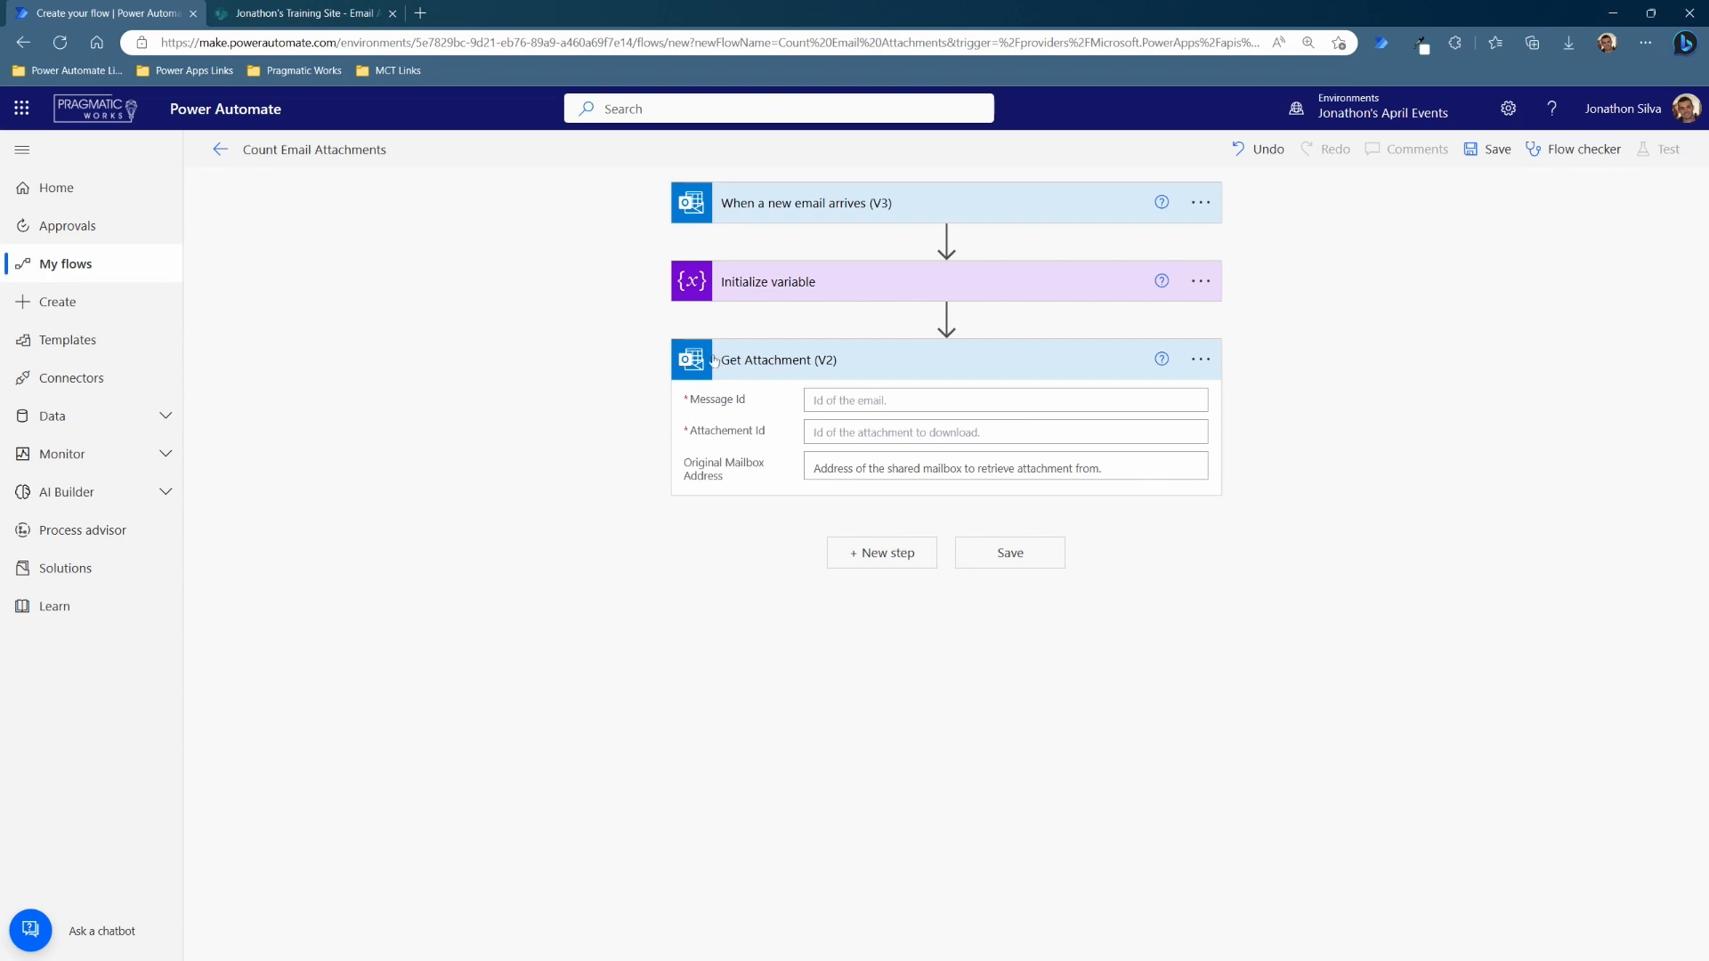
# - Set Get Attachment's Message Id to the trigger's Message Id via dynamic content search 'id'
pyautogui.click(1002, 401)
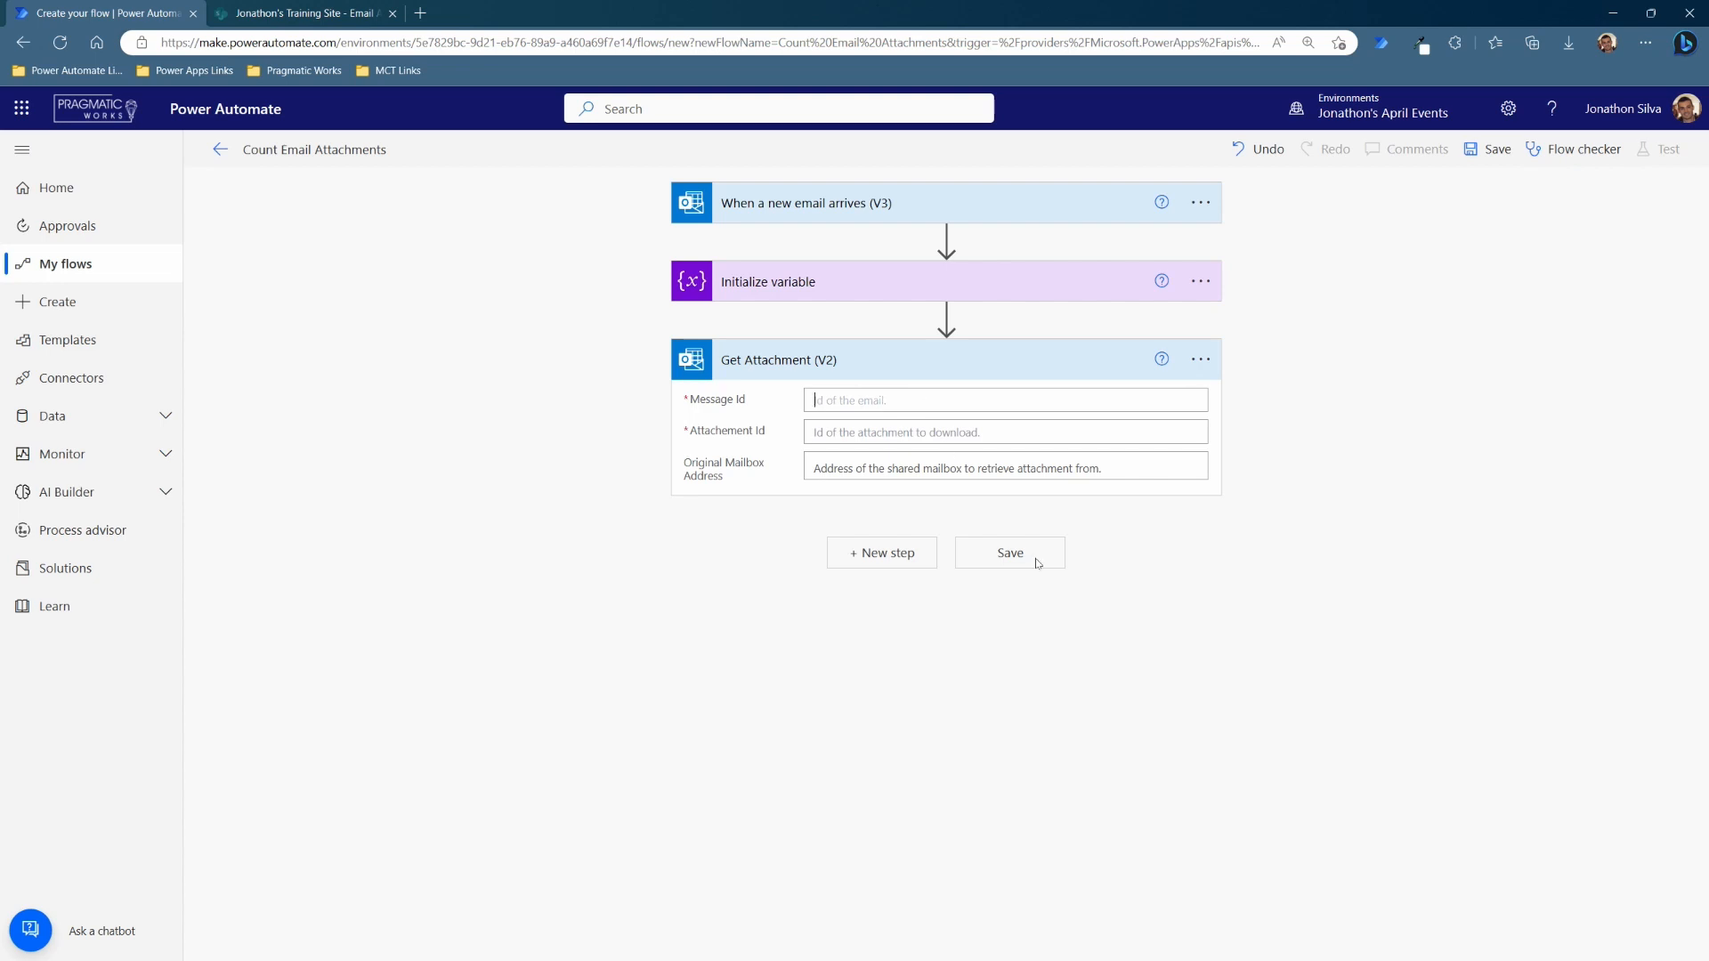
pyautogui.click(1002, 399)
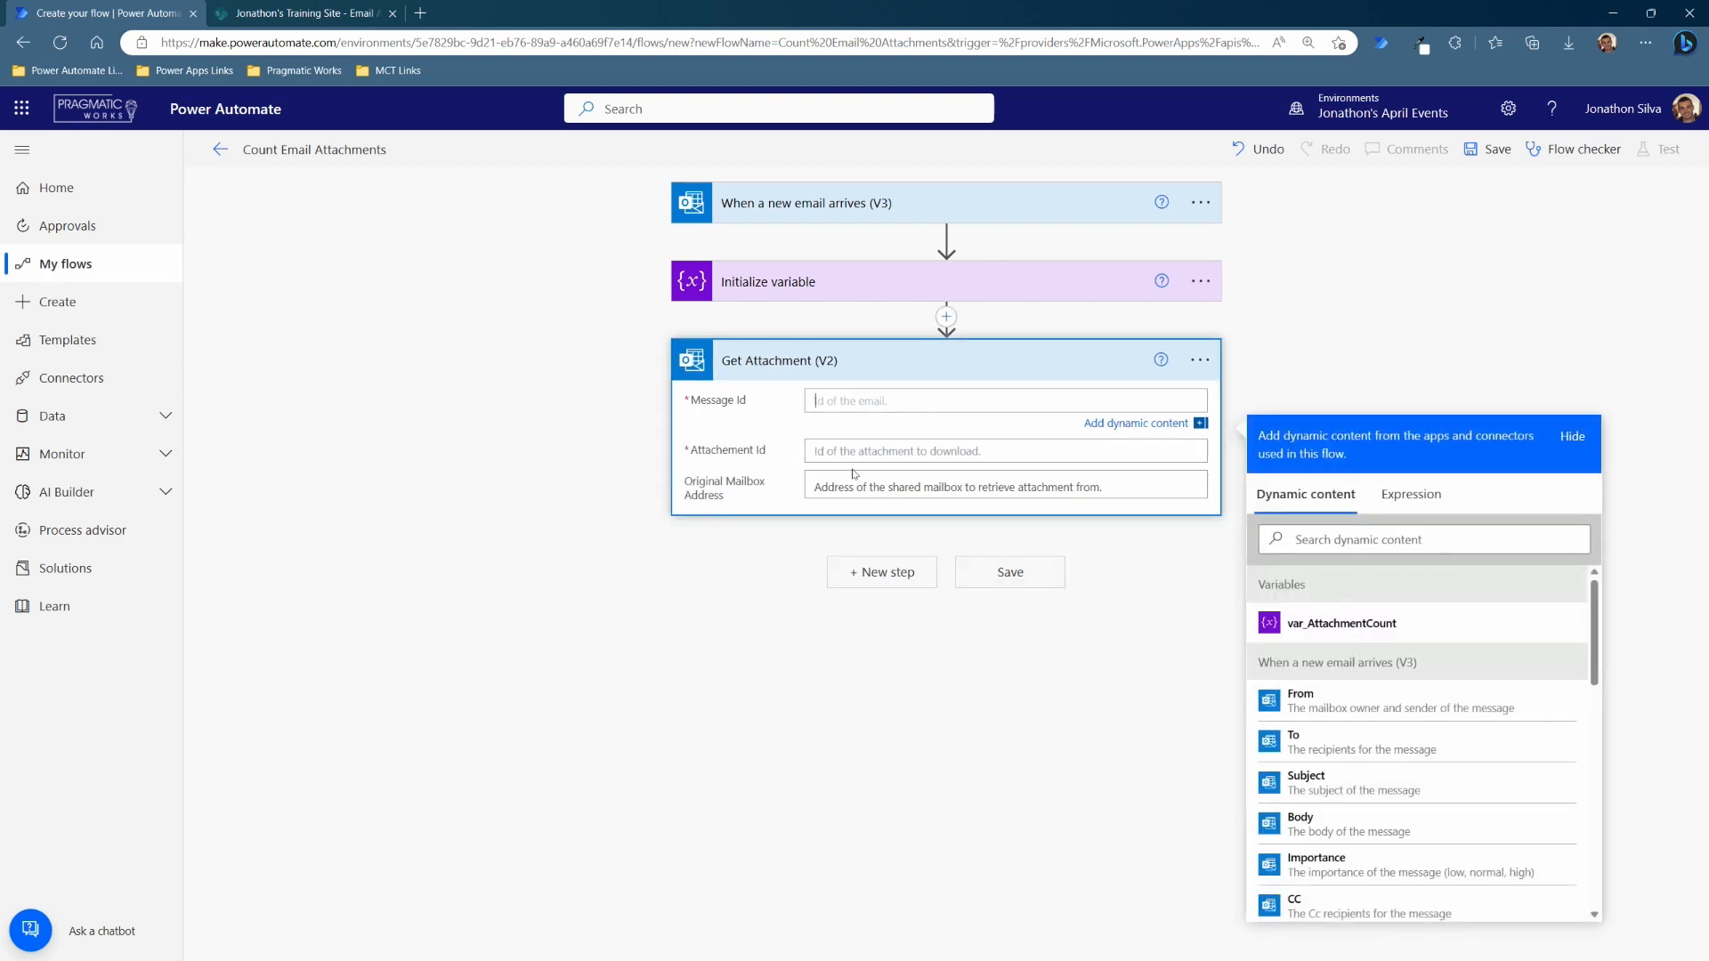
pyautogui.click(1420, 540)
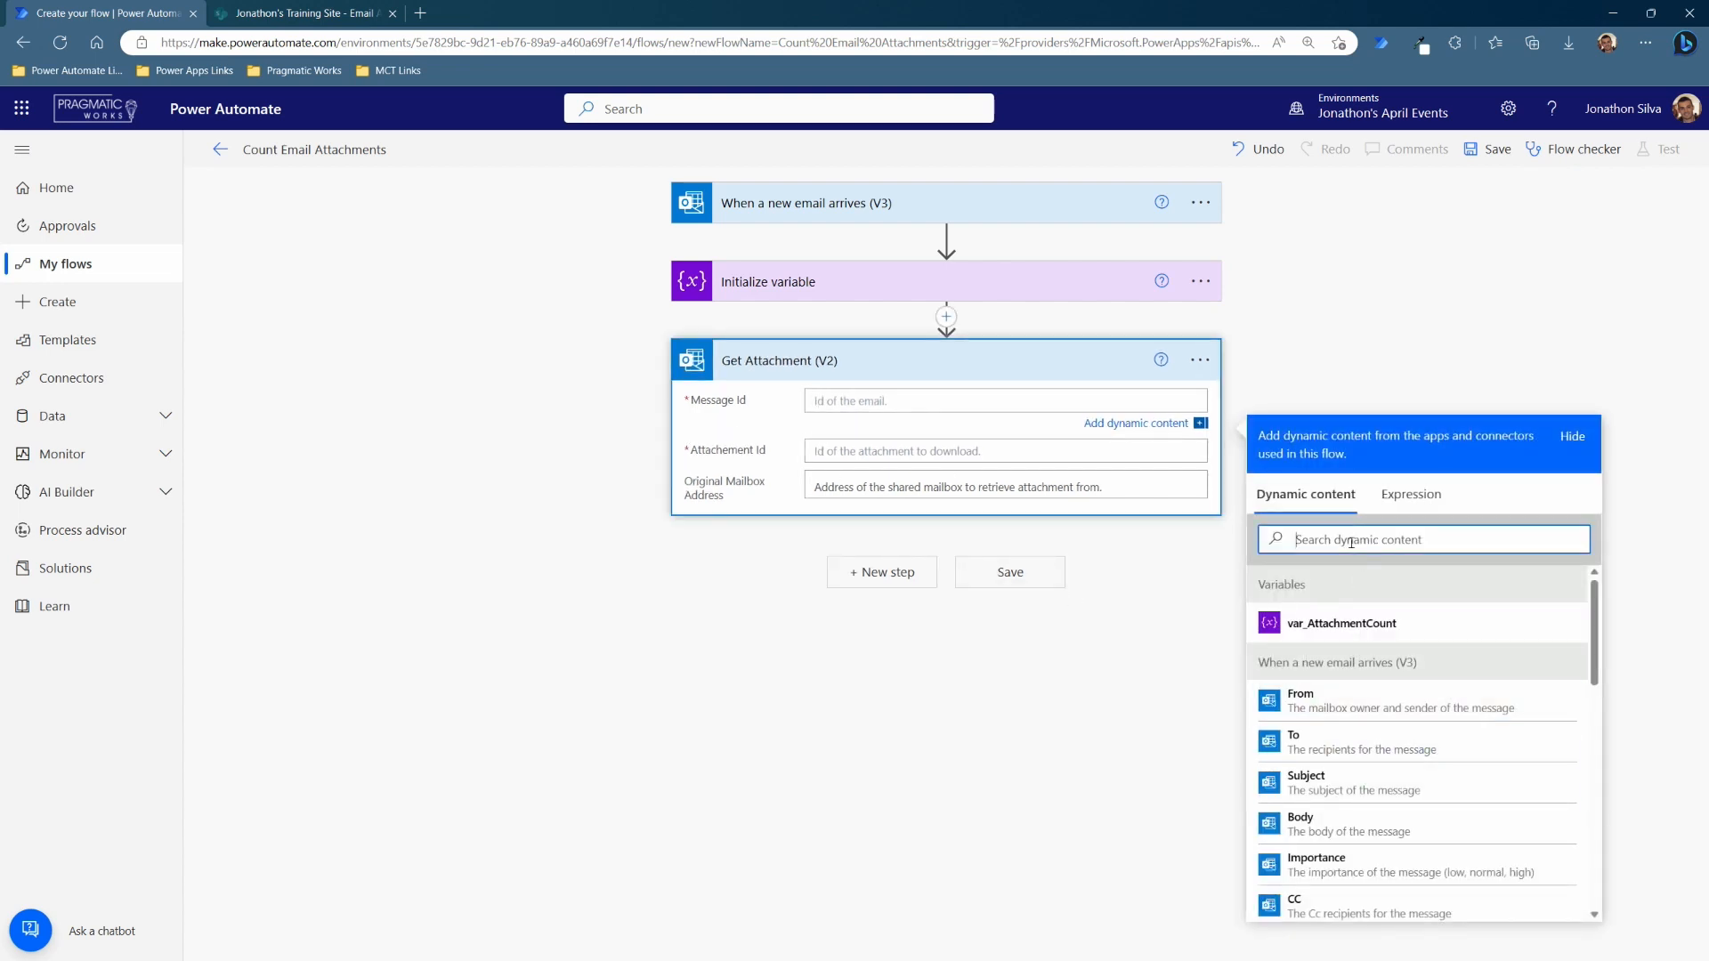
pyautogui.write('id')
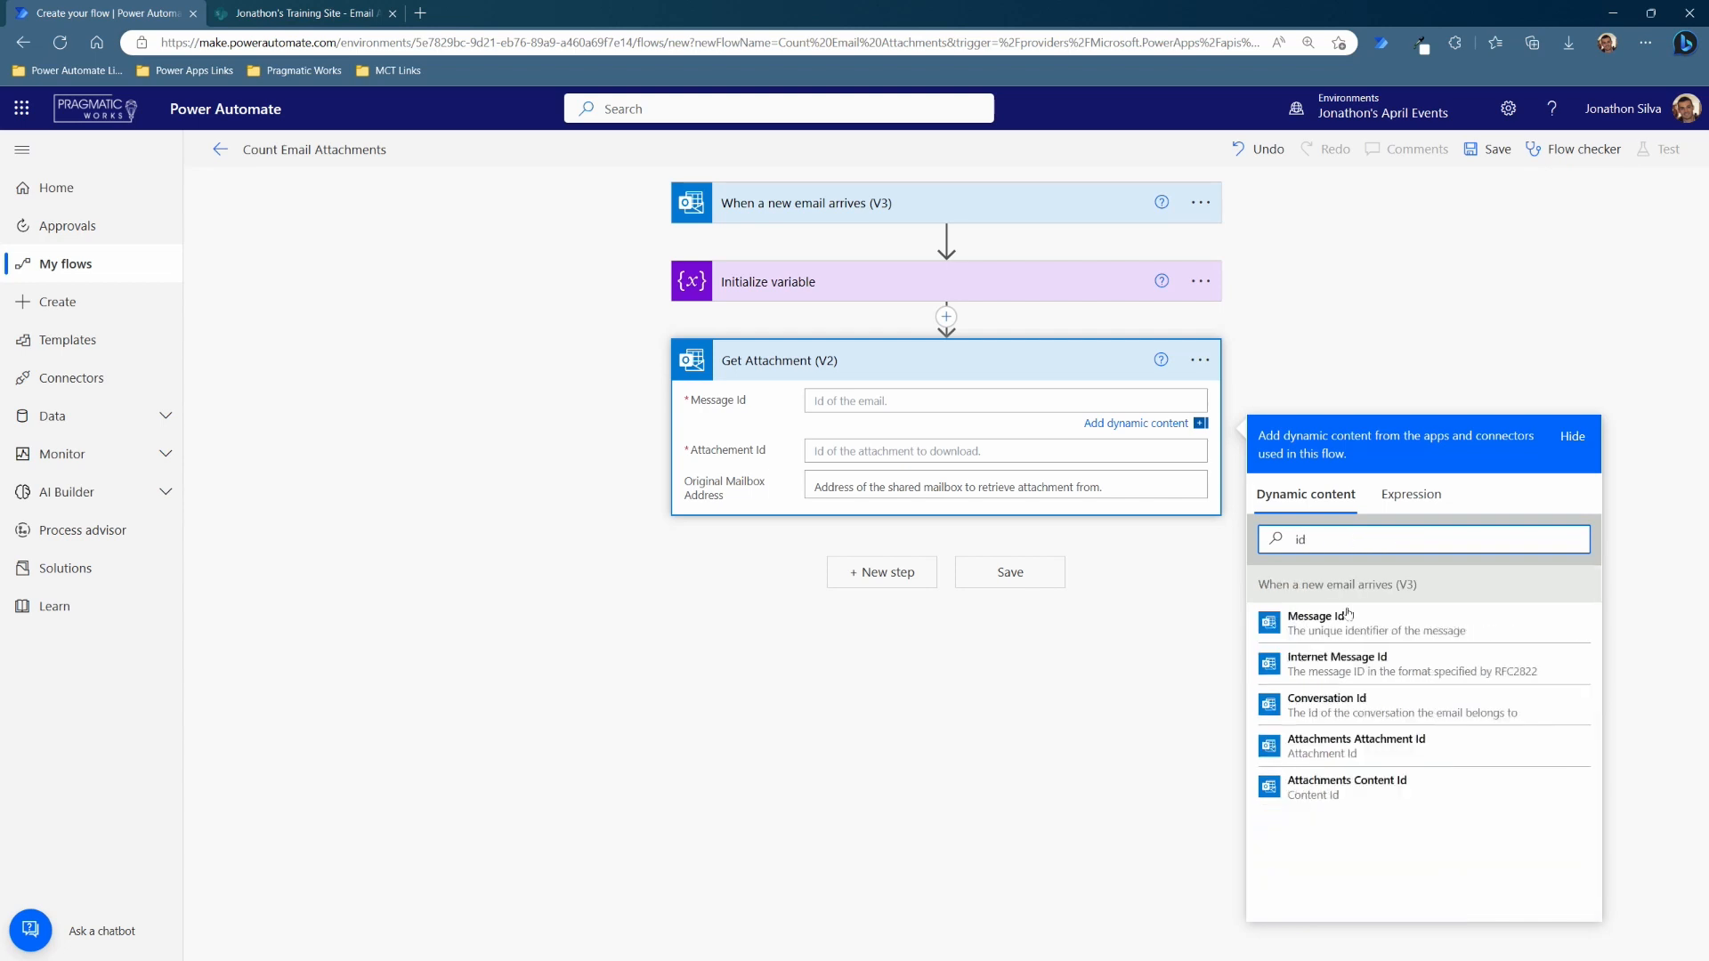
pyautogui.click(1315, 623)
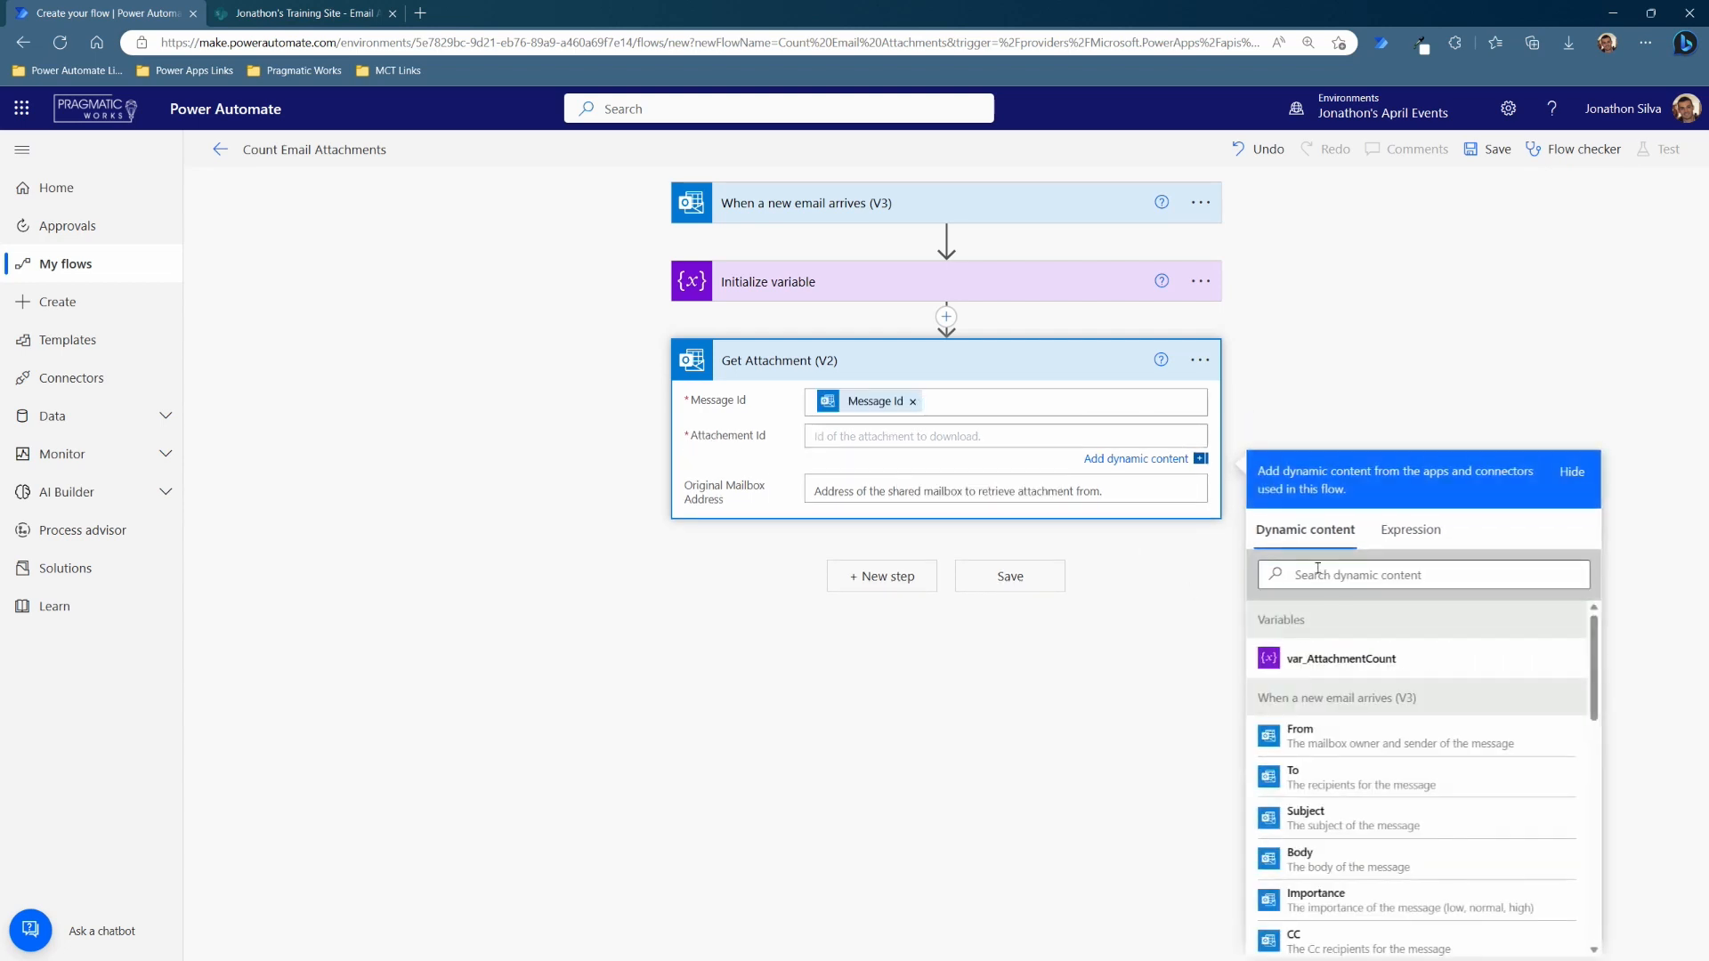
pyautogui.write('ifd')
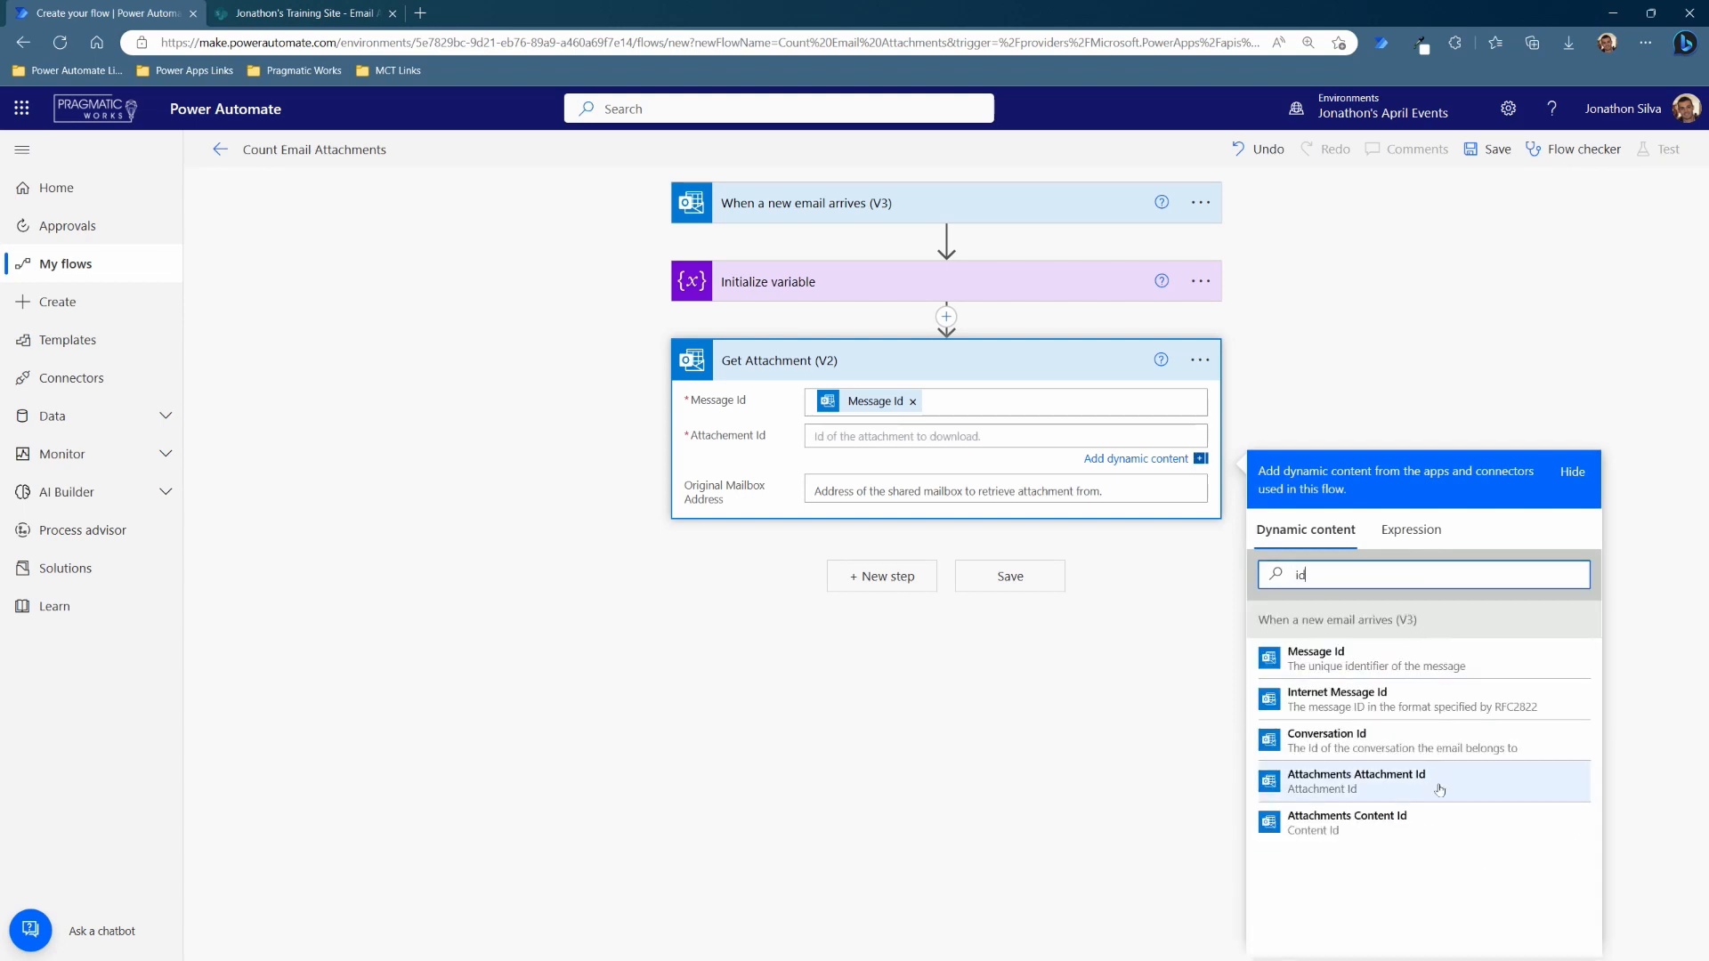
pyautogui.moveTo(1439, 791)
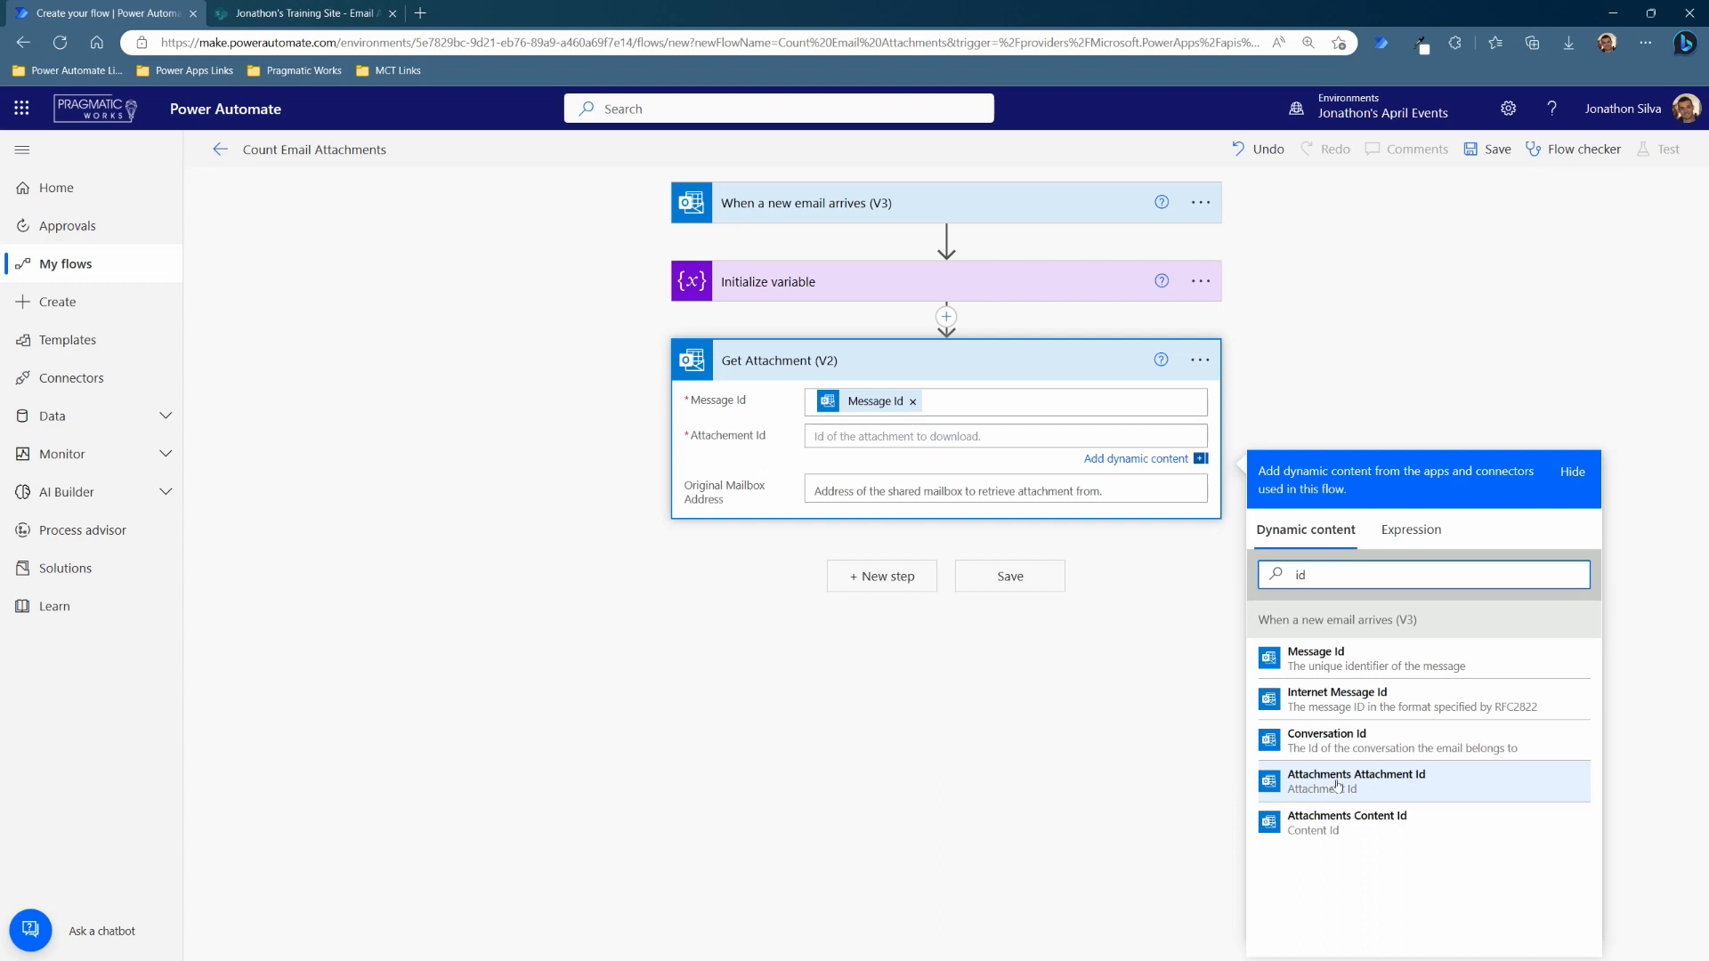
# - Use the email's Attachments Attachment Id, creating an Apply to each loop around Get Attachment
pyautogui.click(1356, 779)
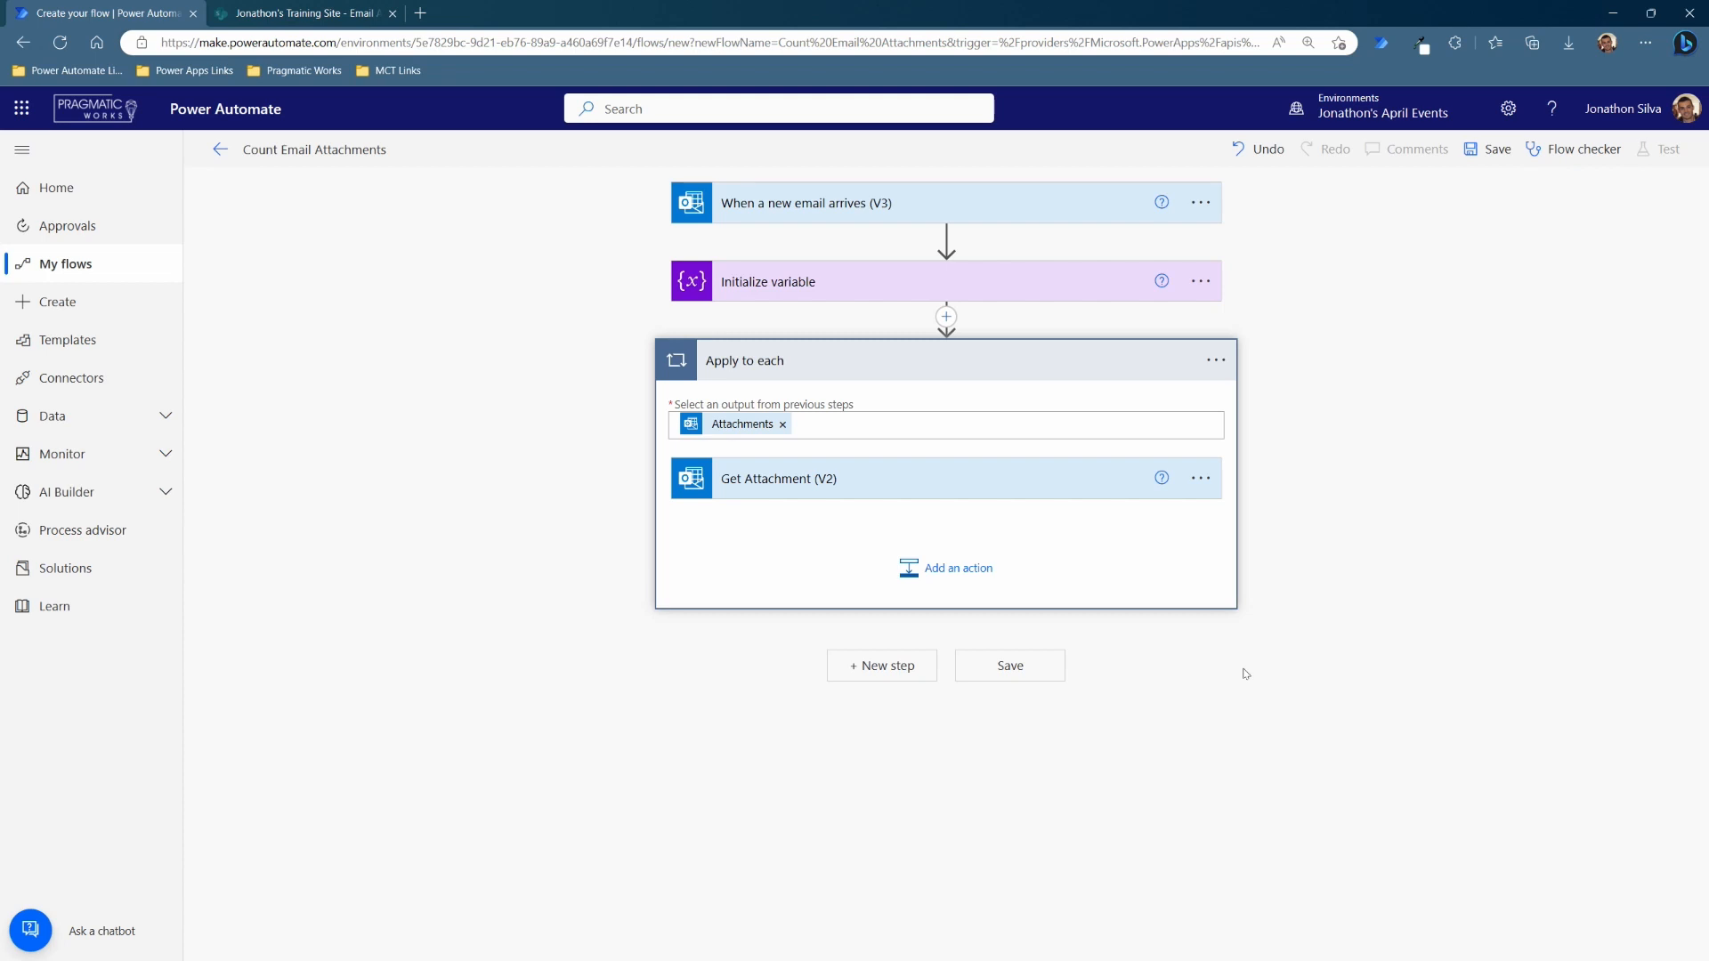
pyautogui.moveTo(1178, 605)
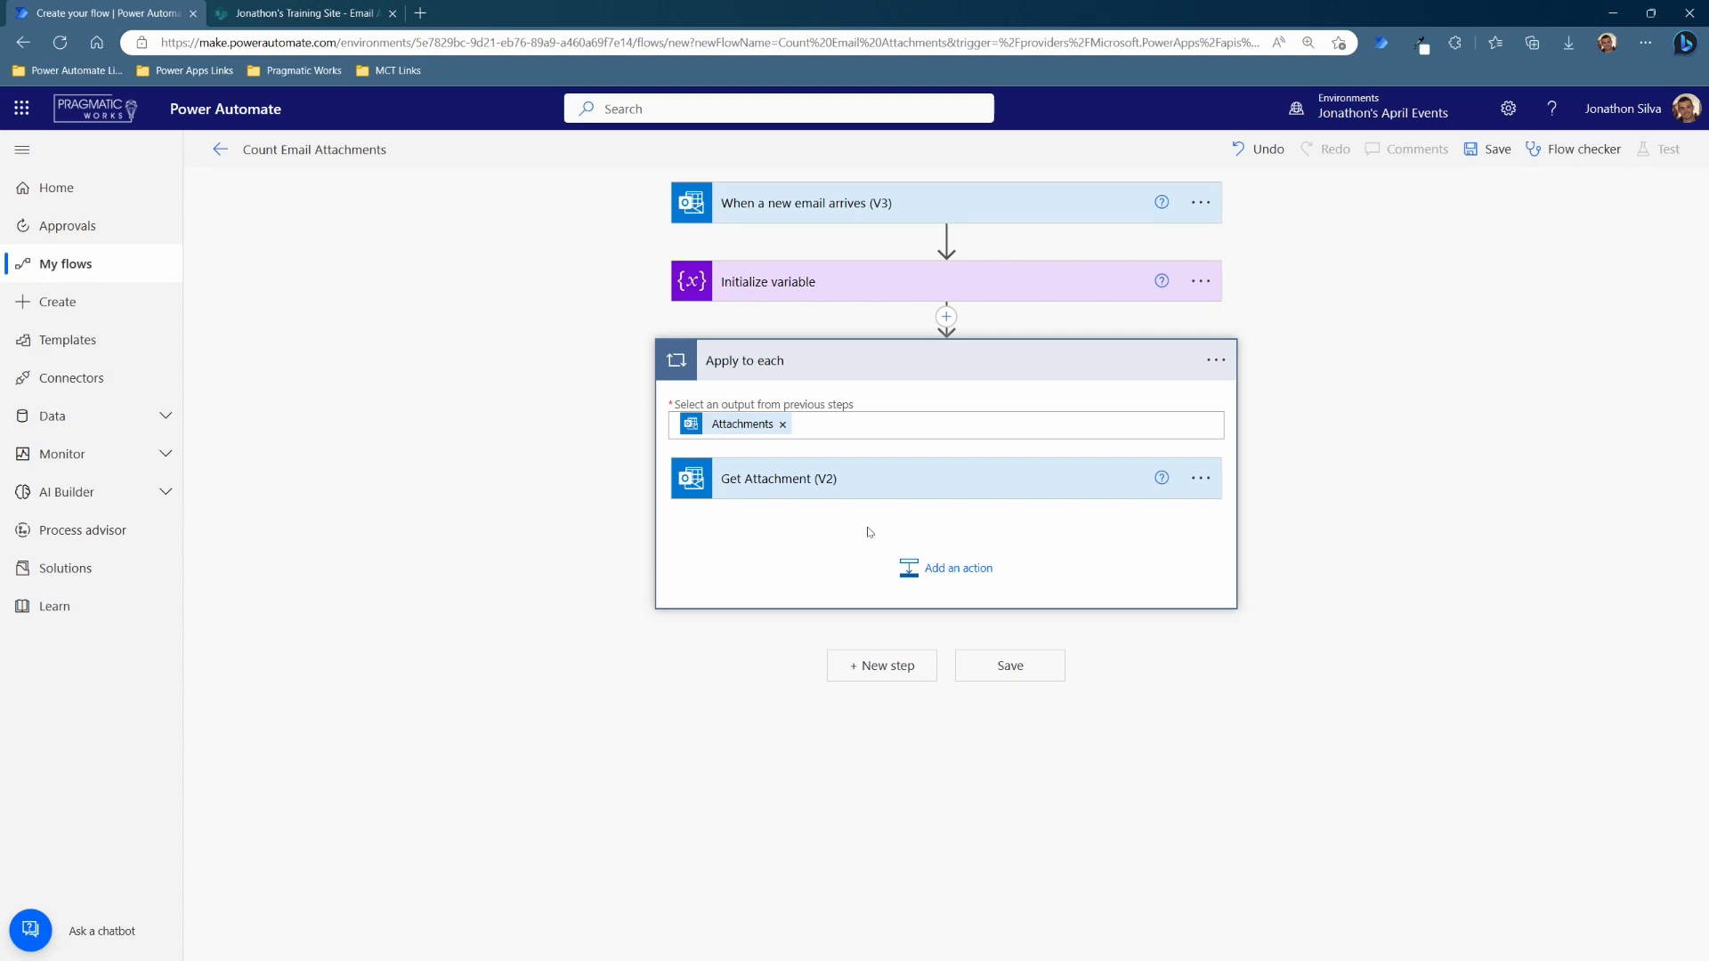
pyautogui.moveTo(1337, 546)
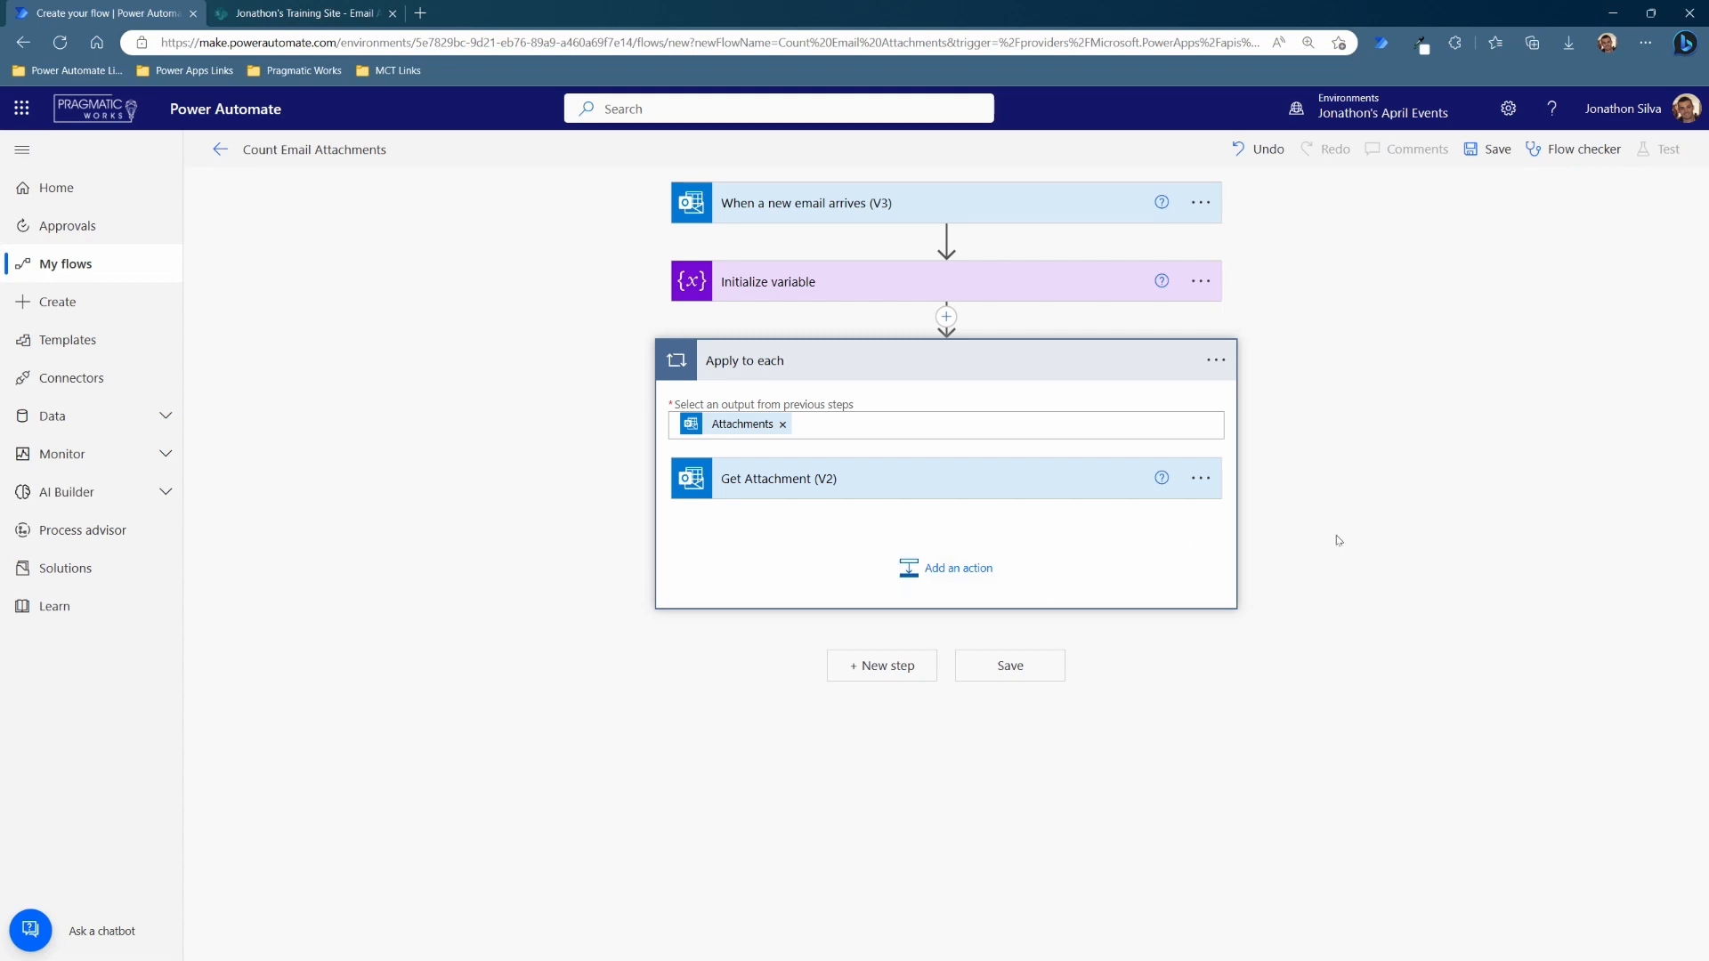
pyautogui.moveTo(995, 490)
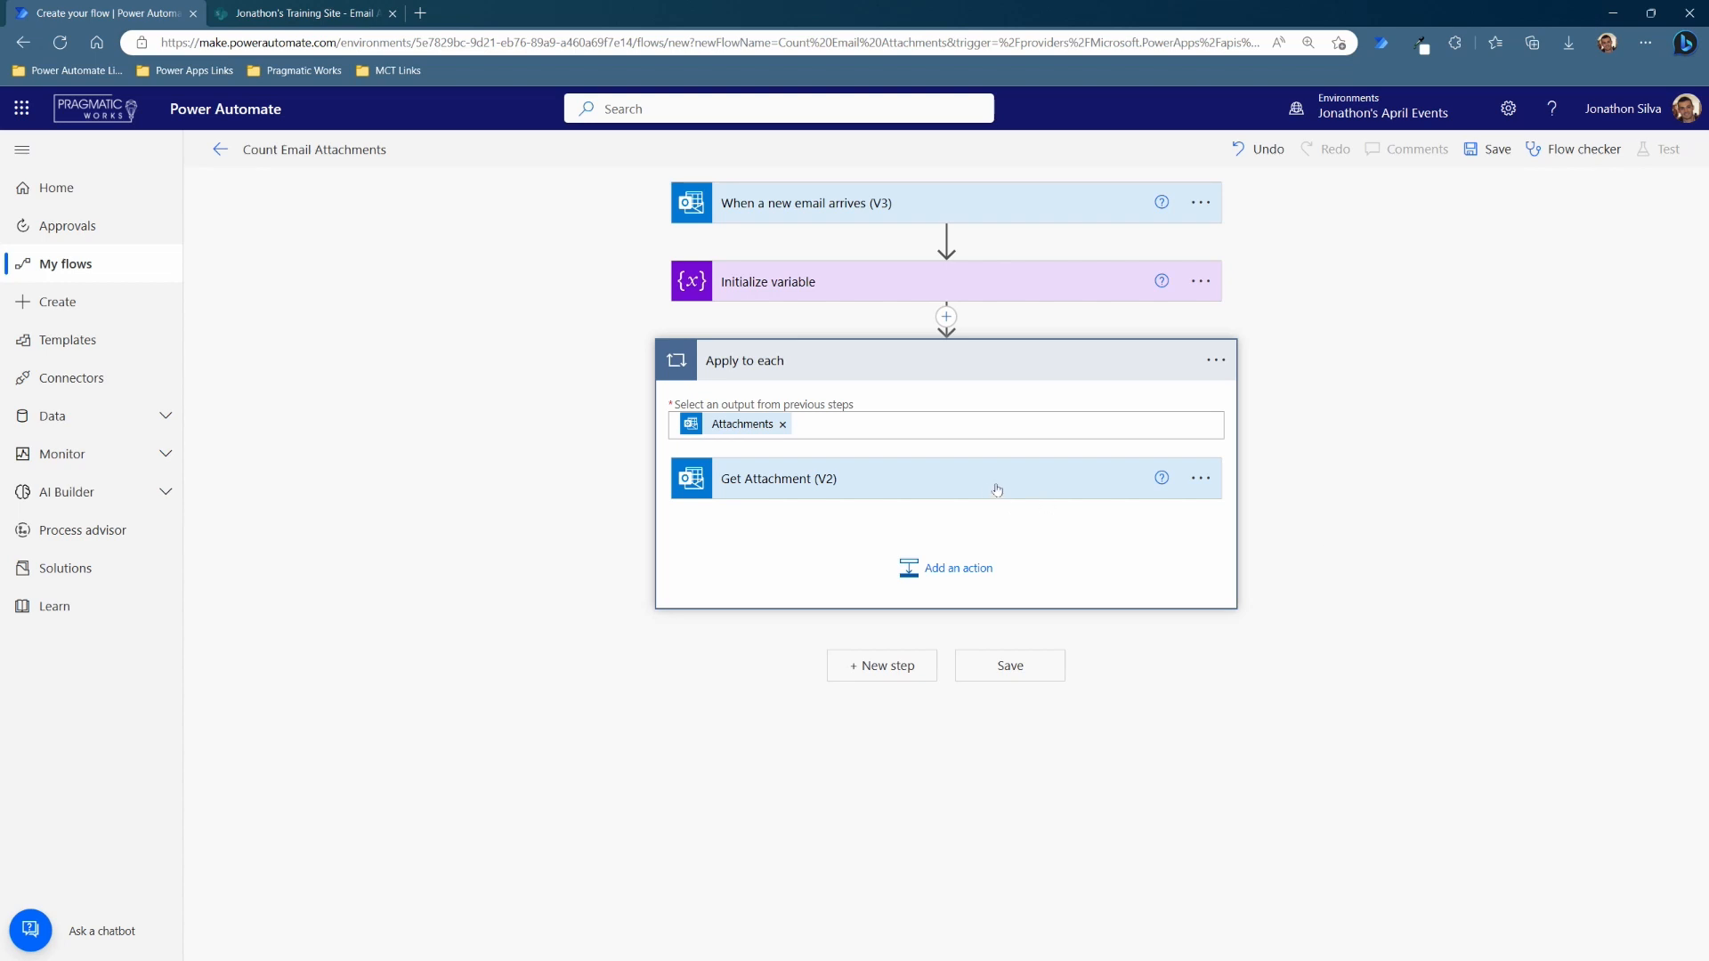
pyautogui.moveTo(945, 567)
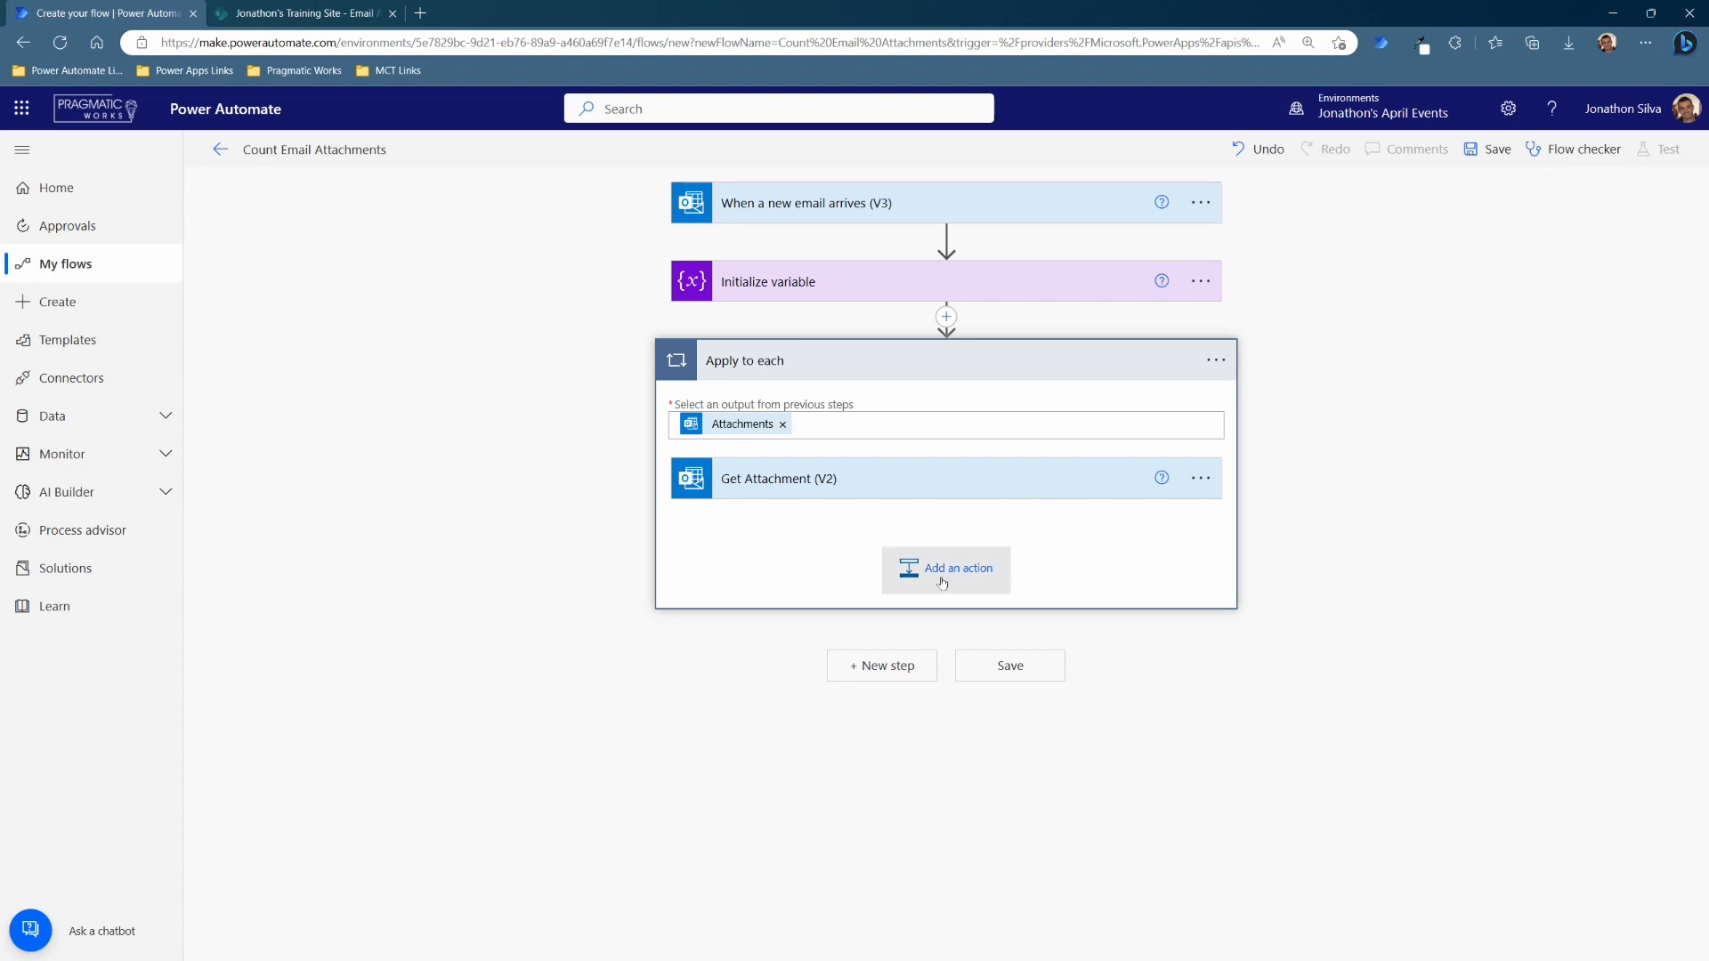
pyautogui.moveTo(967, 404)
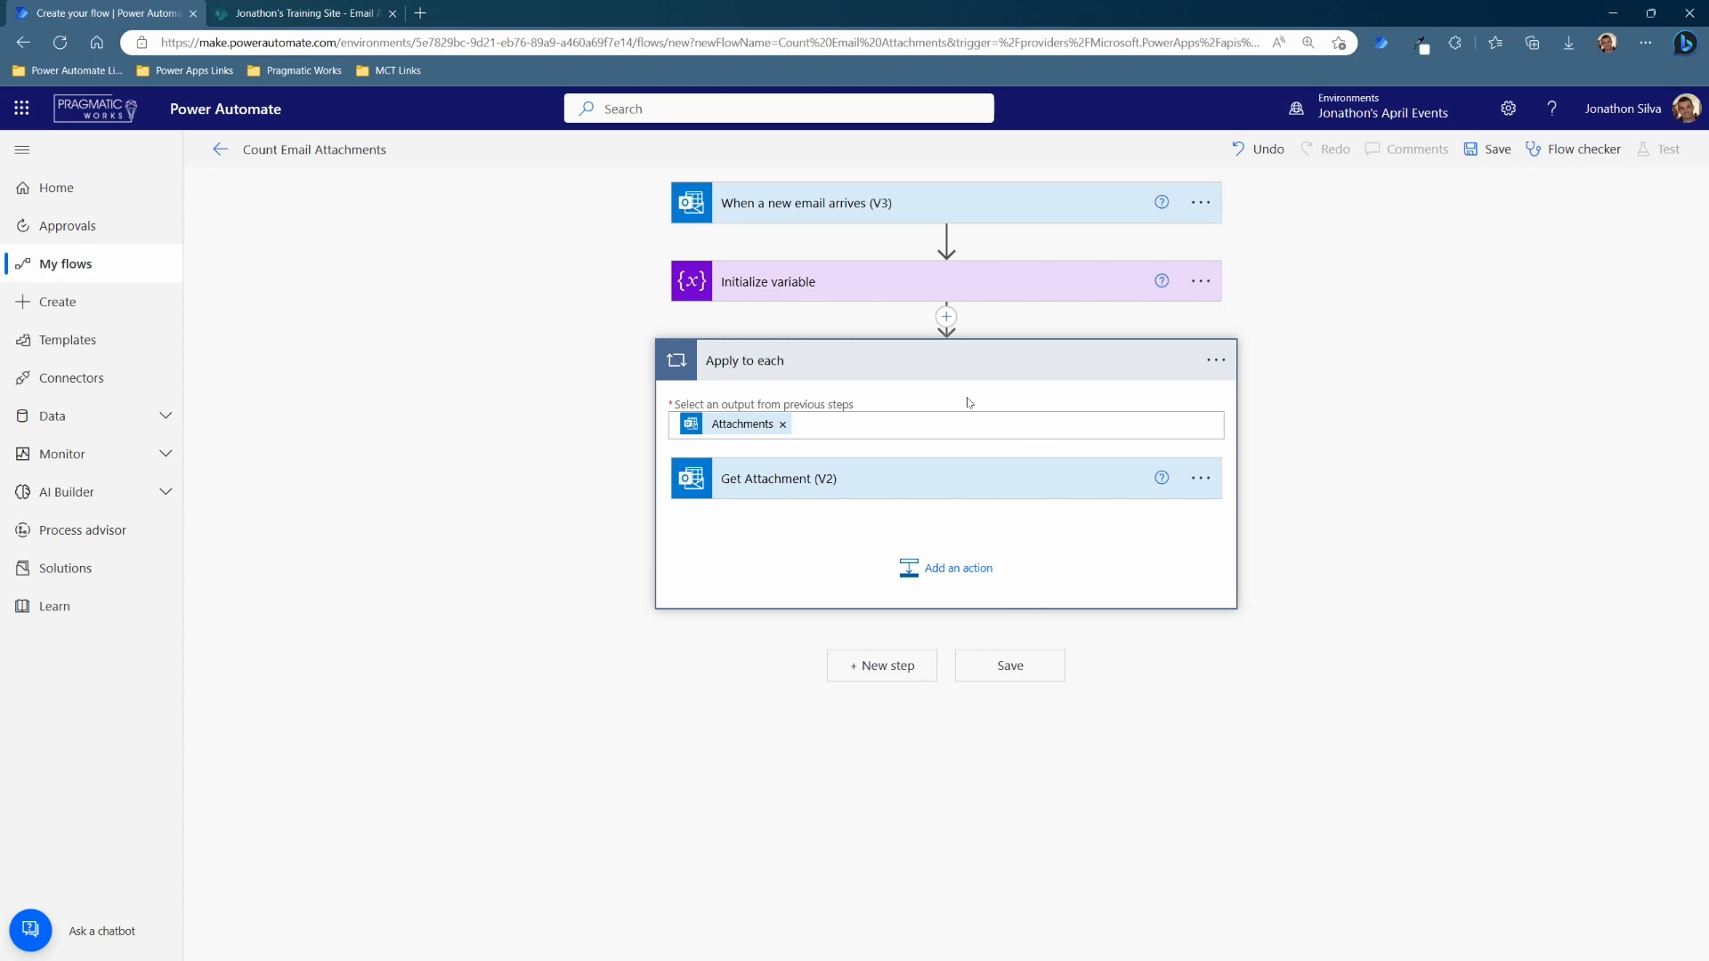
pyautogui.moveTo(757, 465)
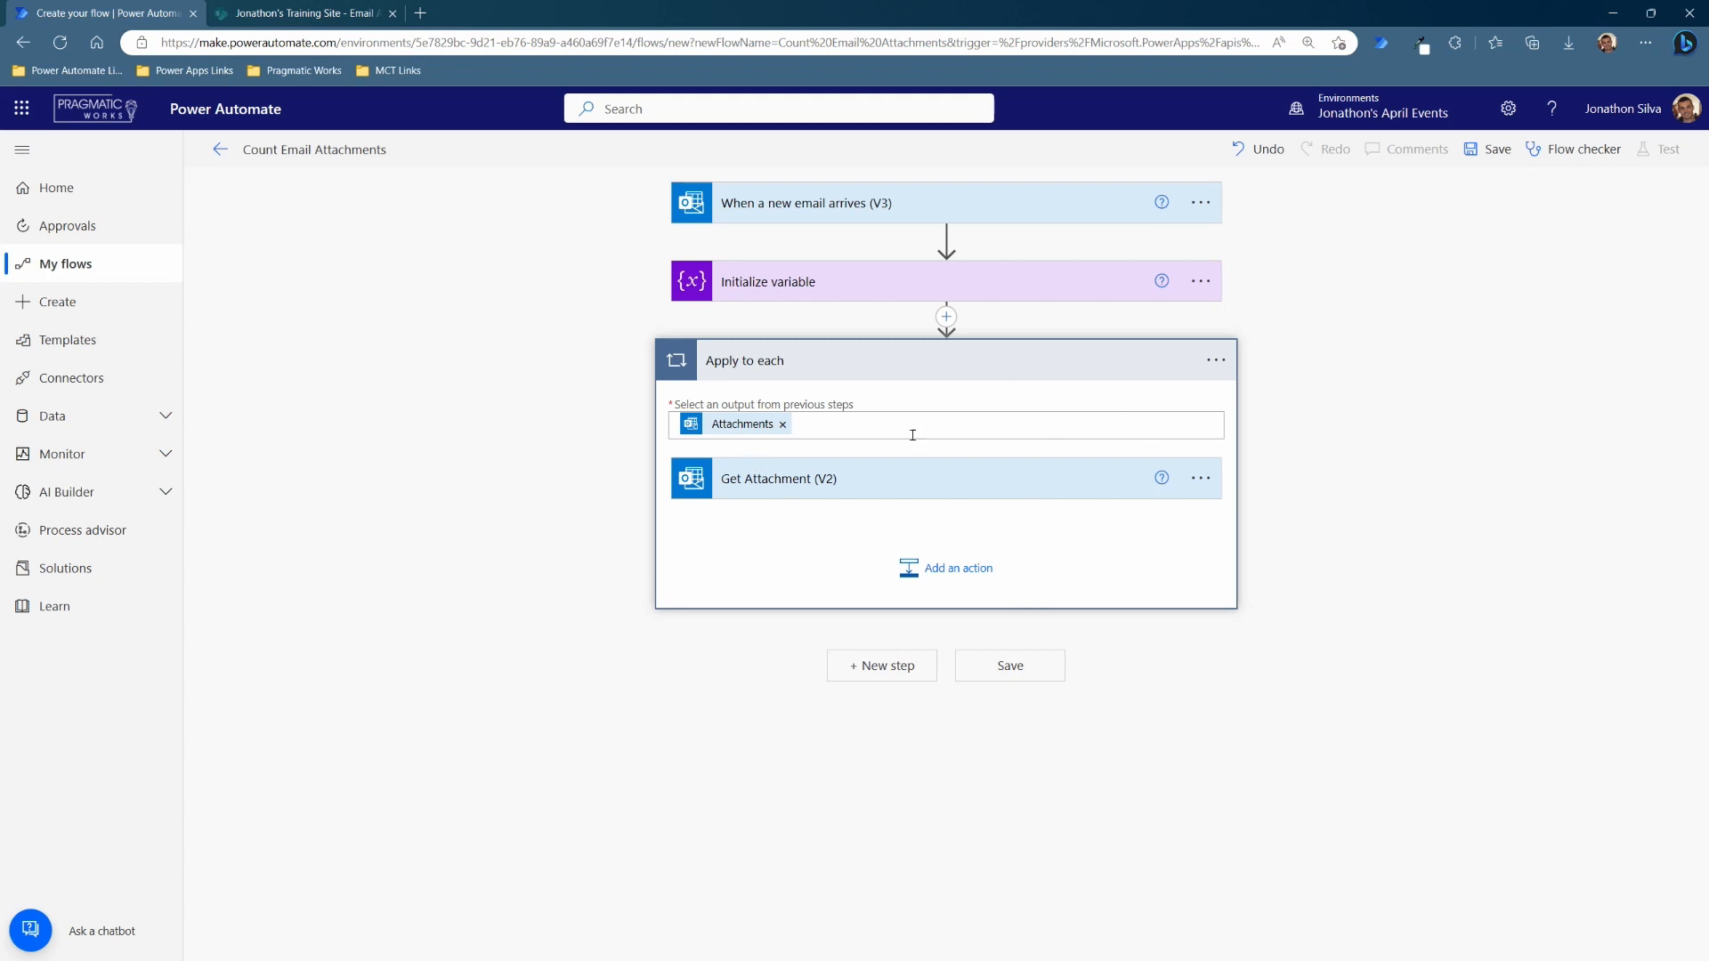
pyautogui.moveTo(918, 625)
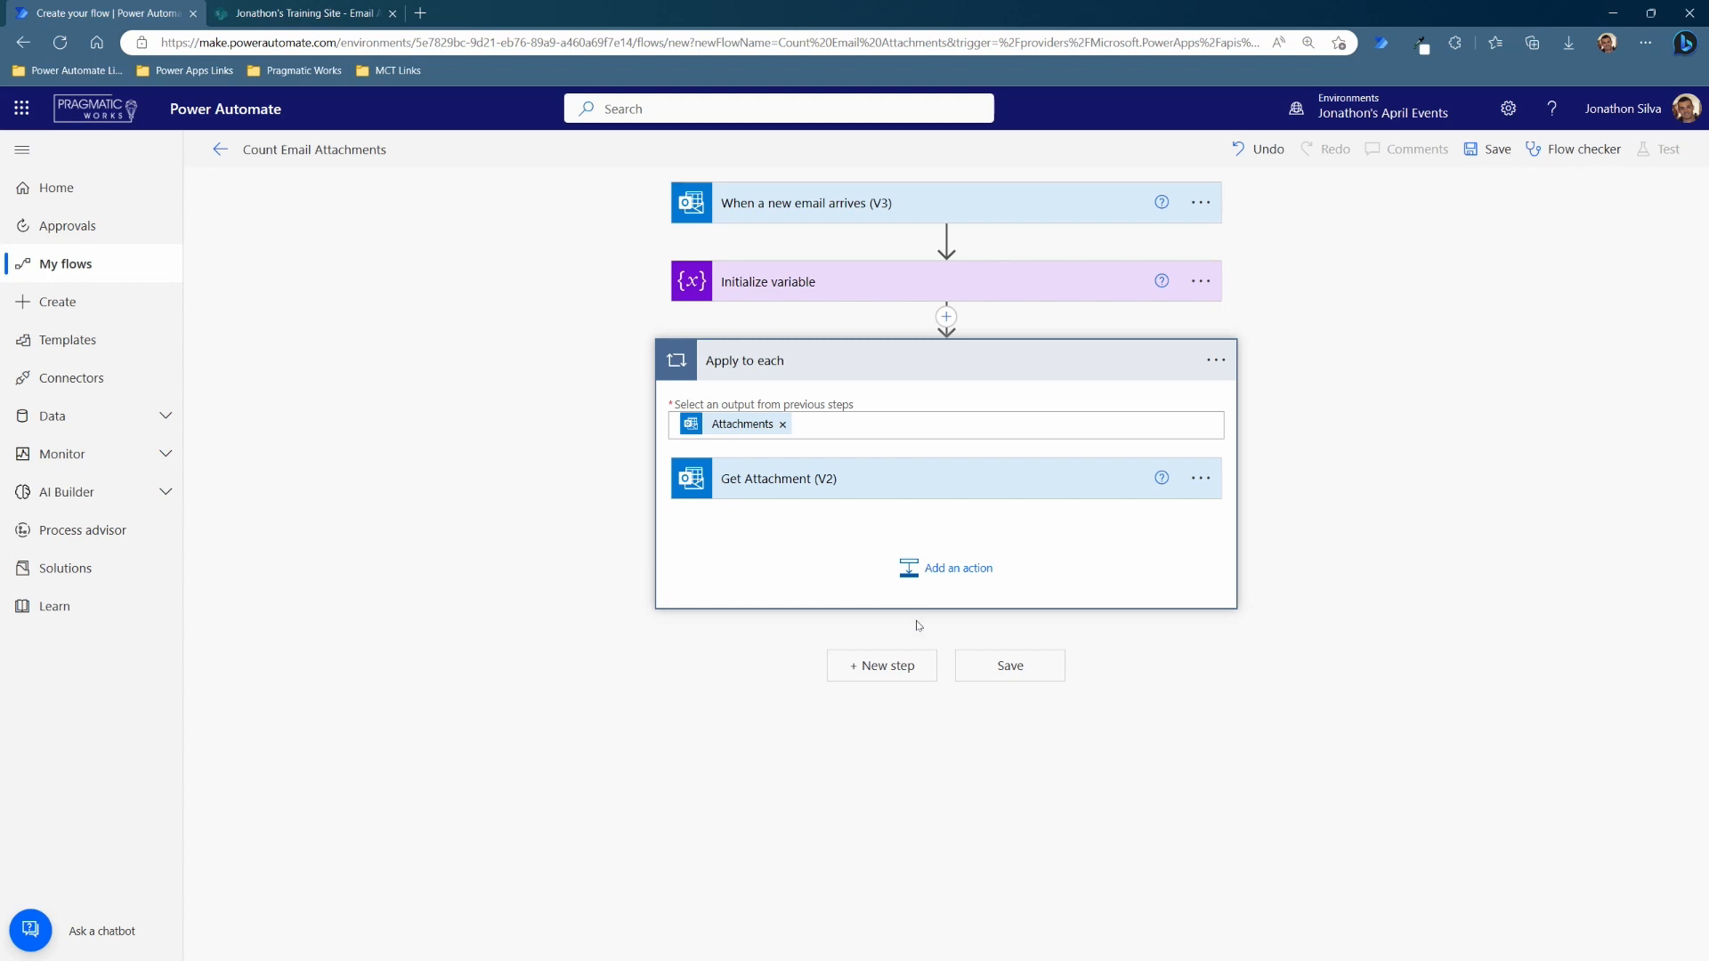
pyautogui.moveTo(871, 555)
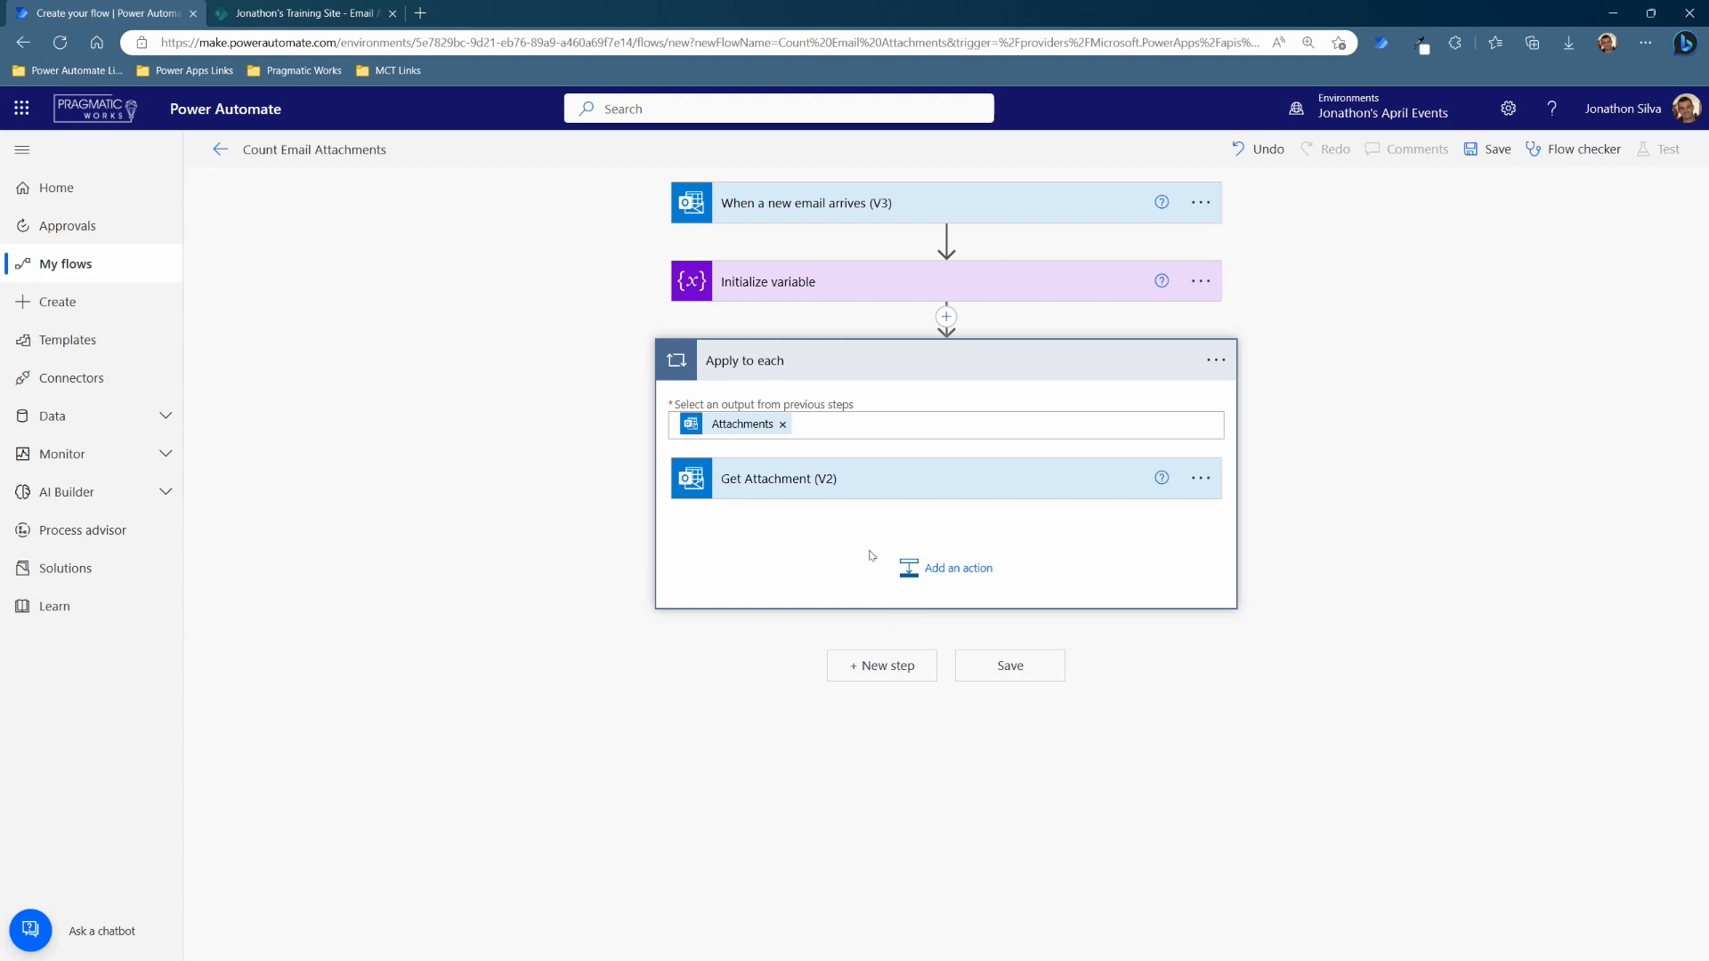
pyautogui.moveTo(945, 568)
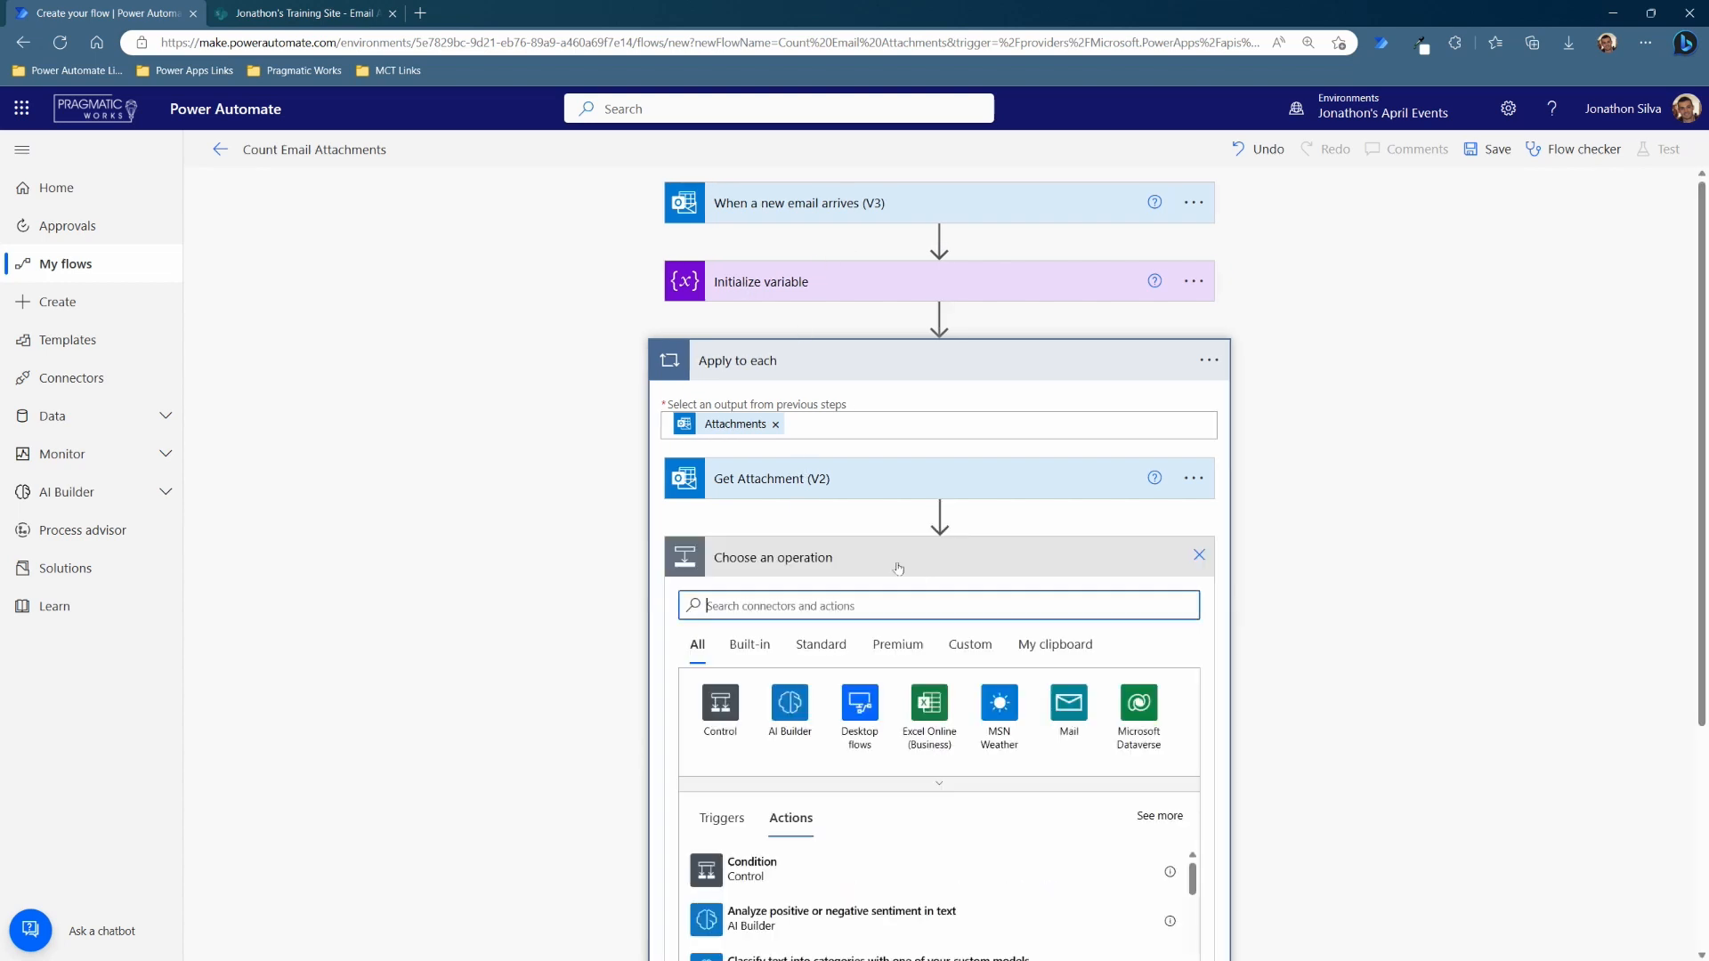
# - Add an Increment variable step raising var_AttachmentCount by 1 inside the loop
pyautogui.write('variable')
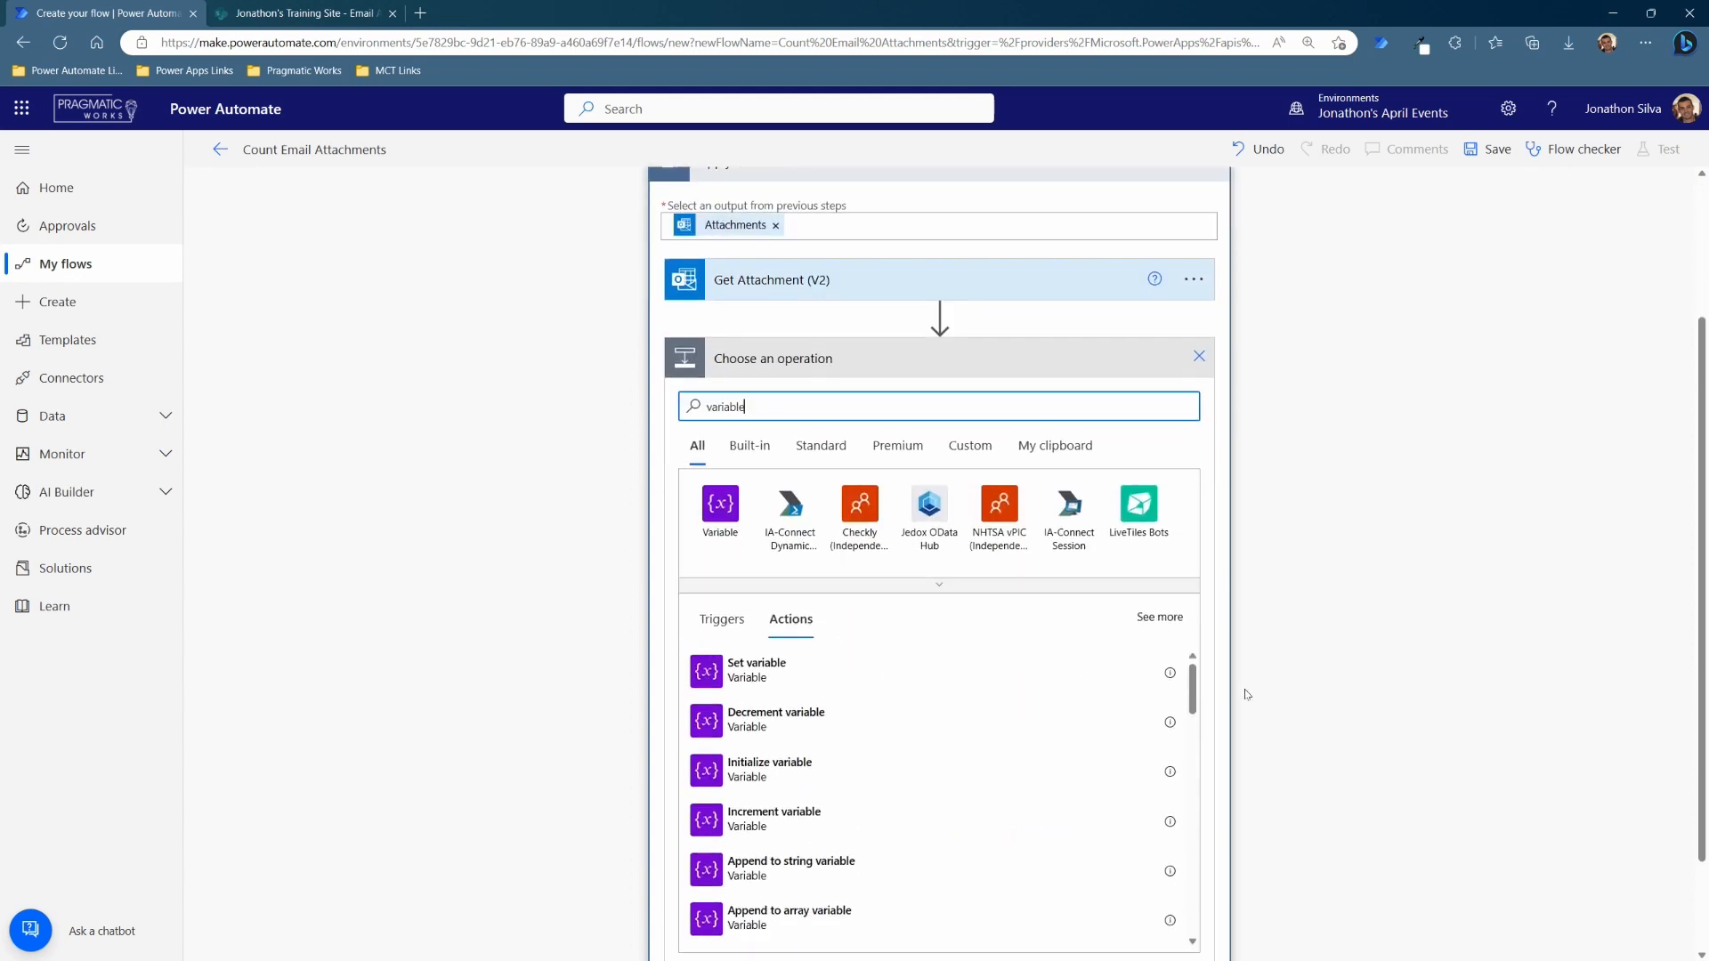
pyautogui.scroll(-3)
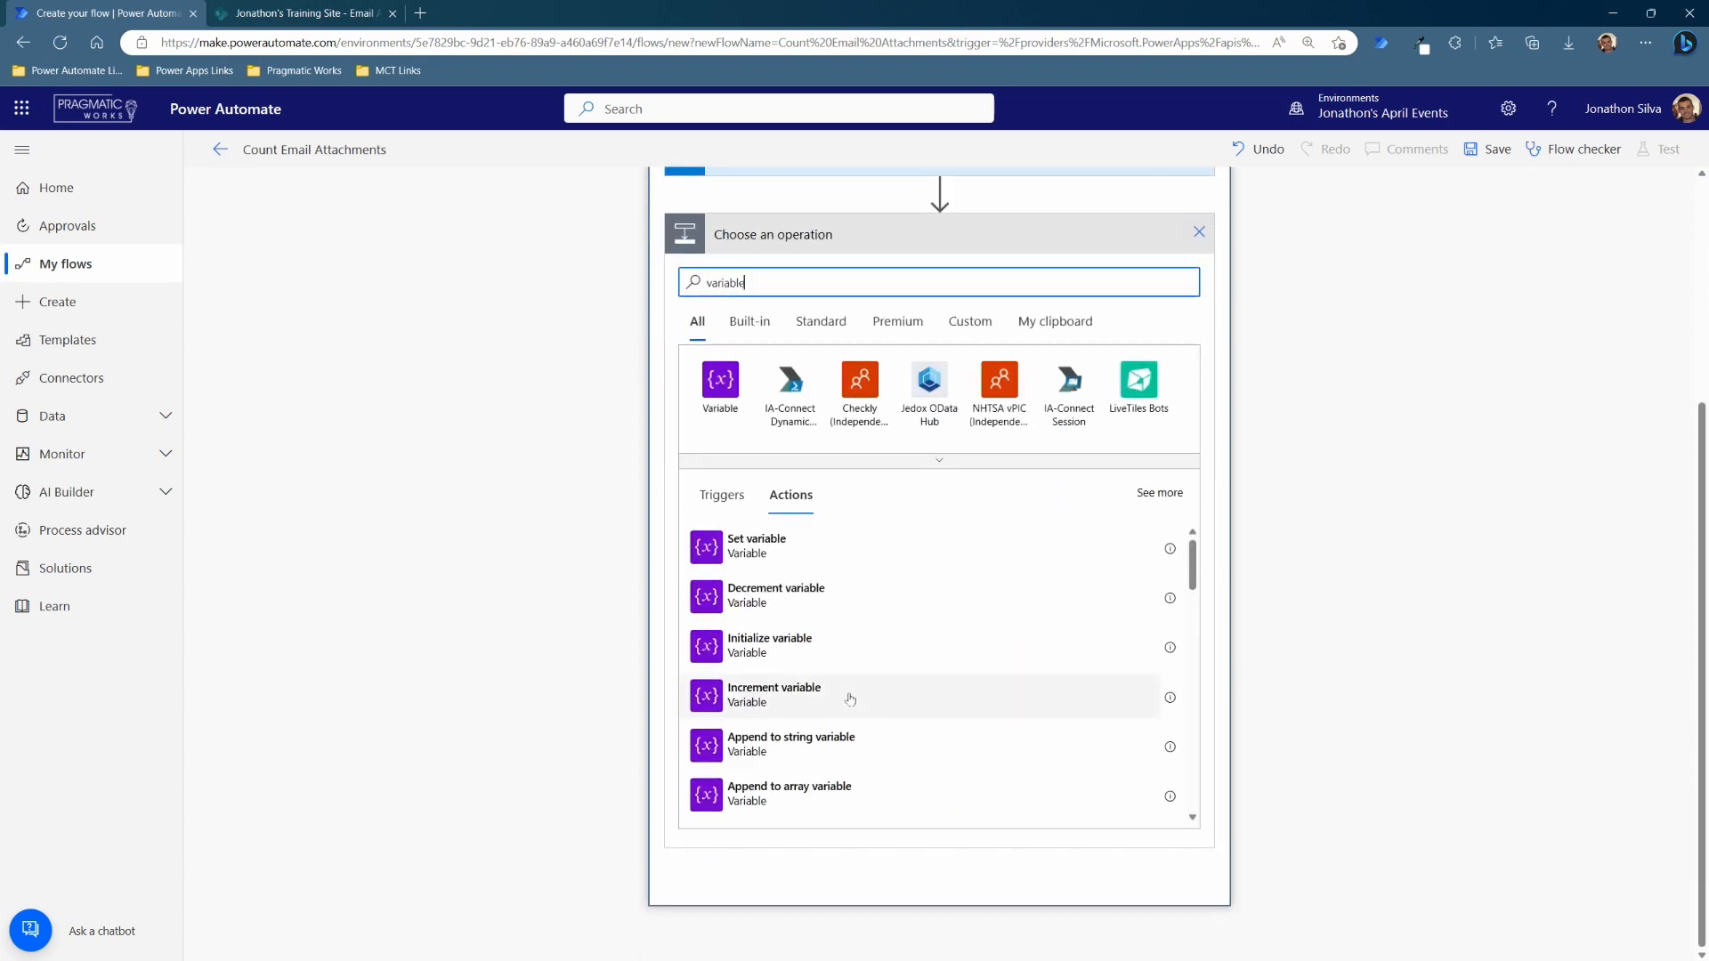
pyautogui.click(774, 694)
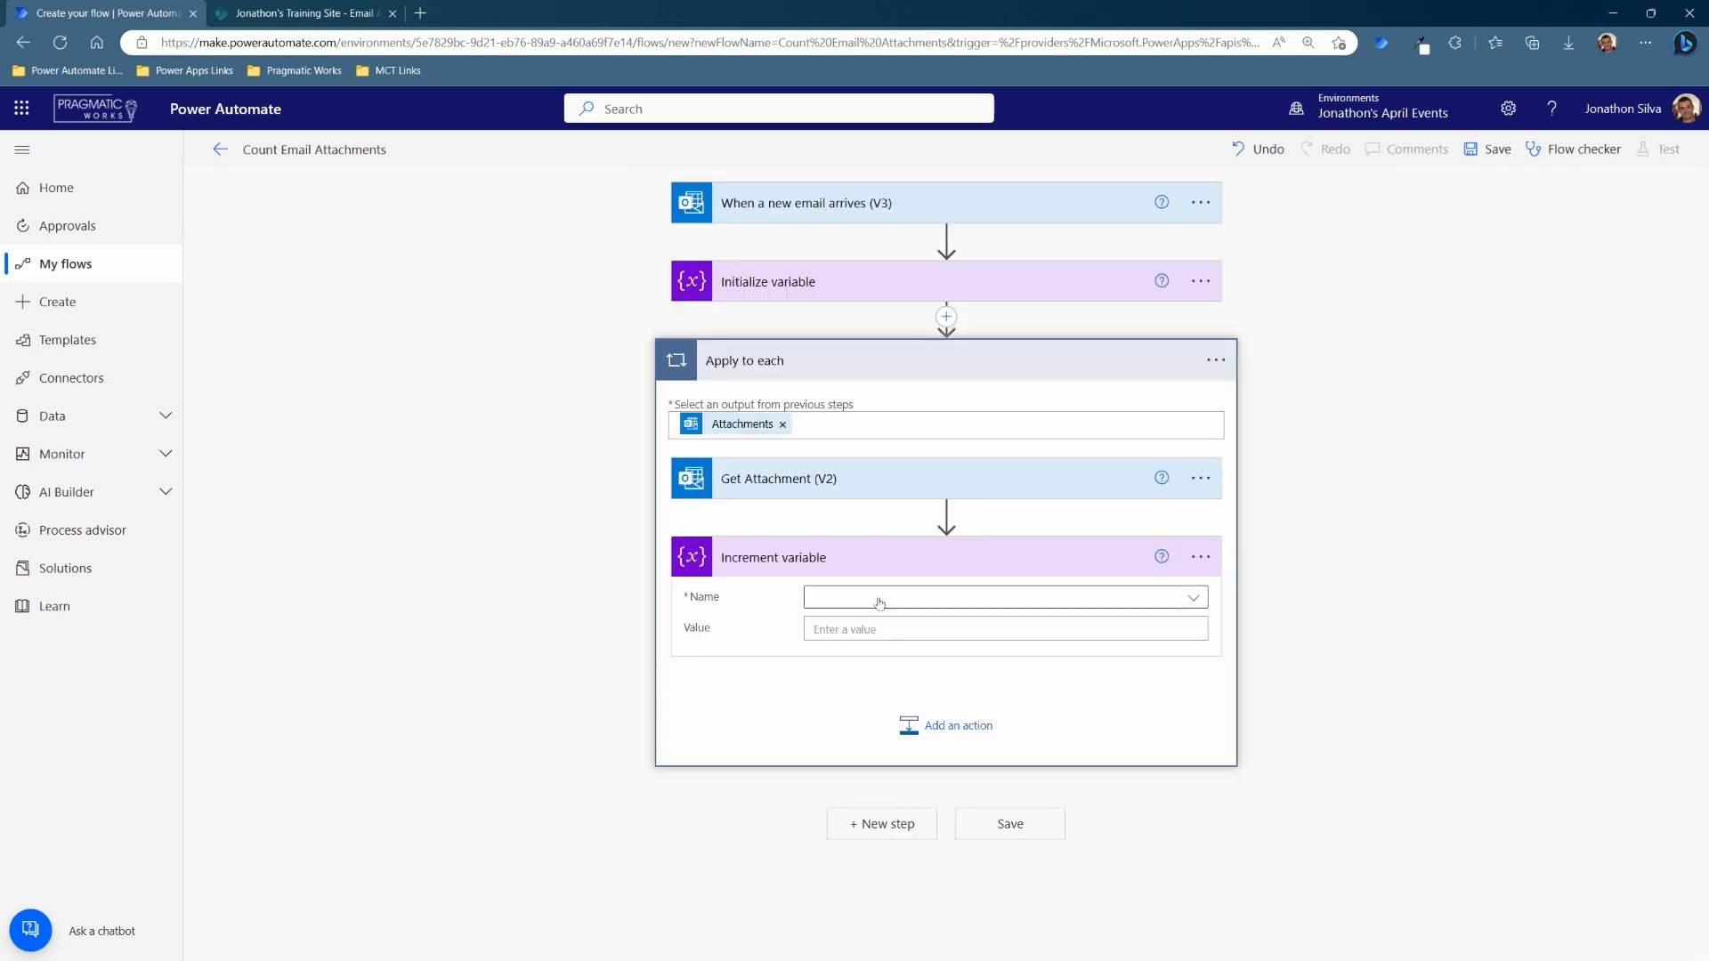
pyautogui.click(997, 598)
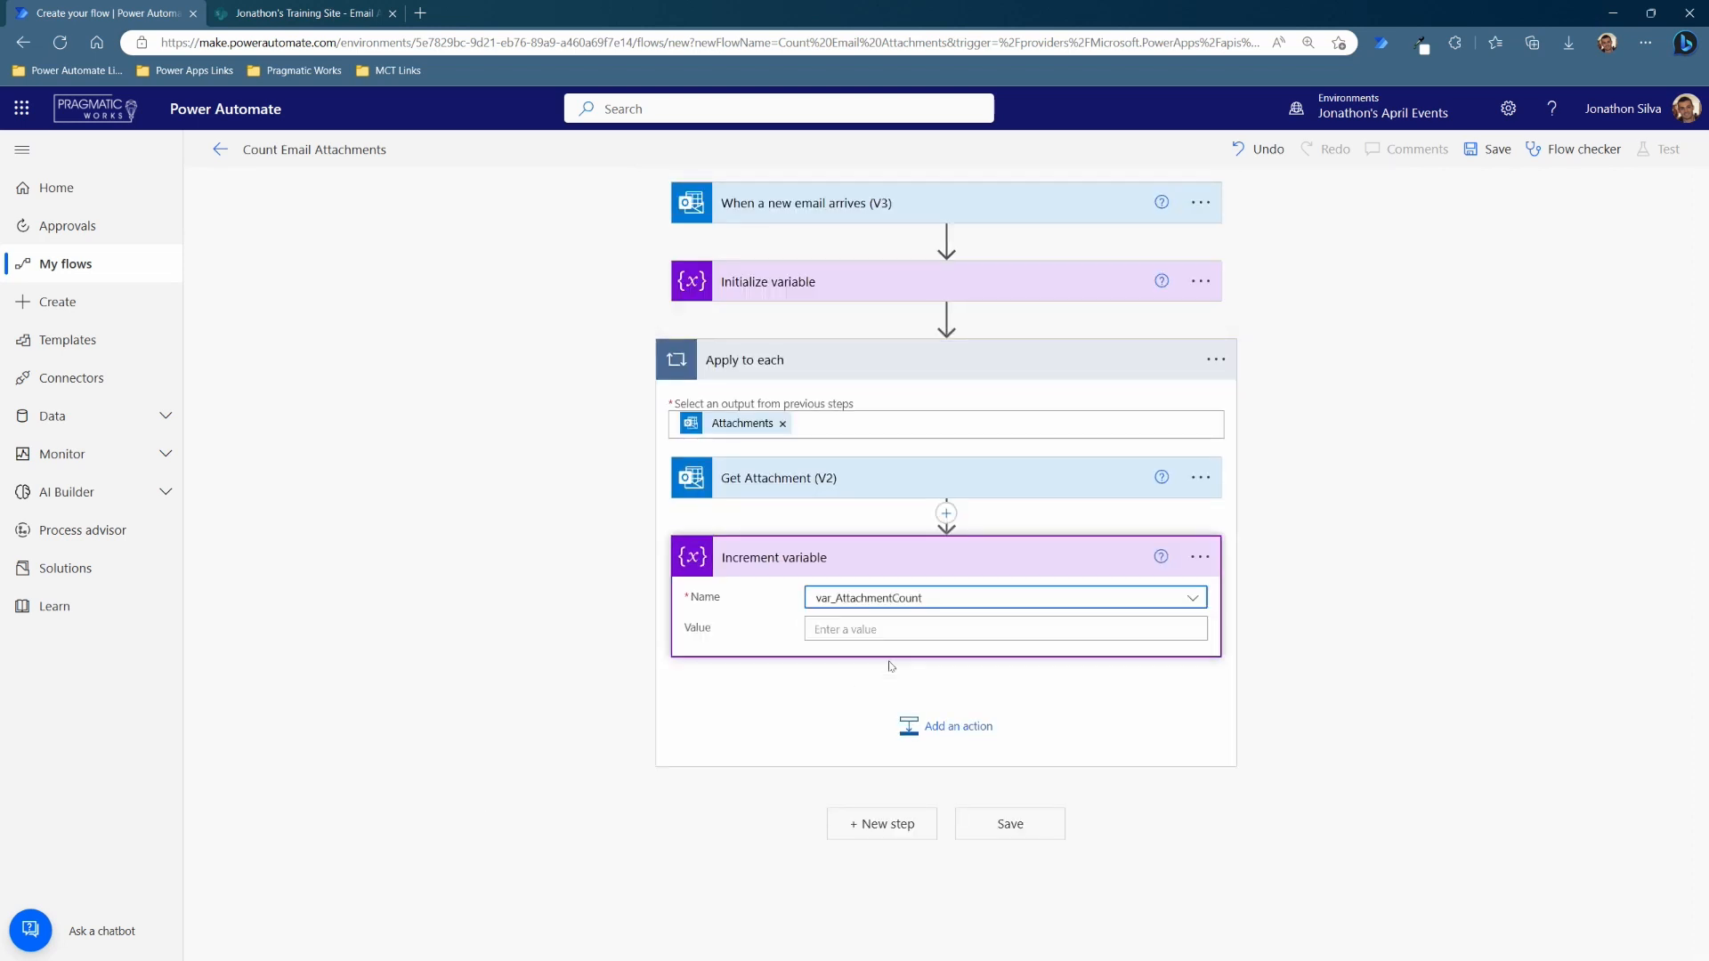
pyautogui.click(1003, 628)
pyautogui.write('1')
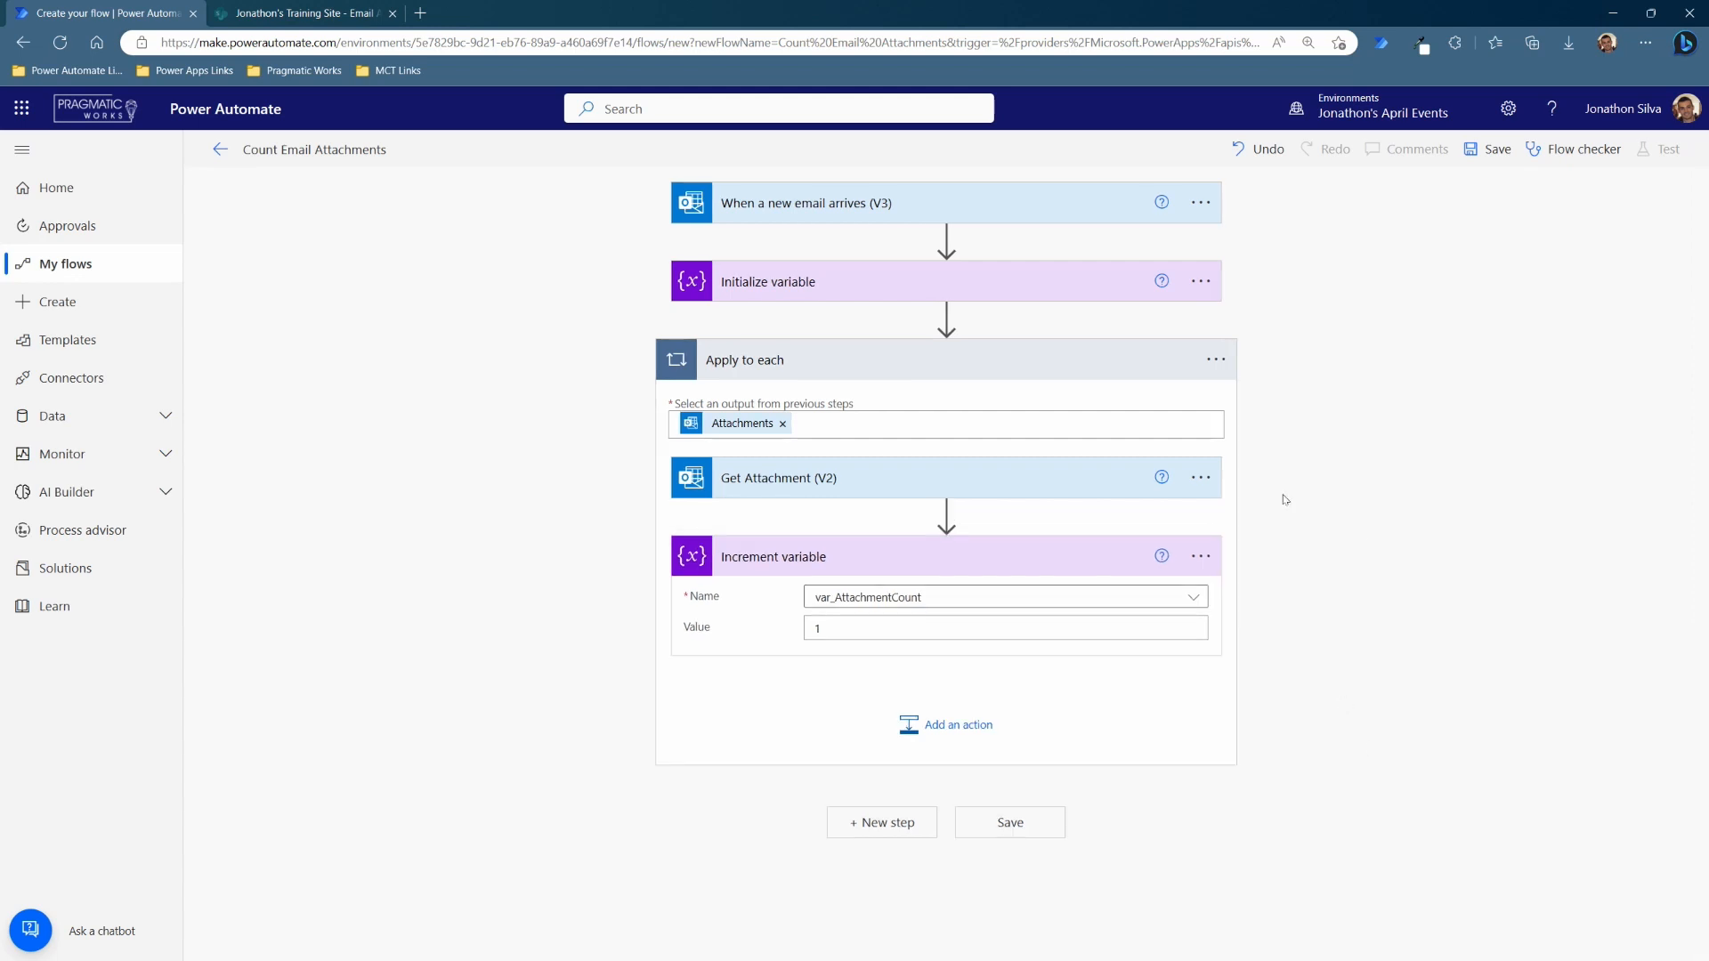
pyautogui.moveTo(1566, 577)
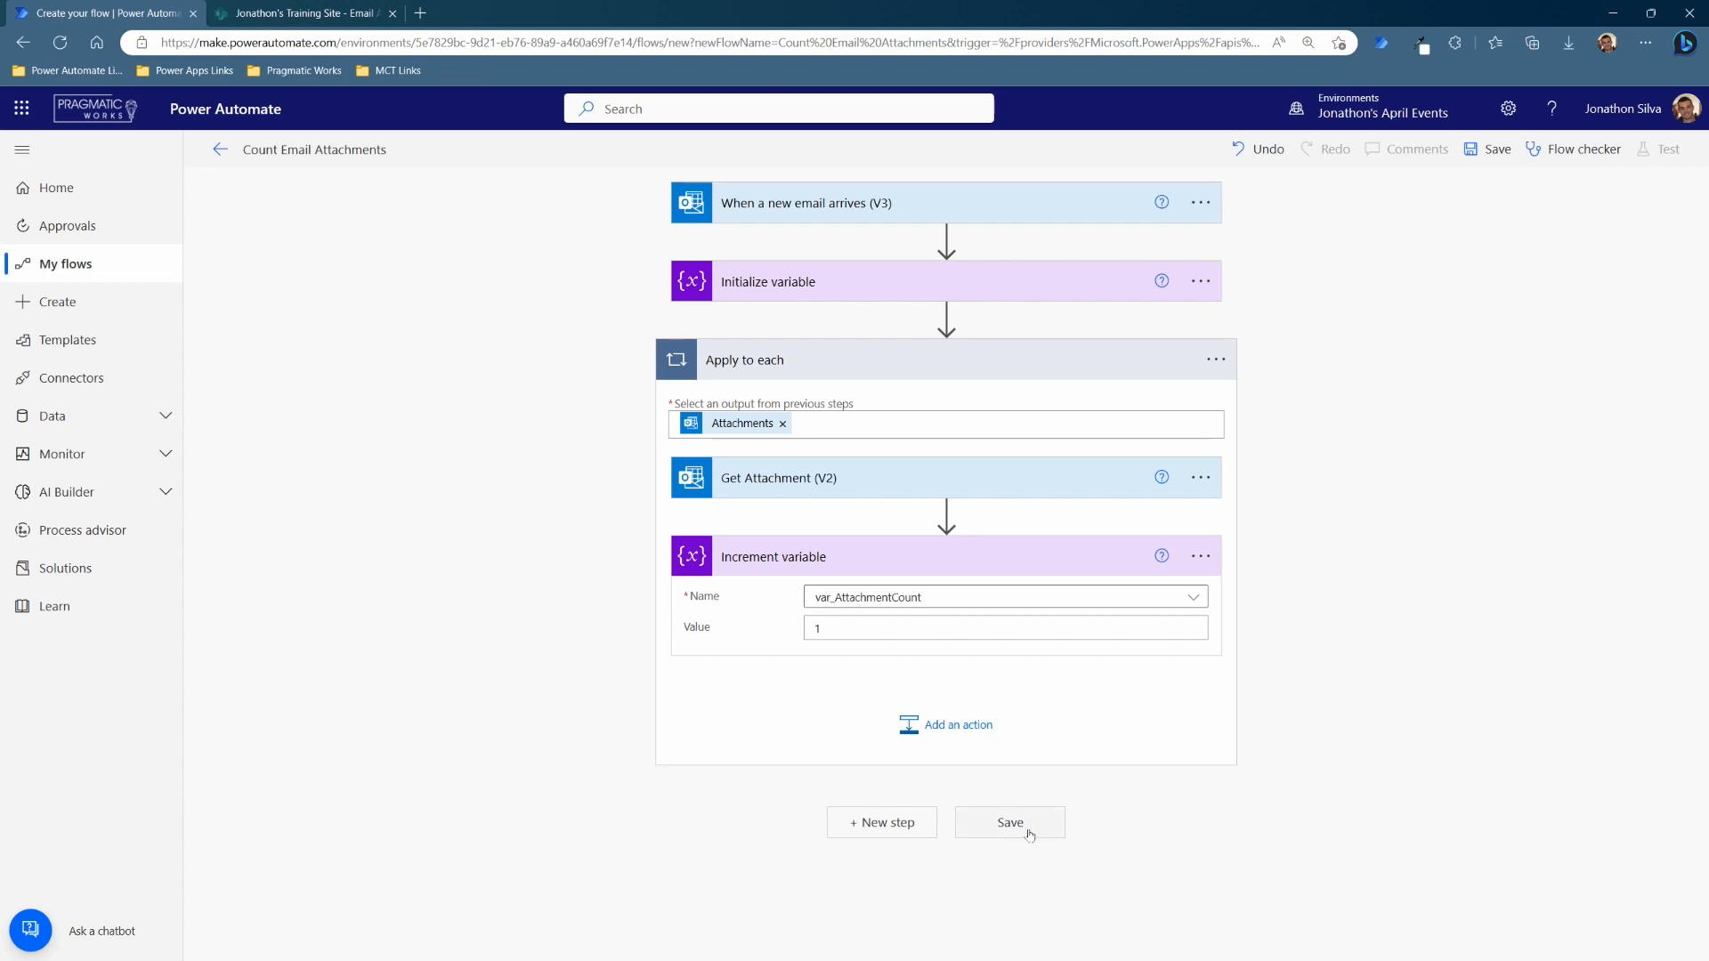
# - Save the Count Email Attachments flow and start a test run
pyautogui.click(1007, 823)
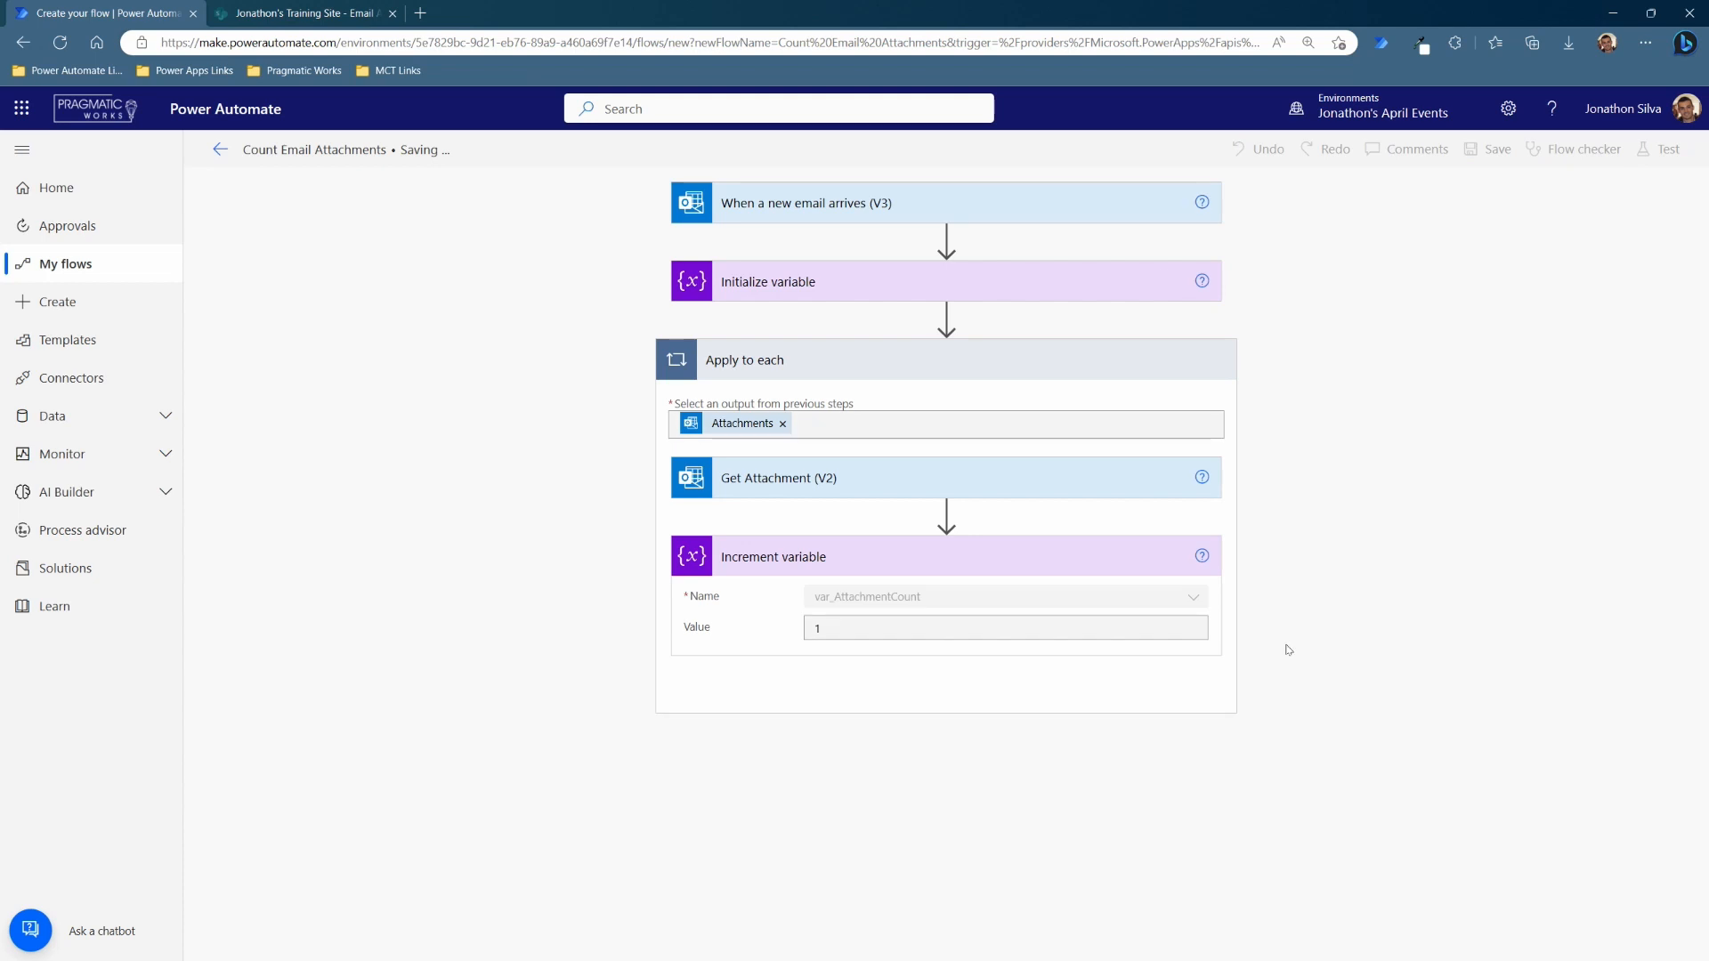
pyautogui.moveTo(868, 586)
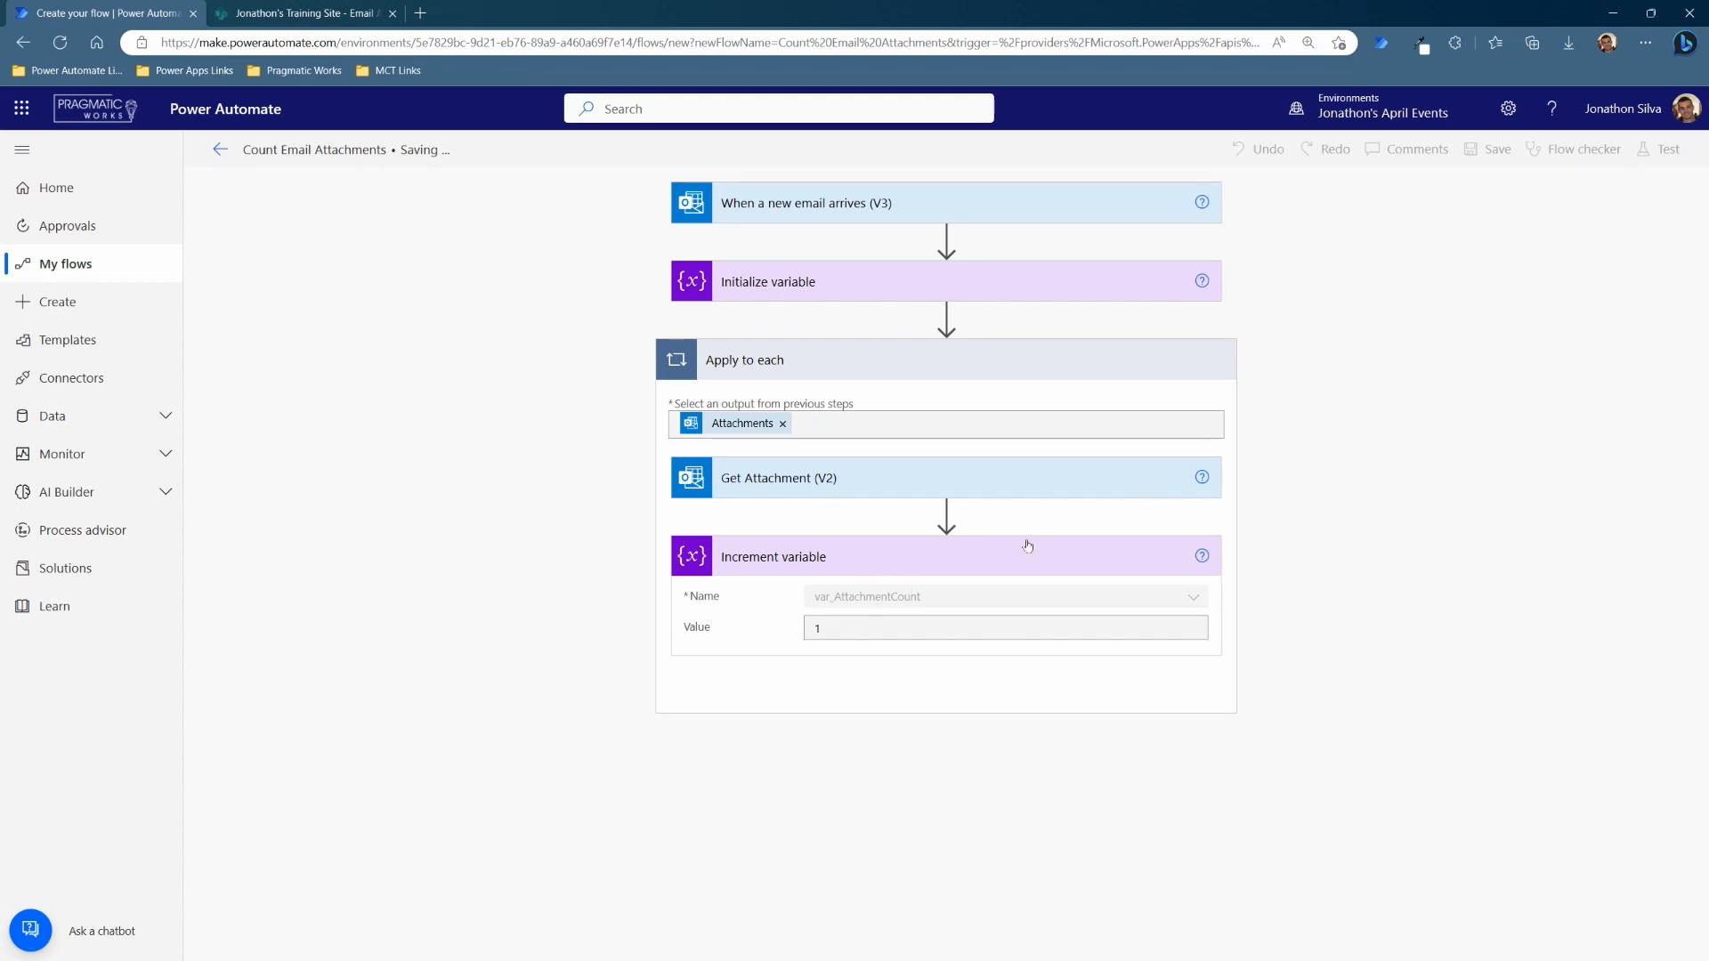
pyautogui.click(1494, 150)
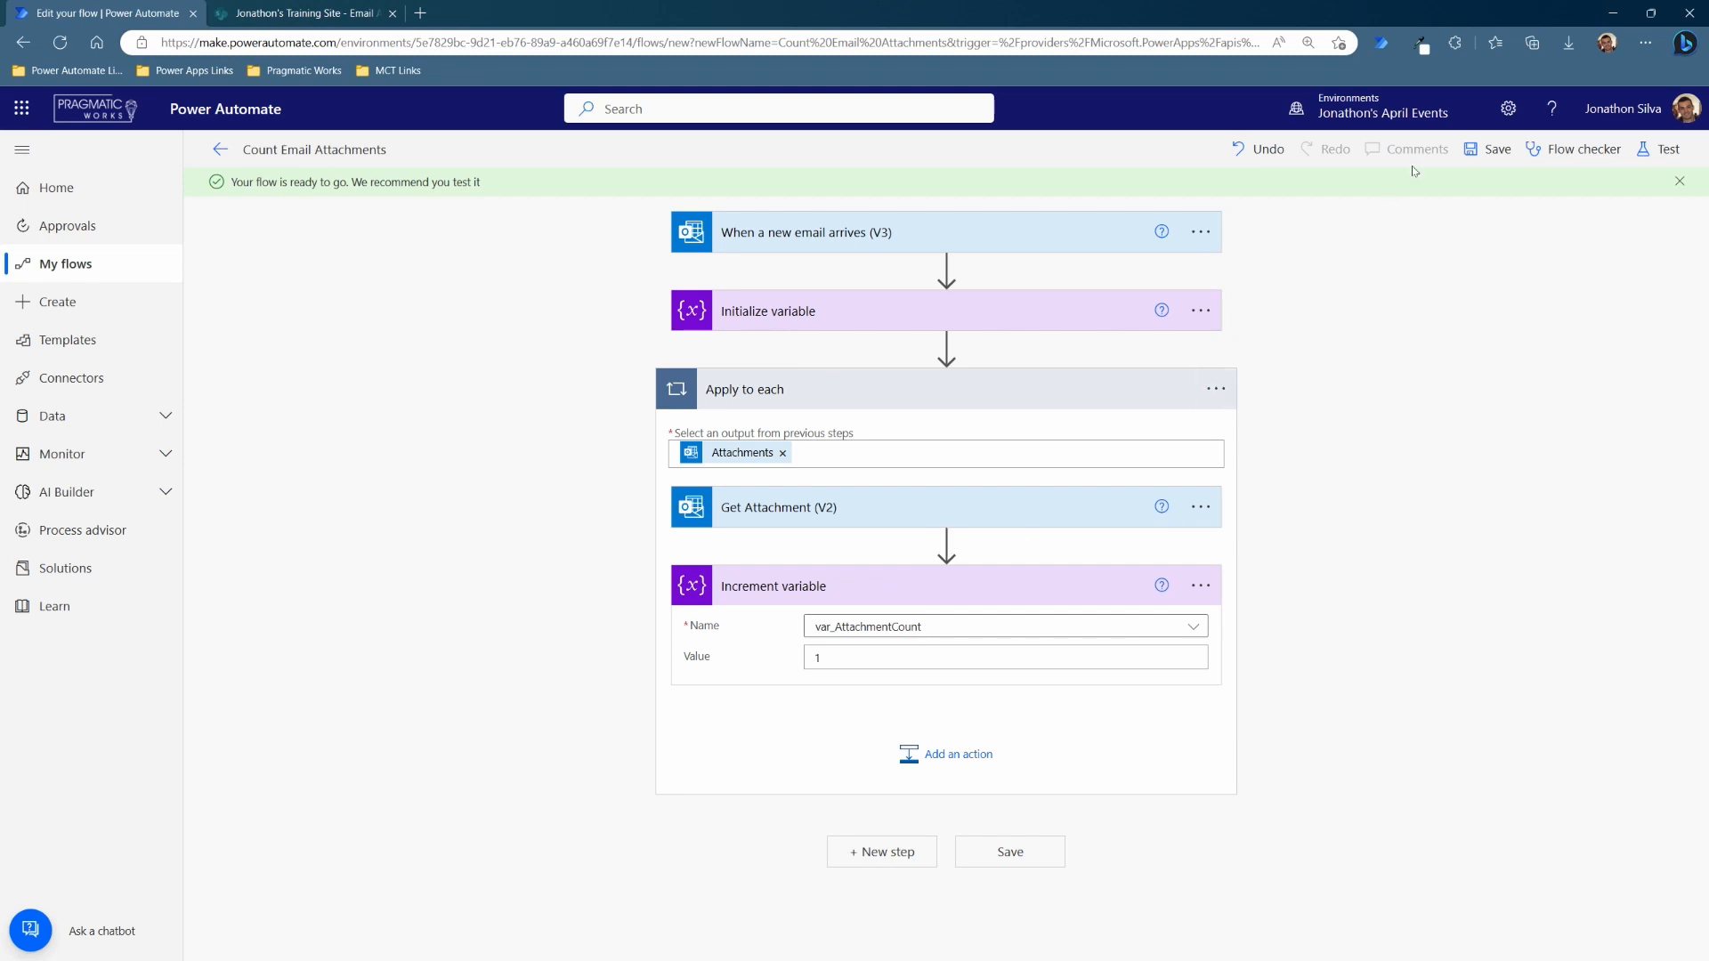
pyautogui.click(1664, 149)
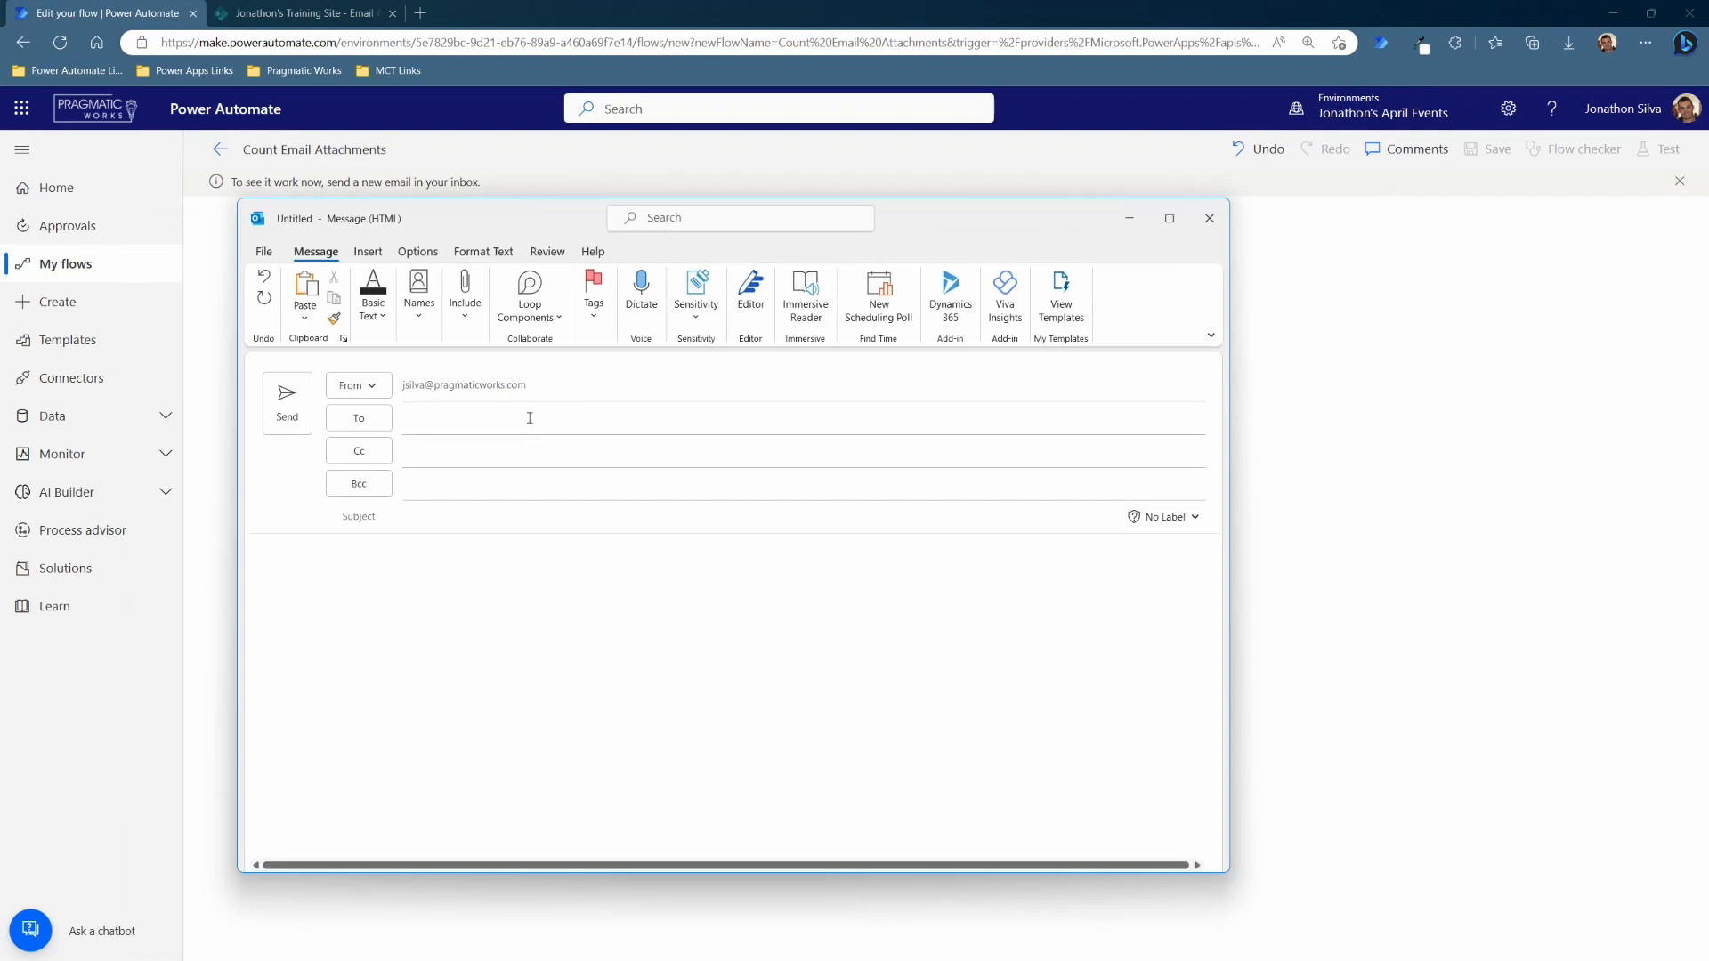
# - Address the email to jsilva with subject 'youtube test'
pyautogui.write('jsilva')
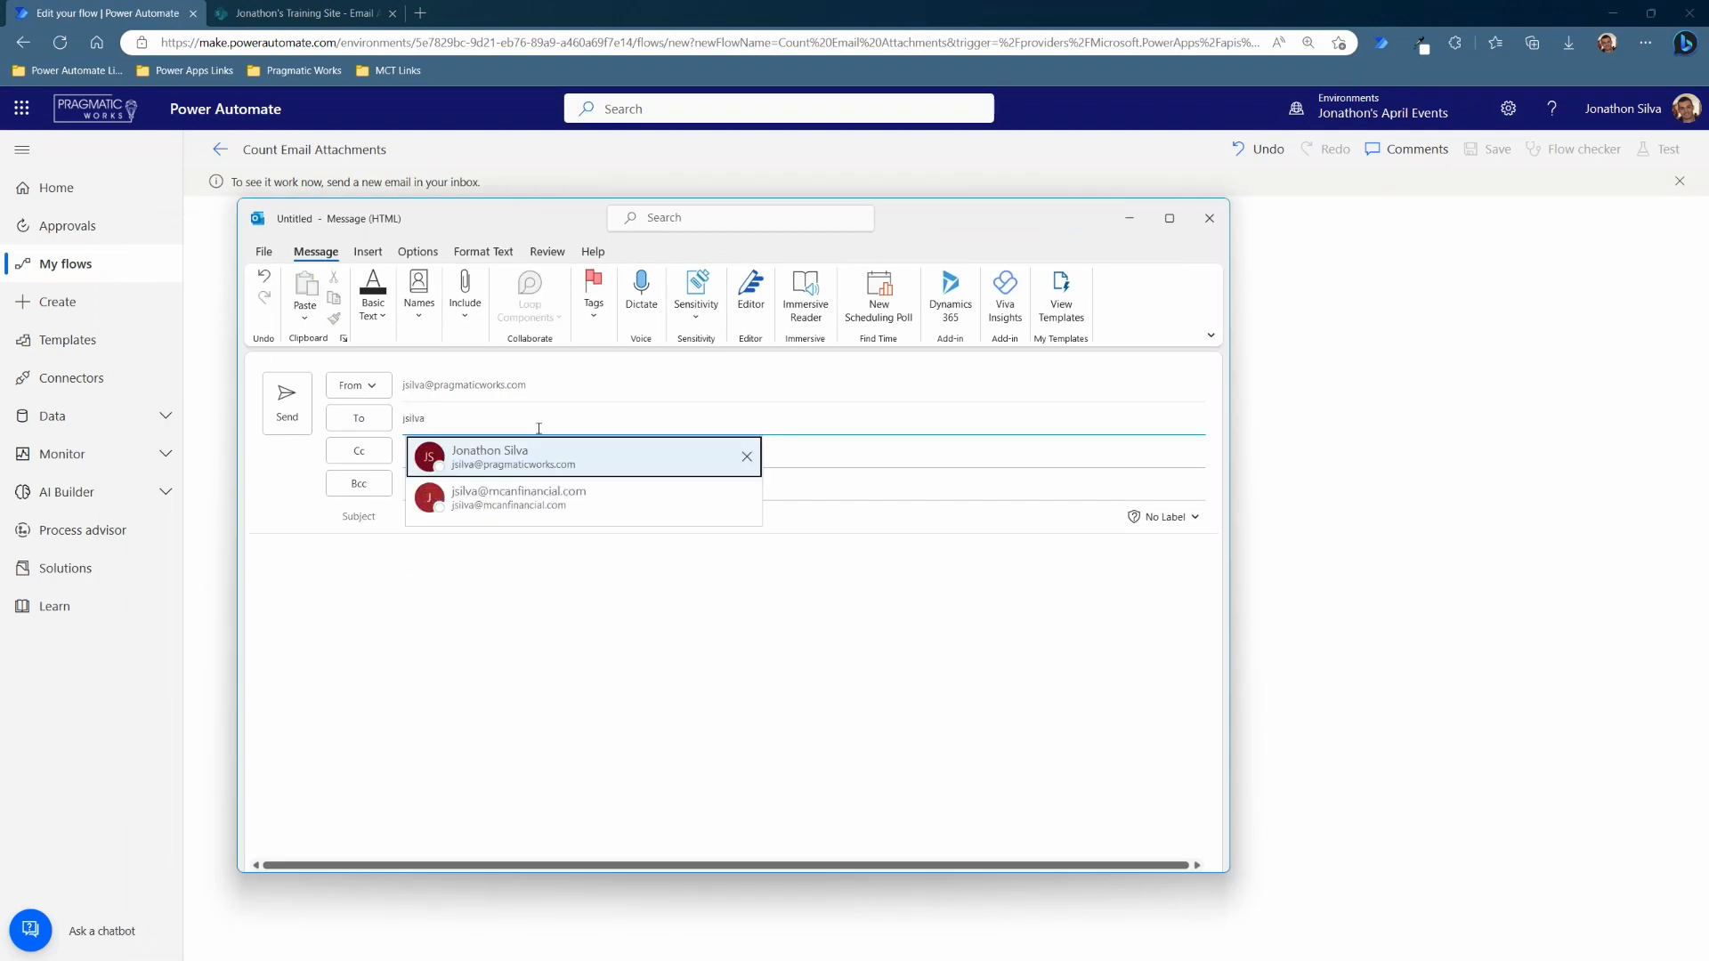
pyautogui.click(488, 456)
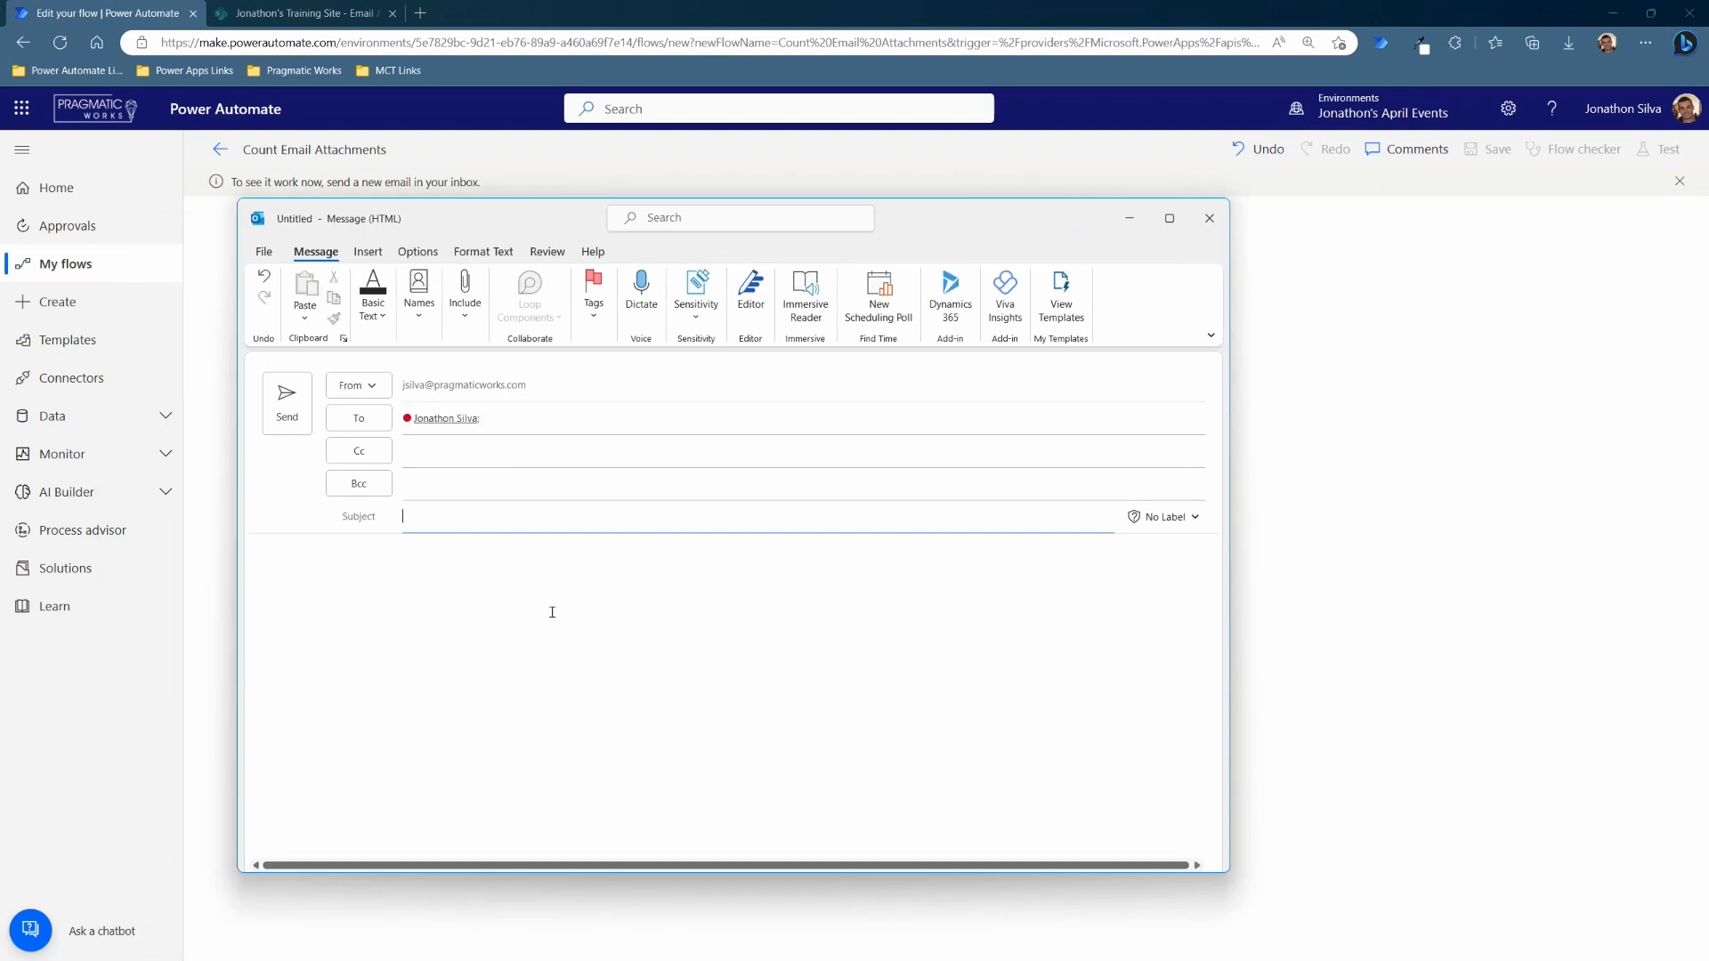
pyautogui.write('youtube')
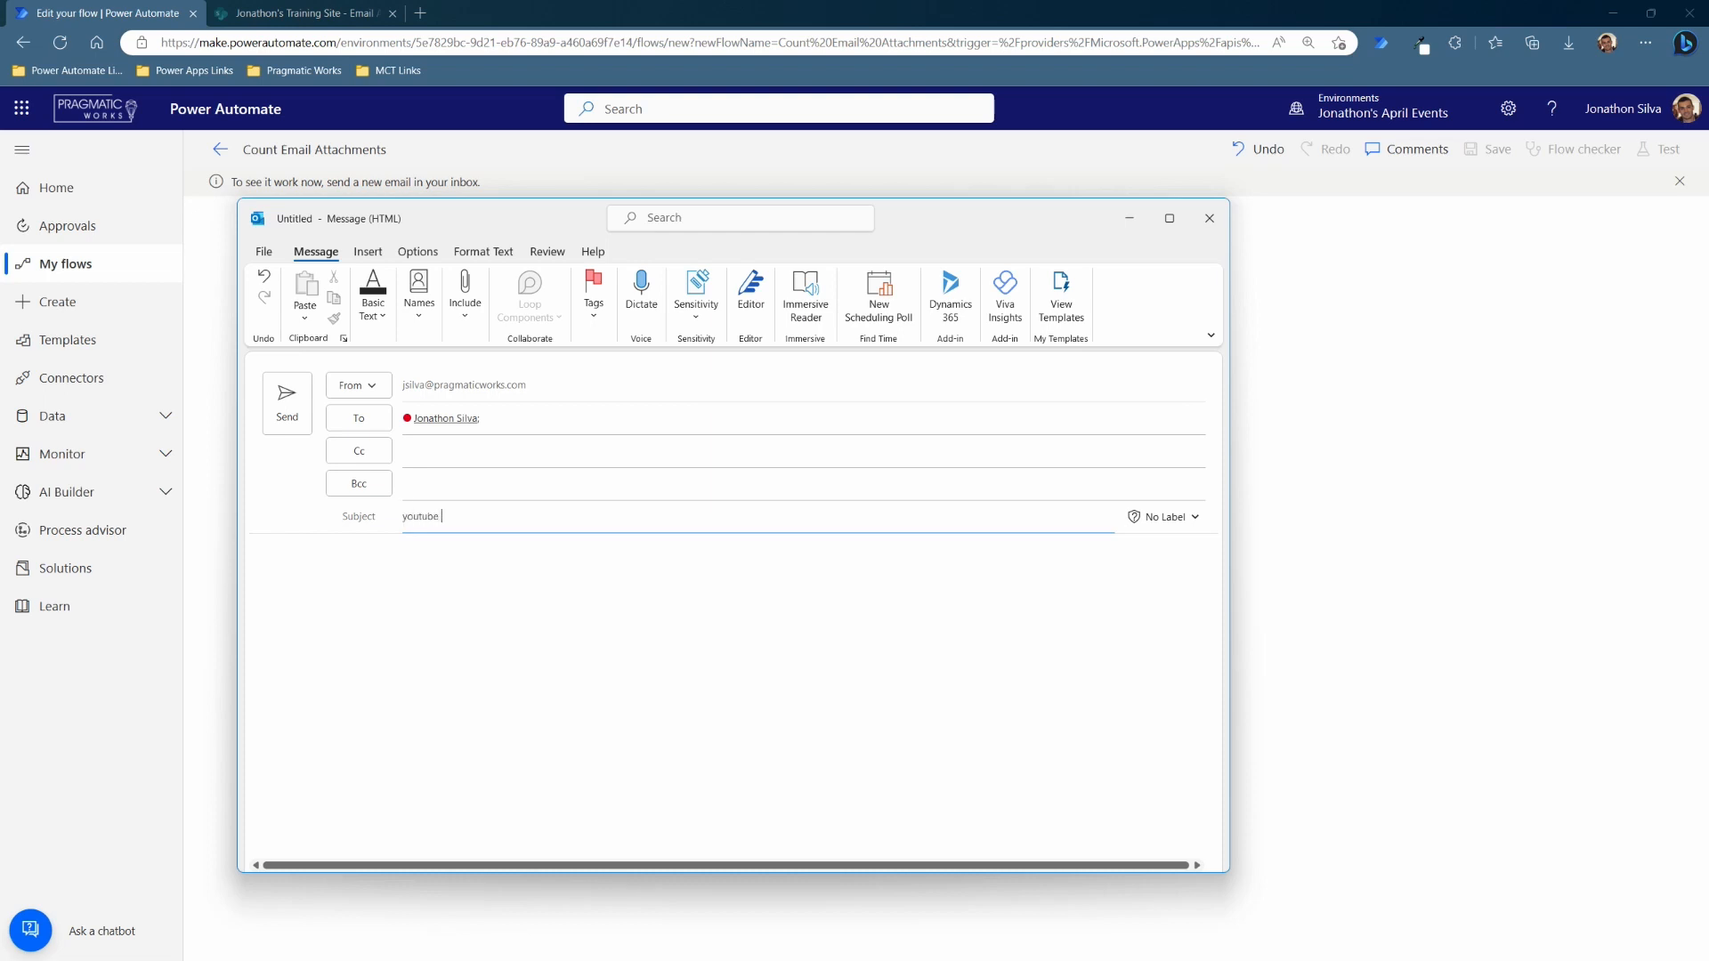
pyautogui.write('test')
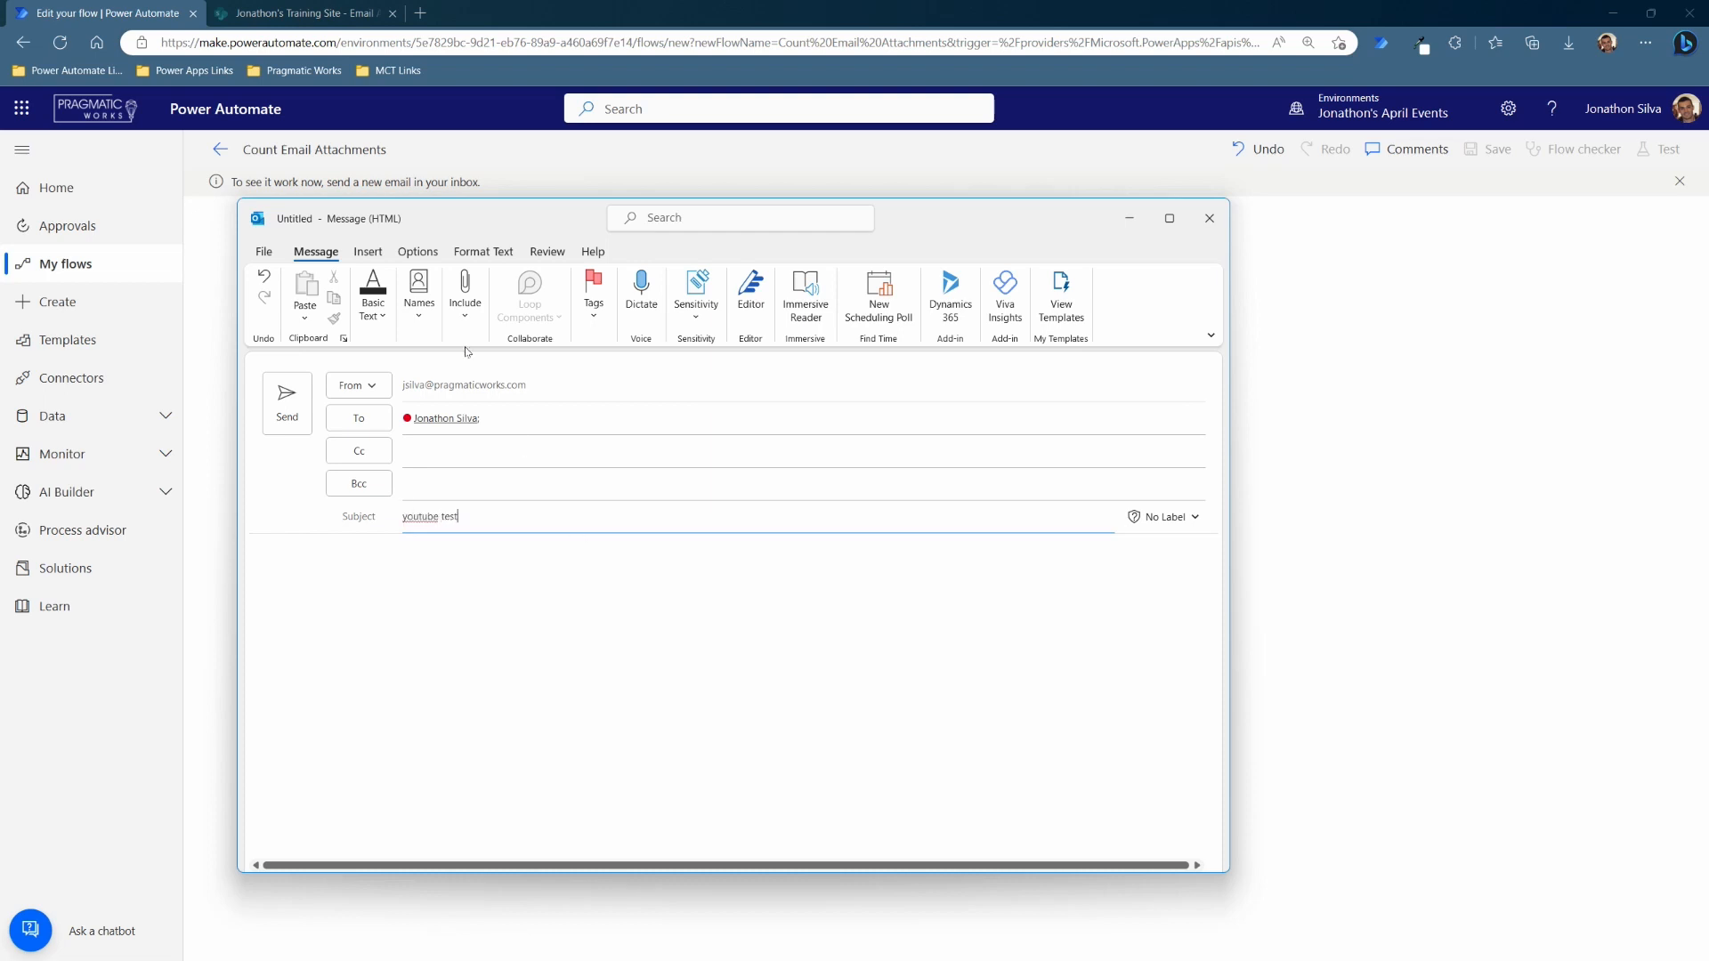
# - Attach the Power Automate slide and Boot Camp files, add body 'test', and send
pyautogui.click(464, 294)
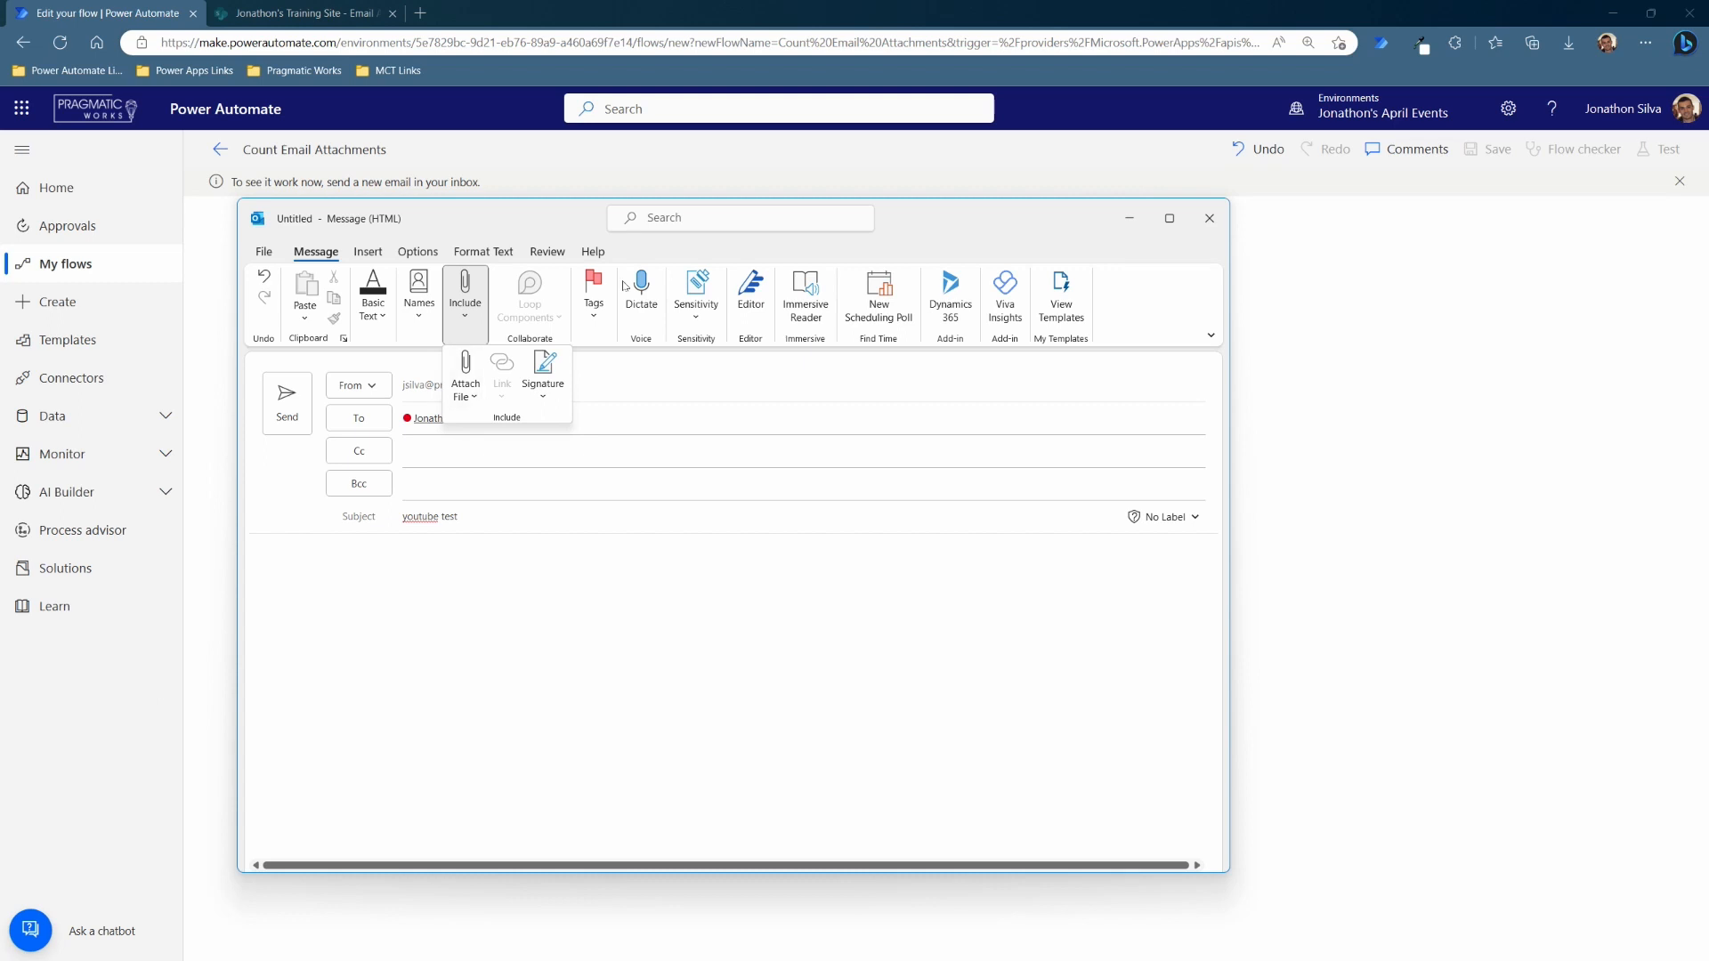
pyautogui.click(464, 370)
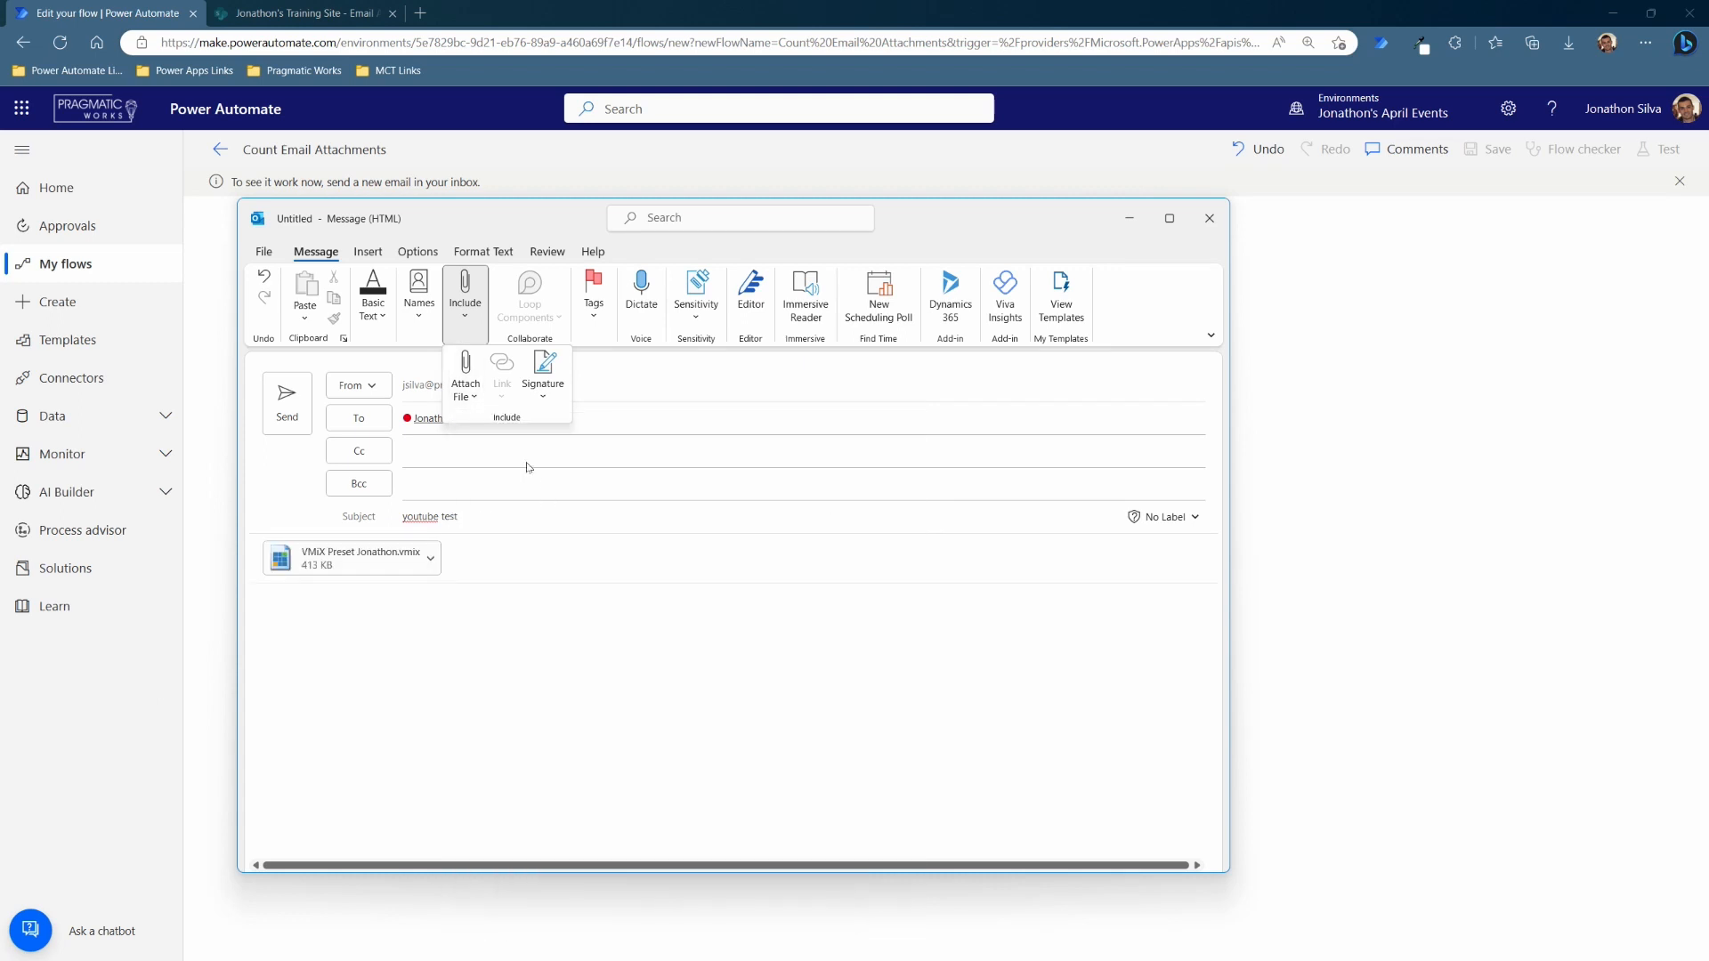
pyautogui.click(465, 376)
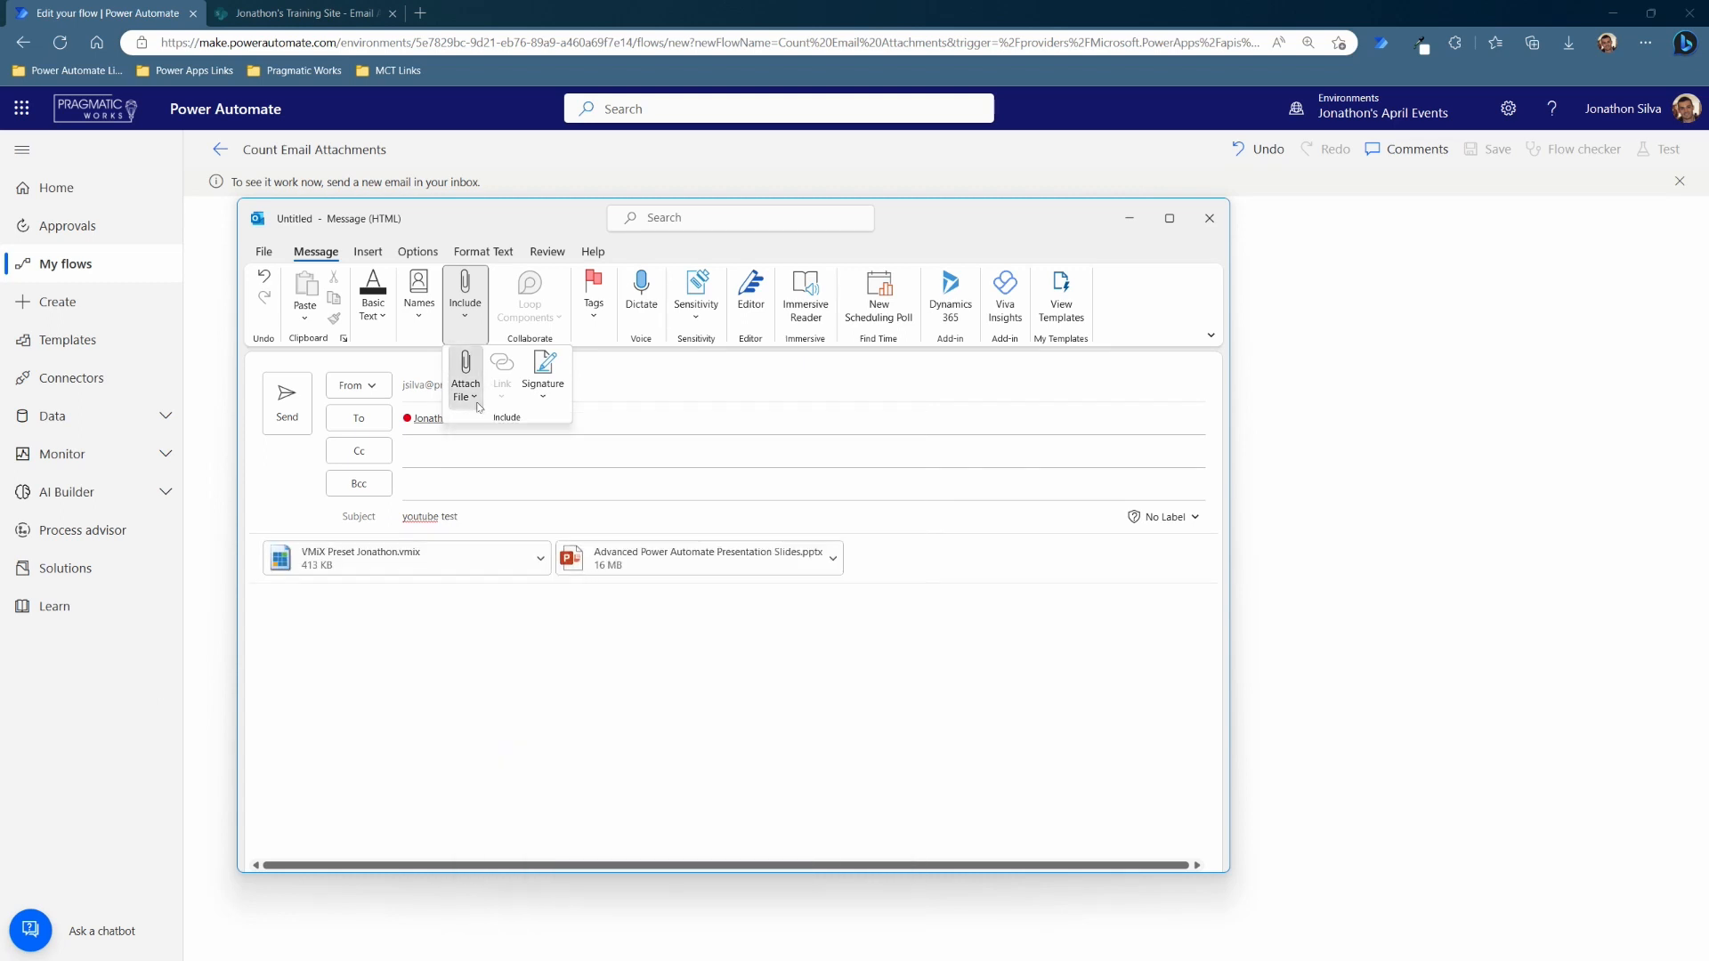
pyautogui.click(465, 381)
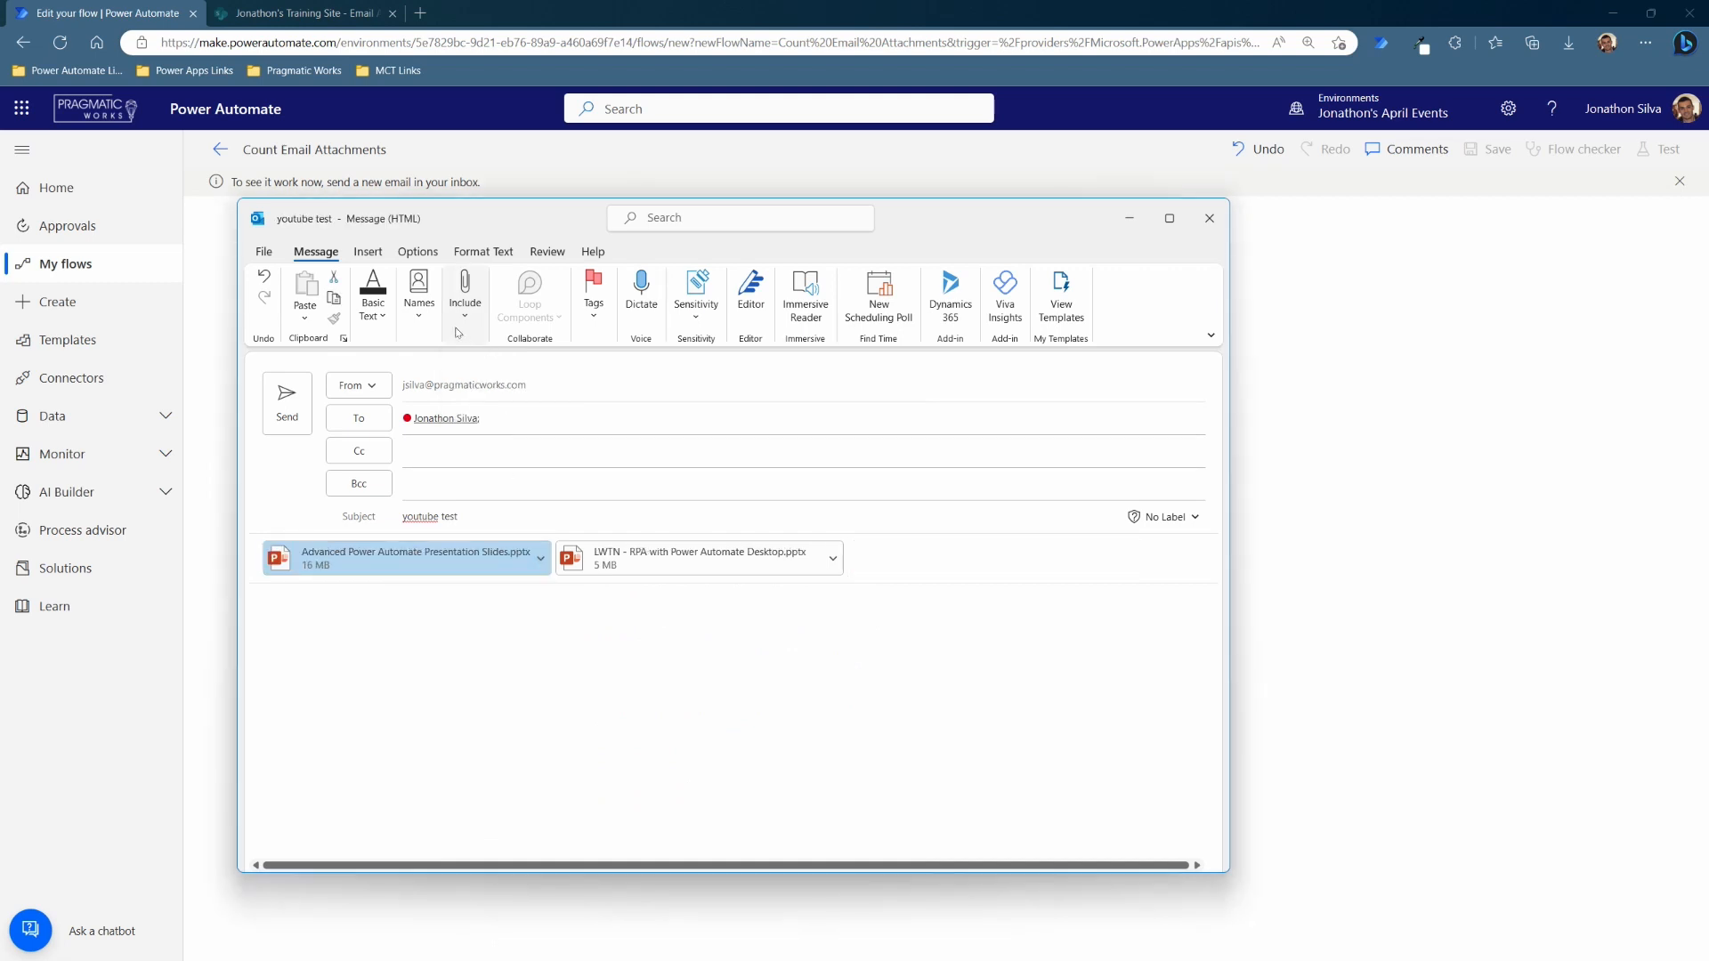
pyautogui.click(465, 298)
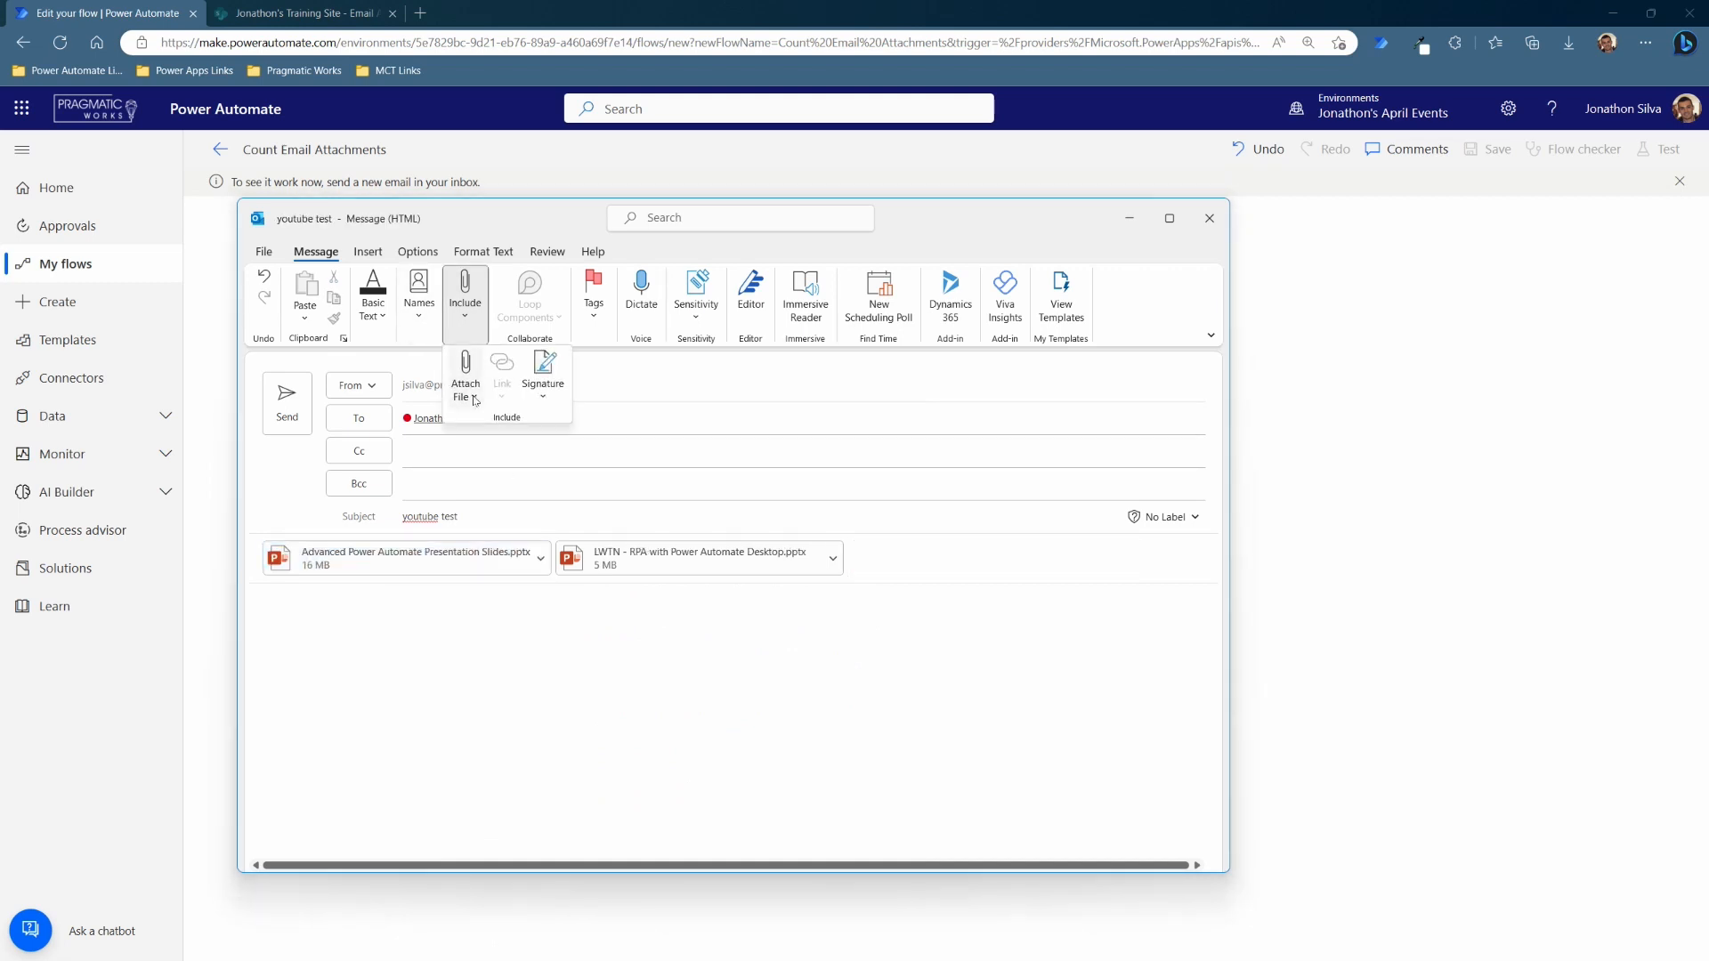
pyautogui.click(464, 379)
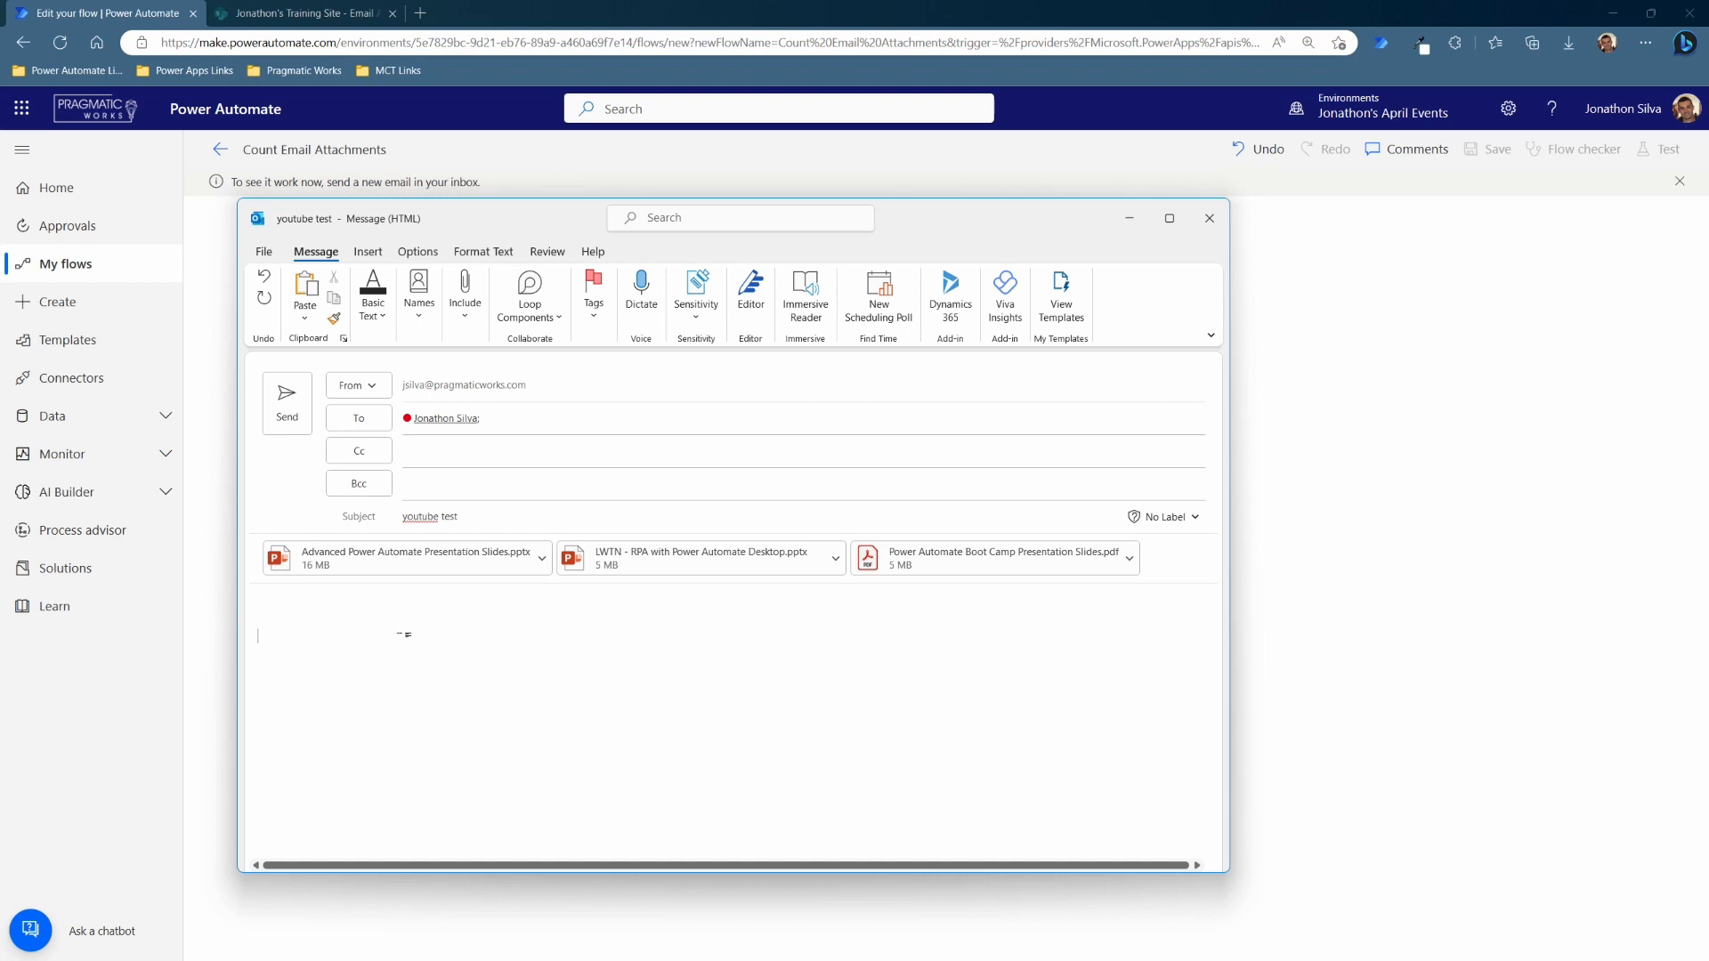
pyautogui.write('test')
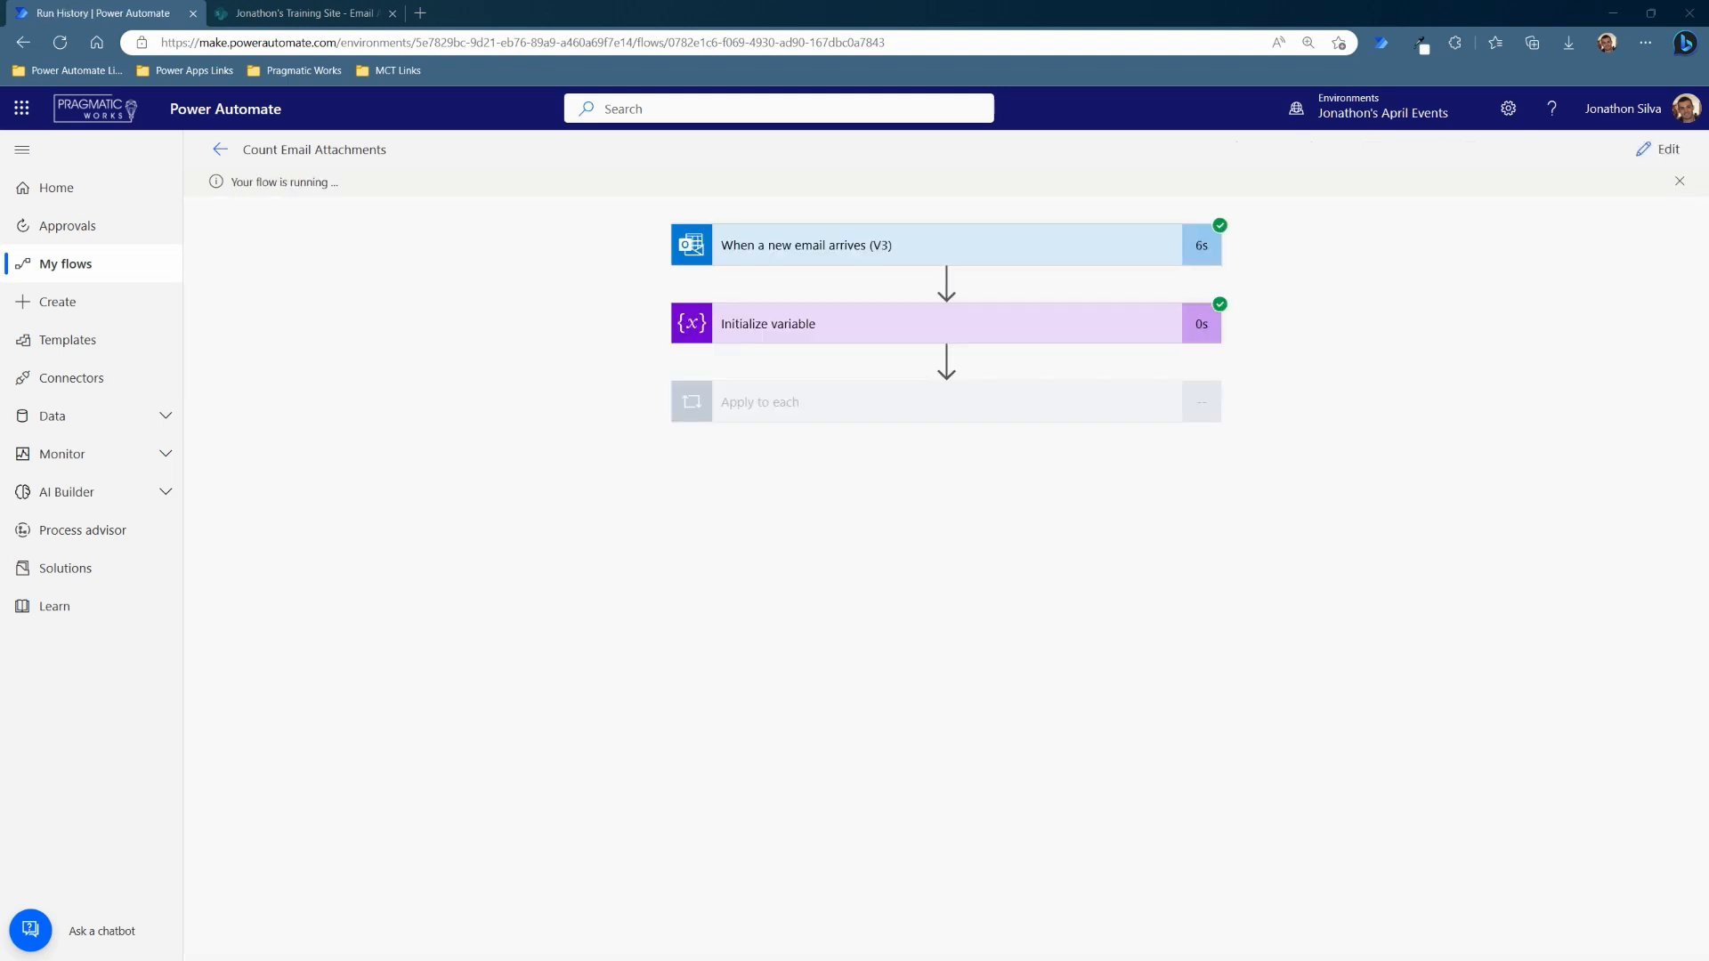
pyautogui.moveTo(870, 595)
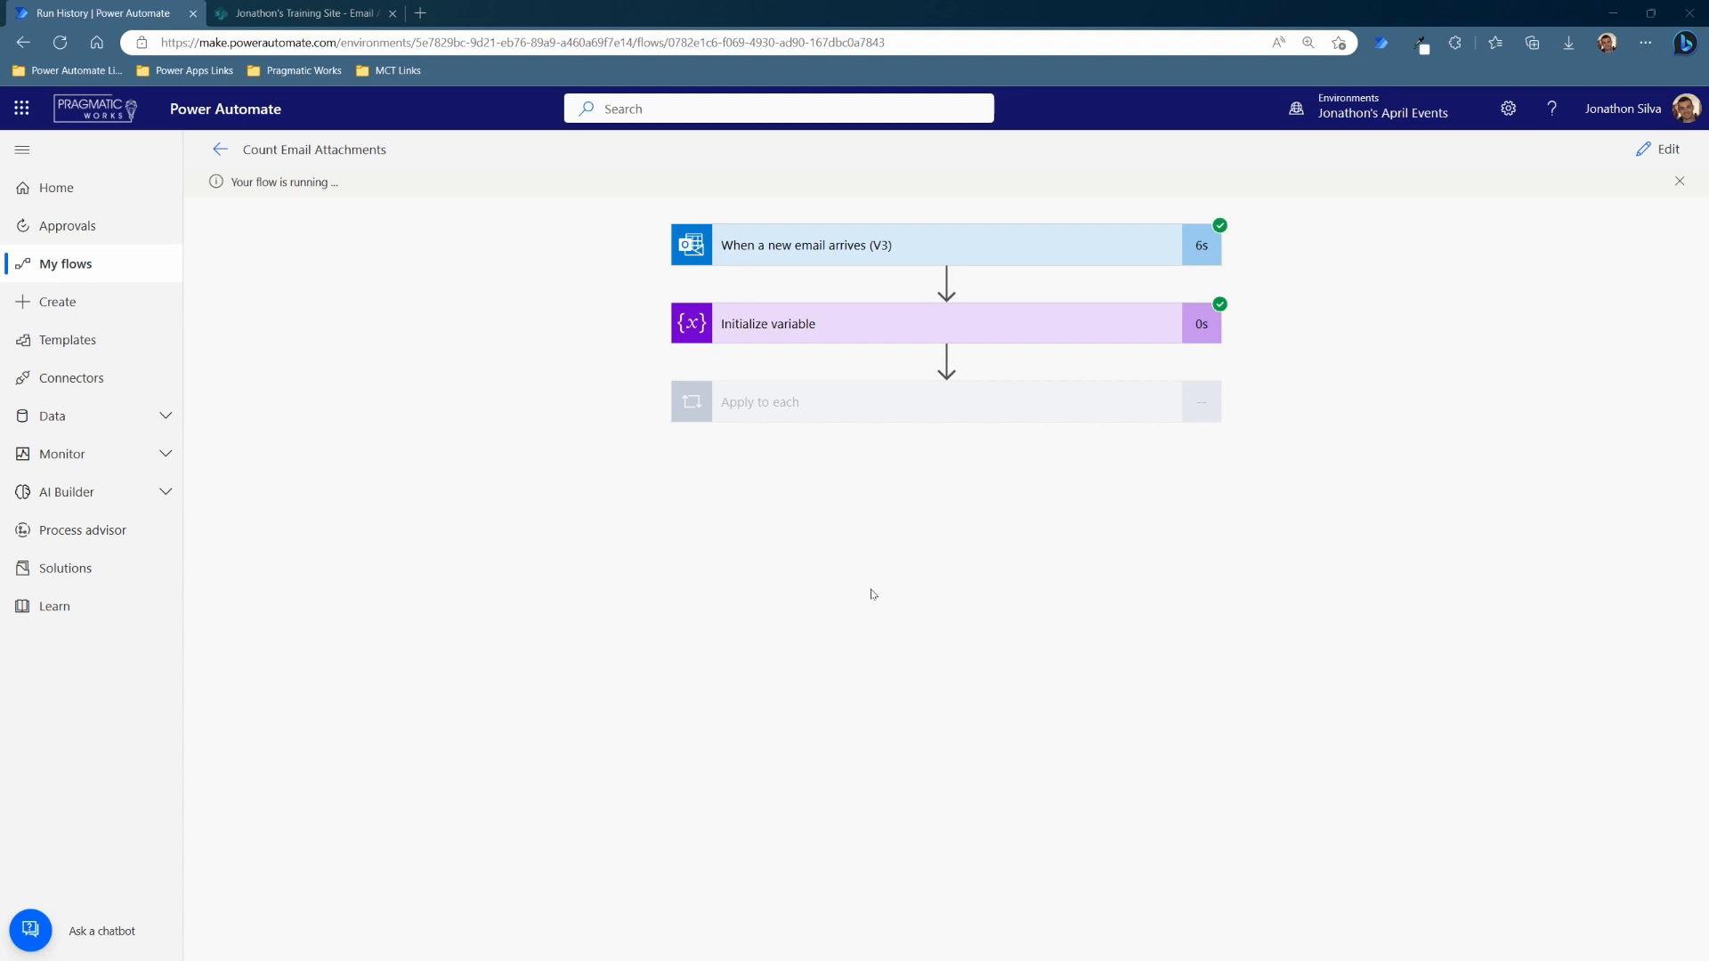
pyautogui.moveTo(982, 391)
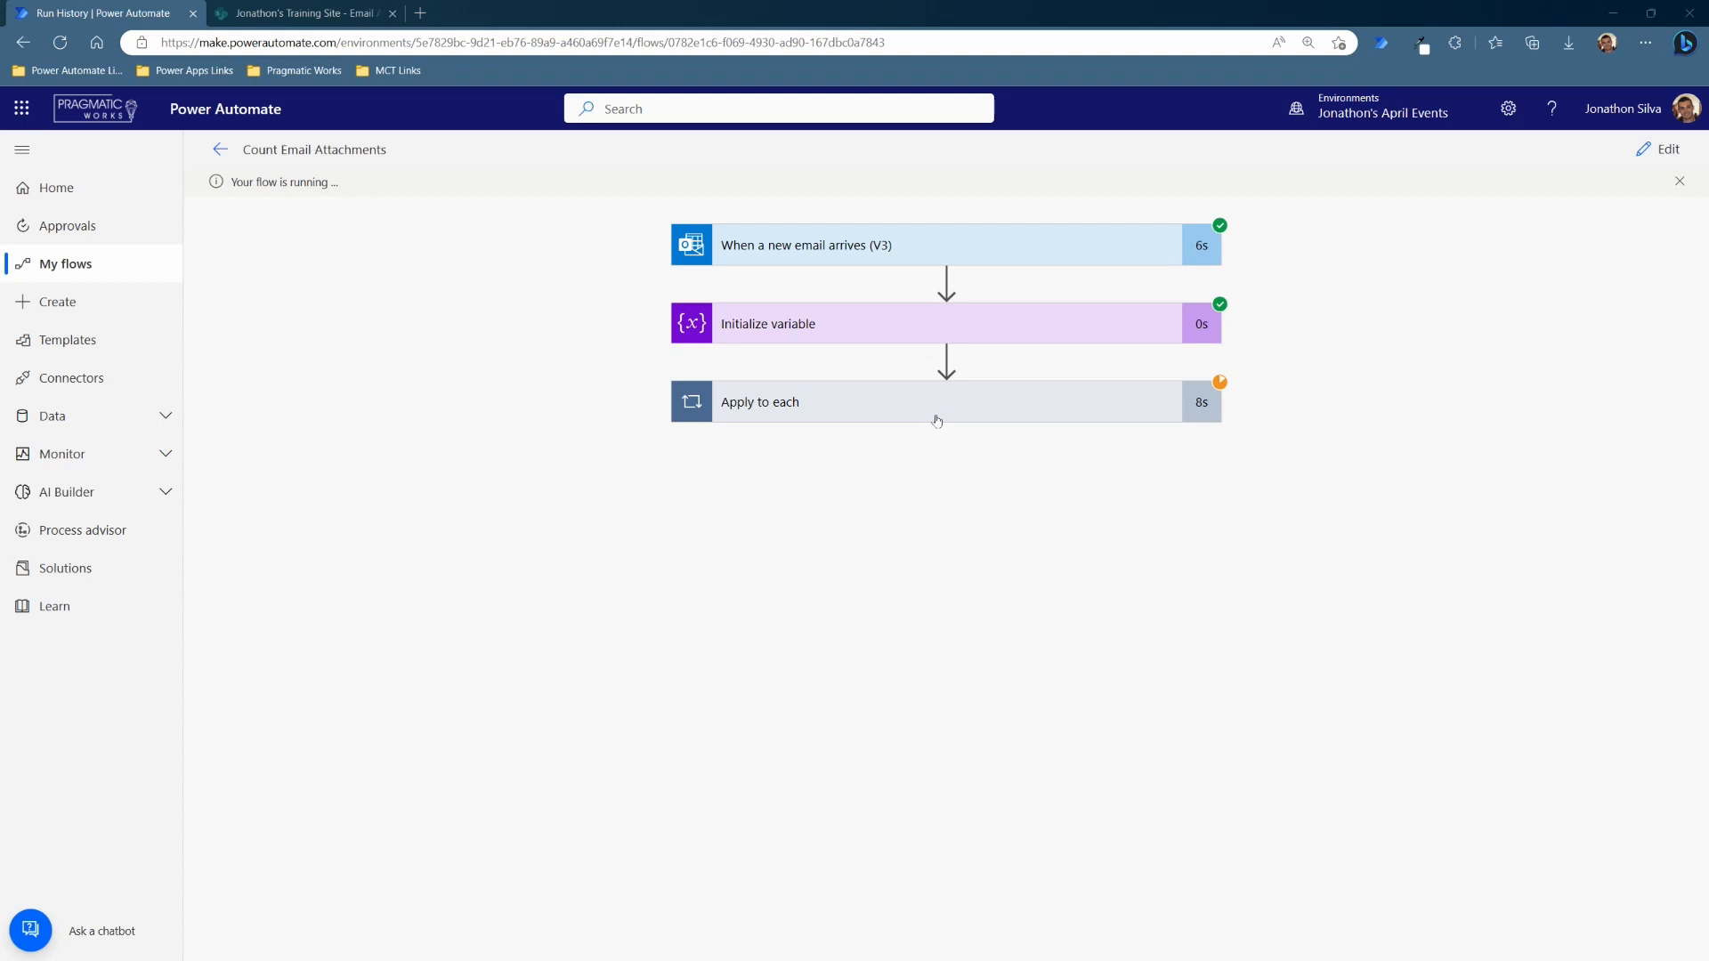
pyautogui.moveTo(927, 439)
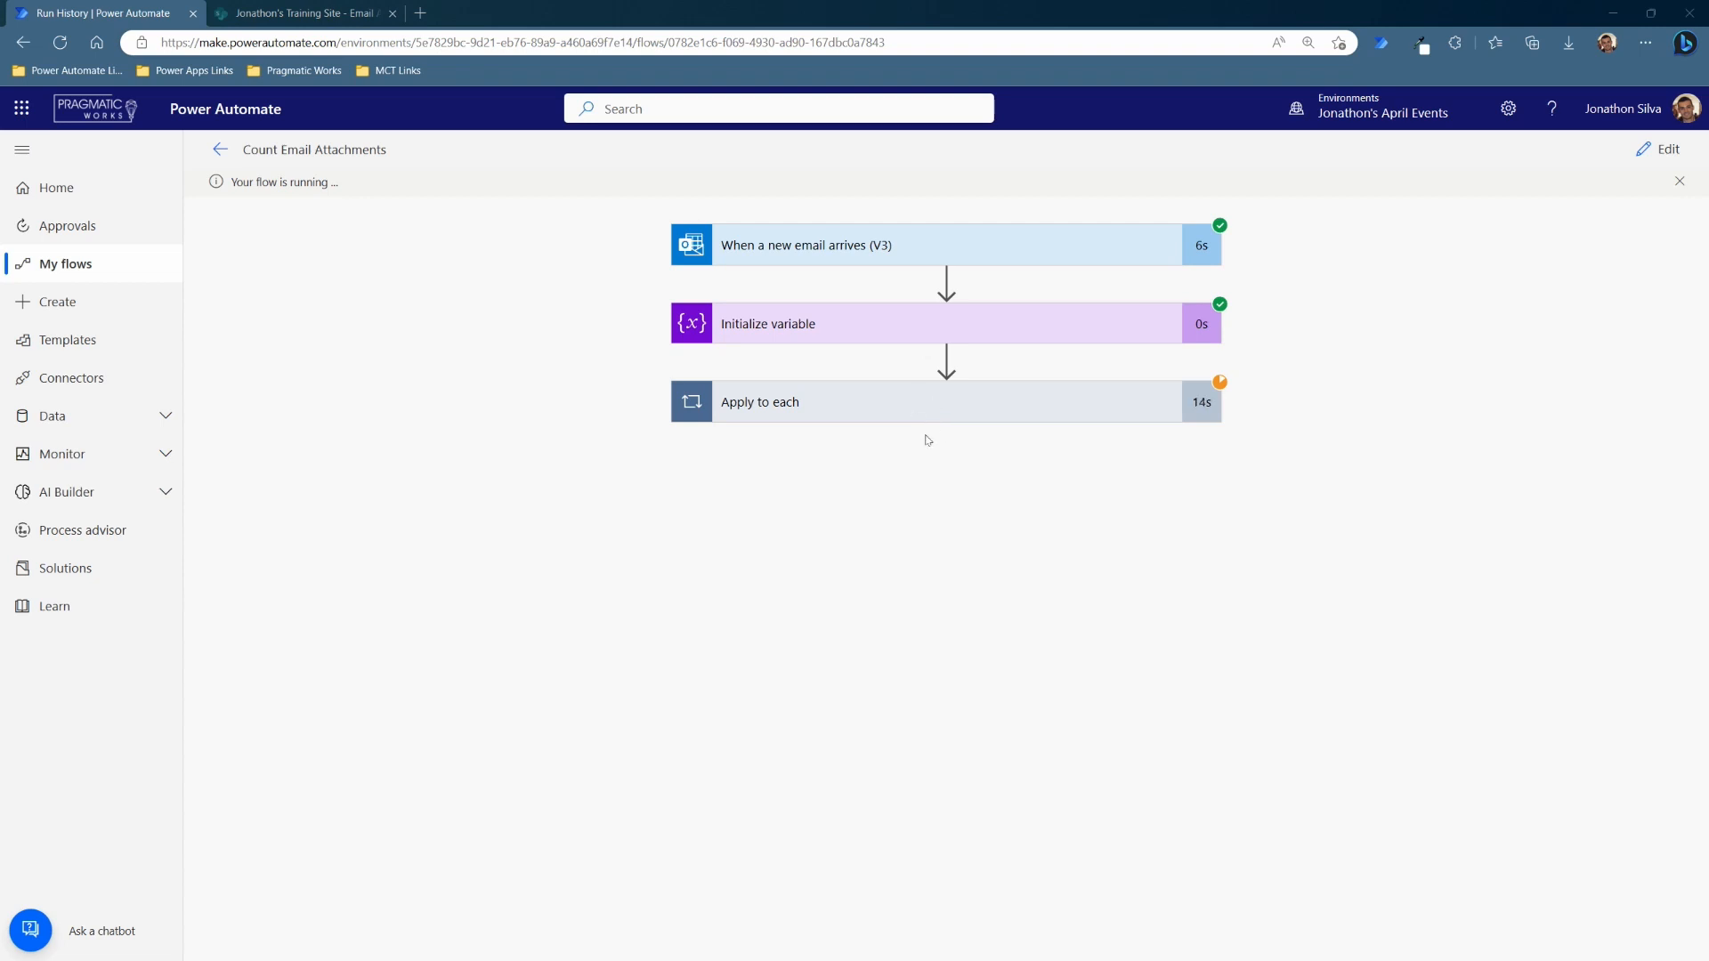
pyautogui.moveTo(875, 402)
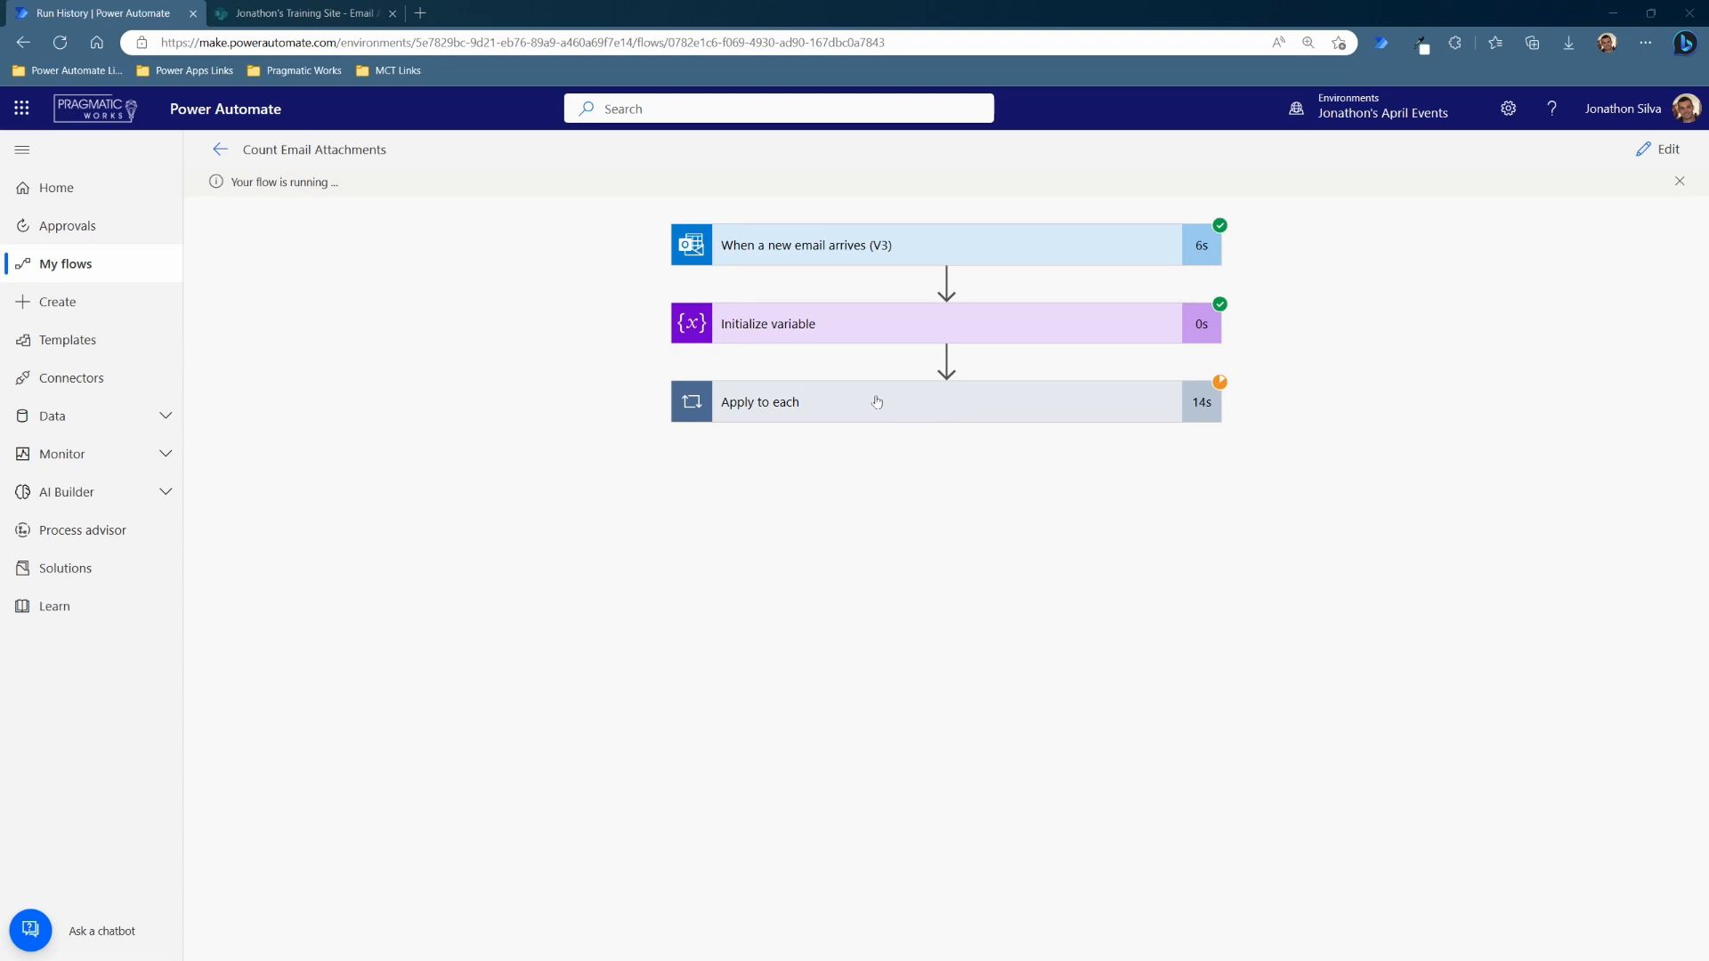
pyautogui.moveTo(824, 437)
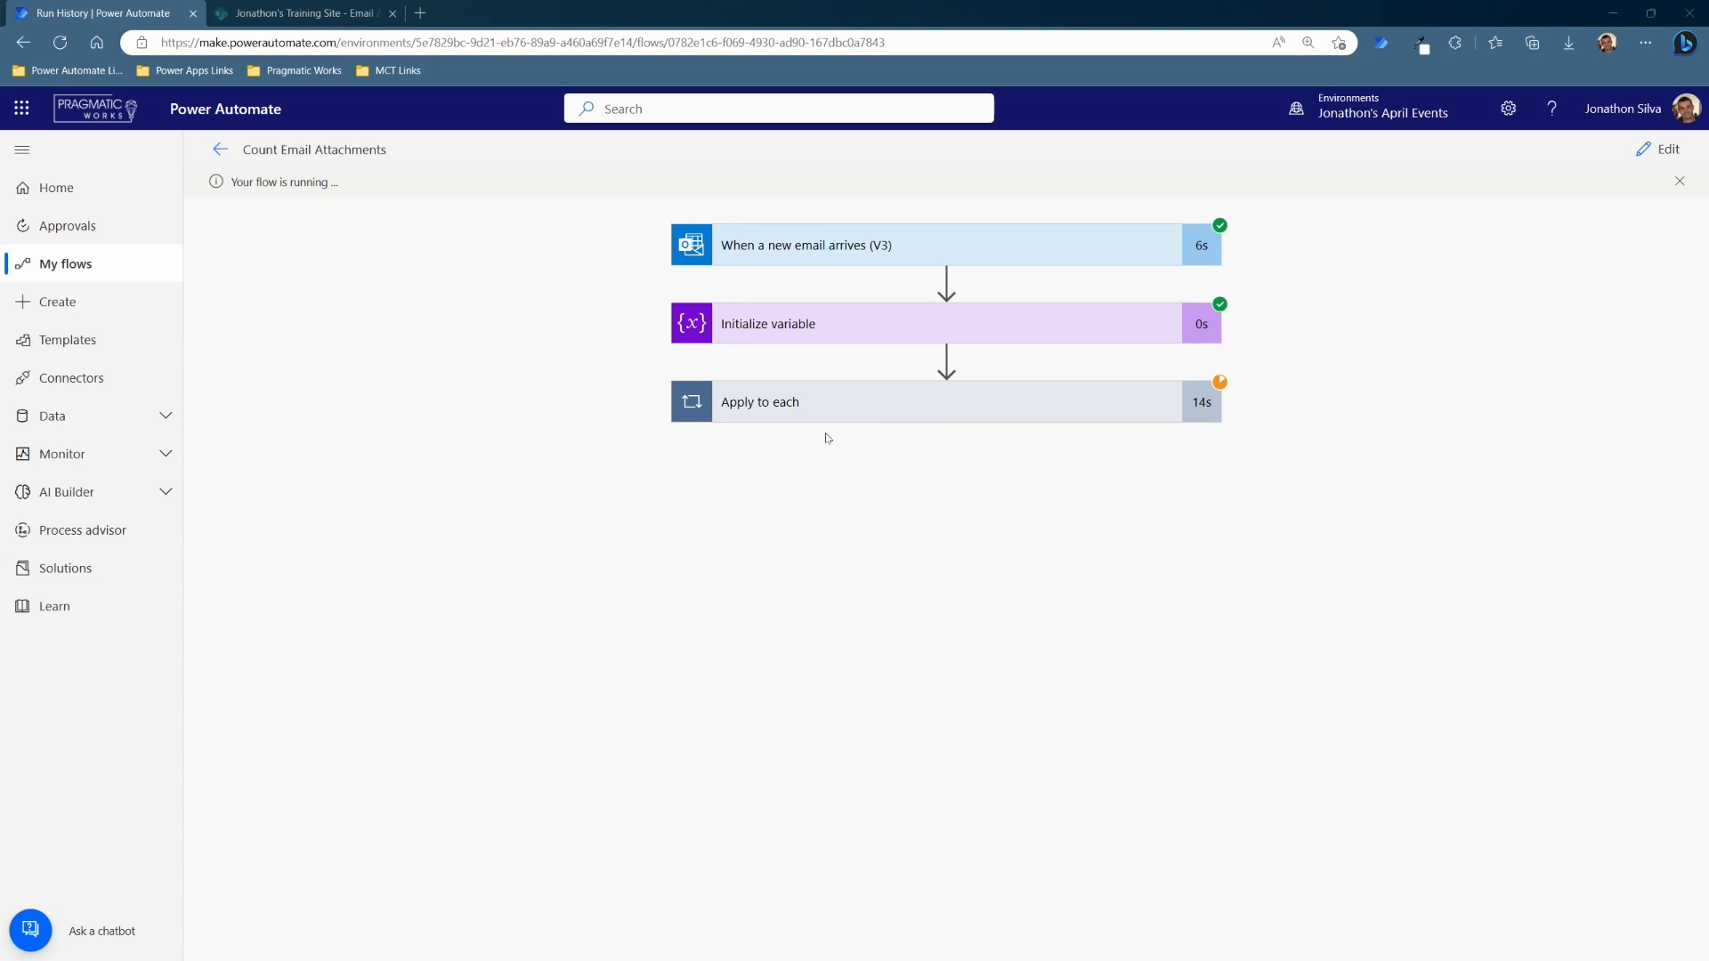
# - Expand the Apply to each step in the running test to see its iterations
pyautogui.click(760, 400)
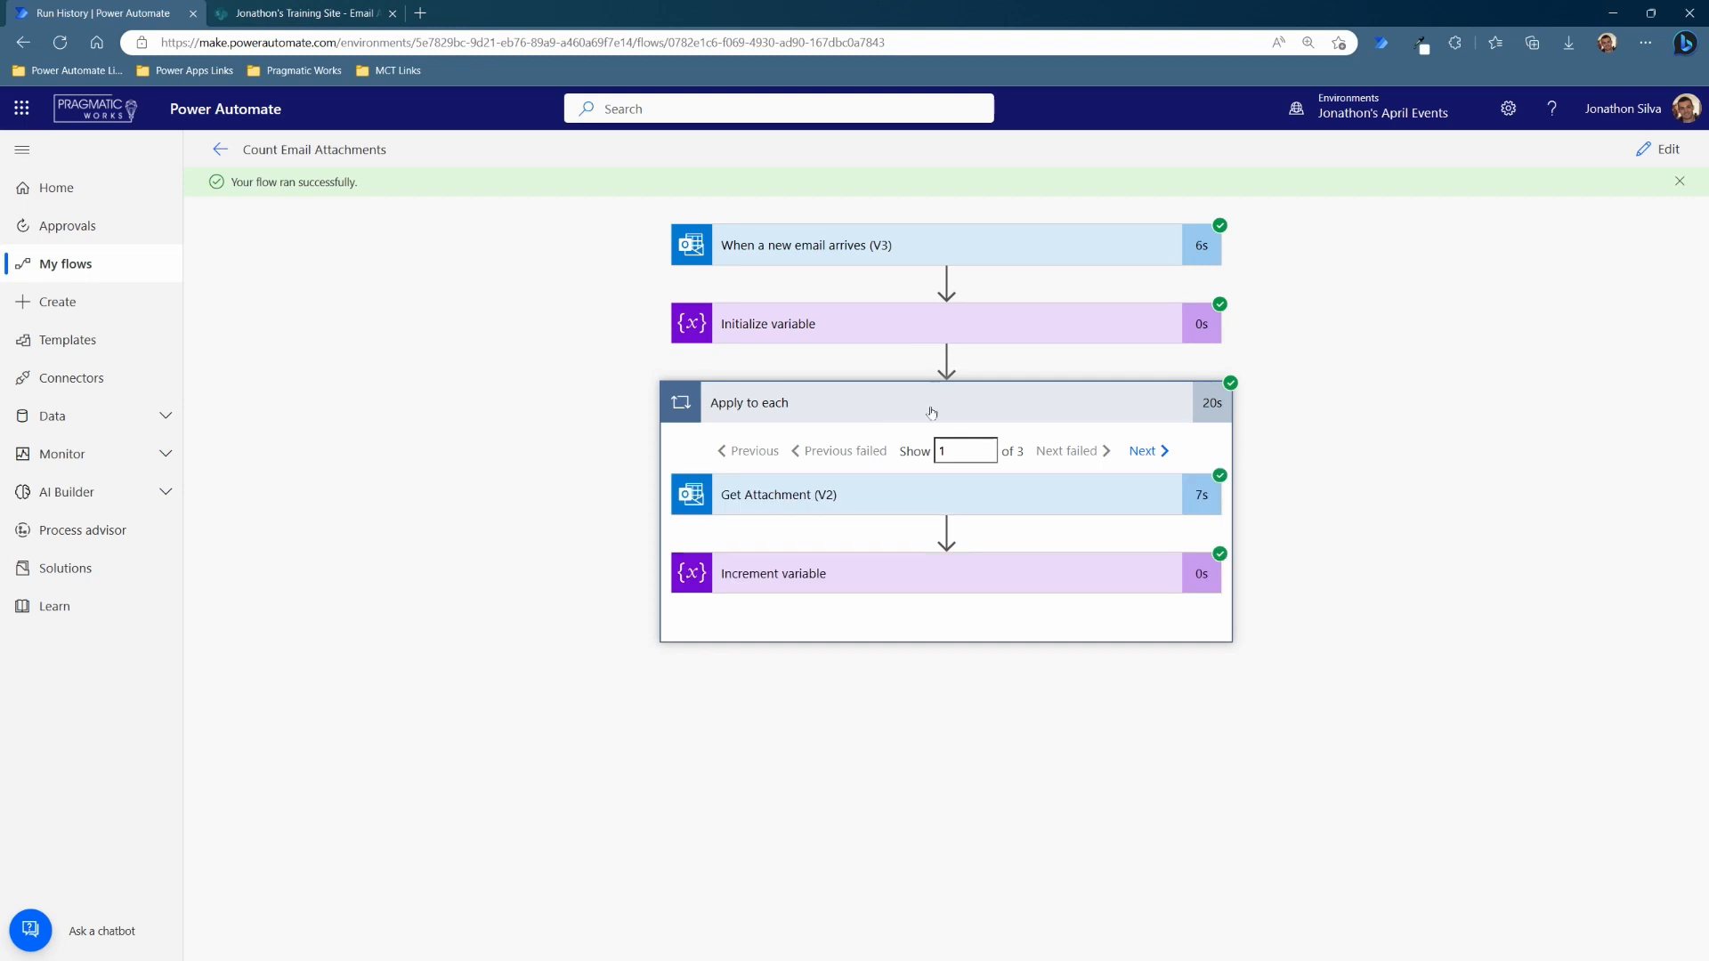
pyautogui.moveTo(1036, 466)
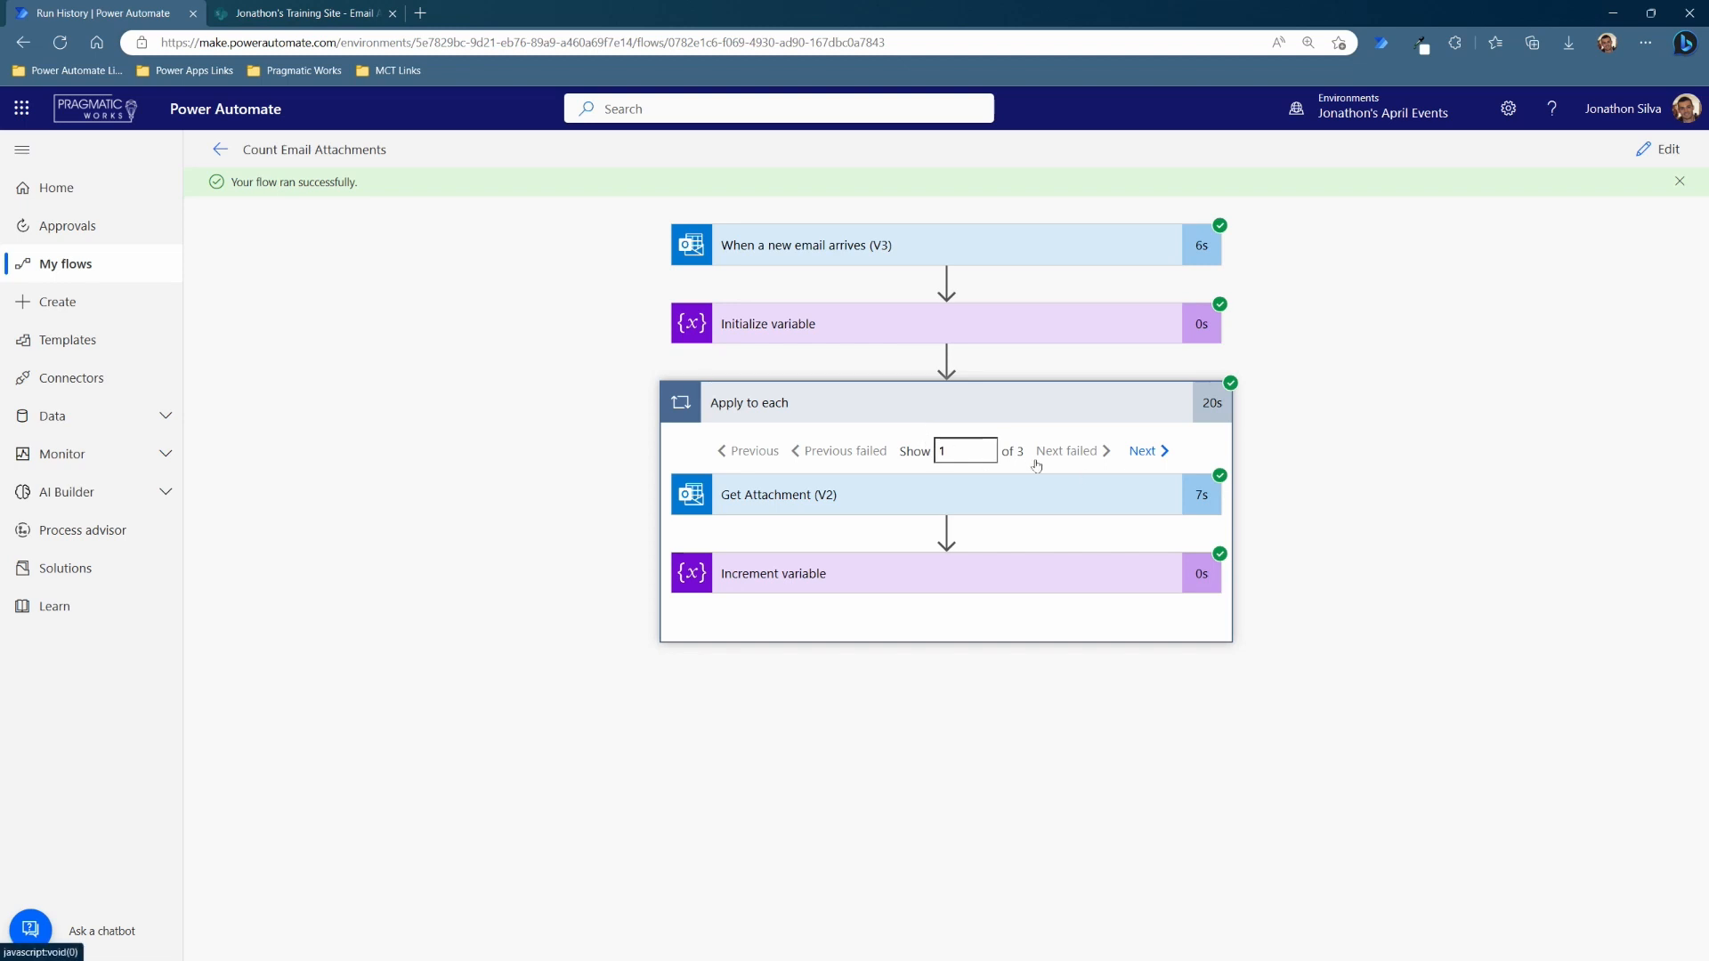
pyautogui.moveTo(977, 586)
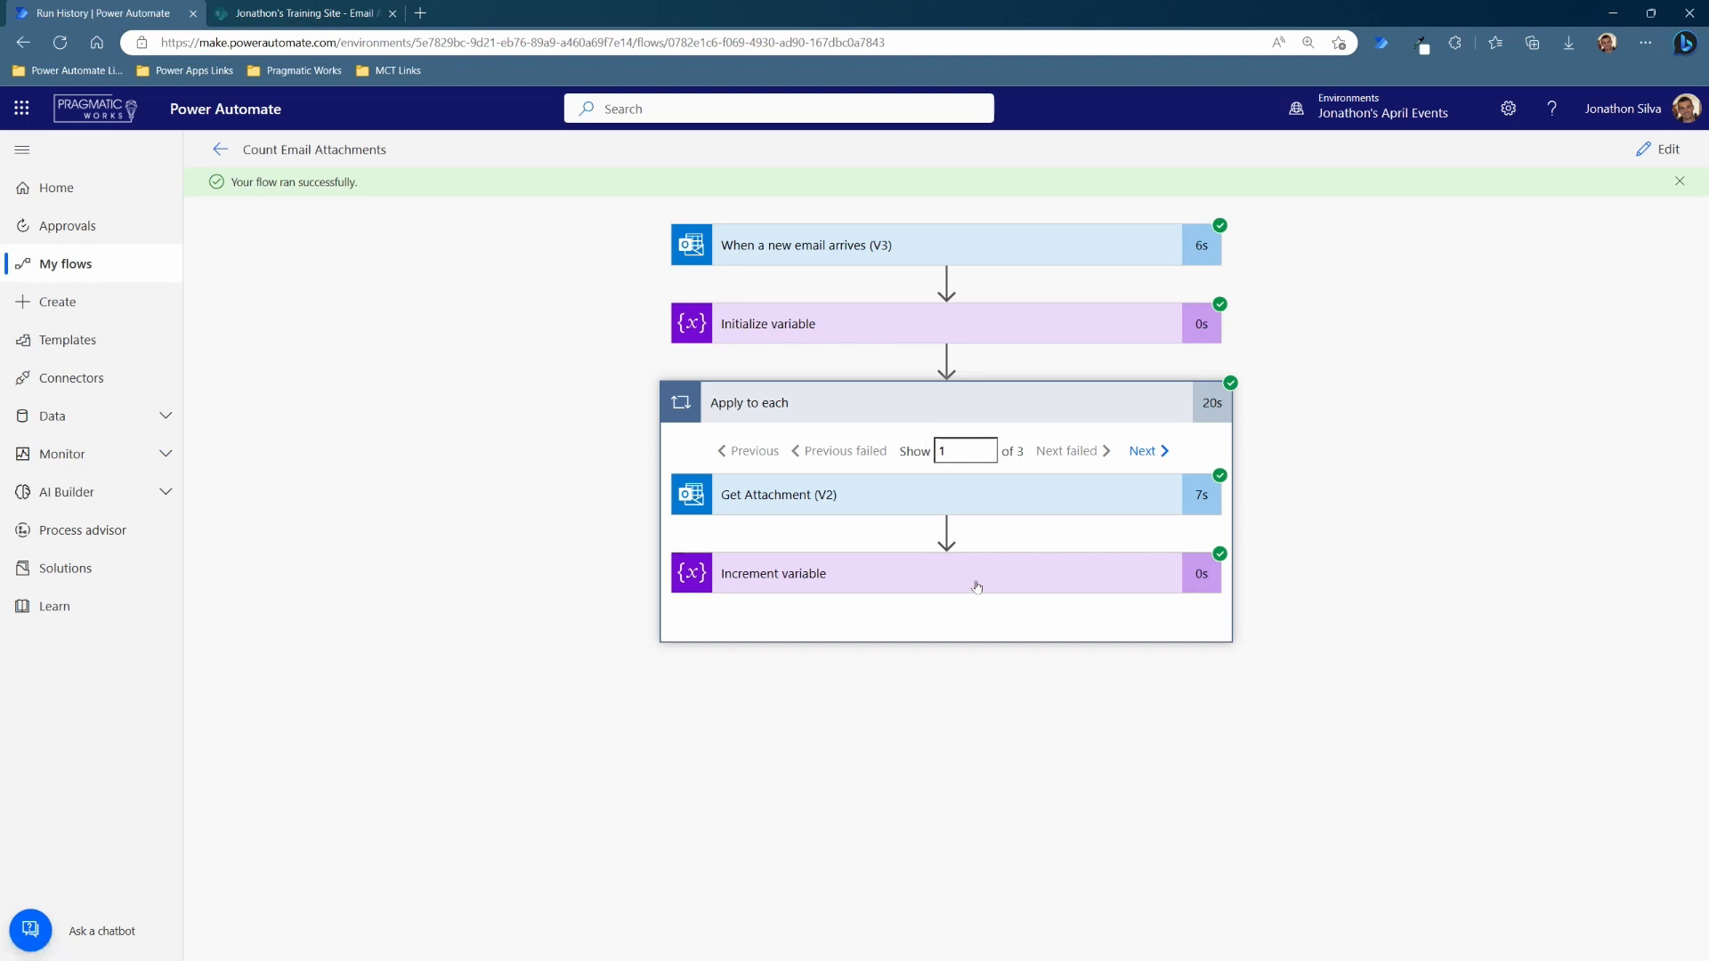
# - Step through to loop iteration 3 of 3 confirming var_AttachmentCount reached 3, then close the test email
pyautogui.click(1145, 450)
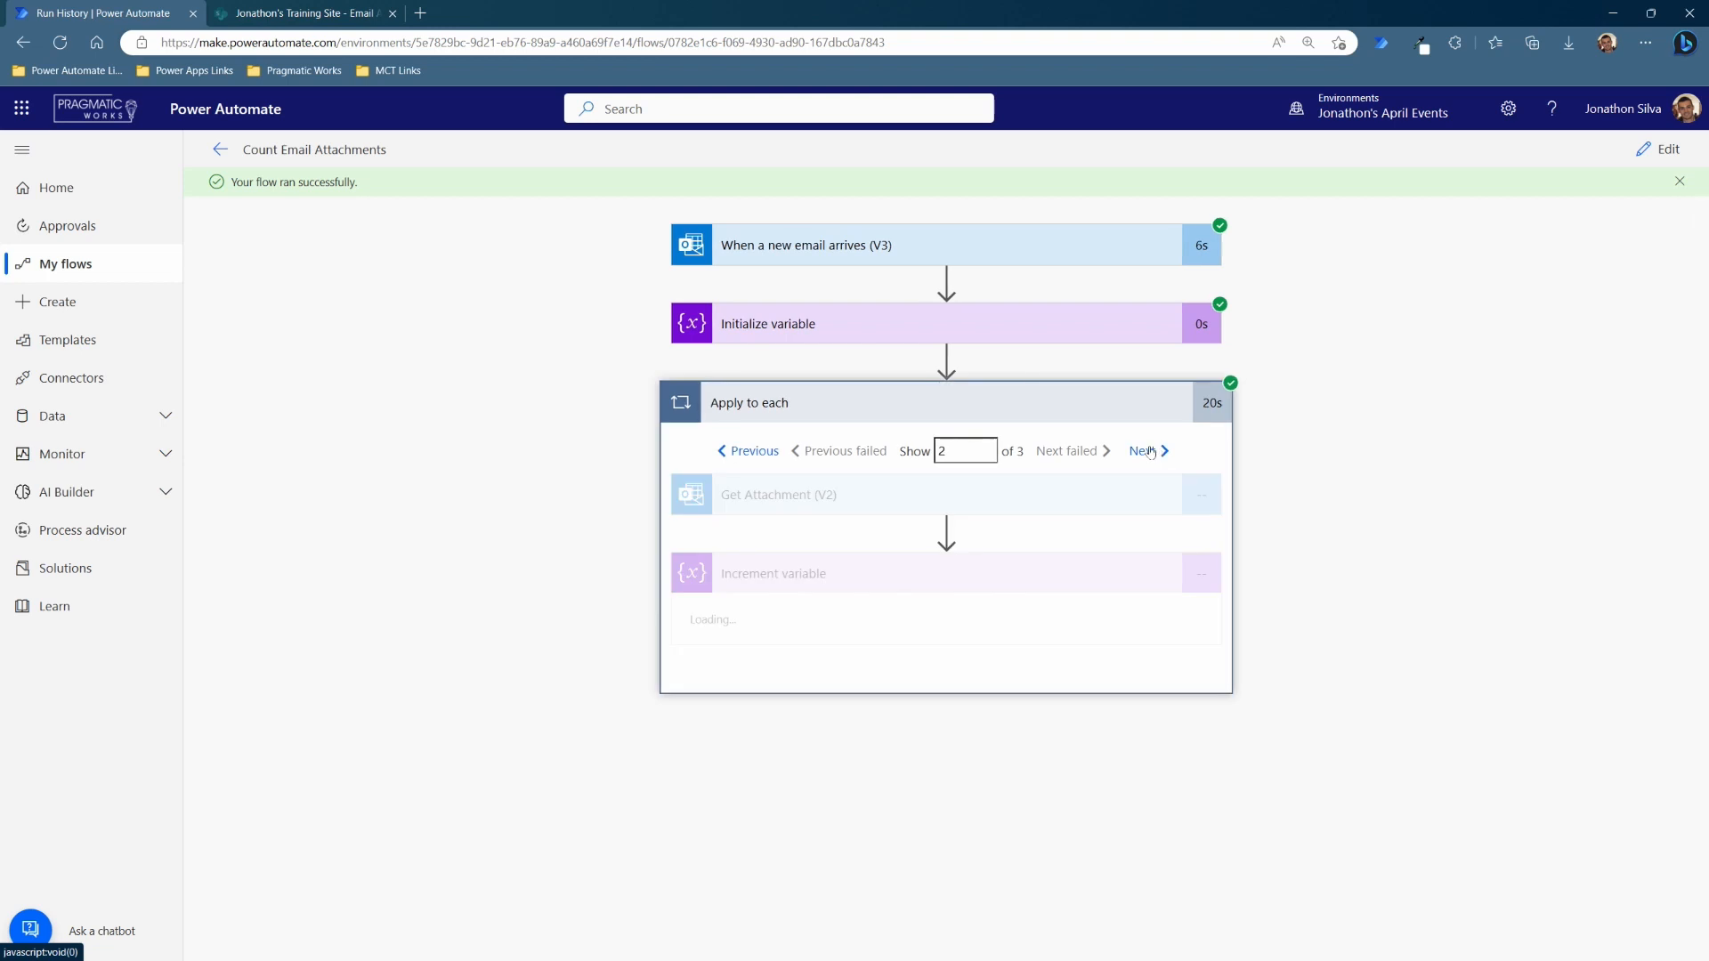
pyautogui.click(1143, 451)
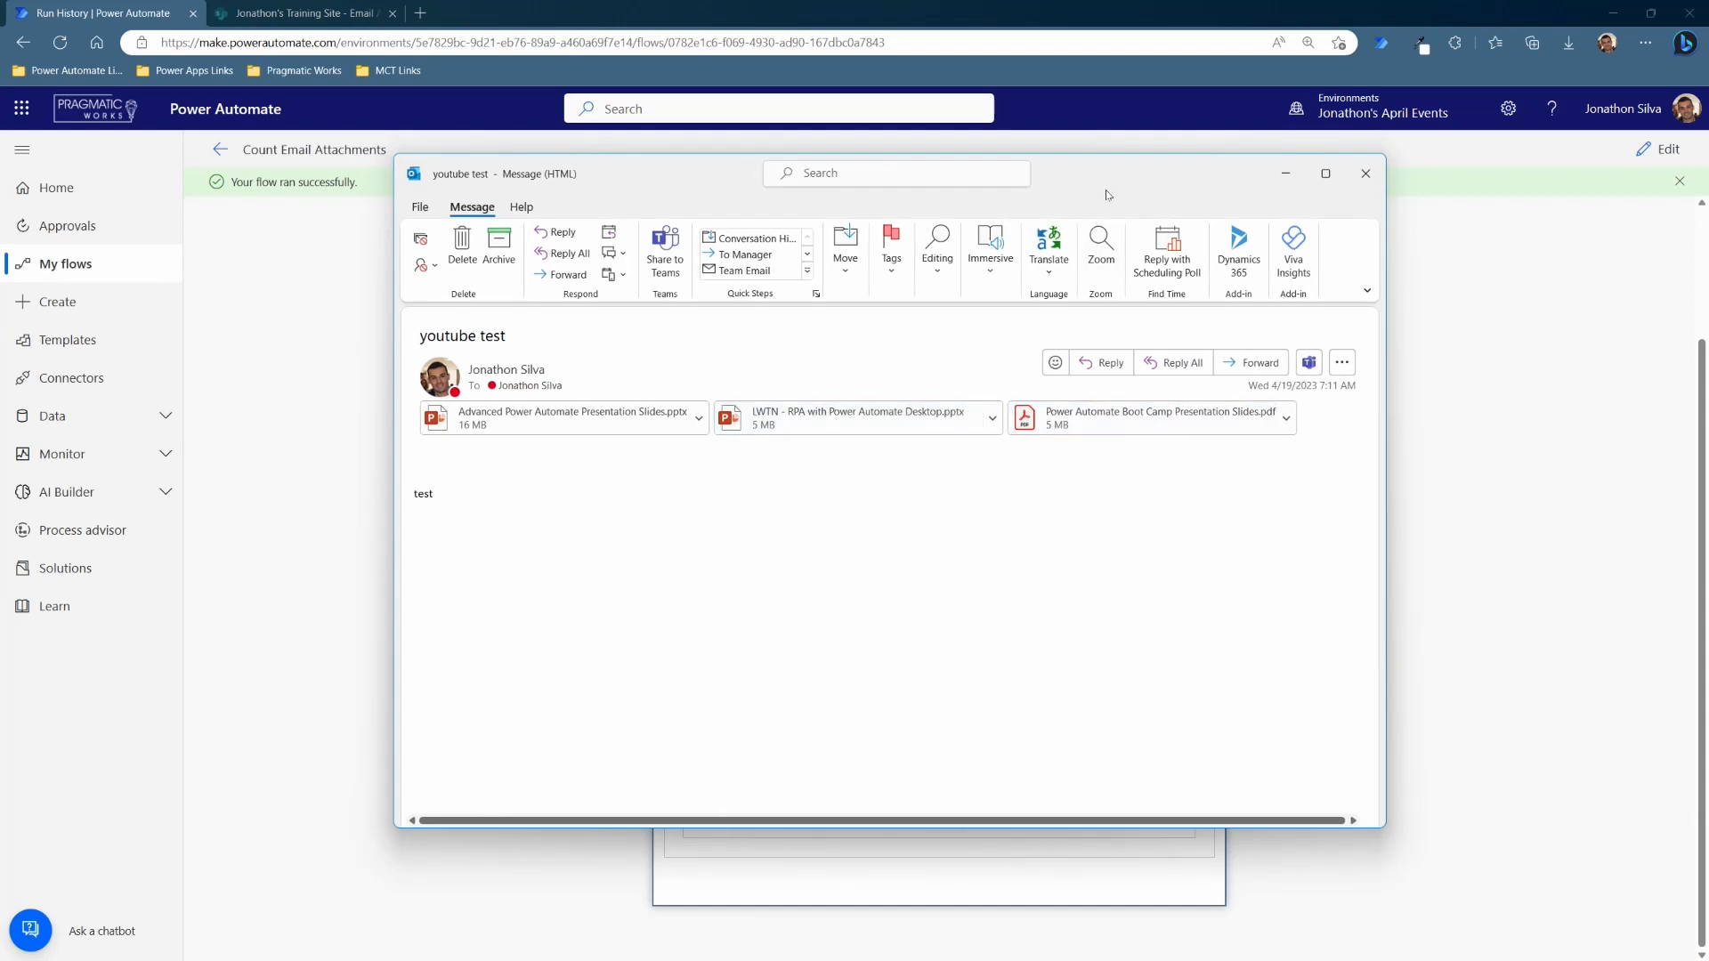
pyautogui.click(1365, 172)
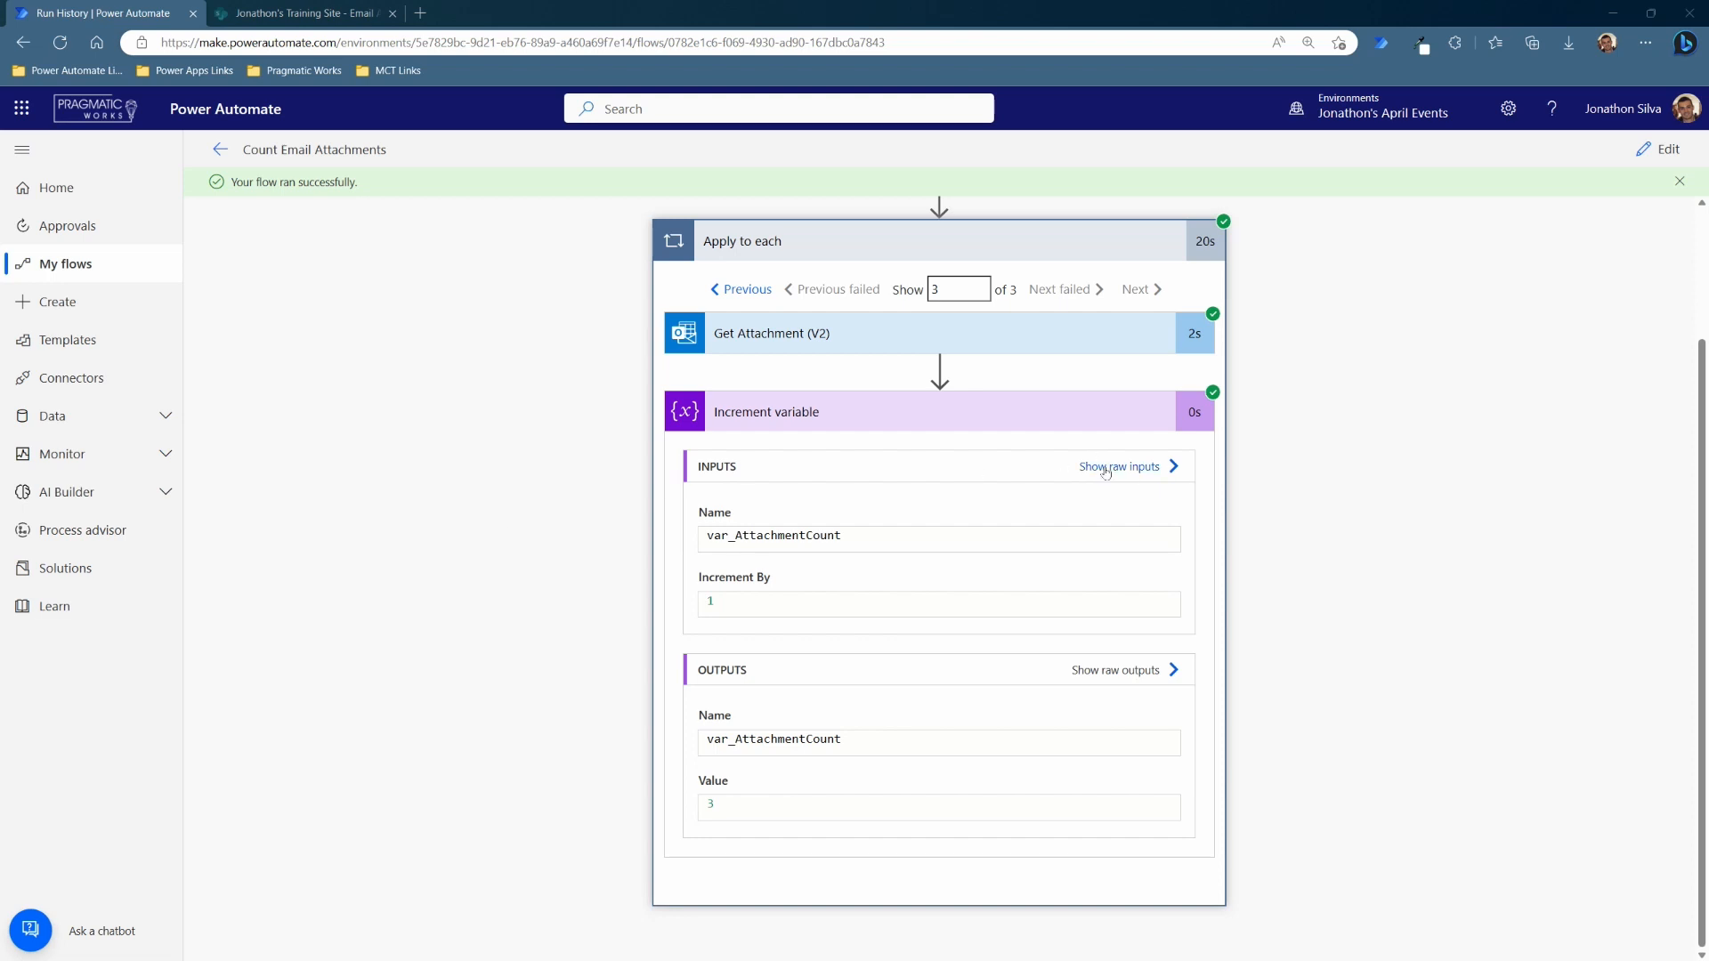
pyautogui.moveTo(1396, 493)
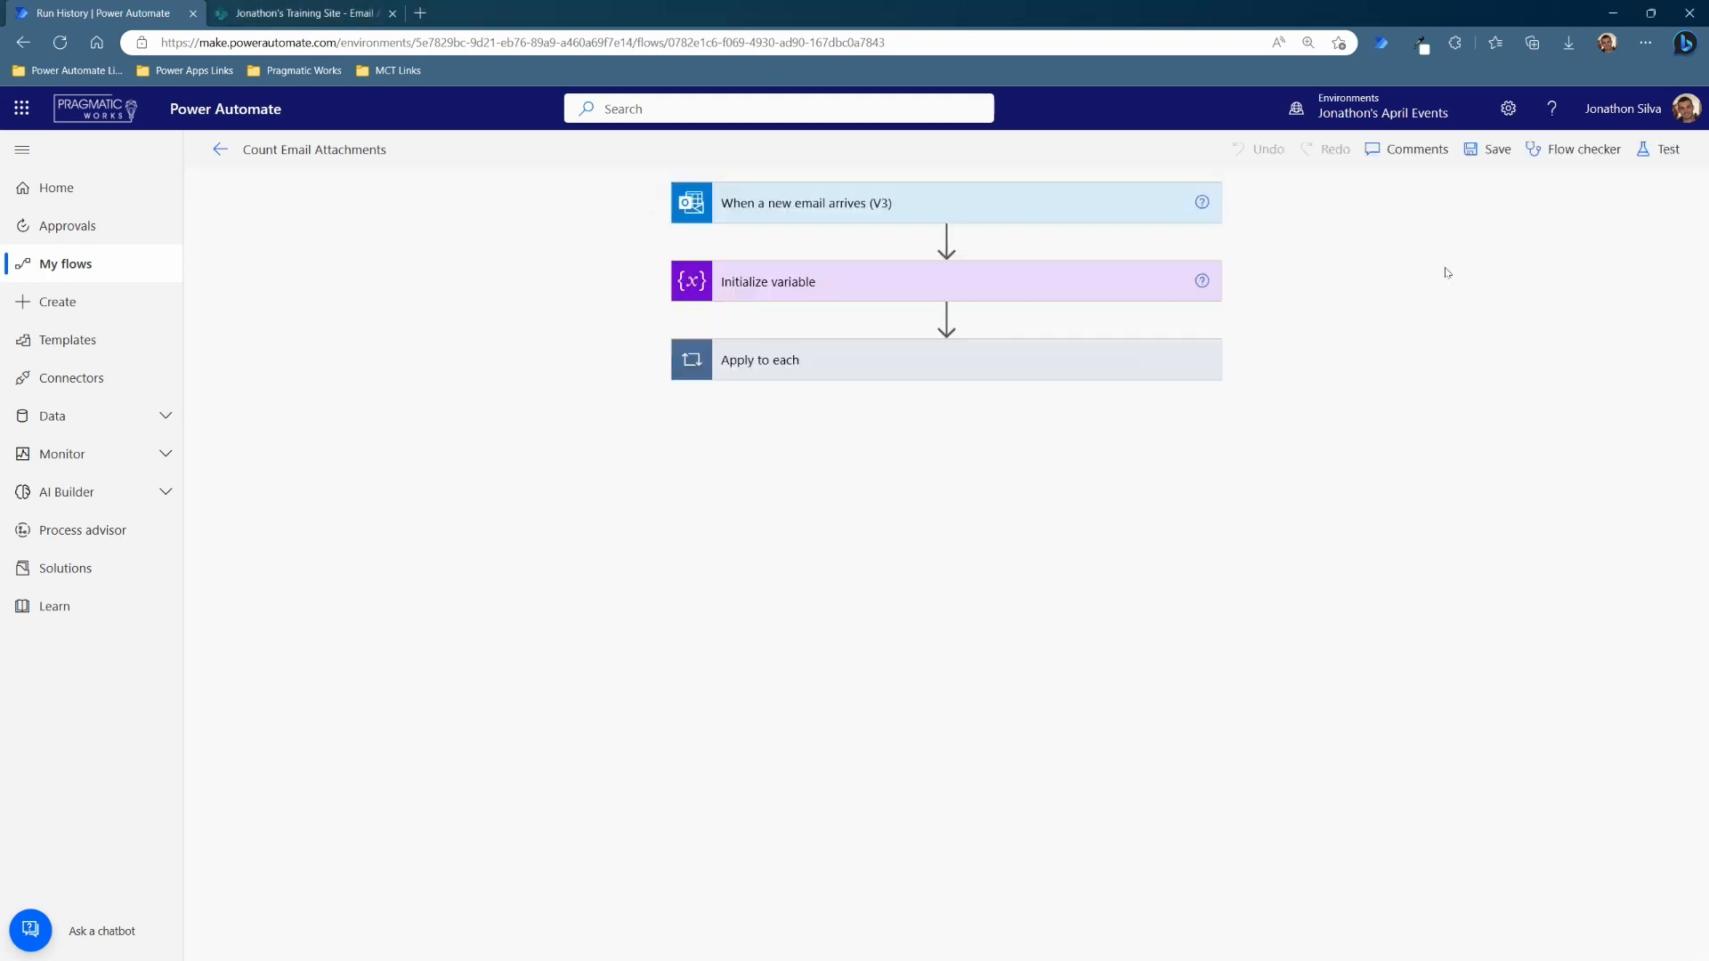
# - Check the empty SharePoint Email Attachments list and return to the flow being edited
pyautogui.click(304, 13)
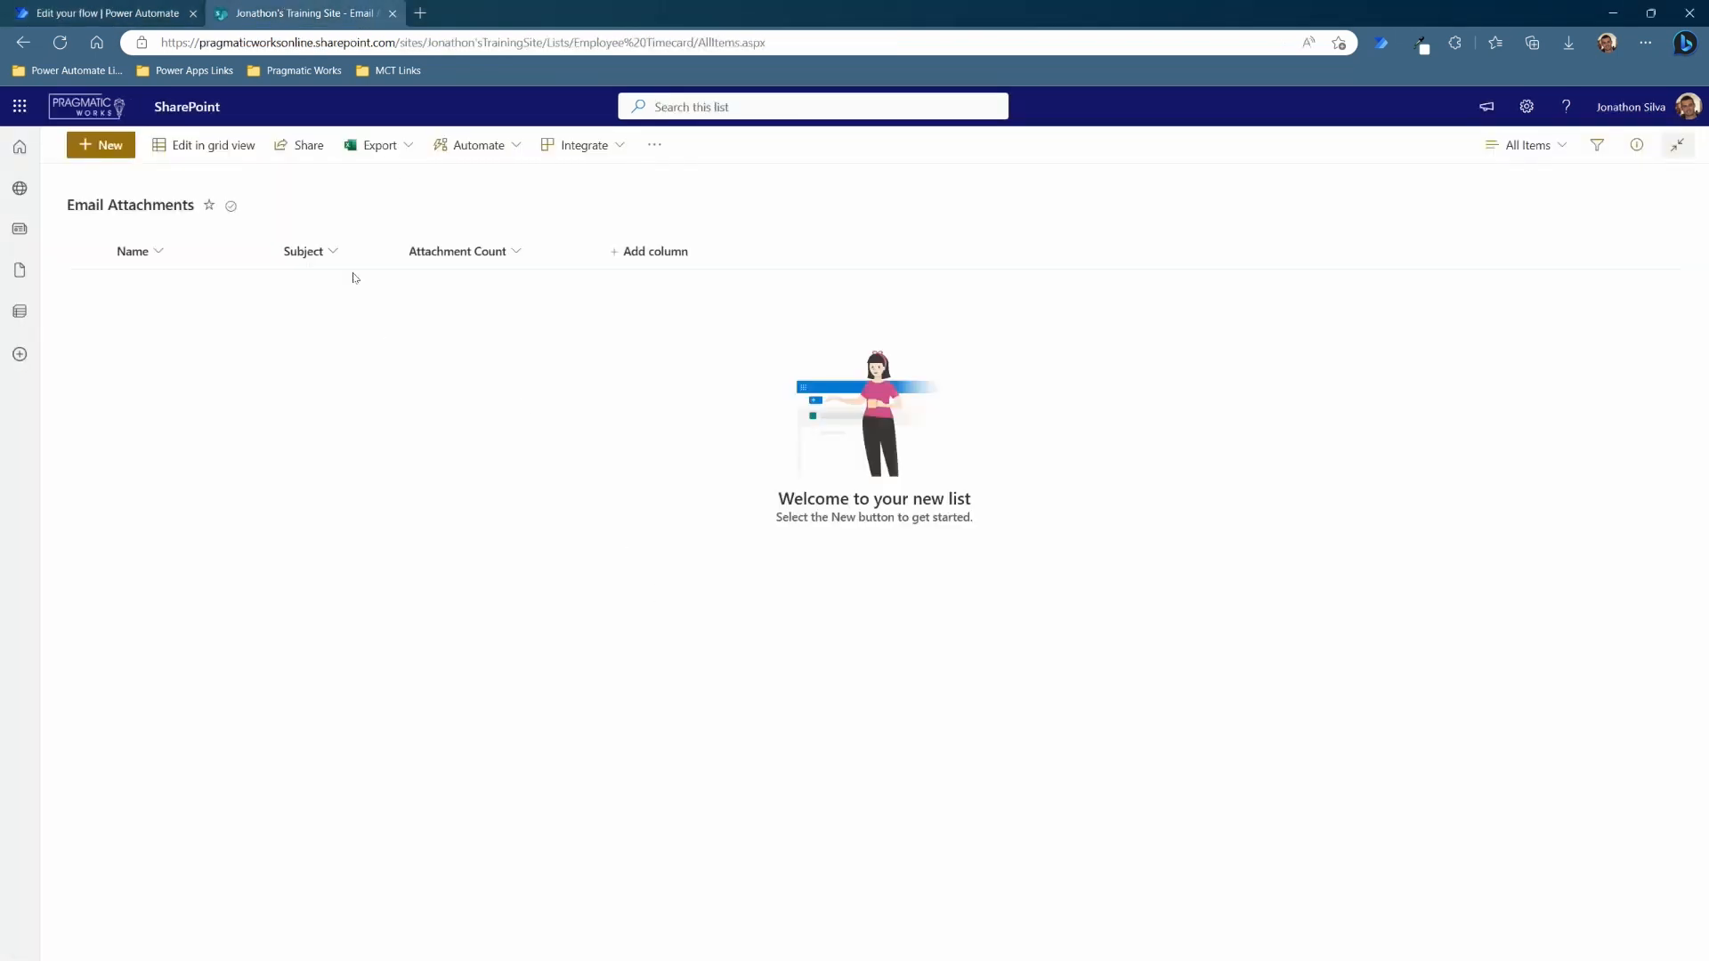
pyautogui.click(105, 13)
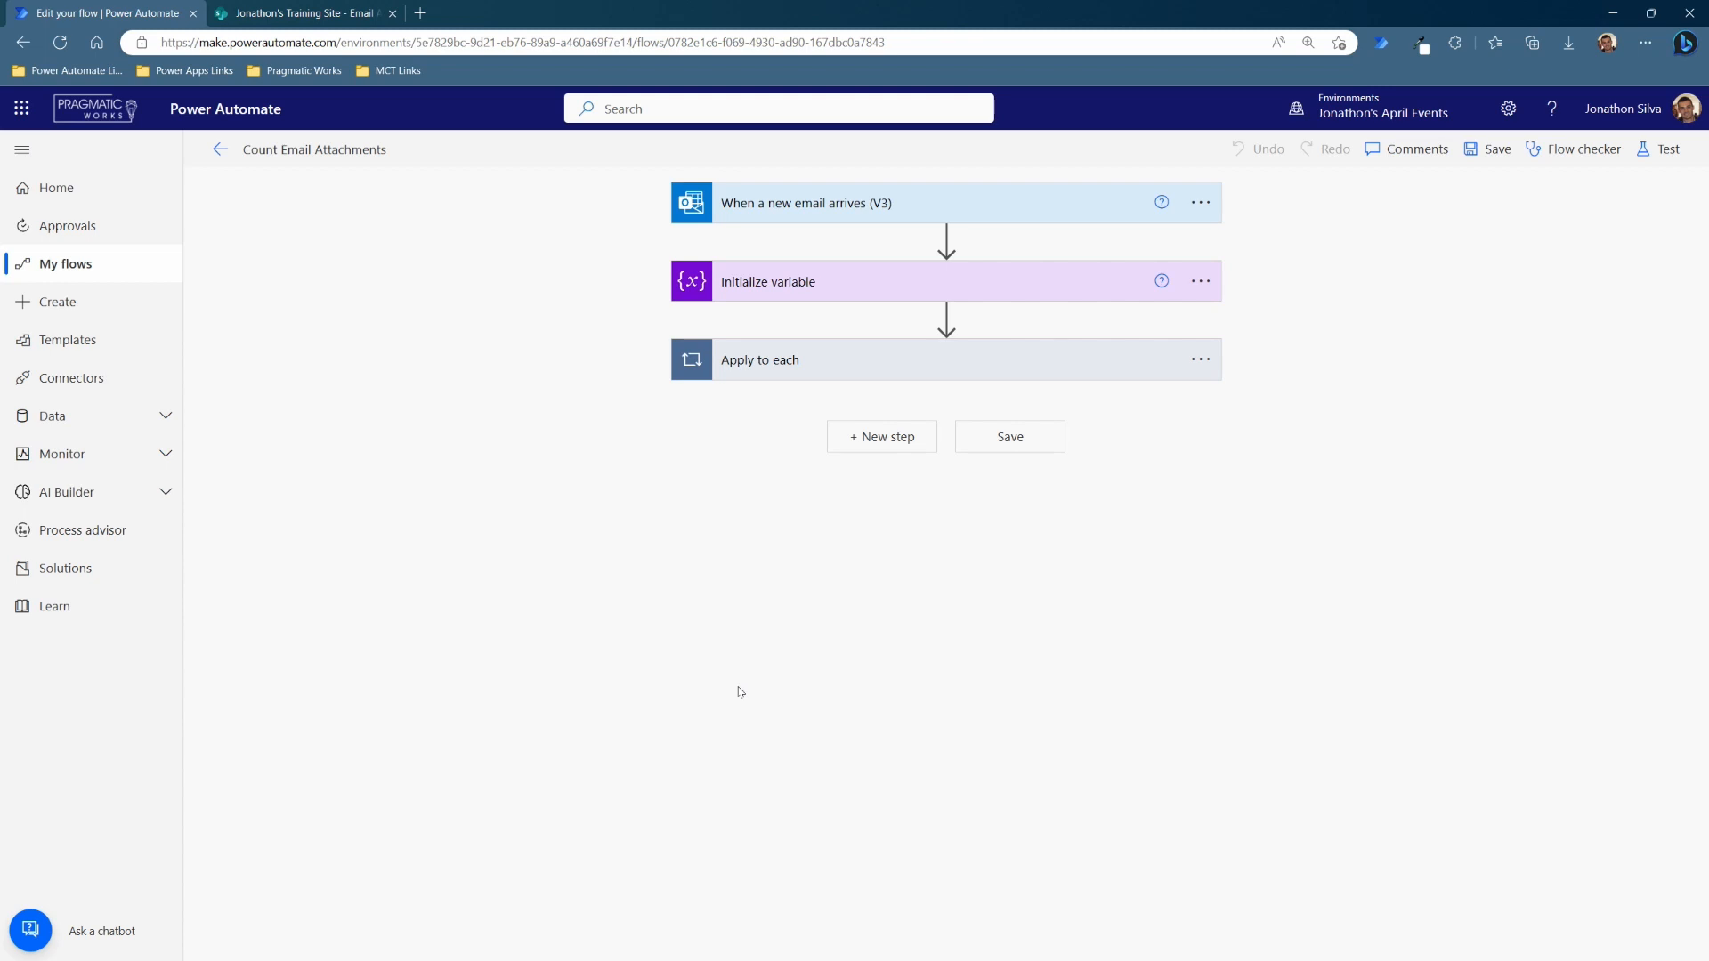
pyautogui.moveTo(729, 629)
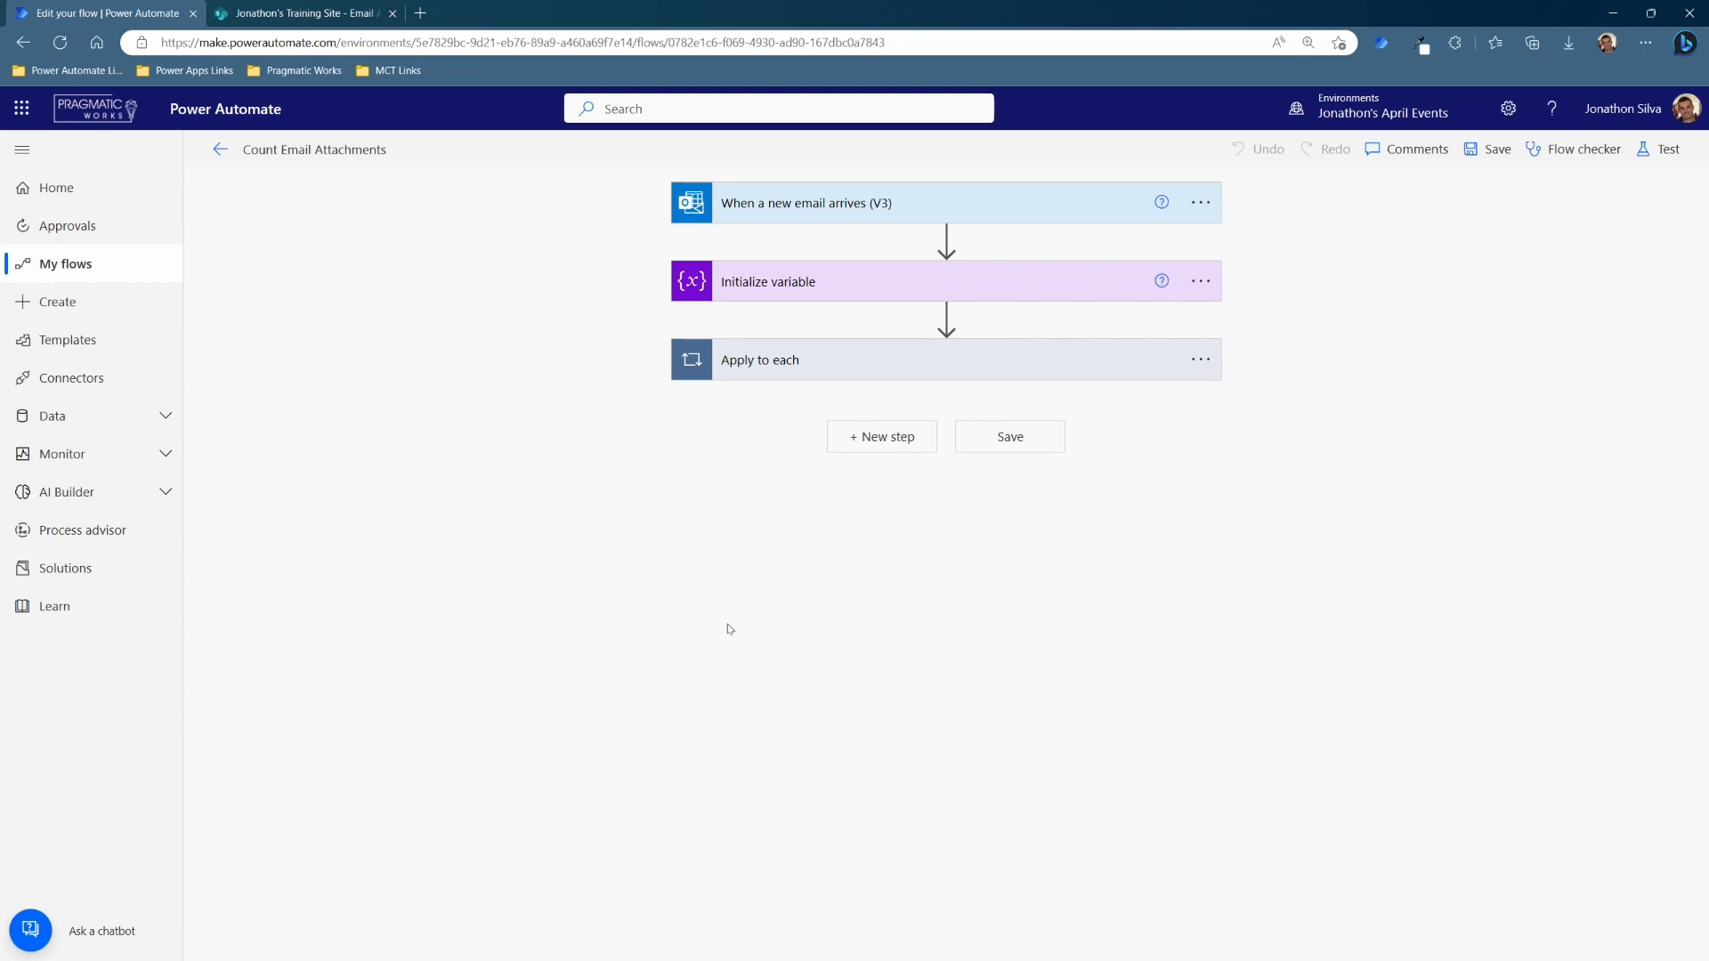
pyautogui.moveTo(890, 482)
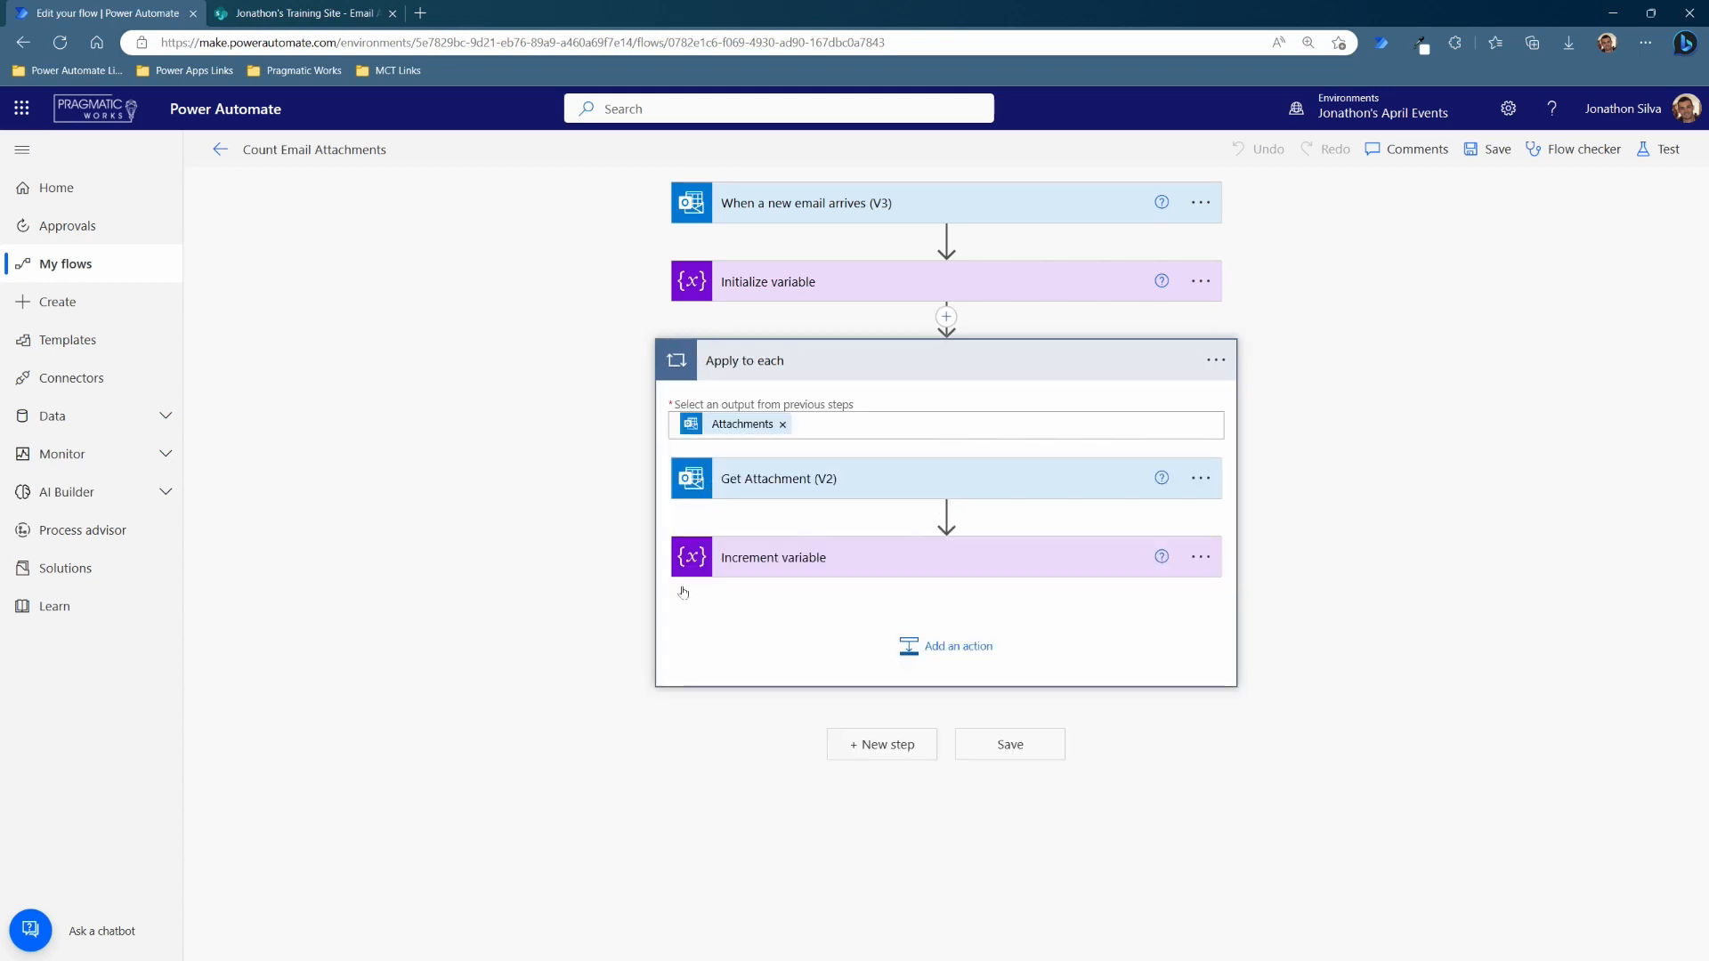
# - Insert a SharePoint Create item action between Initialize variable and the Apply to each loop
pyautogui.click(945, 317)
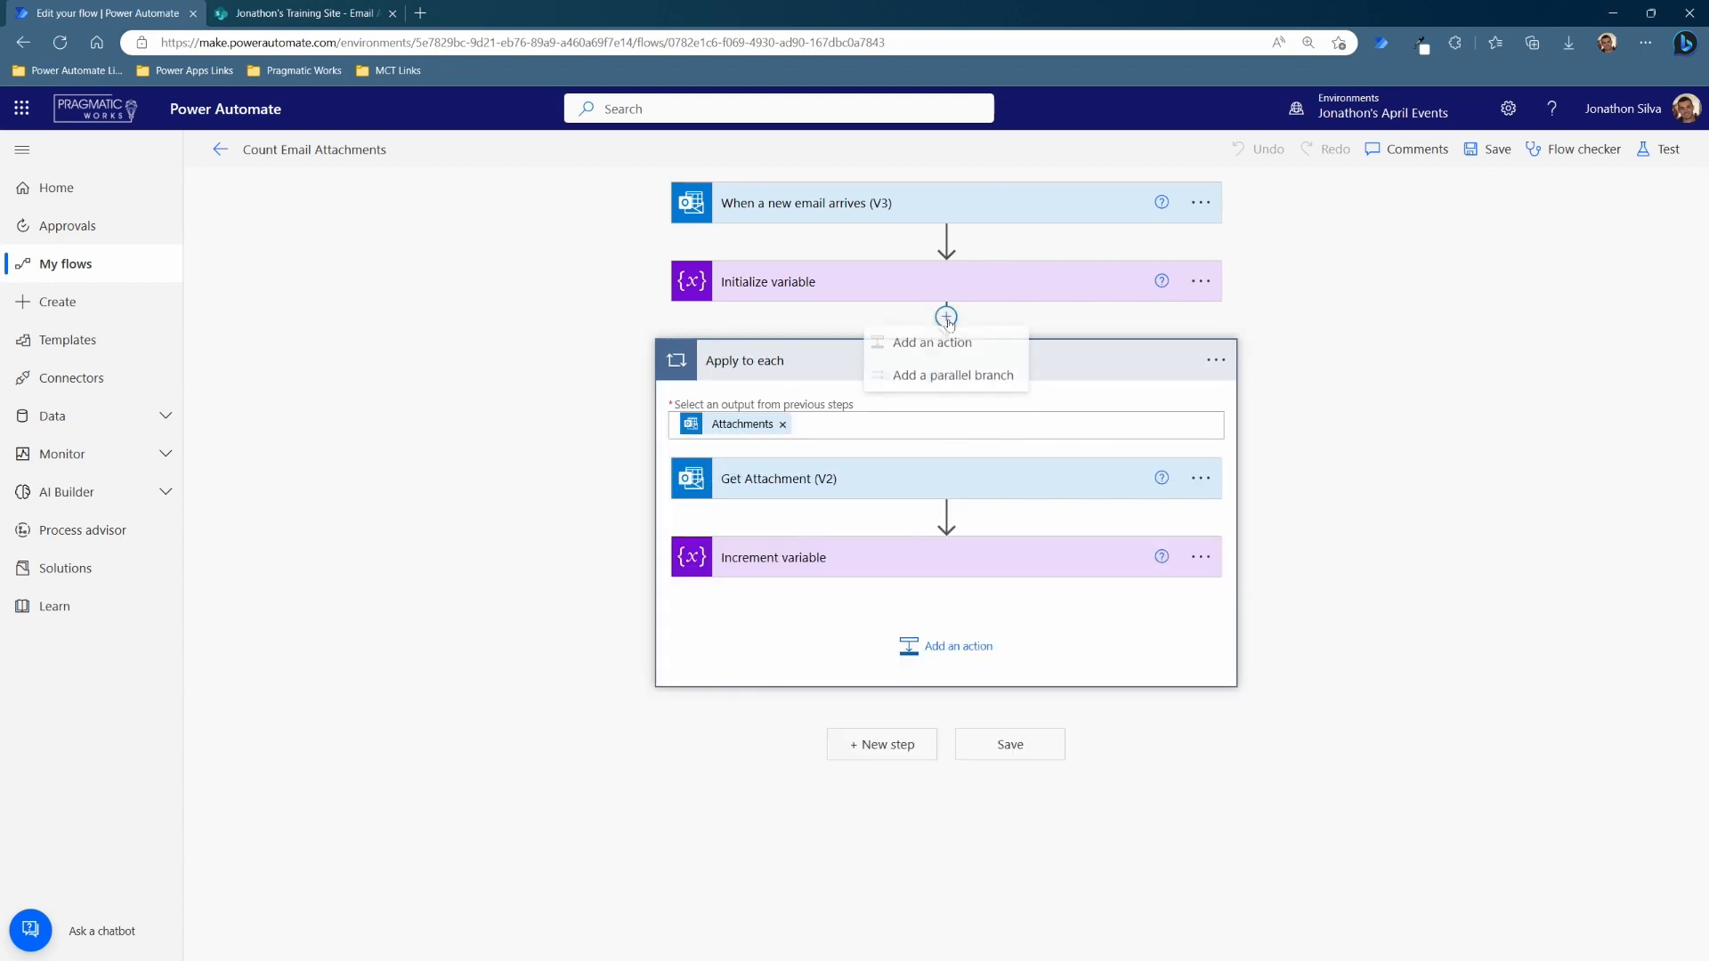
pyautogui.click(931, 342)
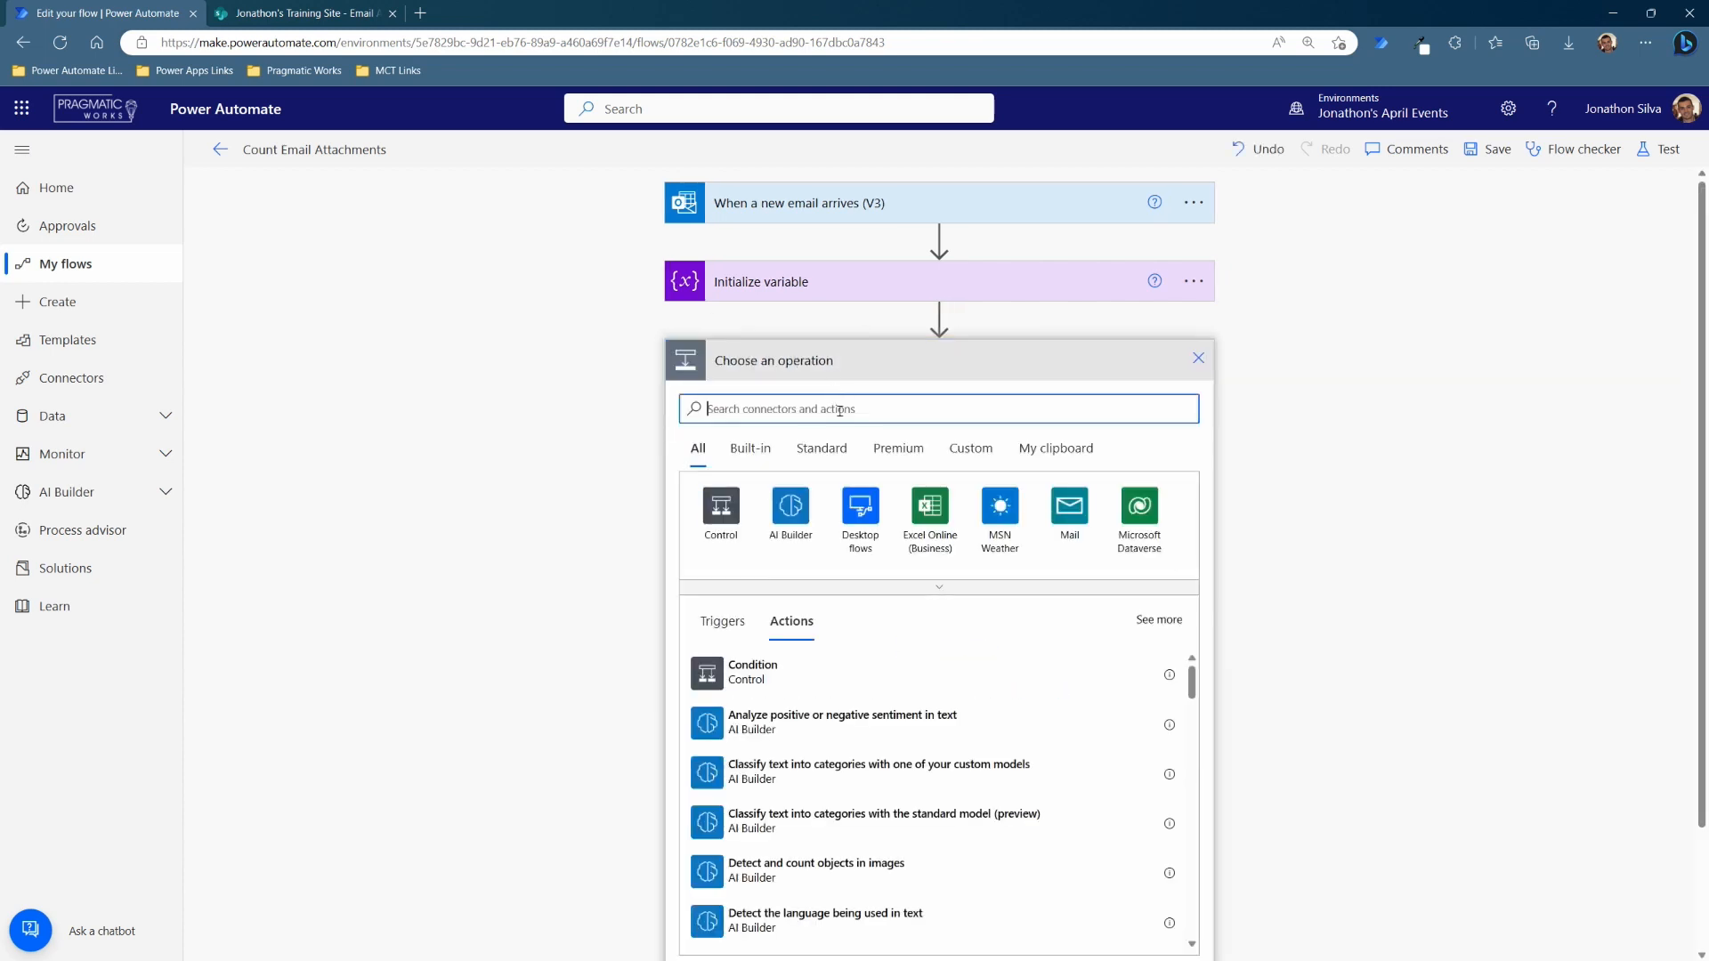
pyautogui.write('create item')
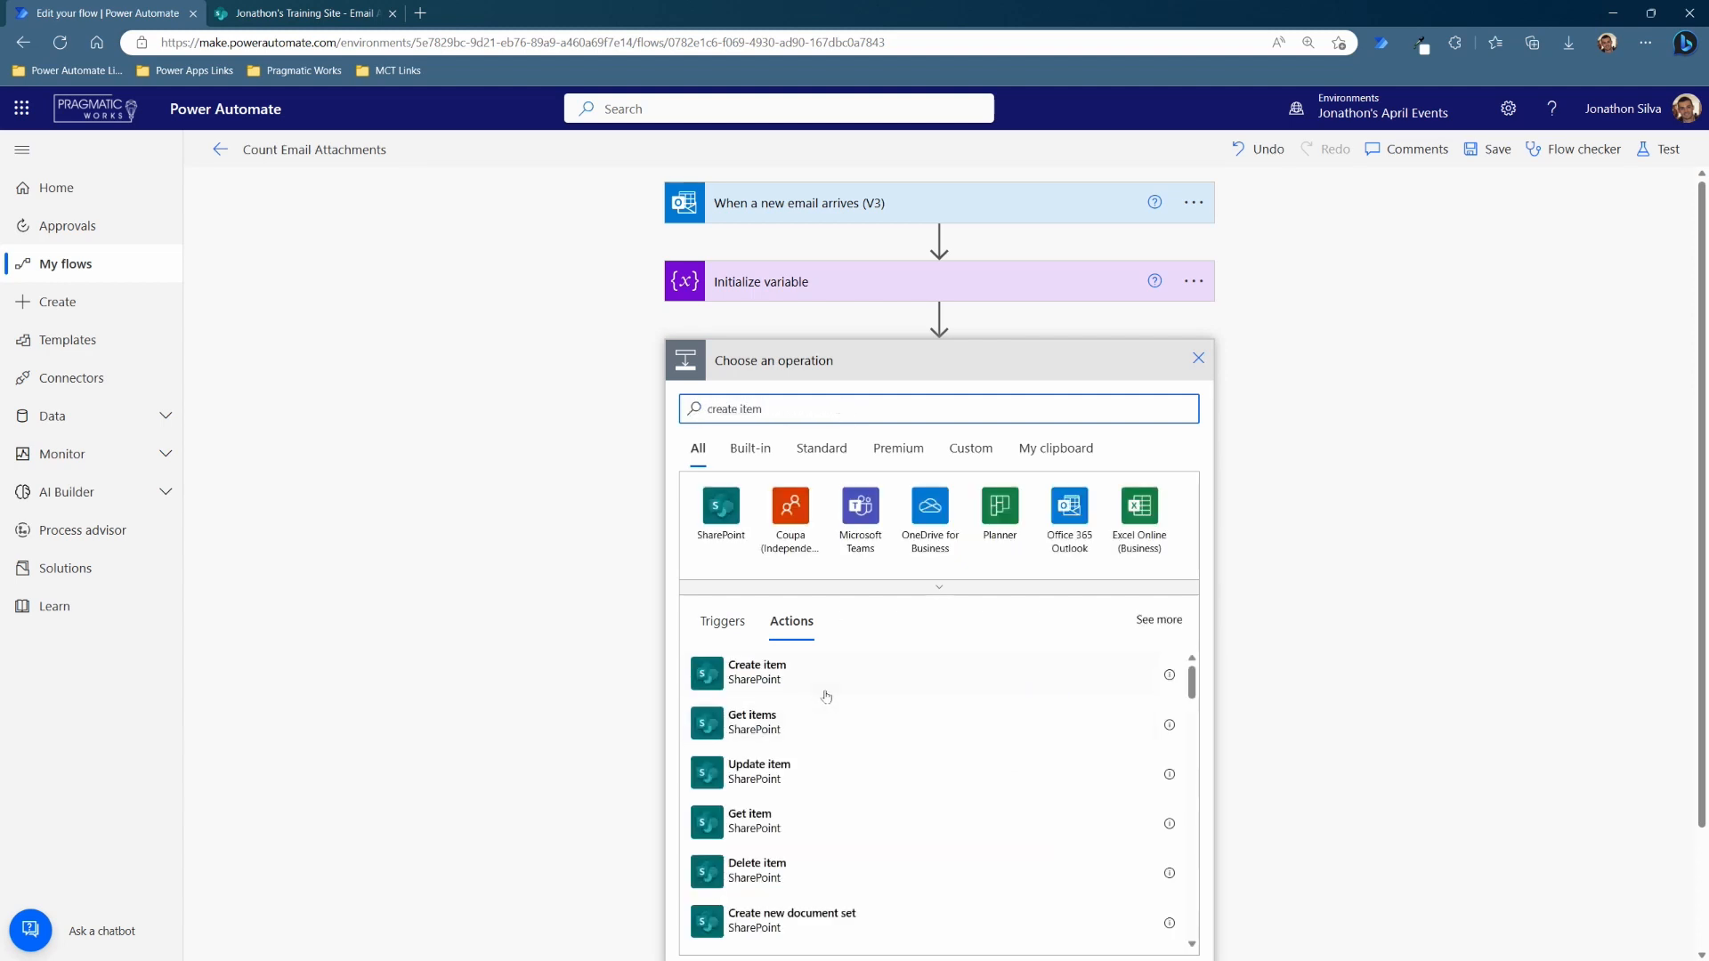
pyautogui.click(757, 672)
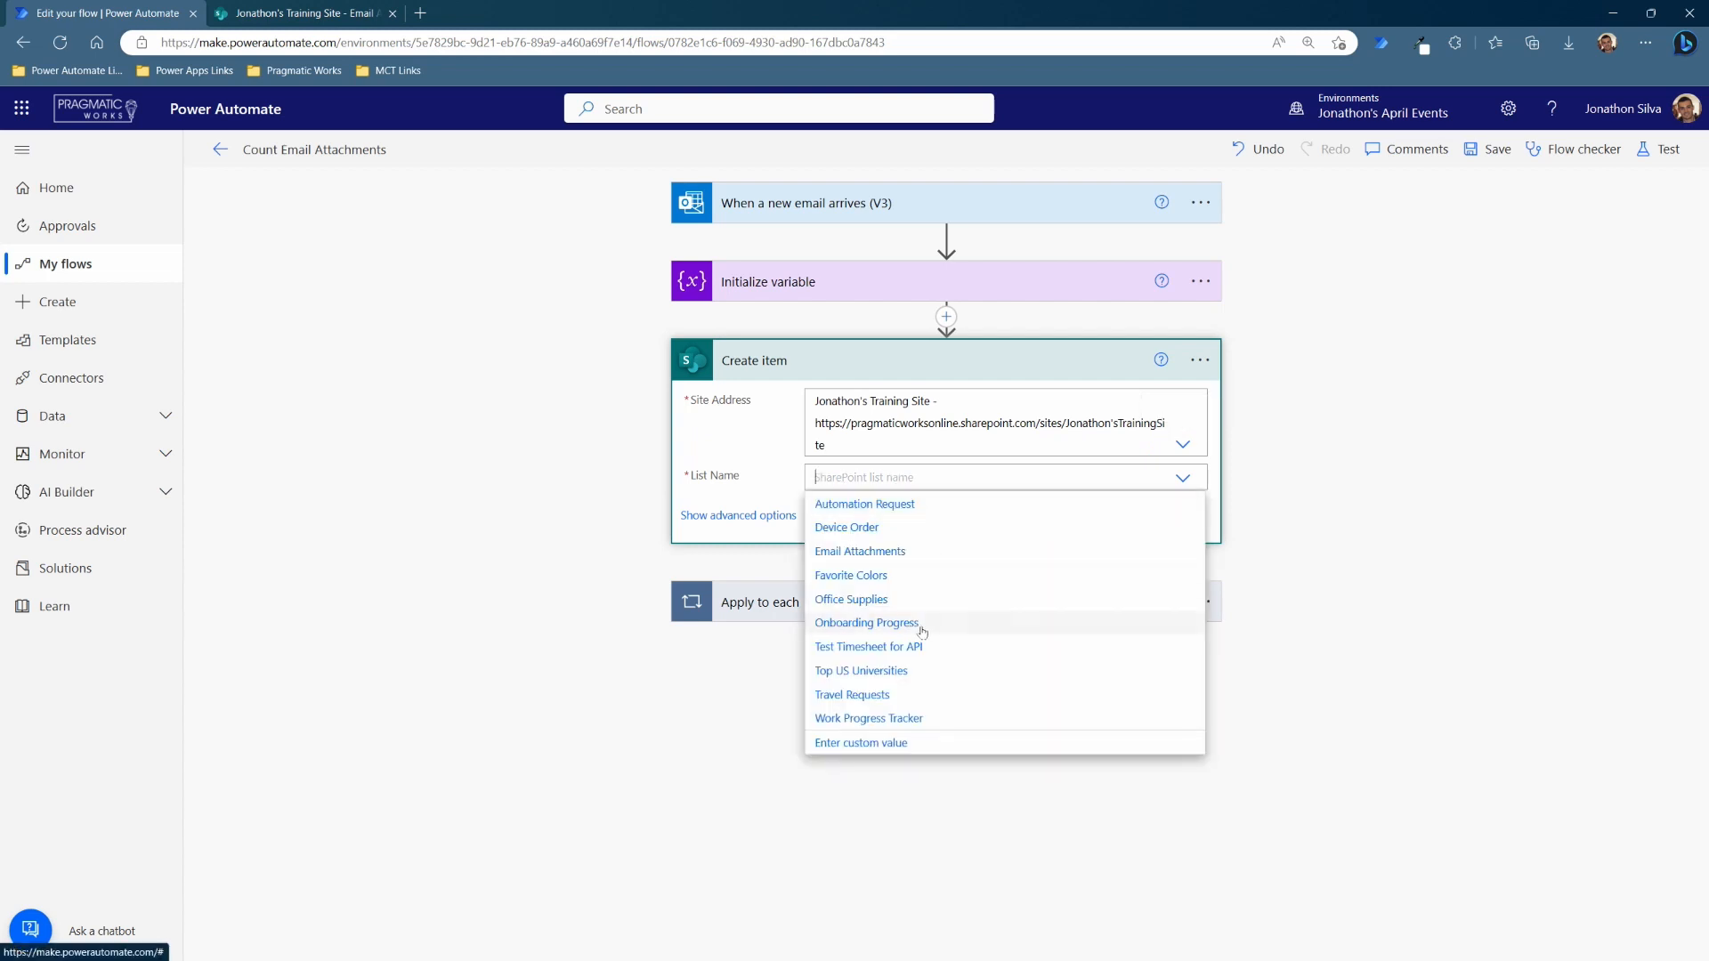
# - Target the Email Attachments list and map Name to the email's From and Subject to Subject
pyautogui.click(859, 550)
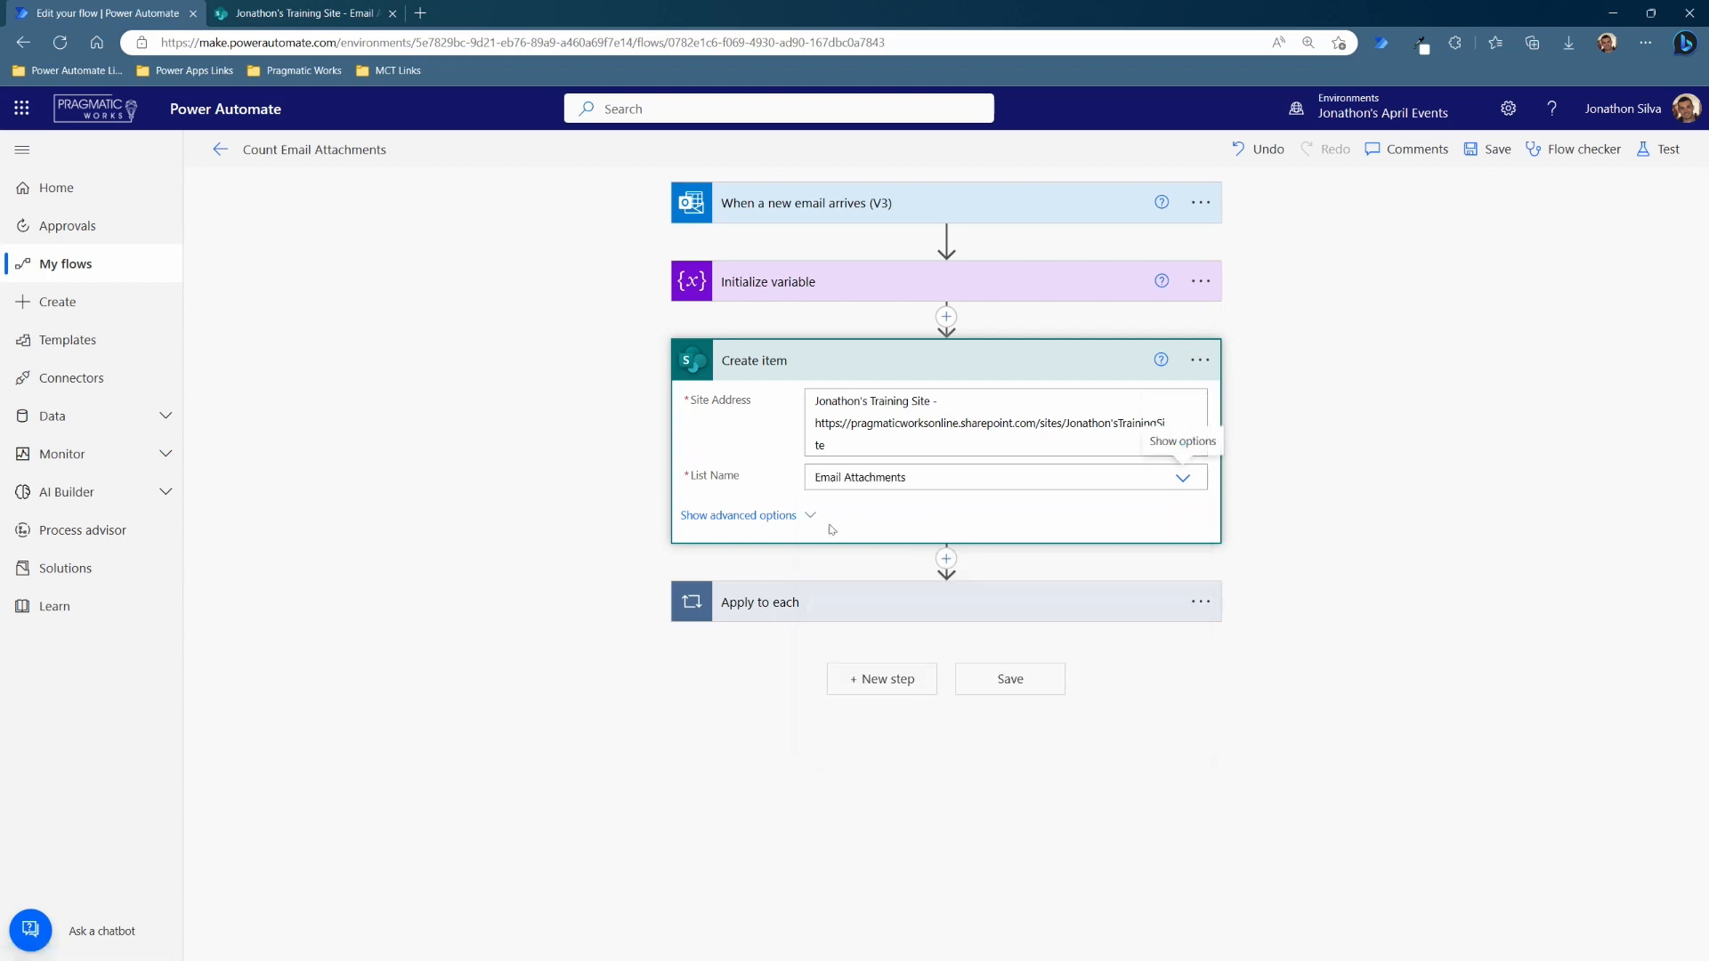
pyautogui.moveTo(883, 531)
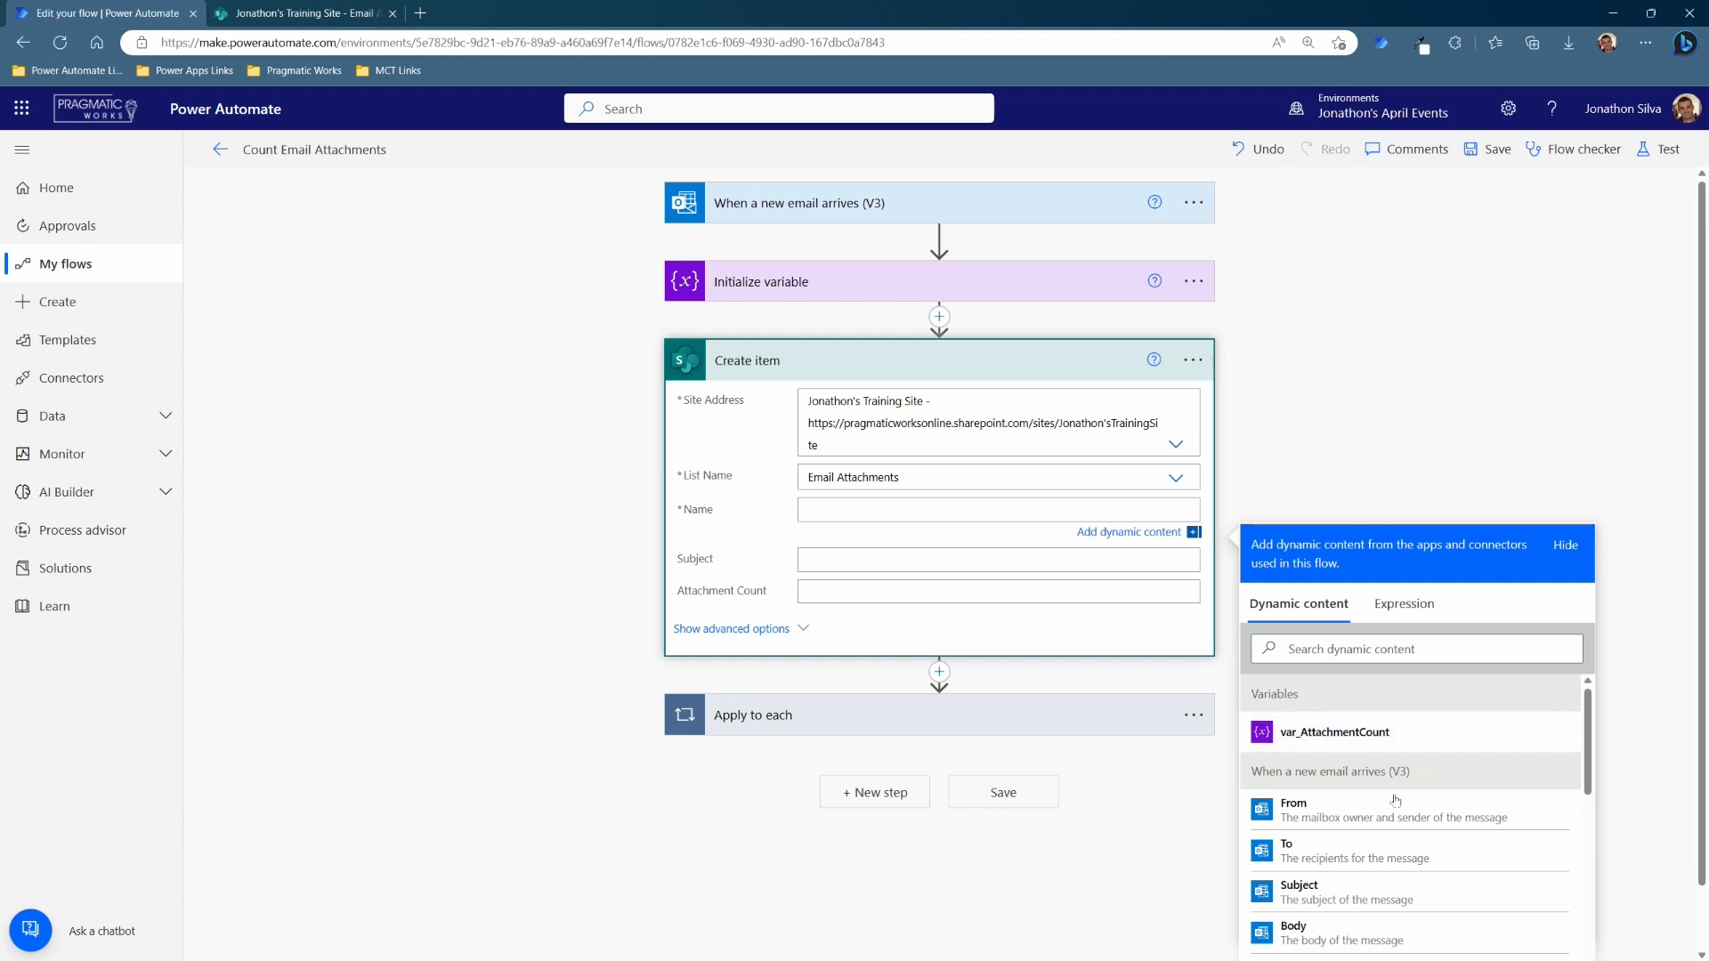
pyautogui.click(1294, 806)
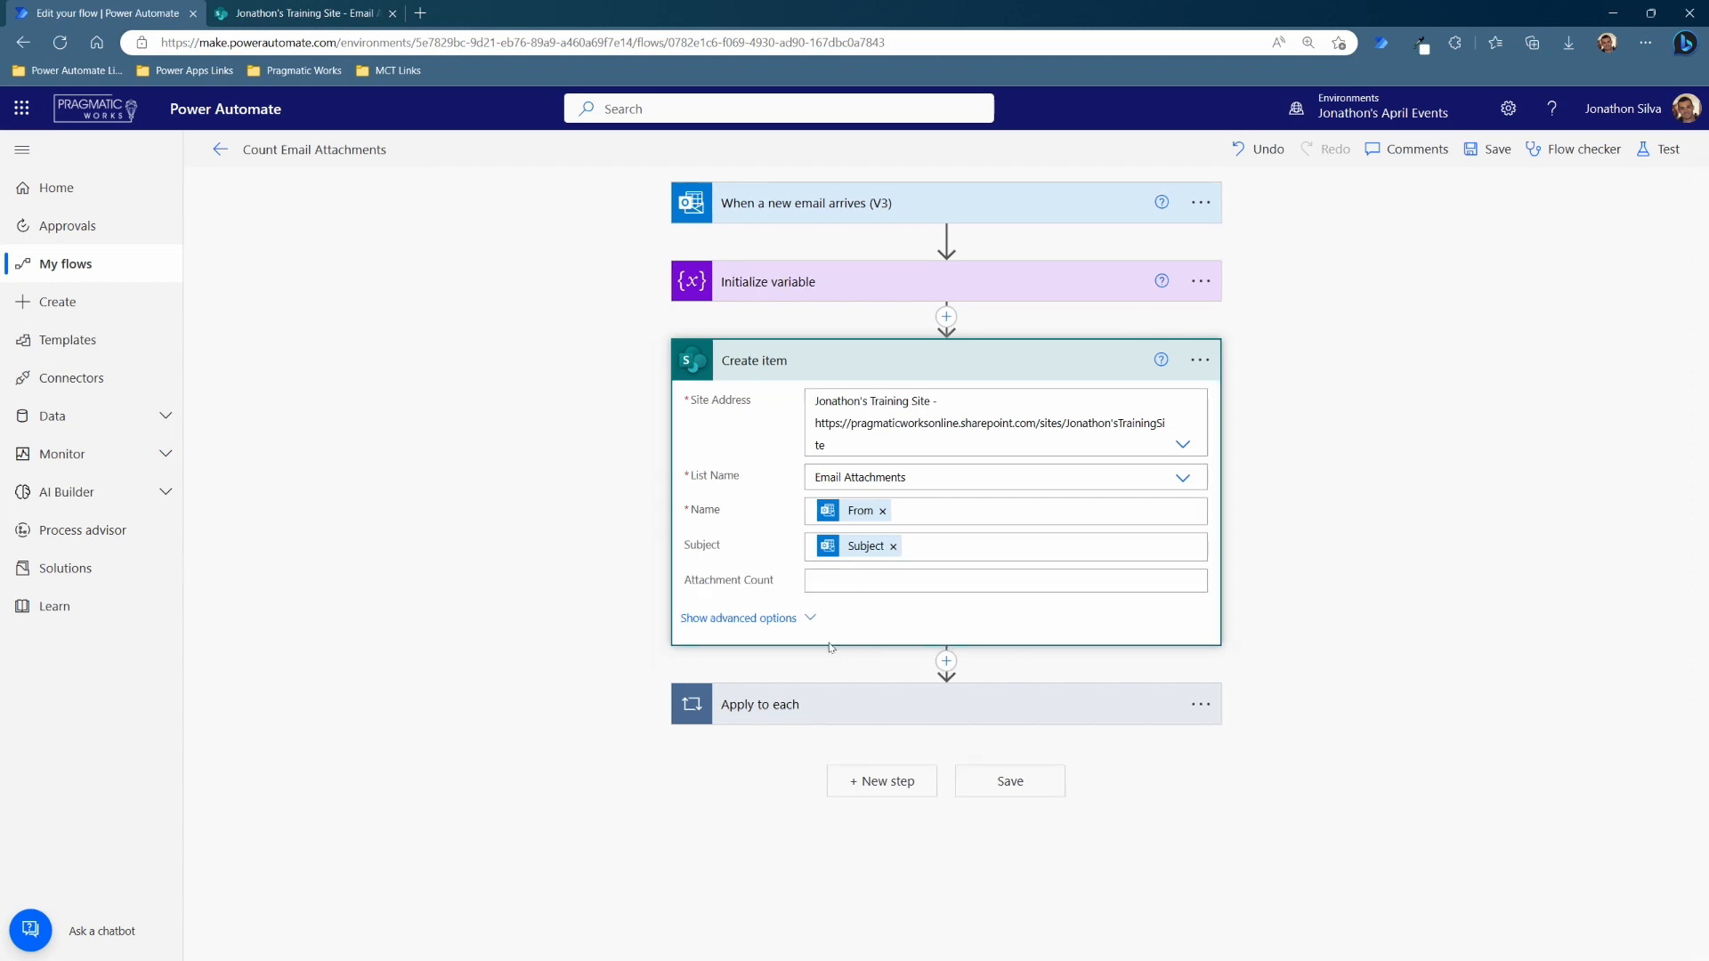
pyautogui.moveTo(922, 699)
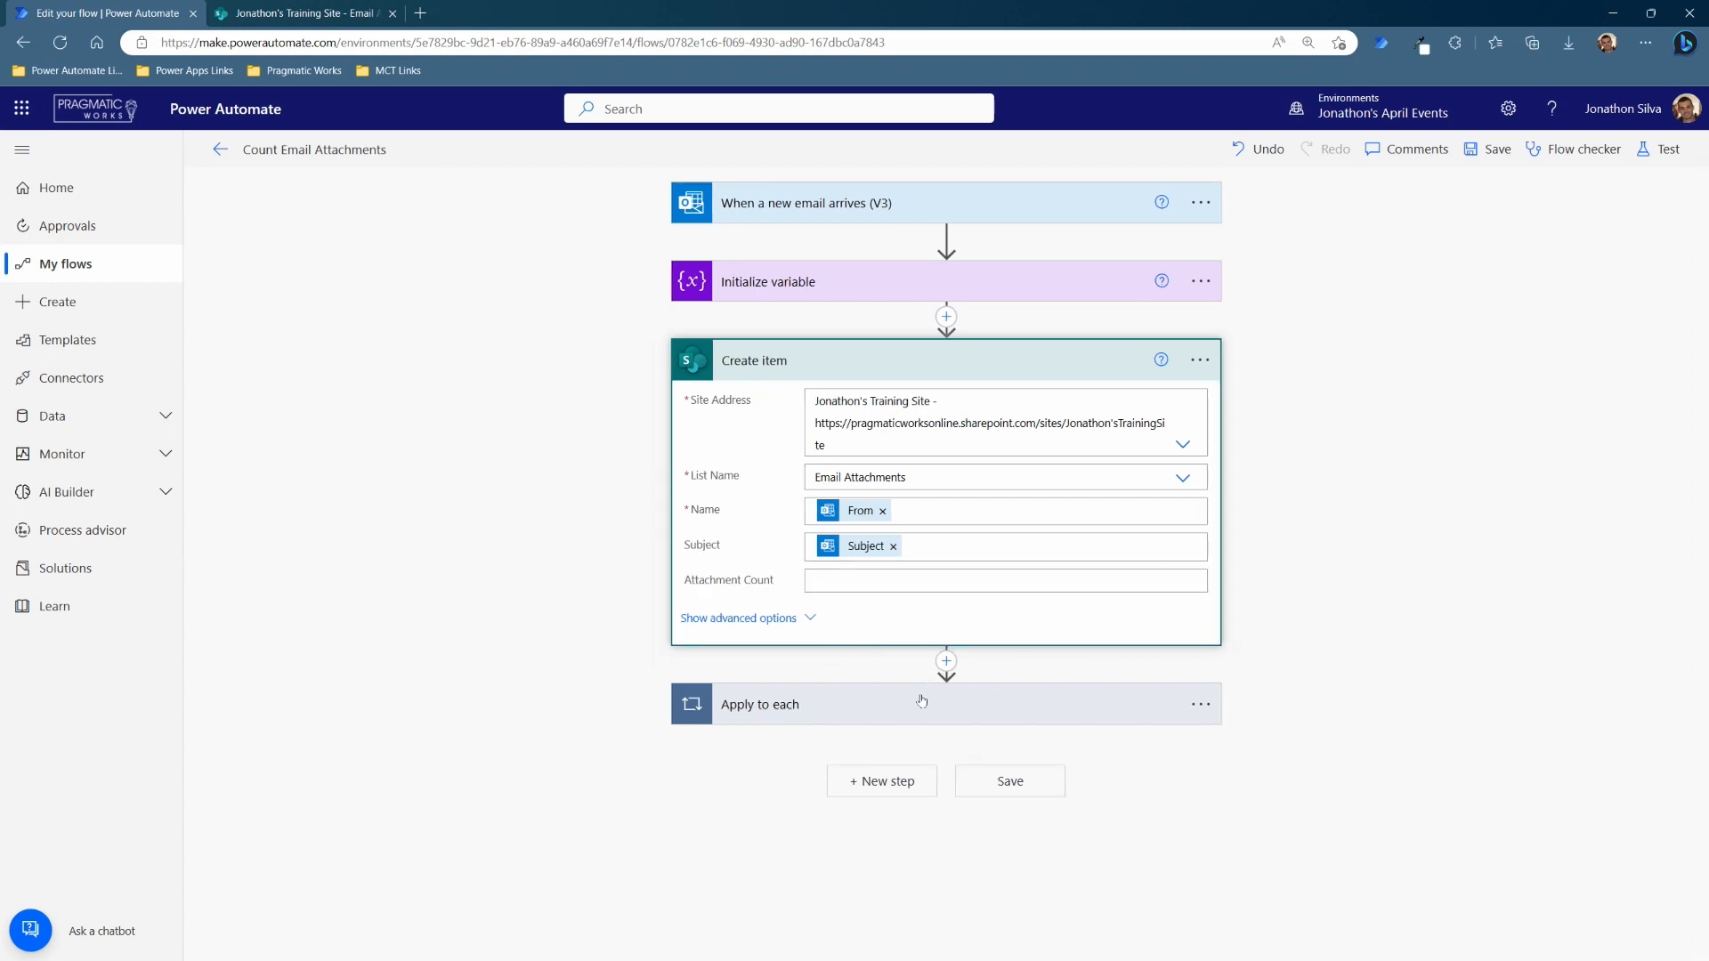
pyautogui.moveTo(995, 734)
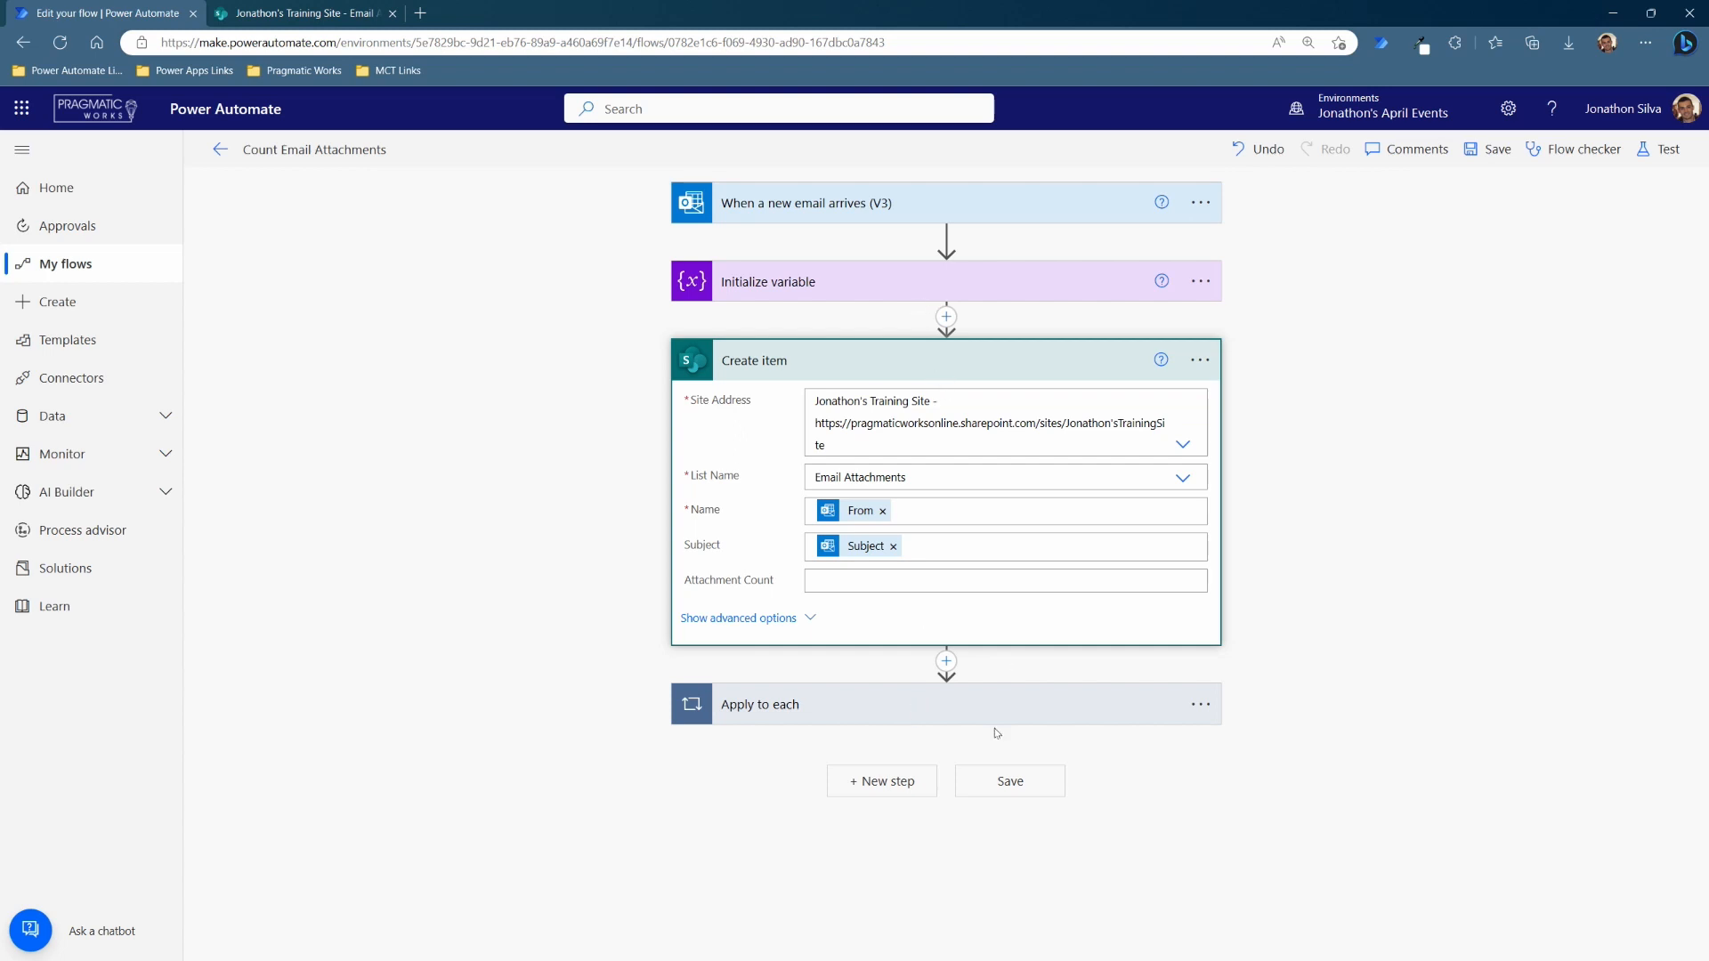
pyautogui.moveTo(973, 712)
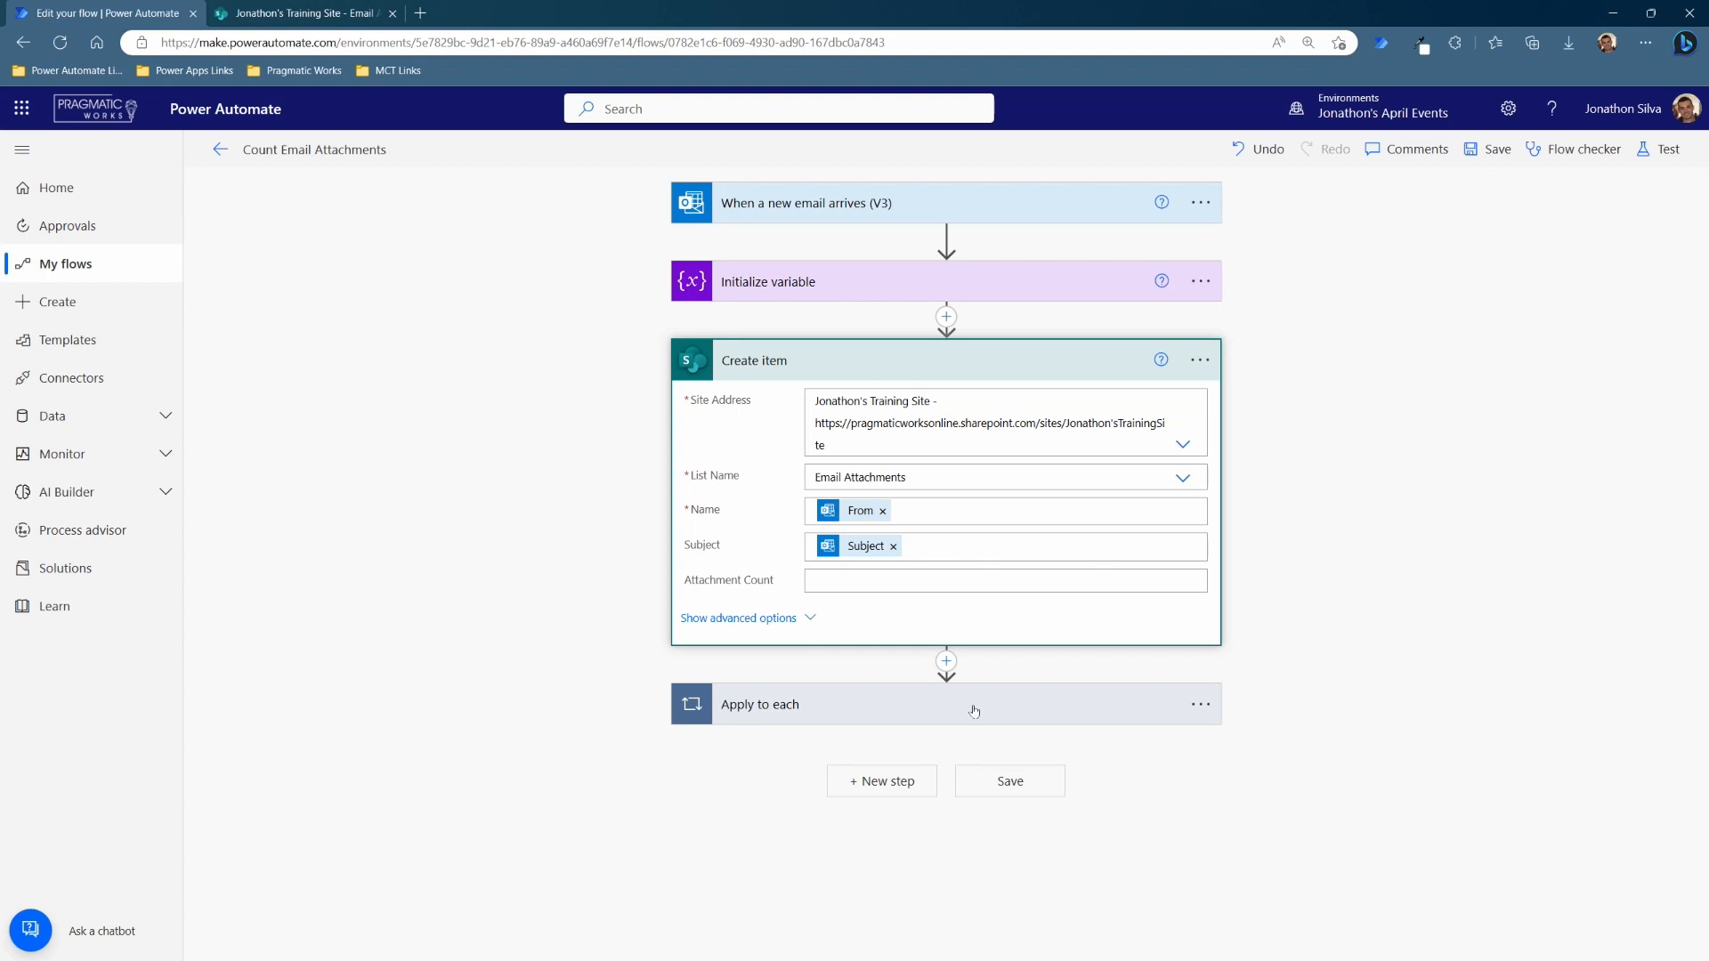
pyautogui.moveTo(813, 607)
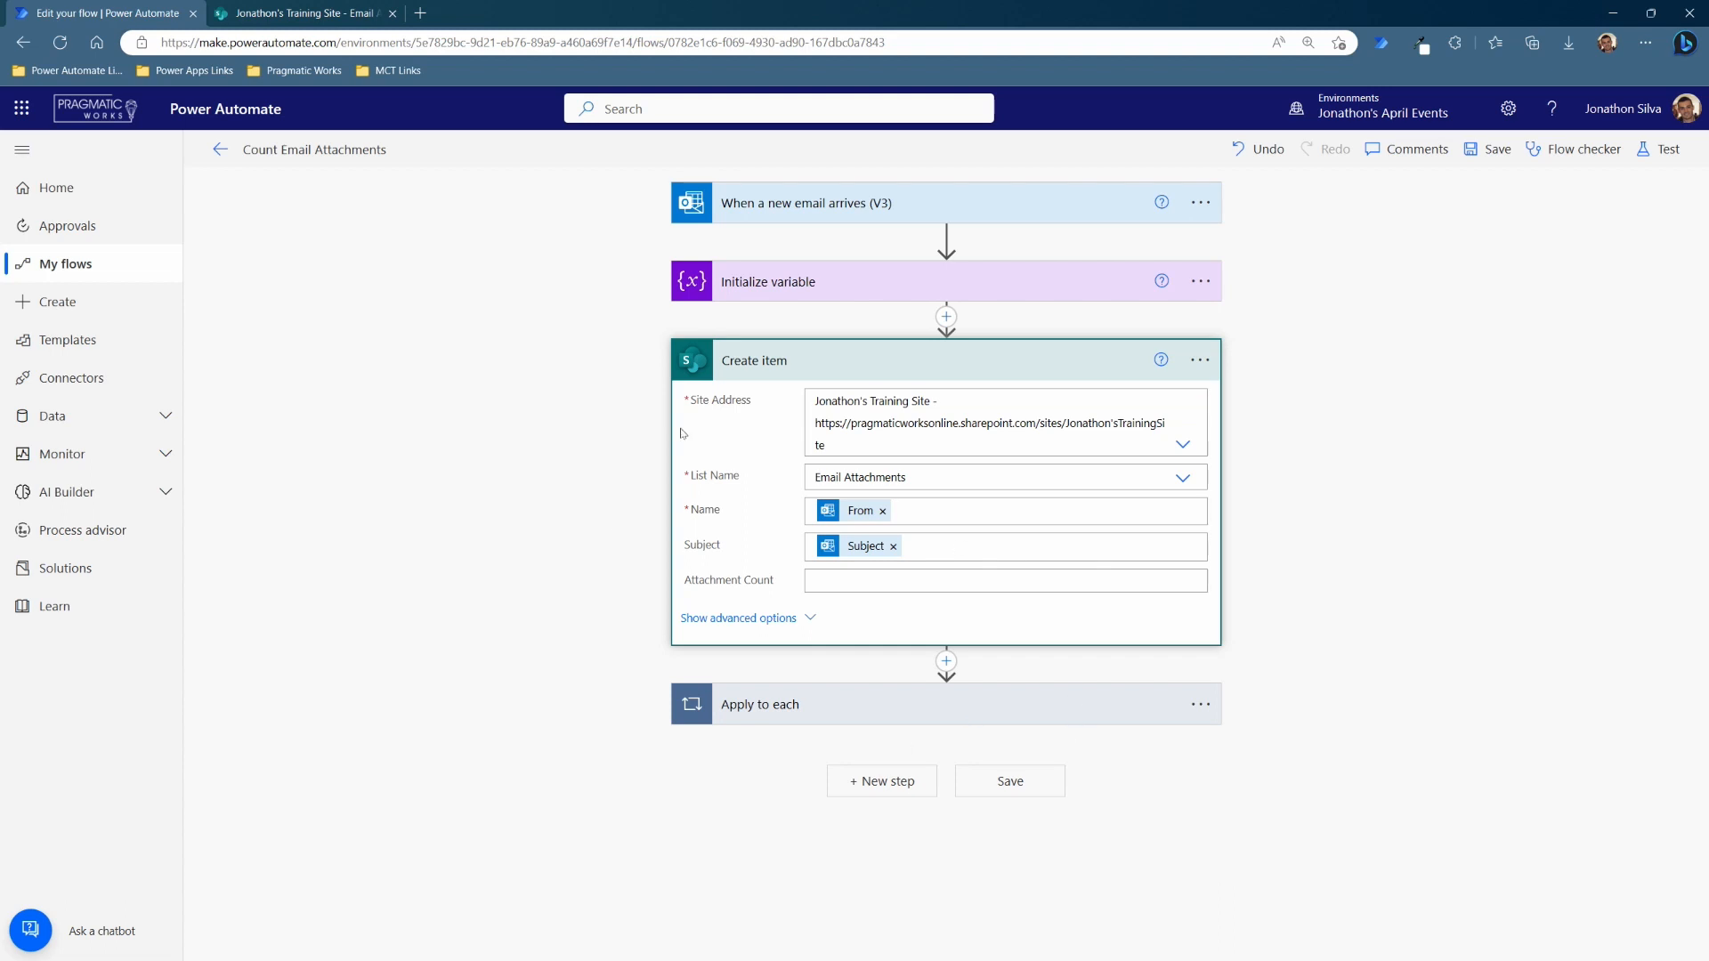
pyautogui.moveTo(967, 708)
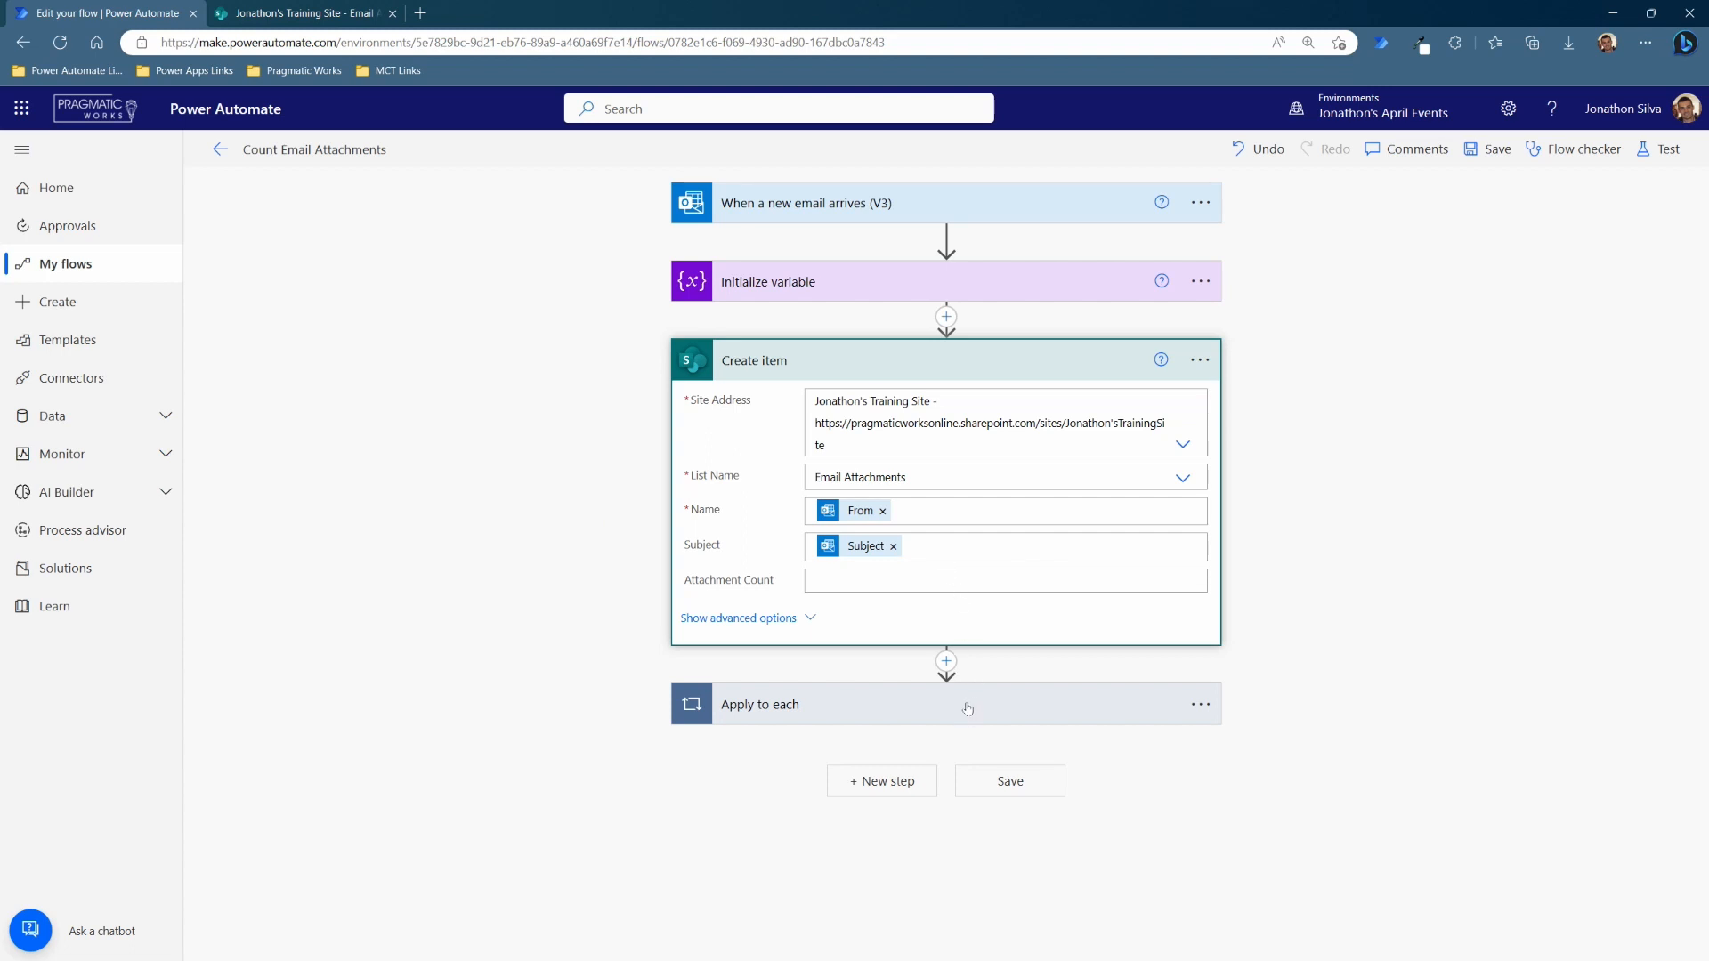
pyautogui.moveTo(963, 712)
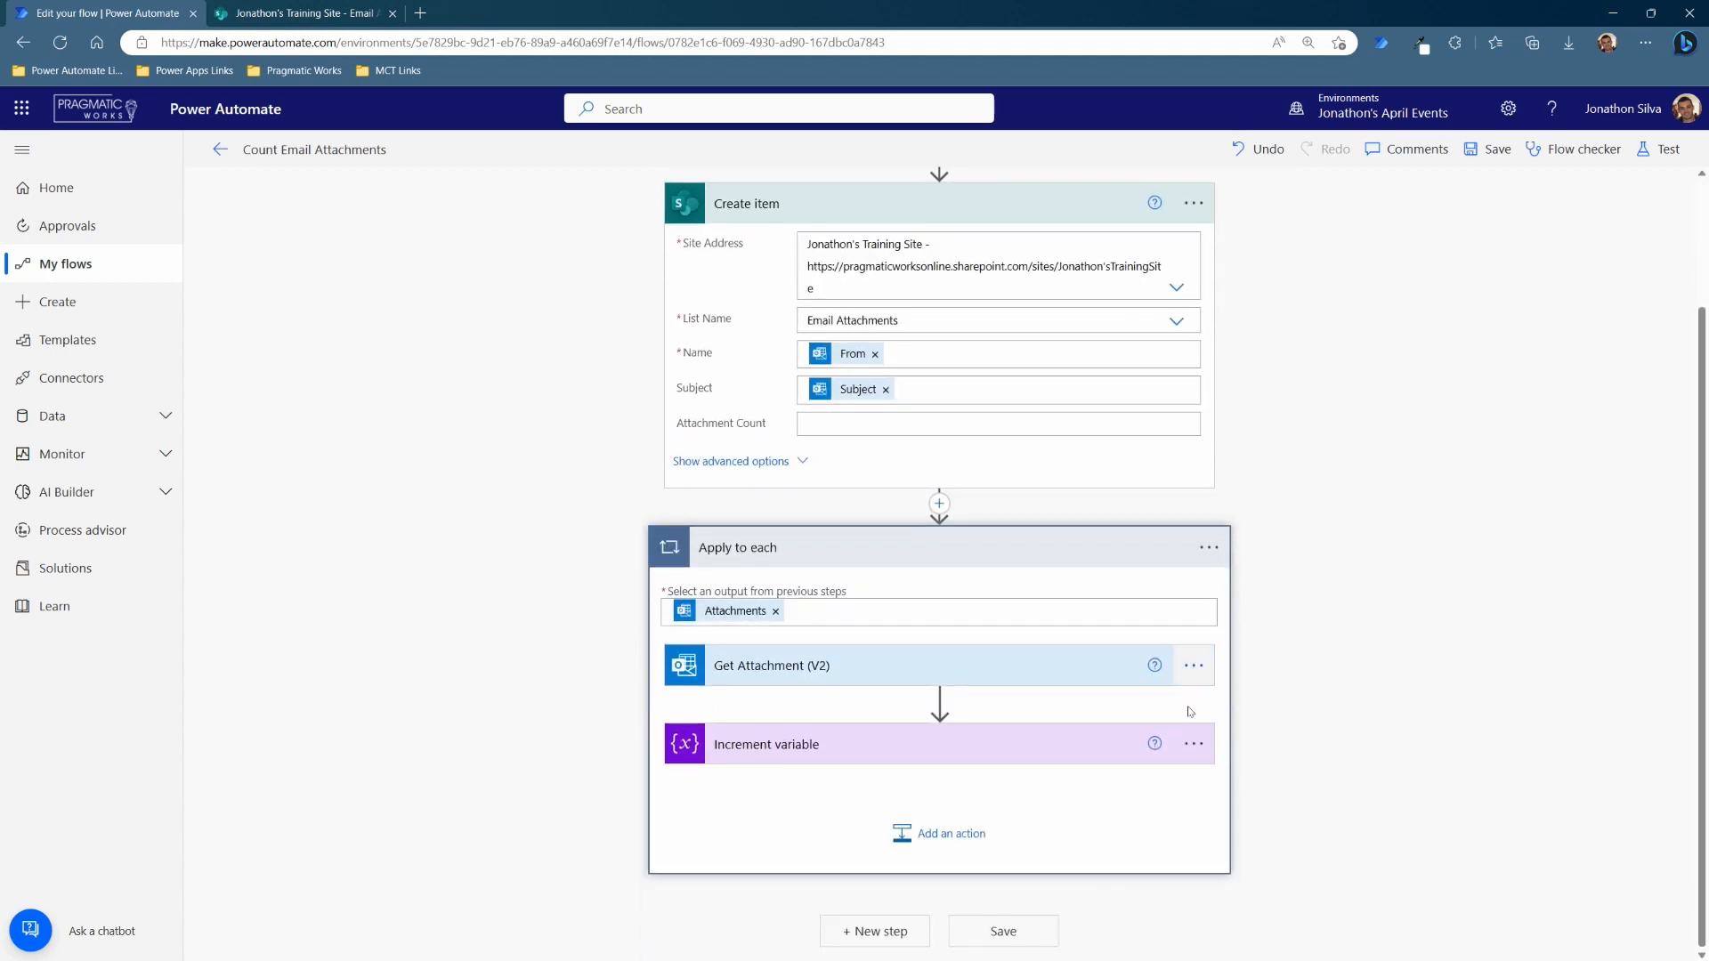
# - Add a SharePoint Add attachment action inside the loop, targeting the Email Attachments list
pyautogui.click(949, 834)
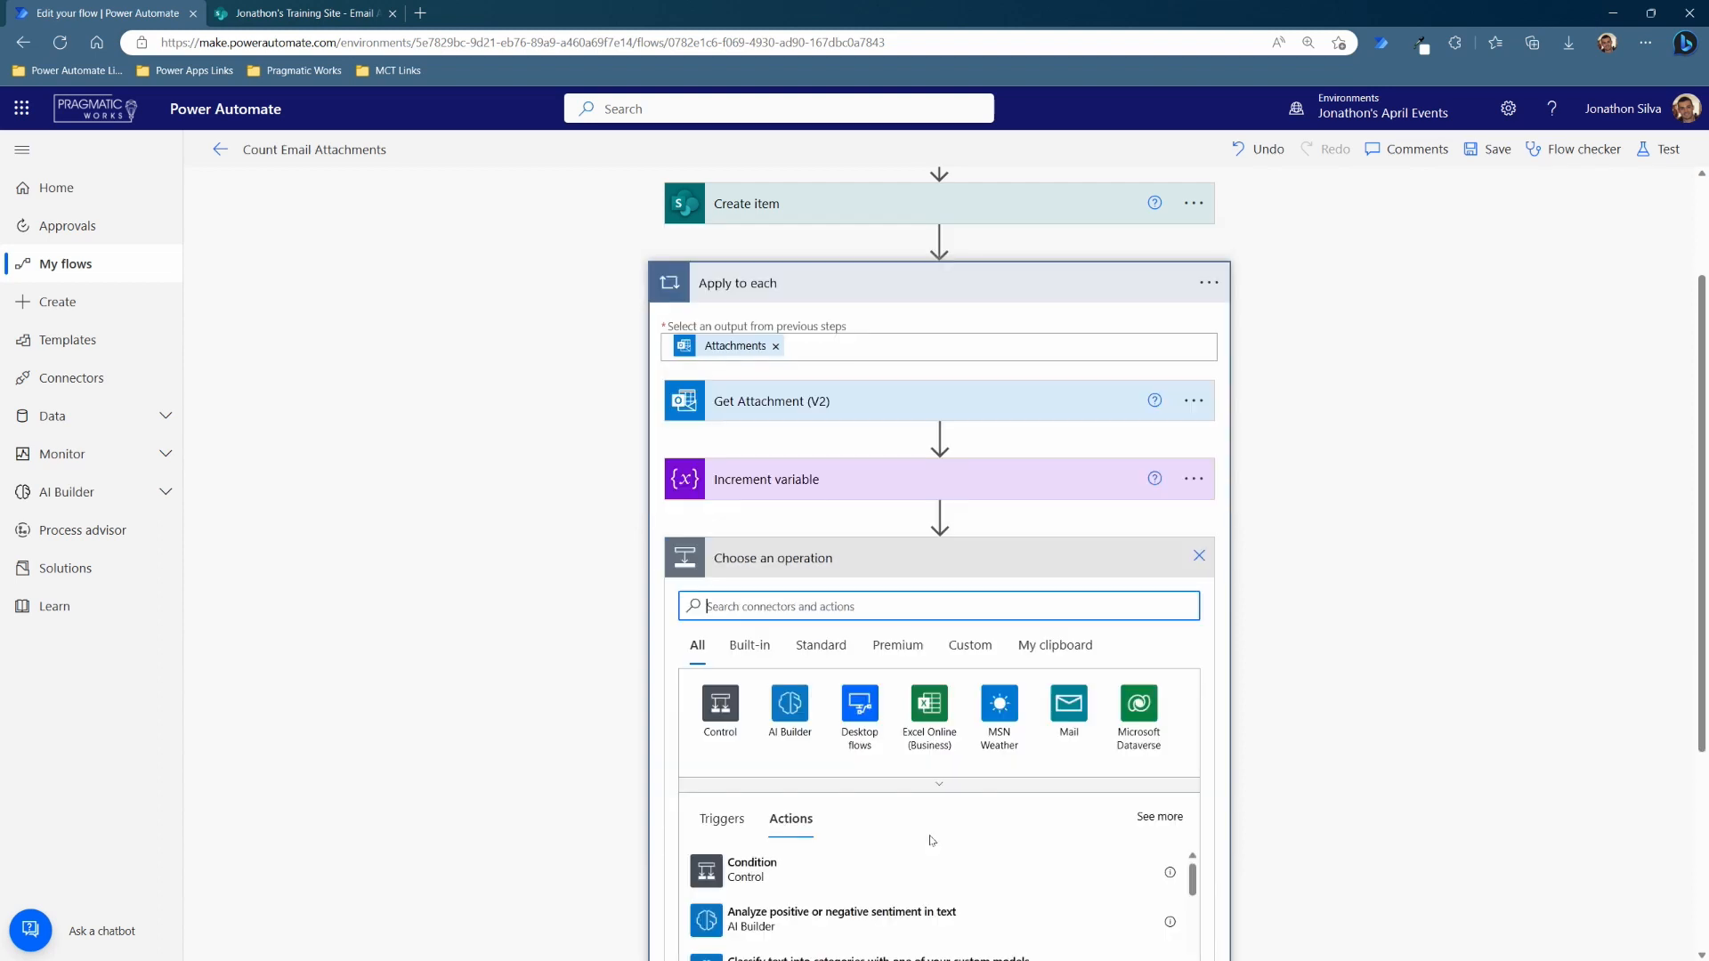
pyautogui.write('add a')
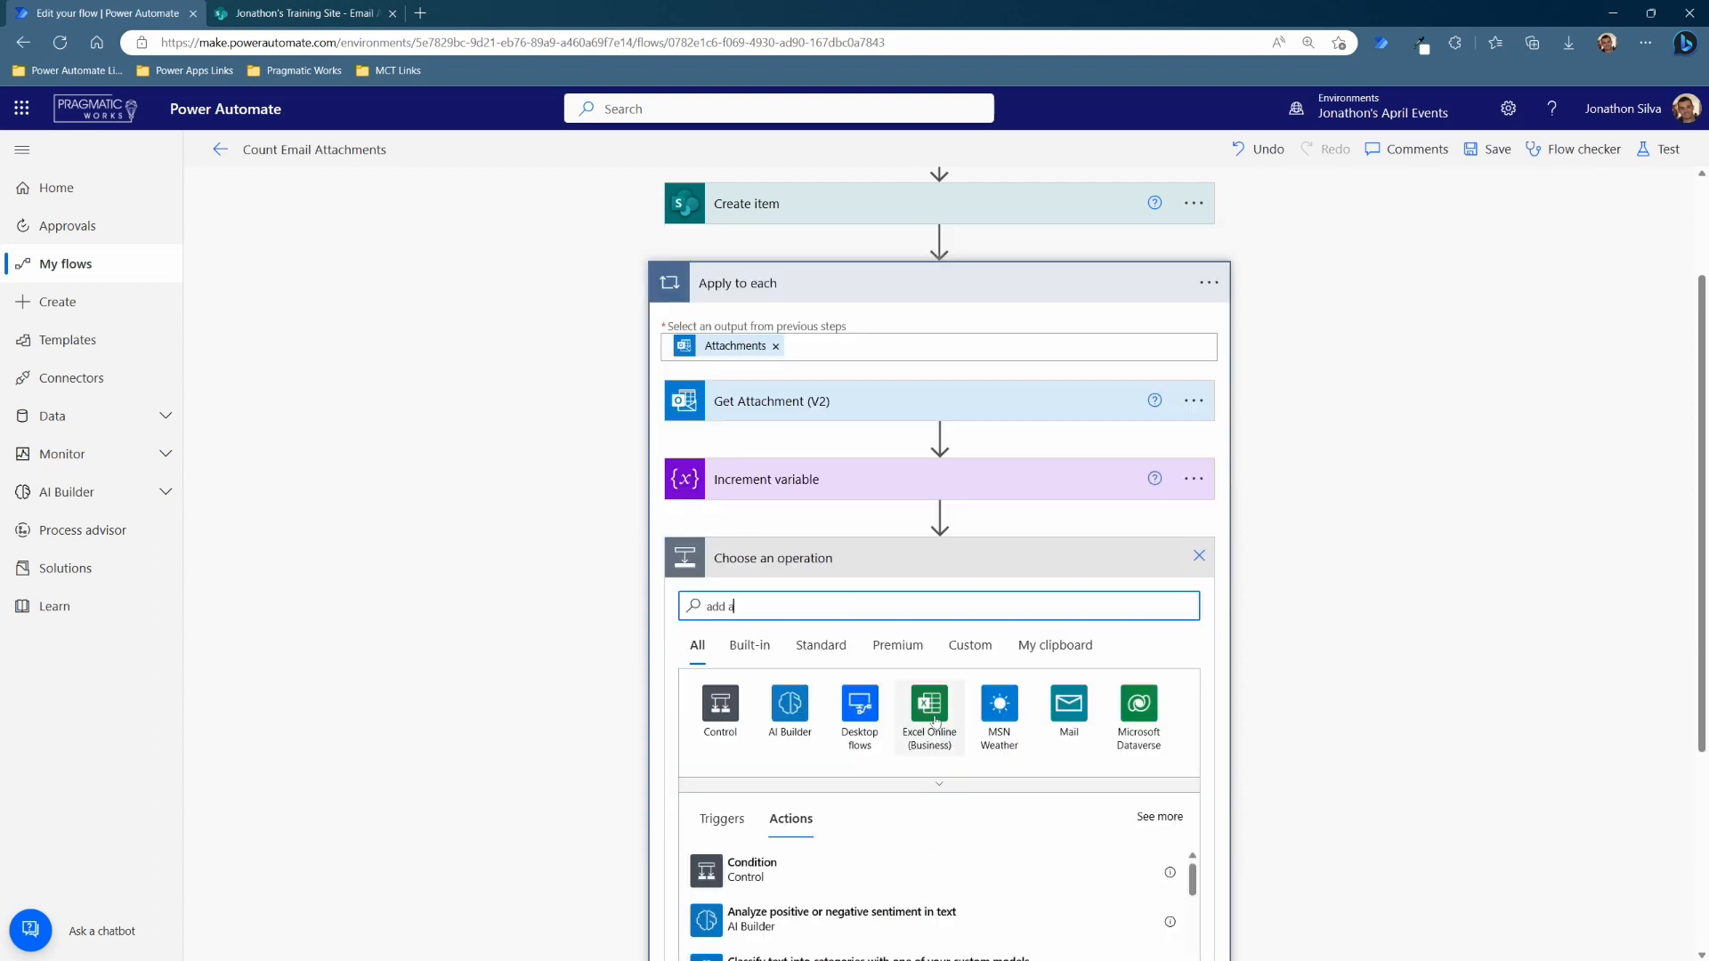
pyautogui.write('ttachment')
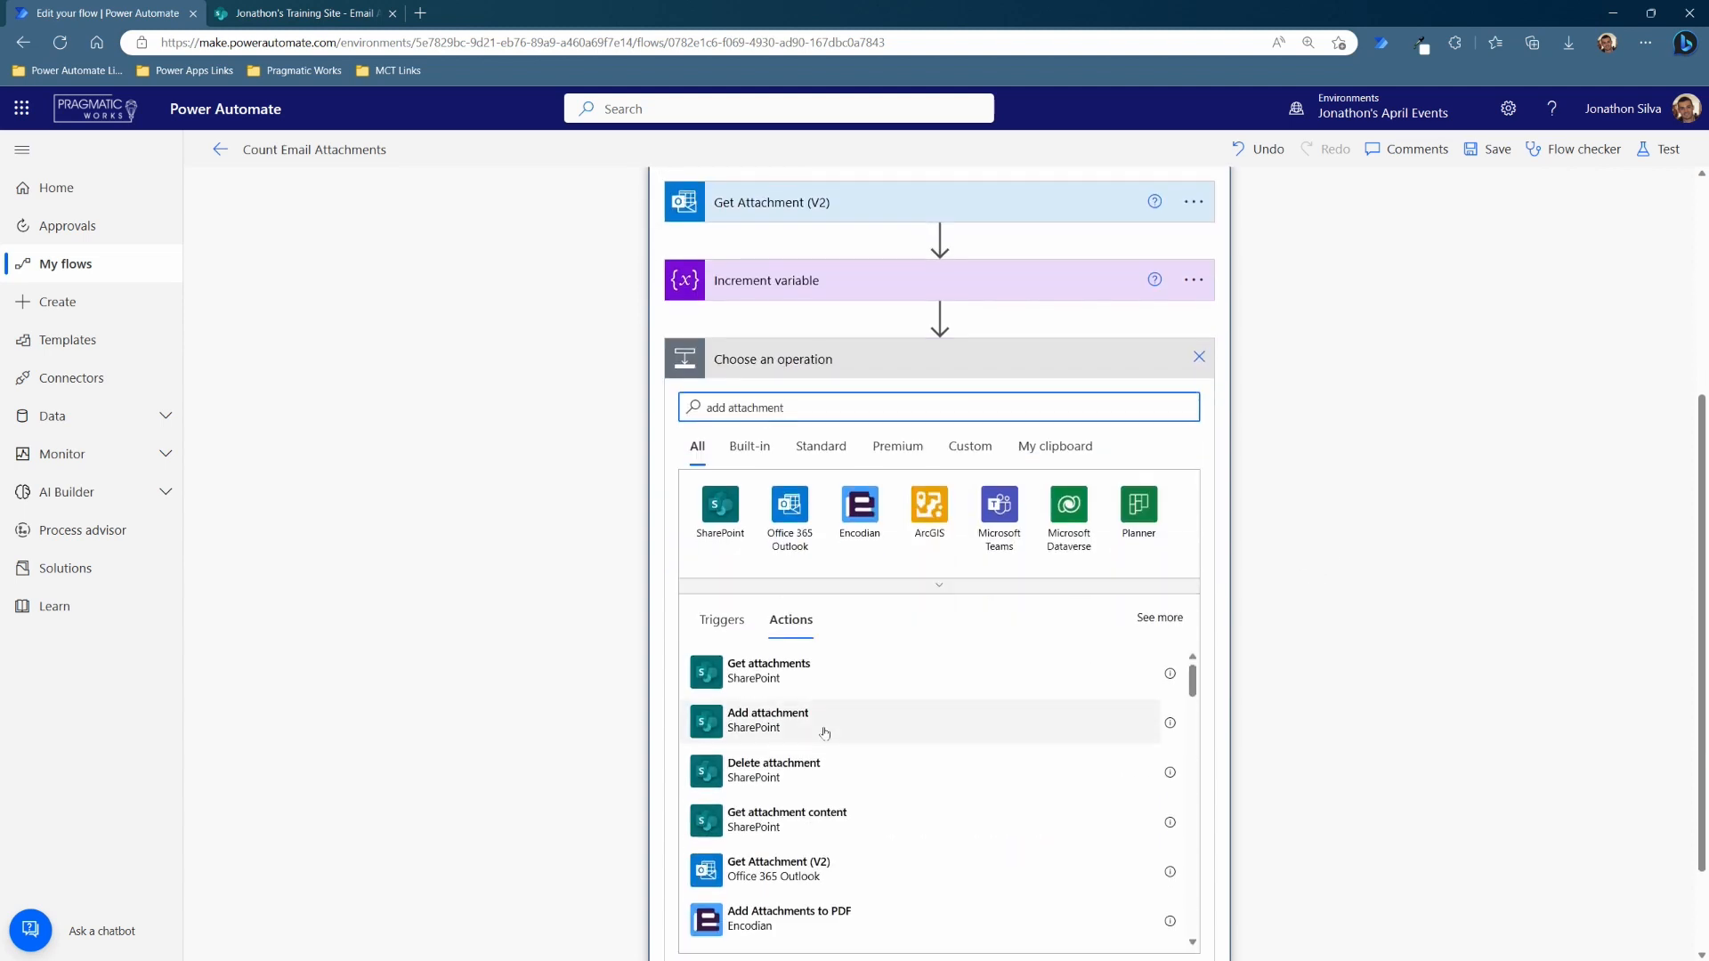
pyautogui.click(767, 719)
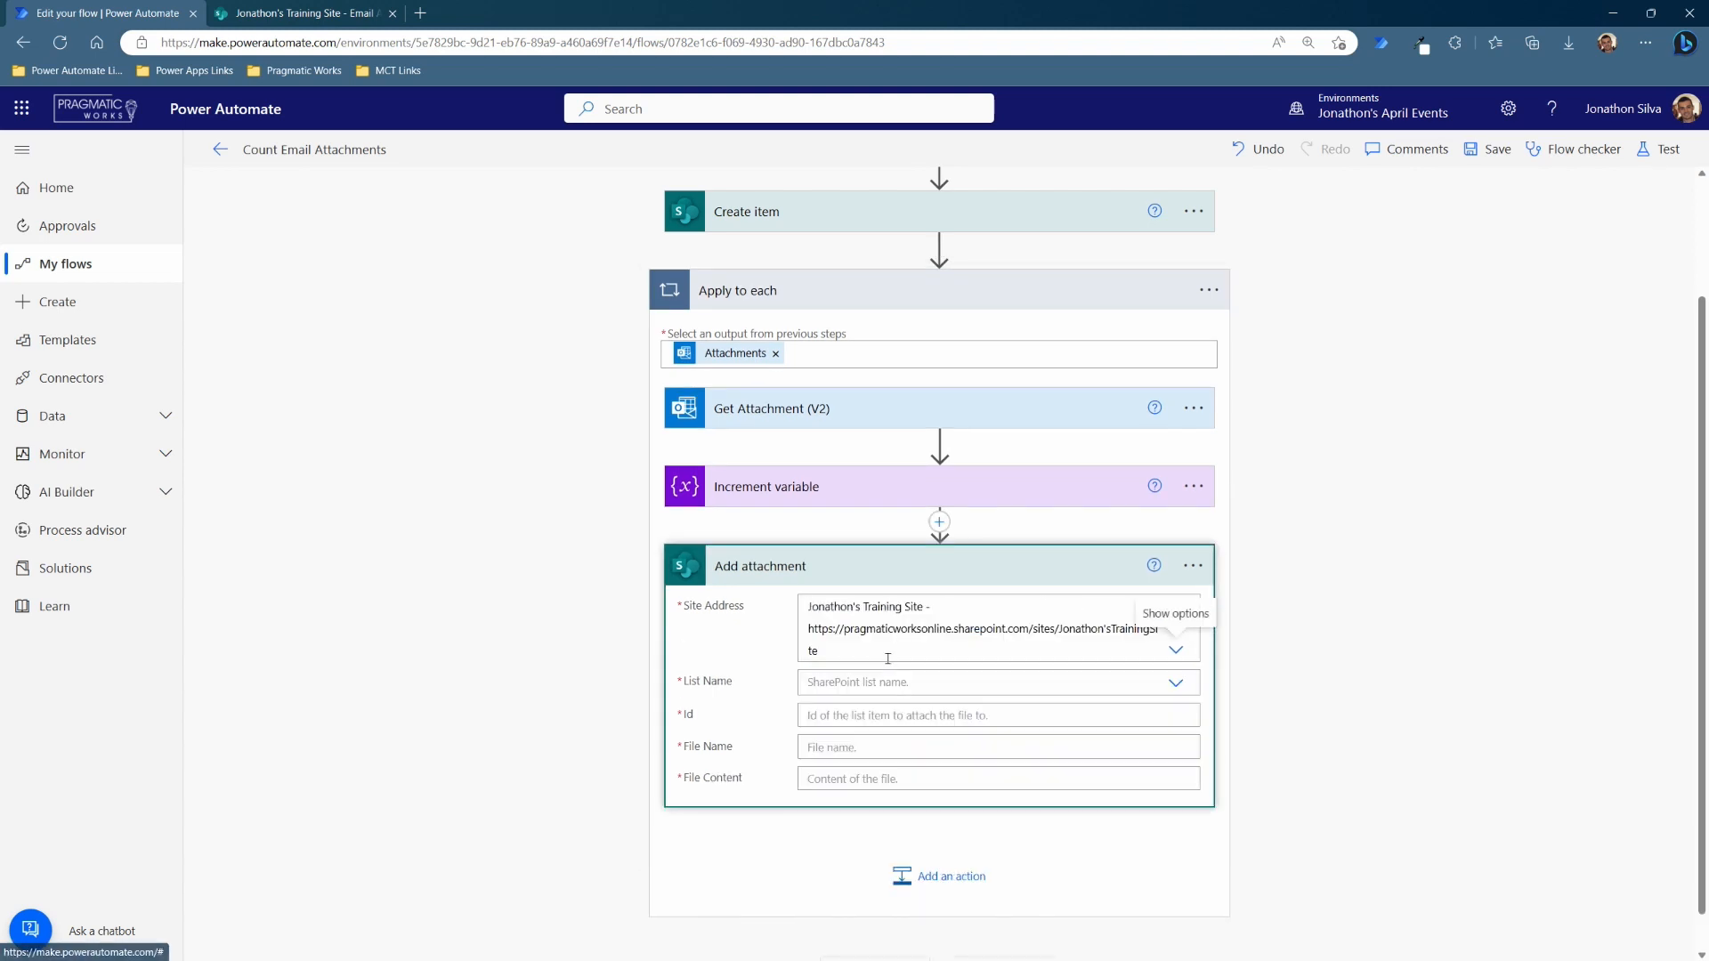
pyautogui.click(994, 682)
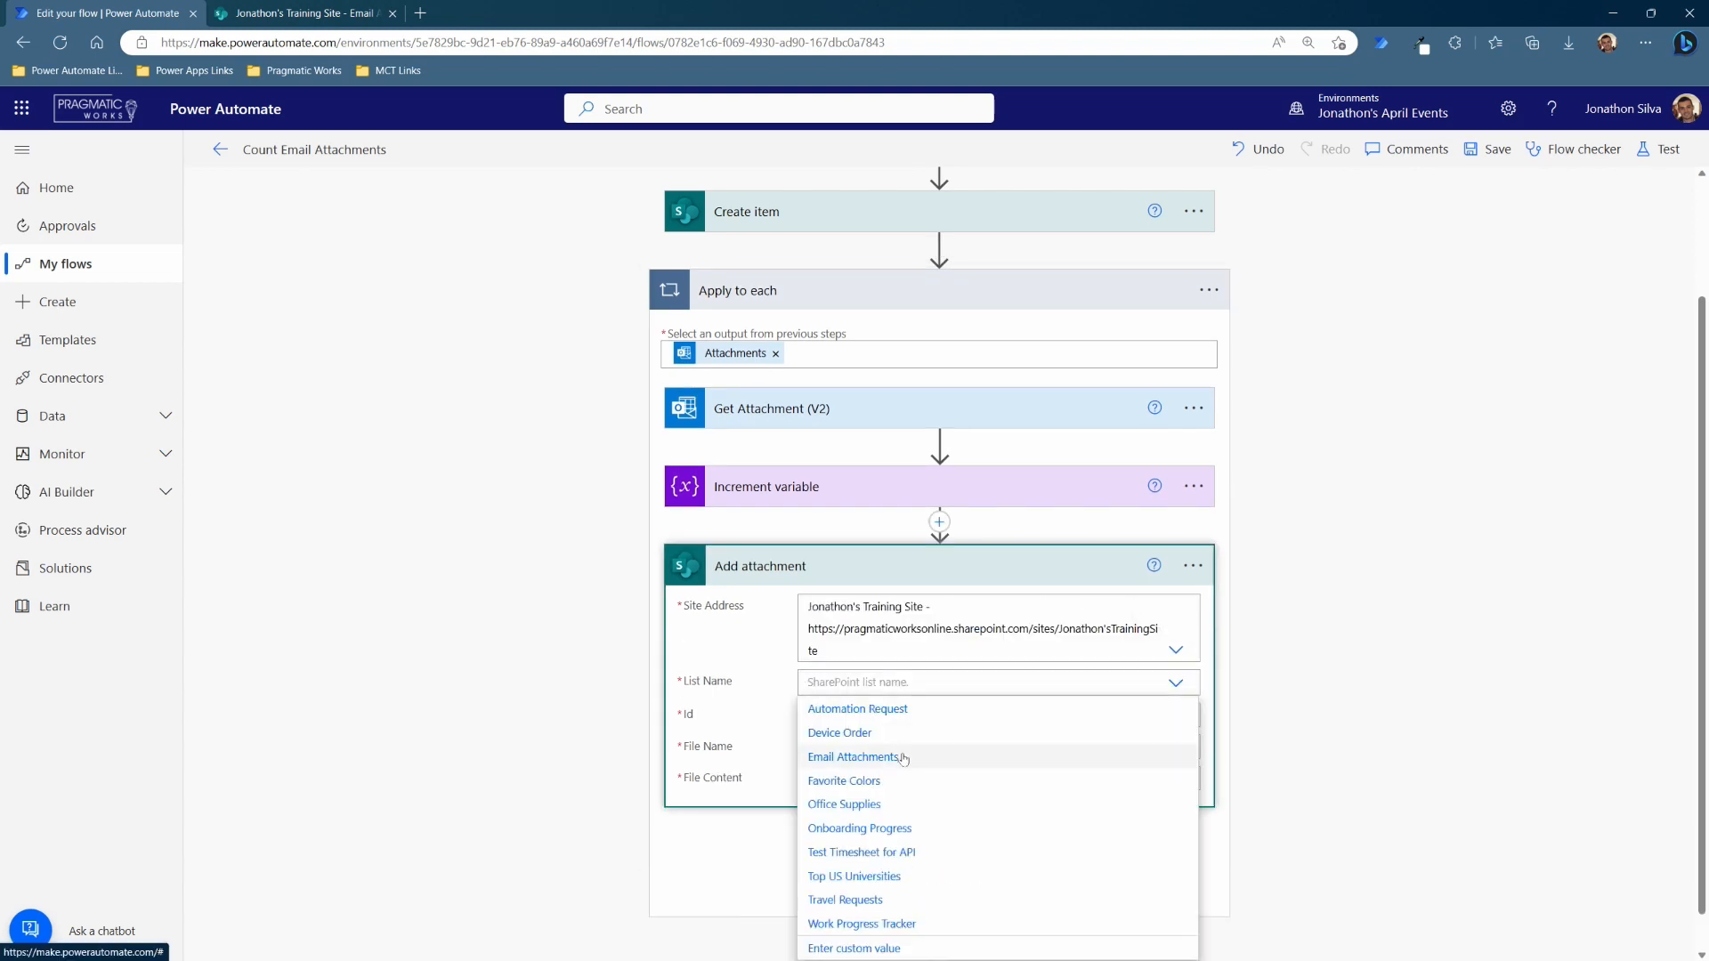
pyautogui.click(858, 757)
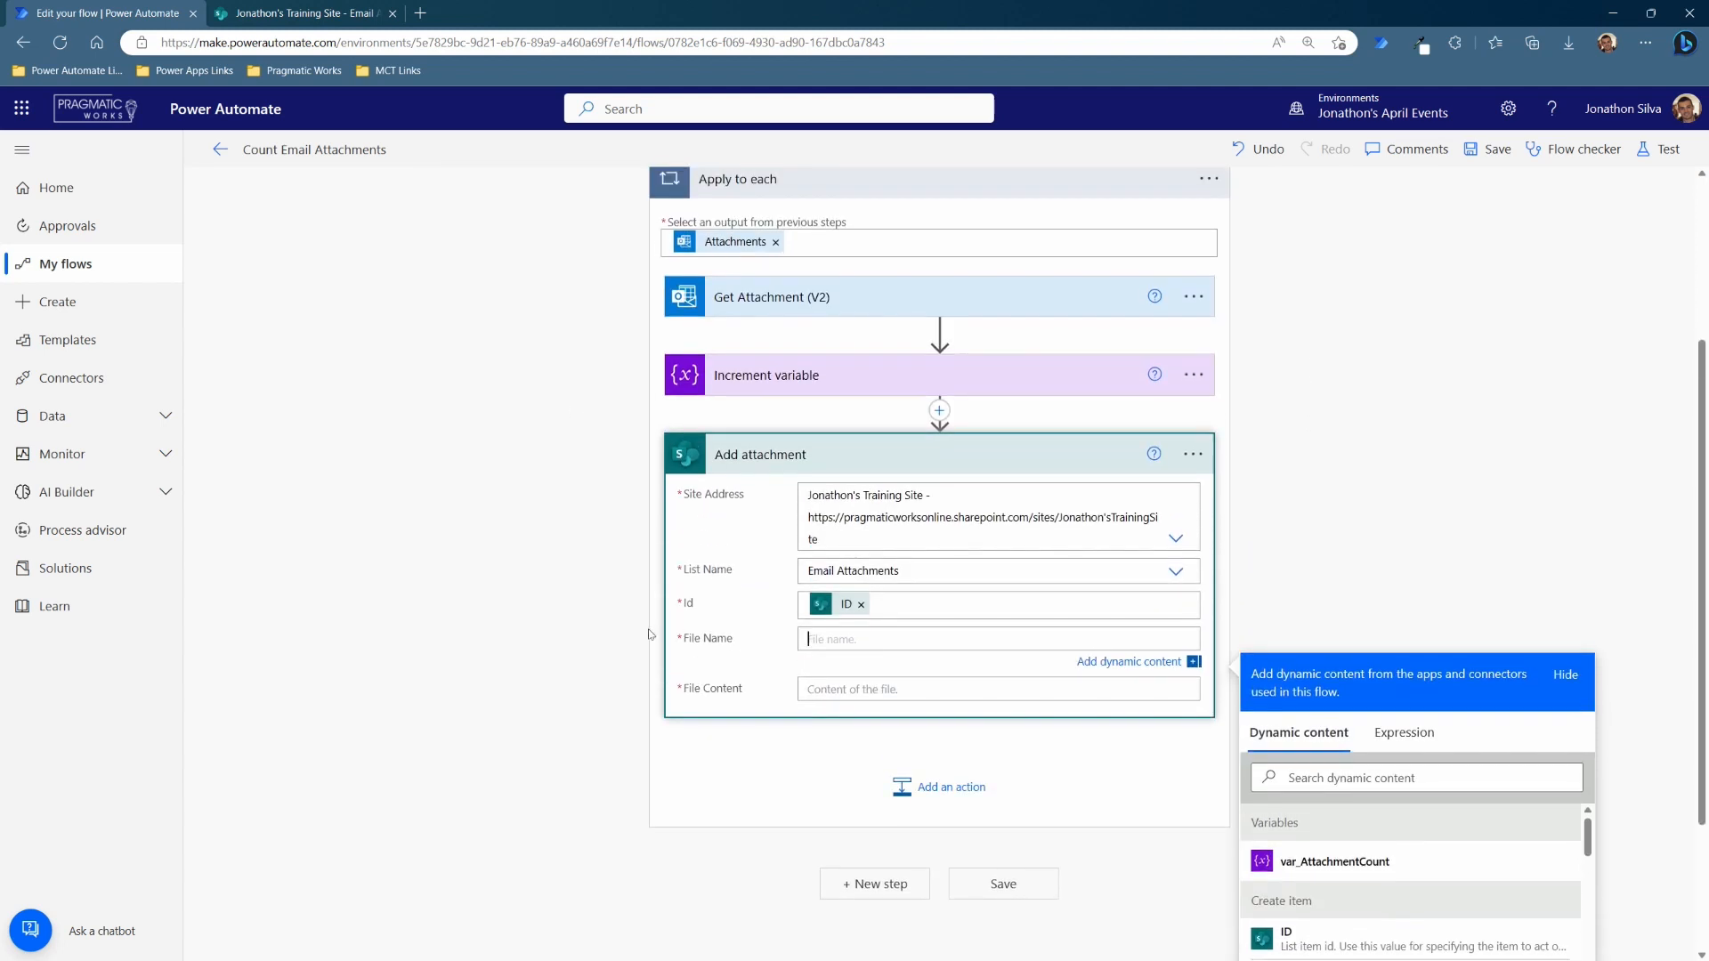
pyautogui.moveTo(1007, 324)
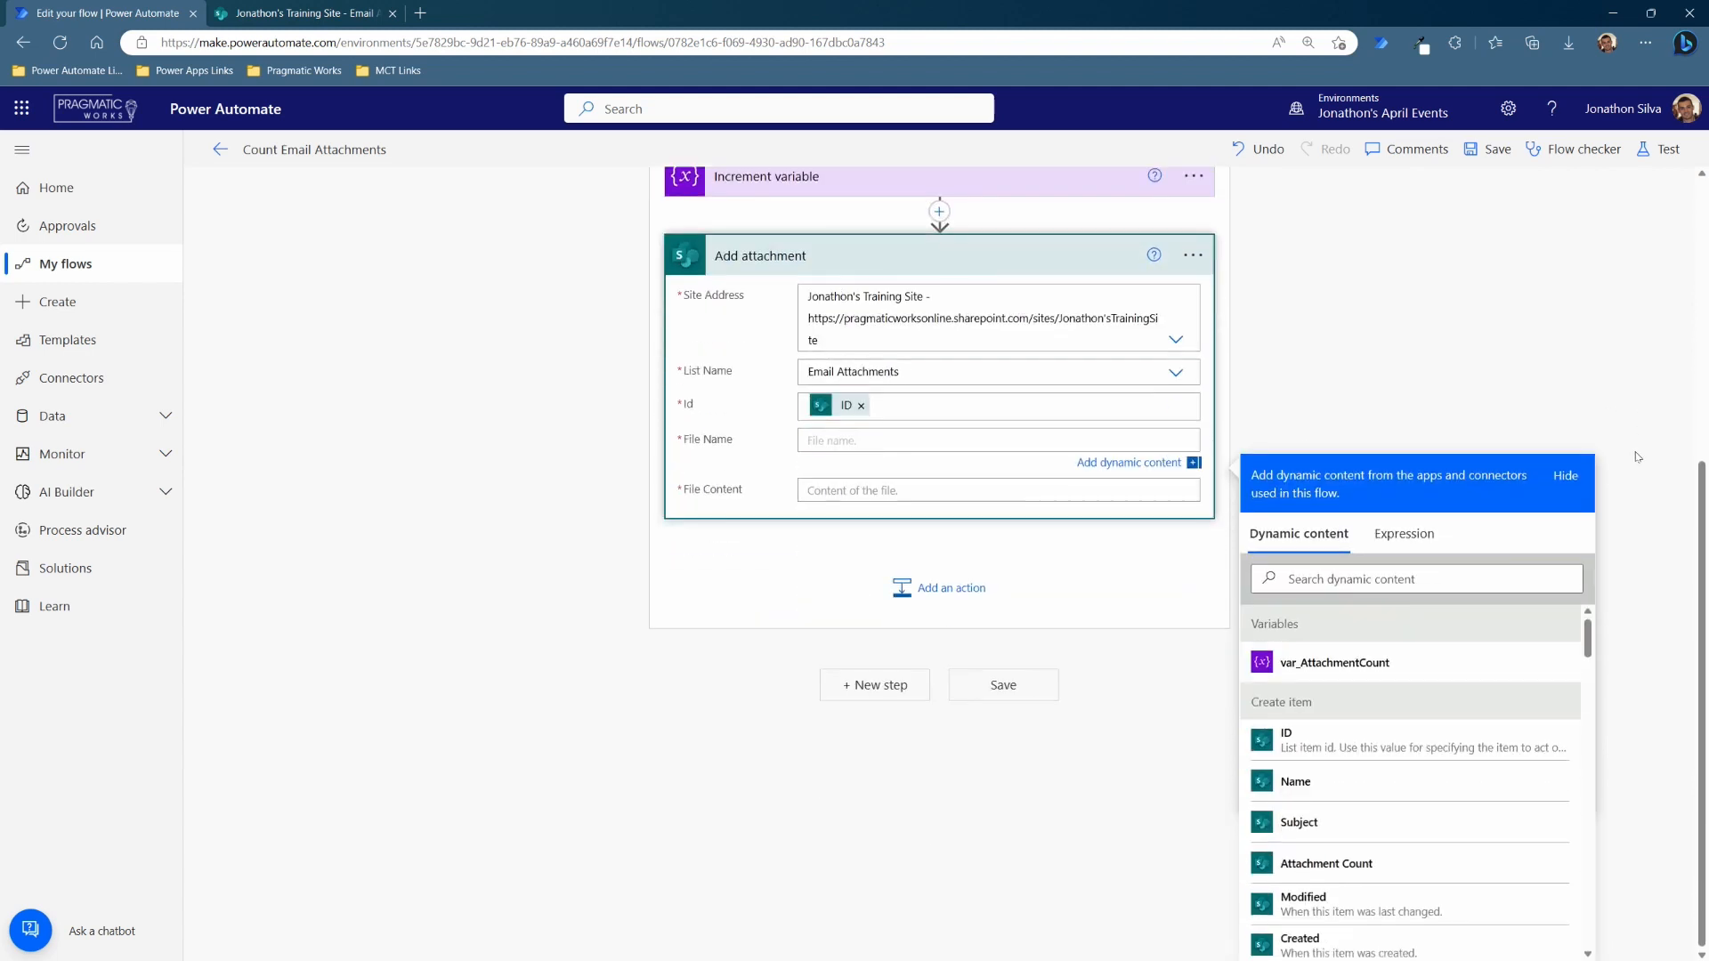
# - Map the Create item ID, attachment Name as file name and Content Bytes as file content
pyautogui.scroll(-3)
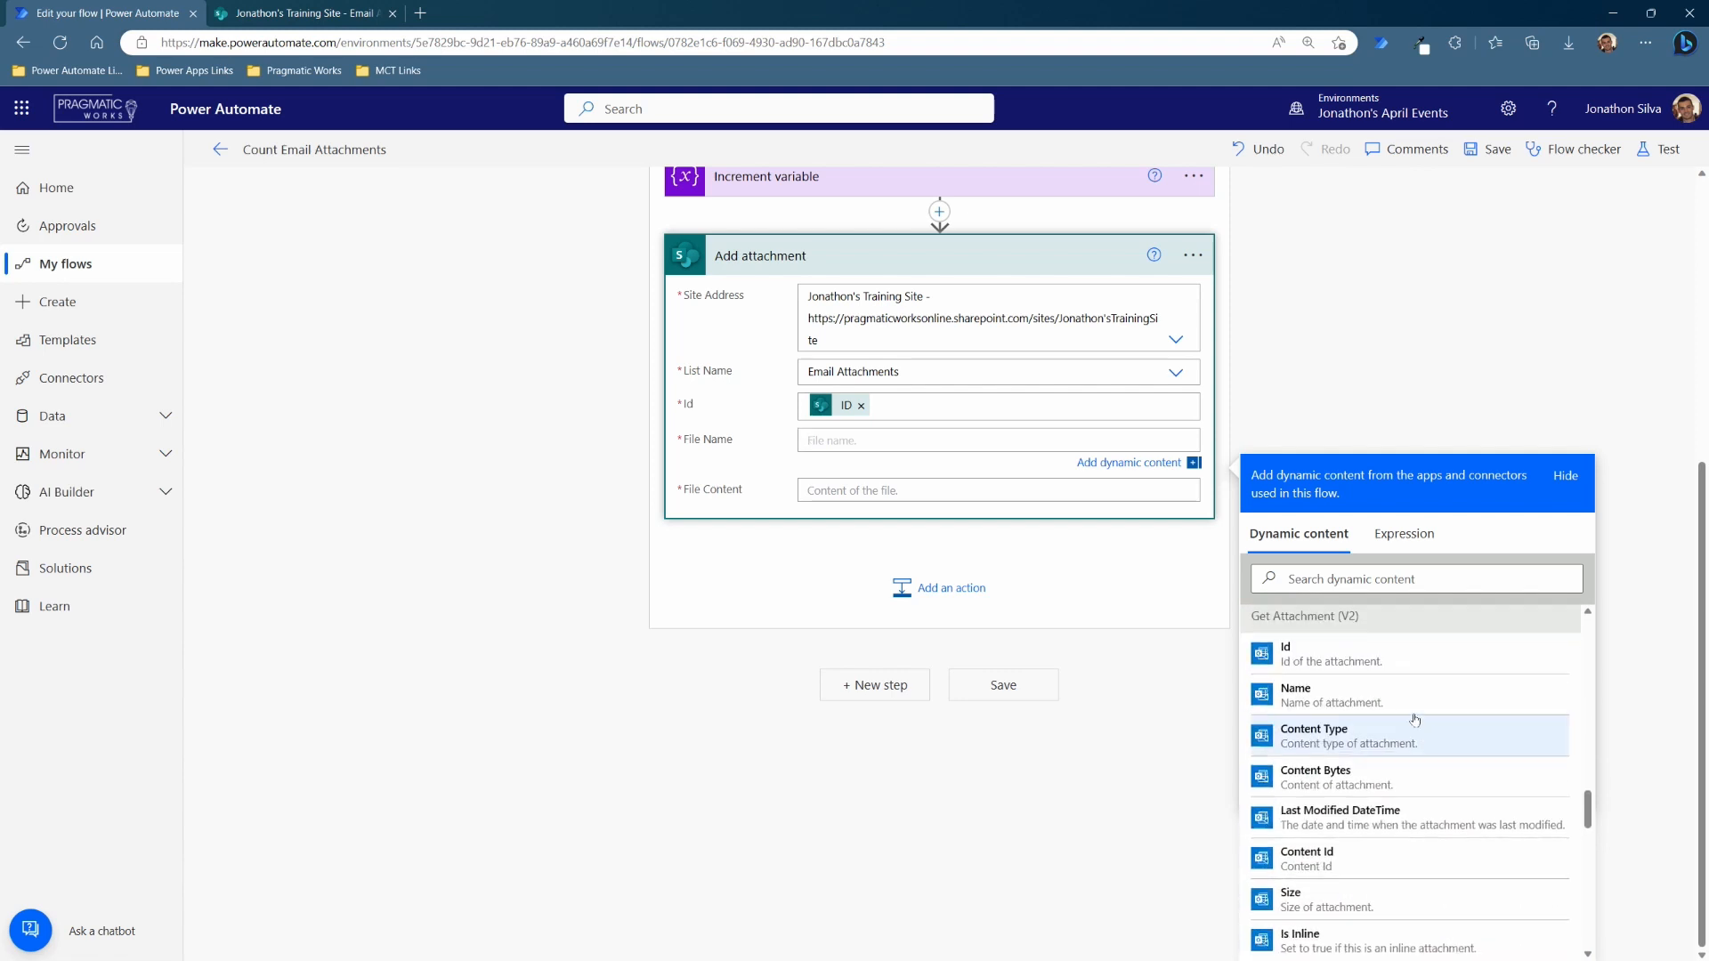
pyautogui.click(1295, 694)
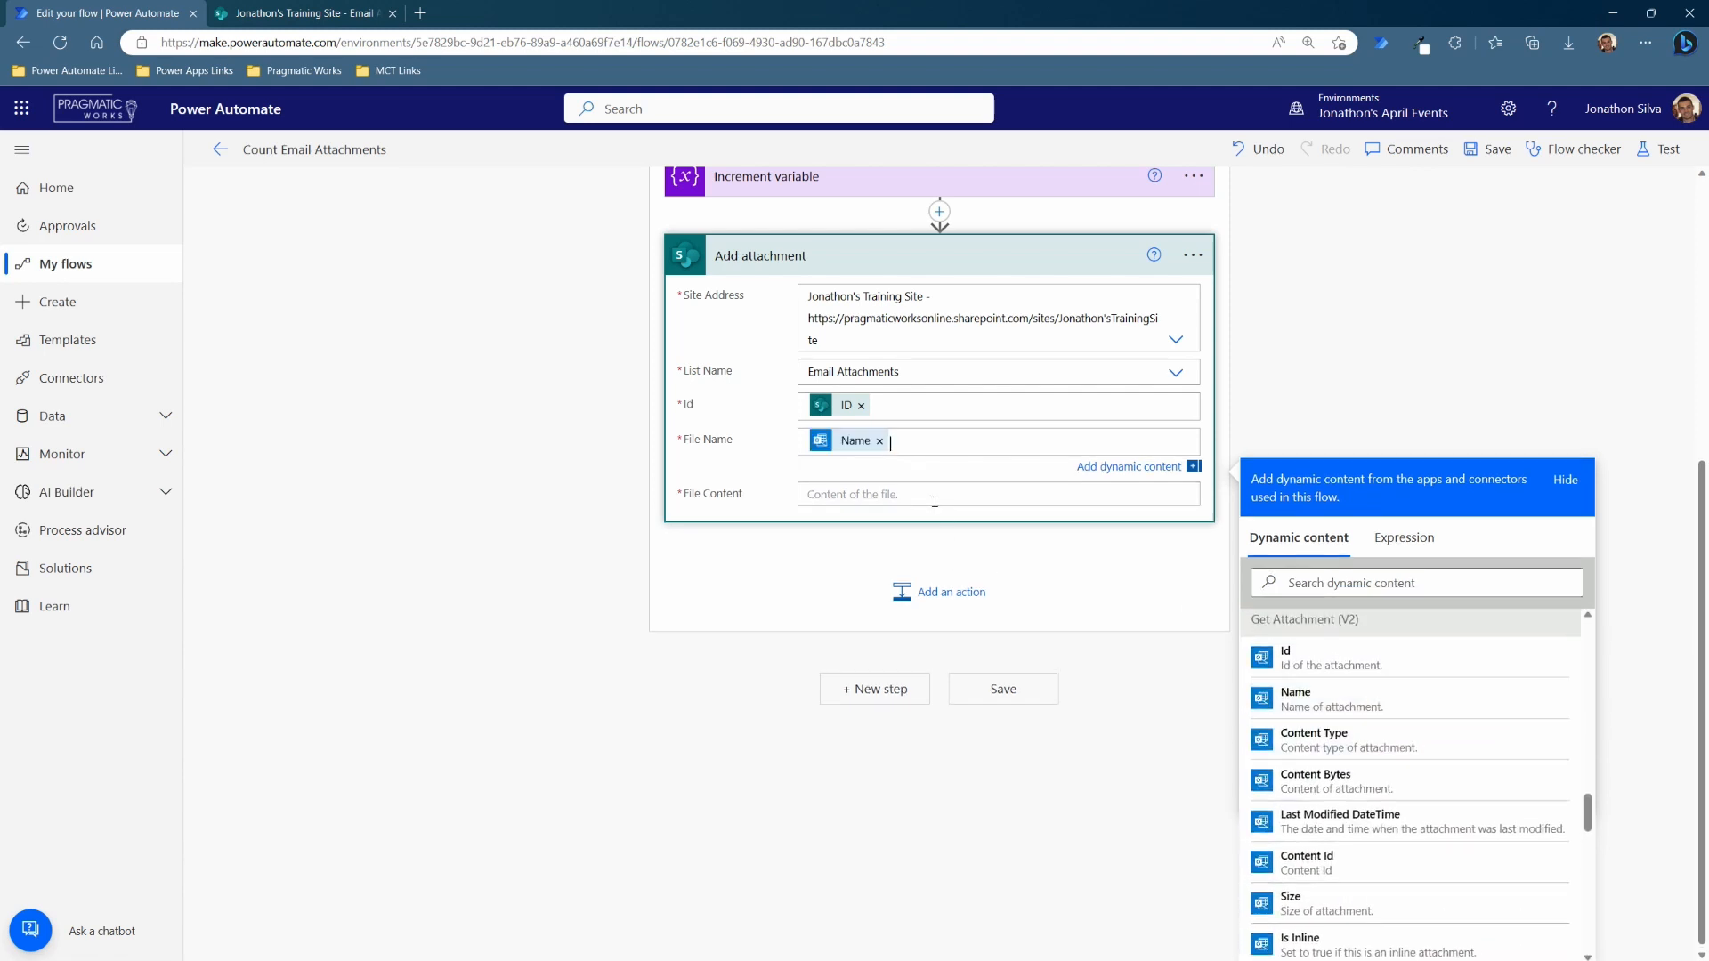
pyautogui.scroll(-3)
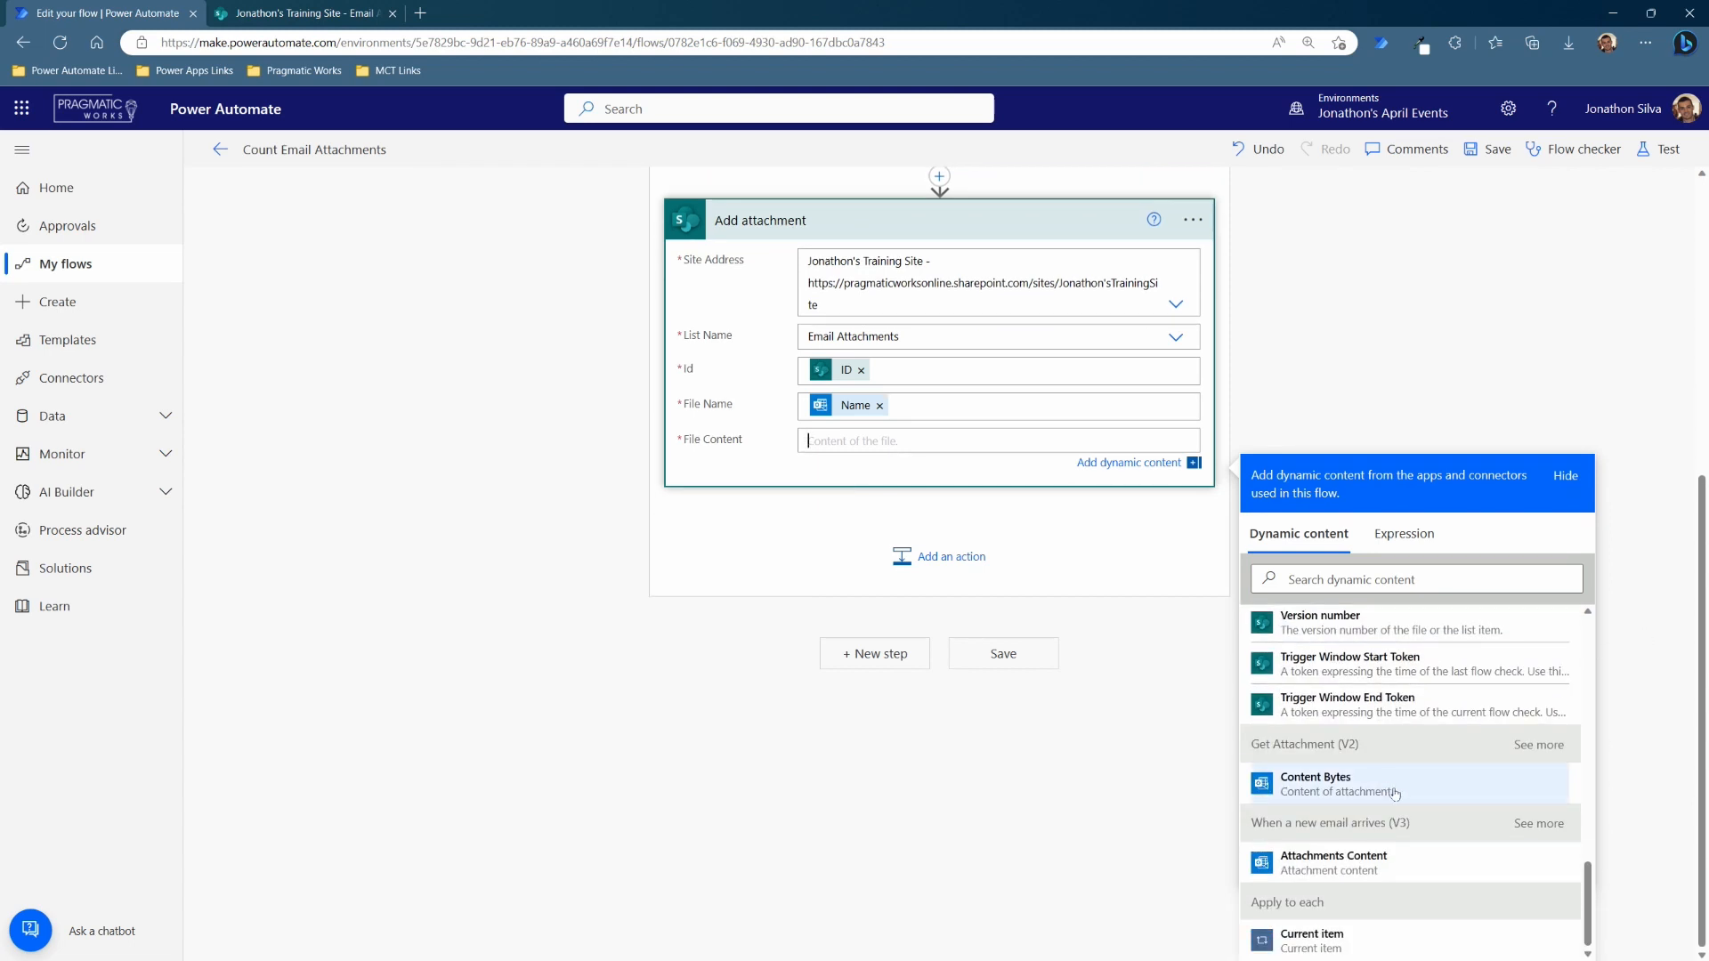
pyautogui.click(1314, 785)
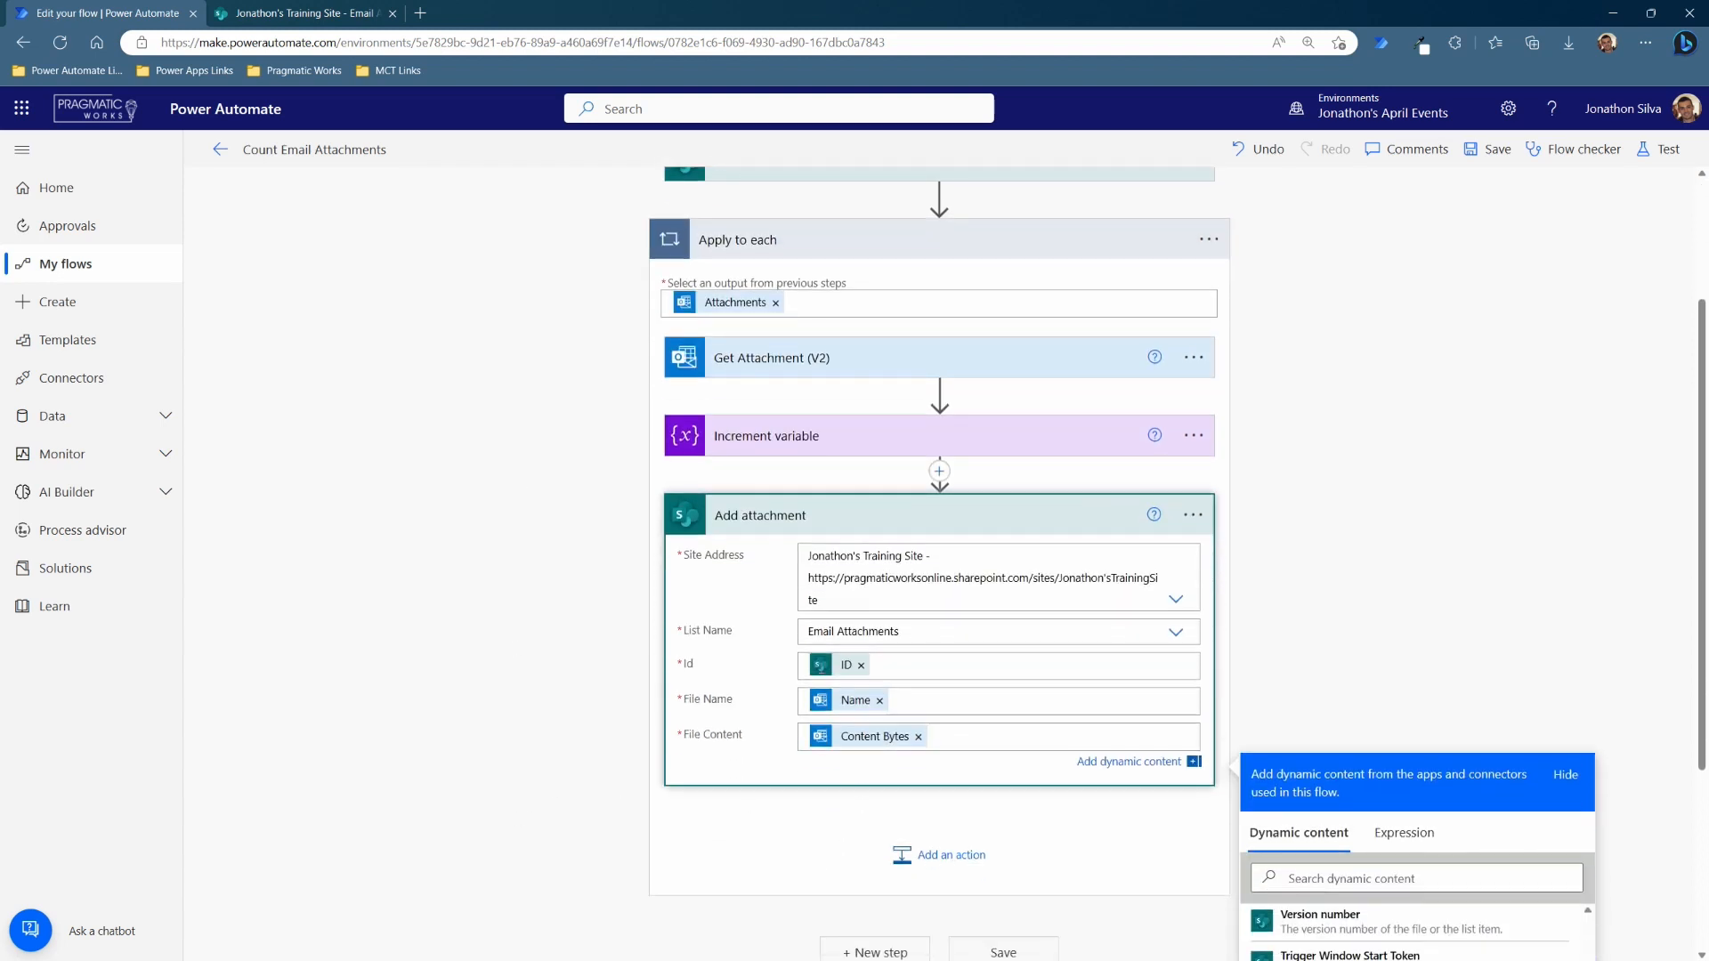
pyautogui.moveTo(890, 443)
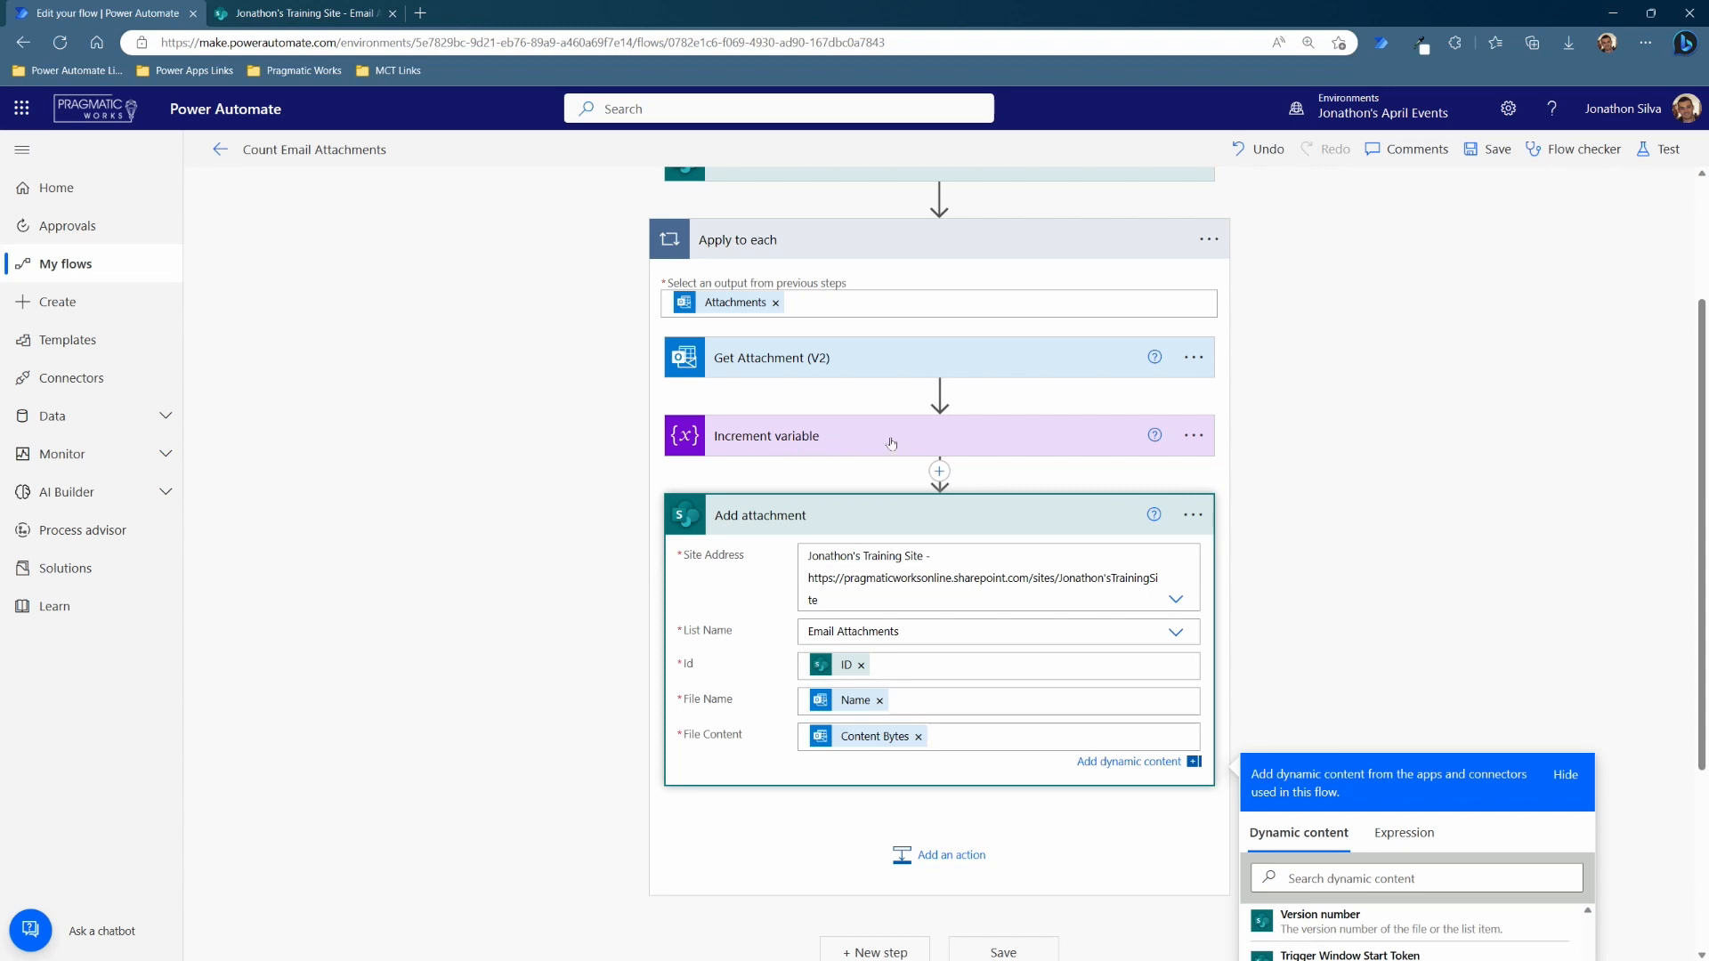
pyautogui.scroll(-3)
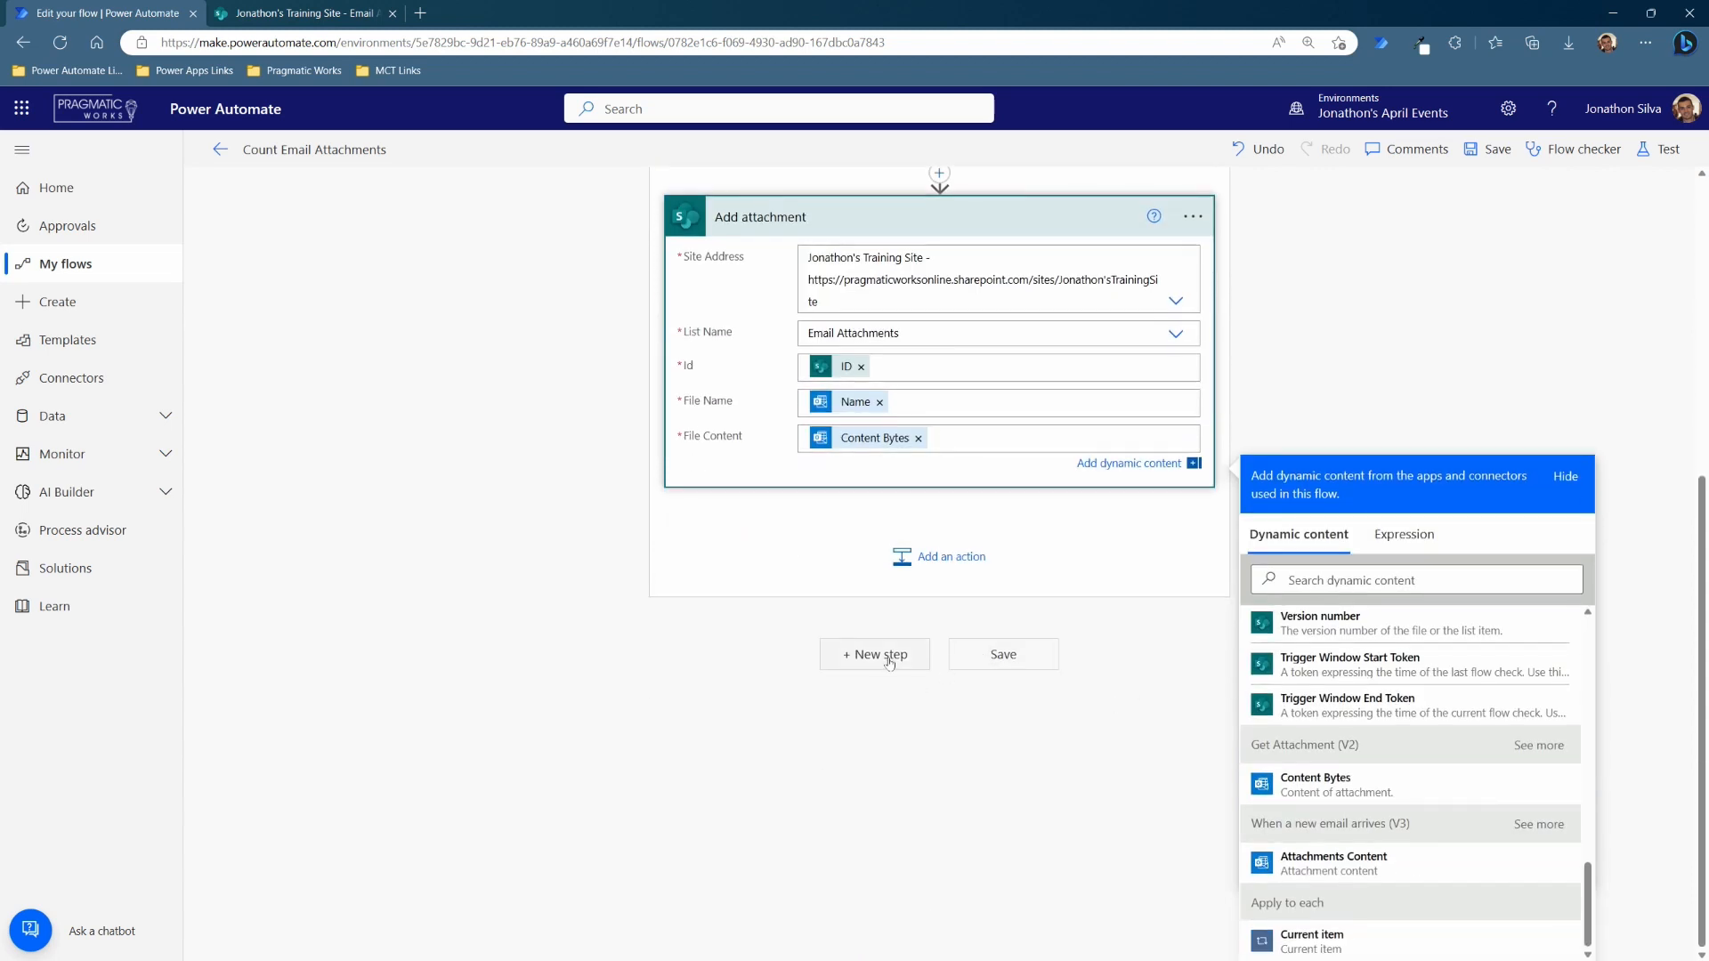
# - Add a SharePoint Update item action as a new step after the Apply to each loop
pyautogui.click(874, 654)
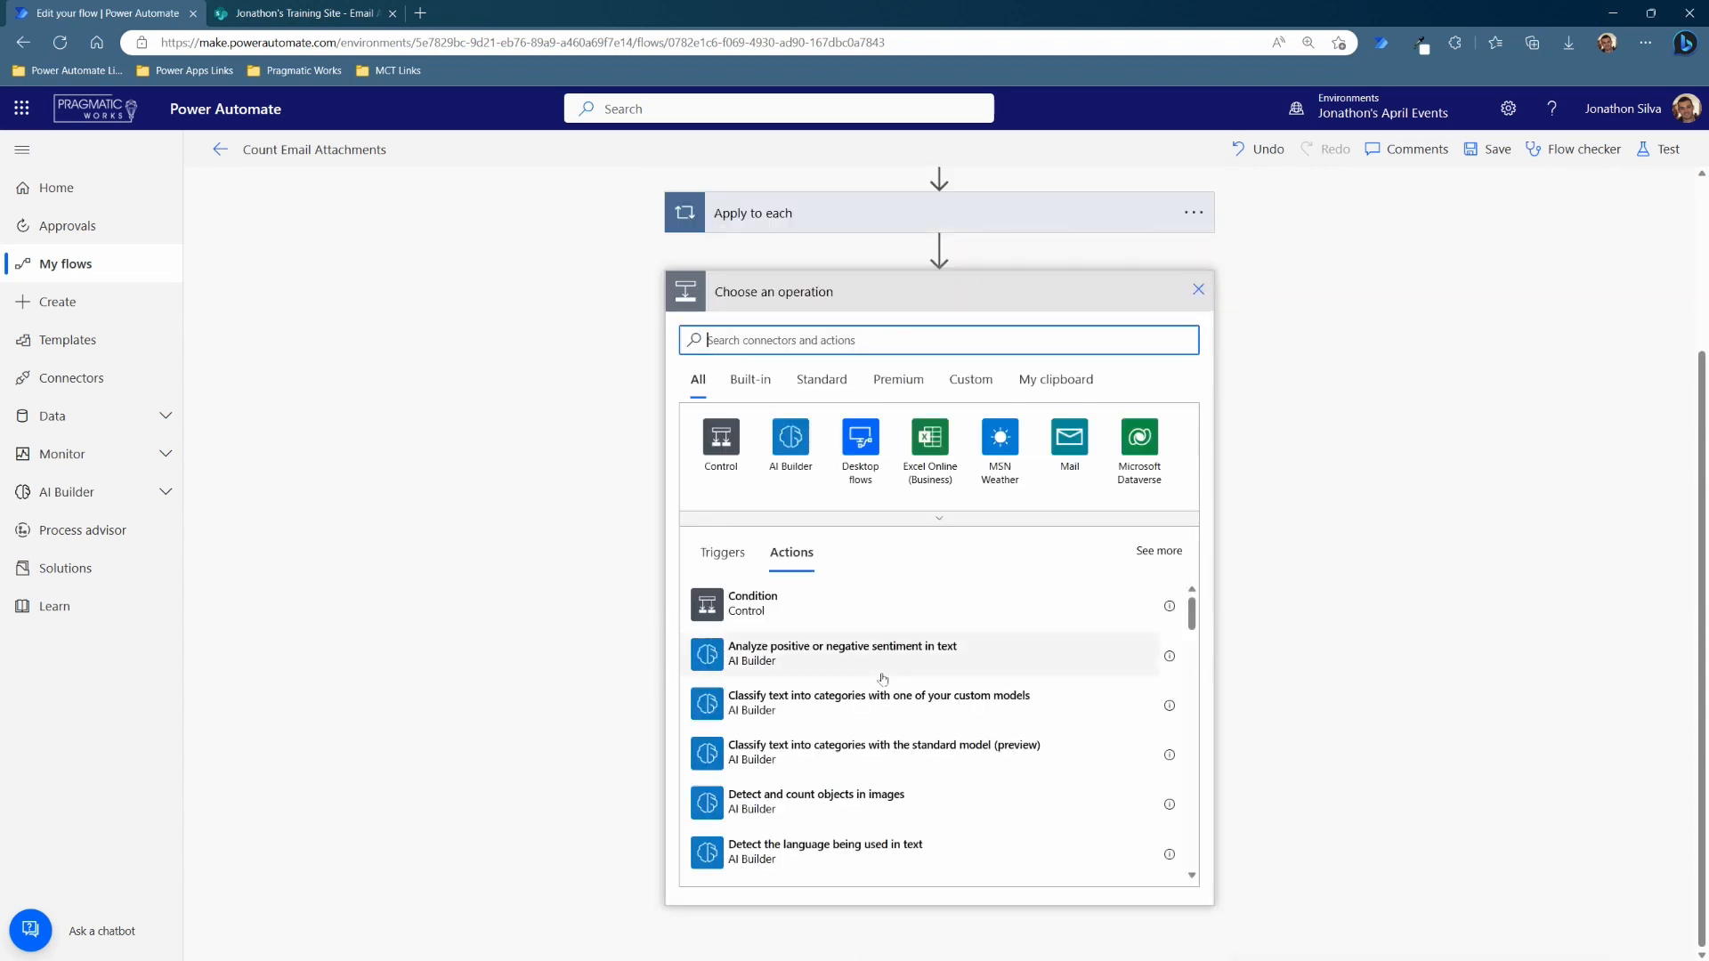
pyautogui.write('update item')
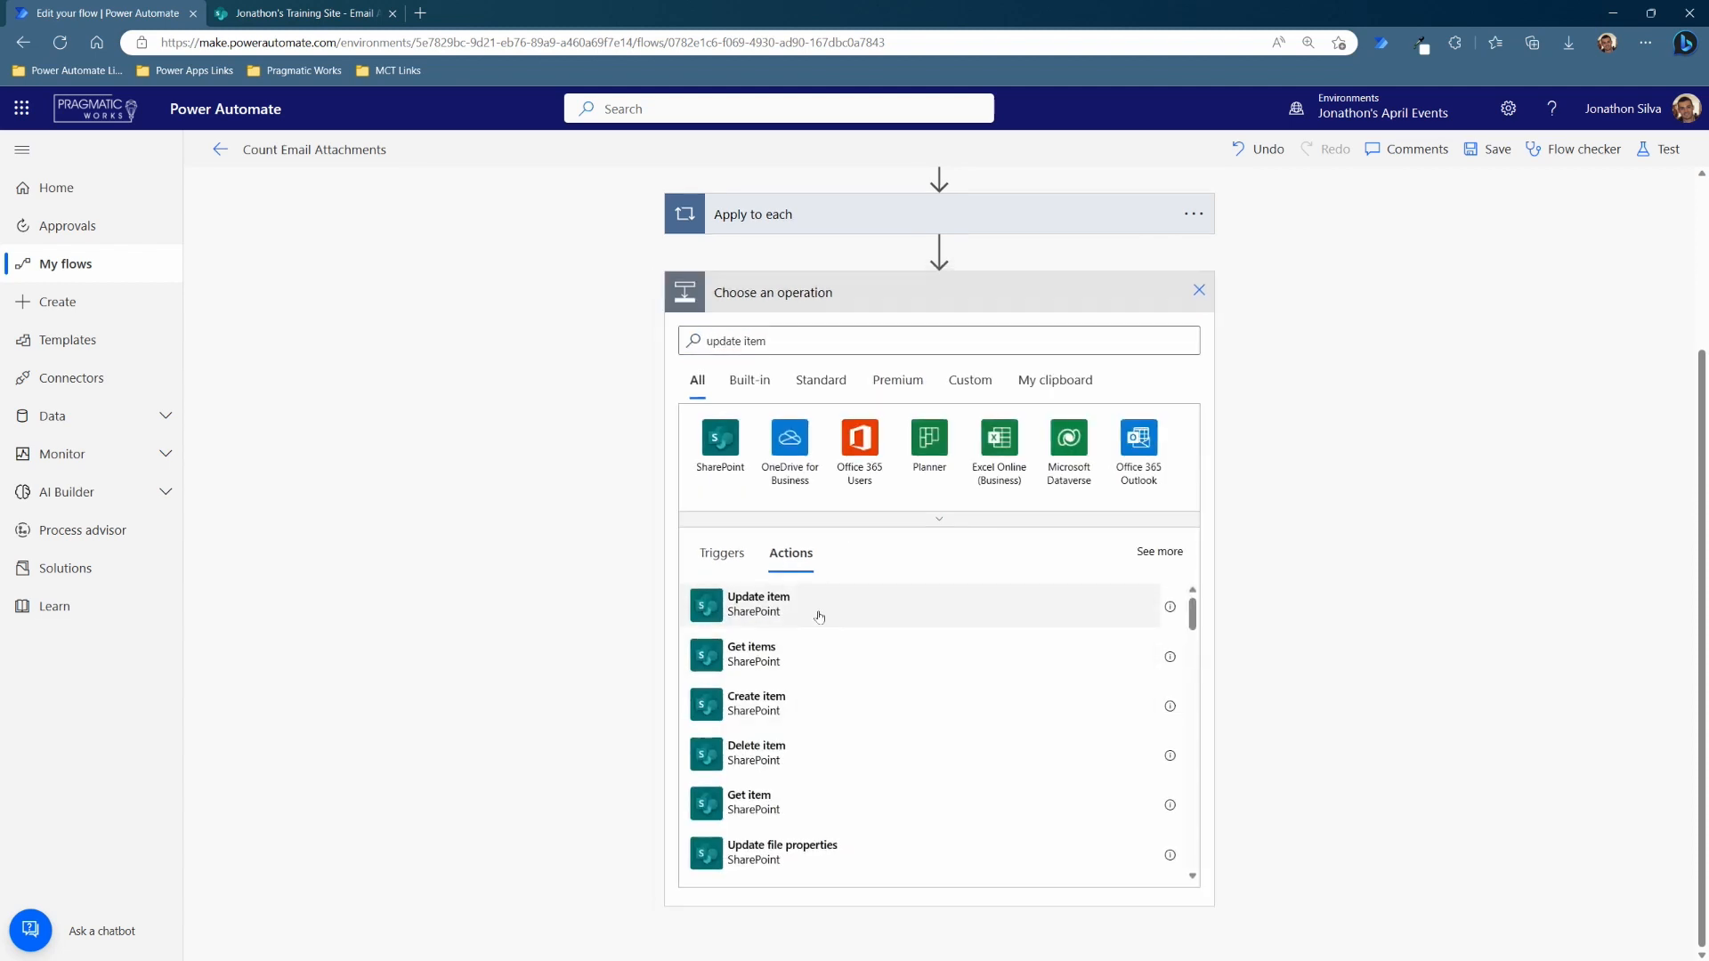
pyautogui.click(758, 606)
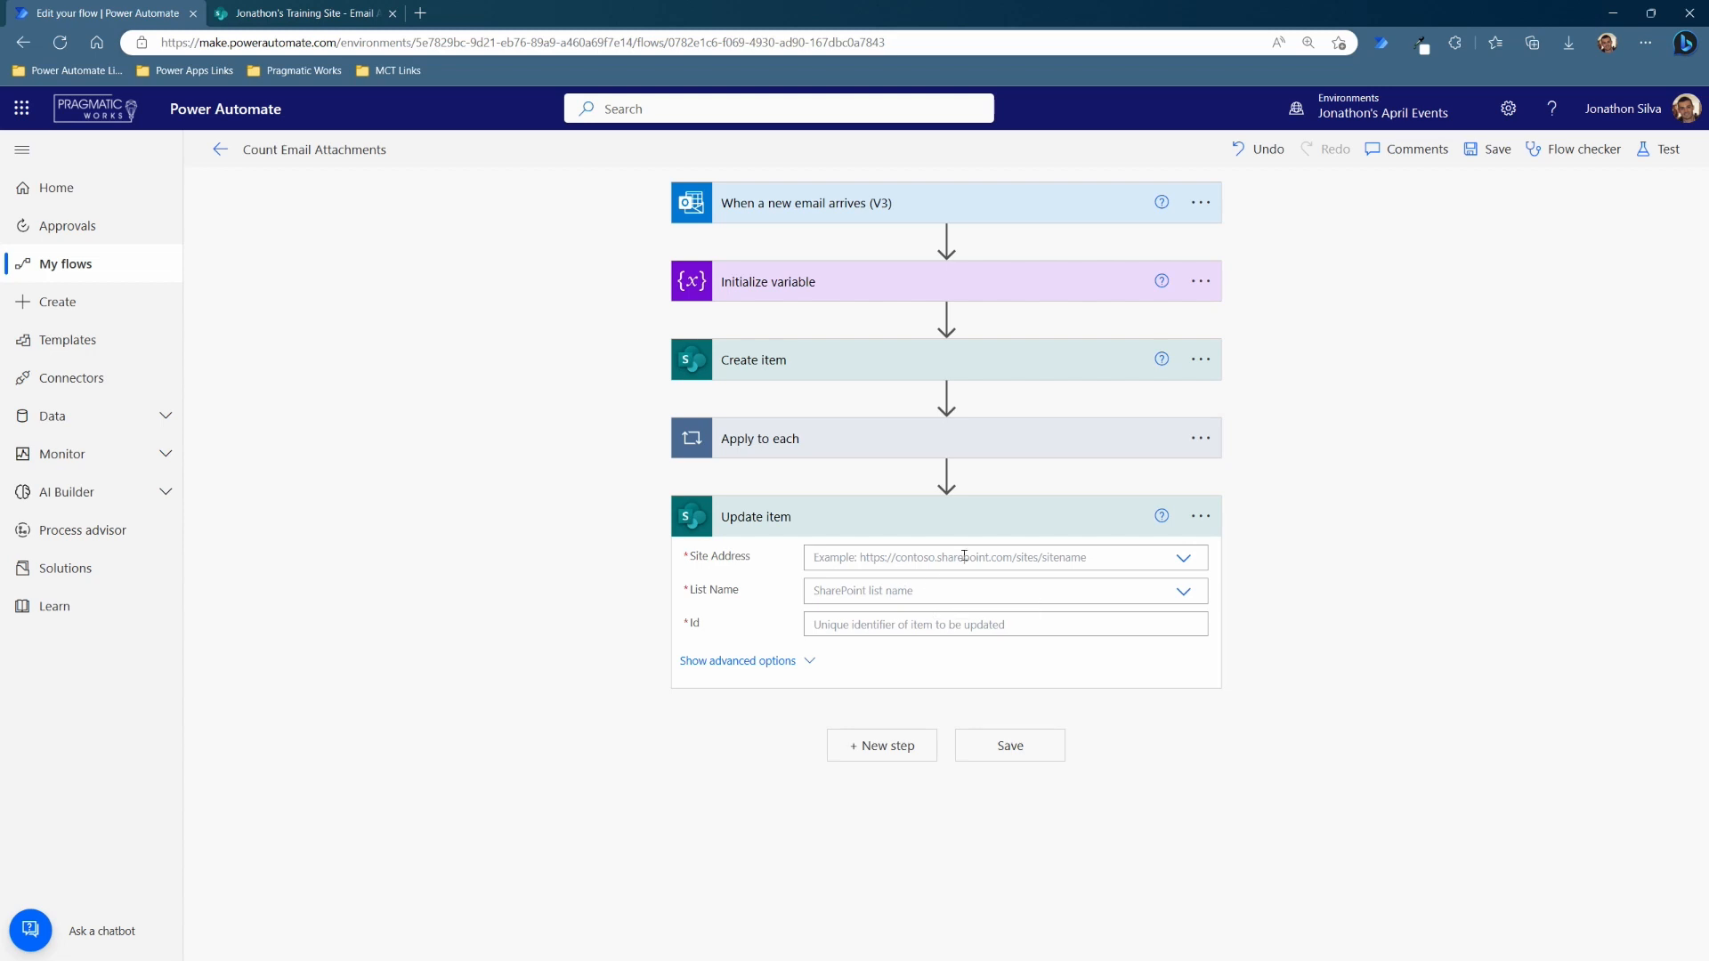
pyautogui.moveTo(876, 445)
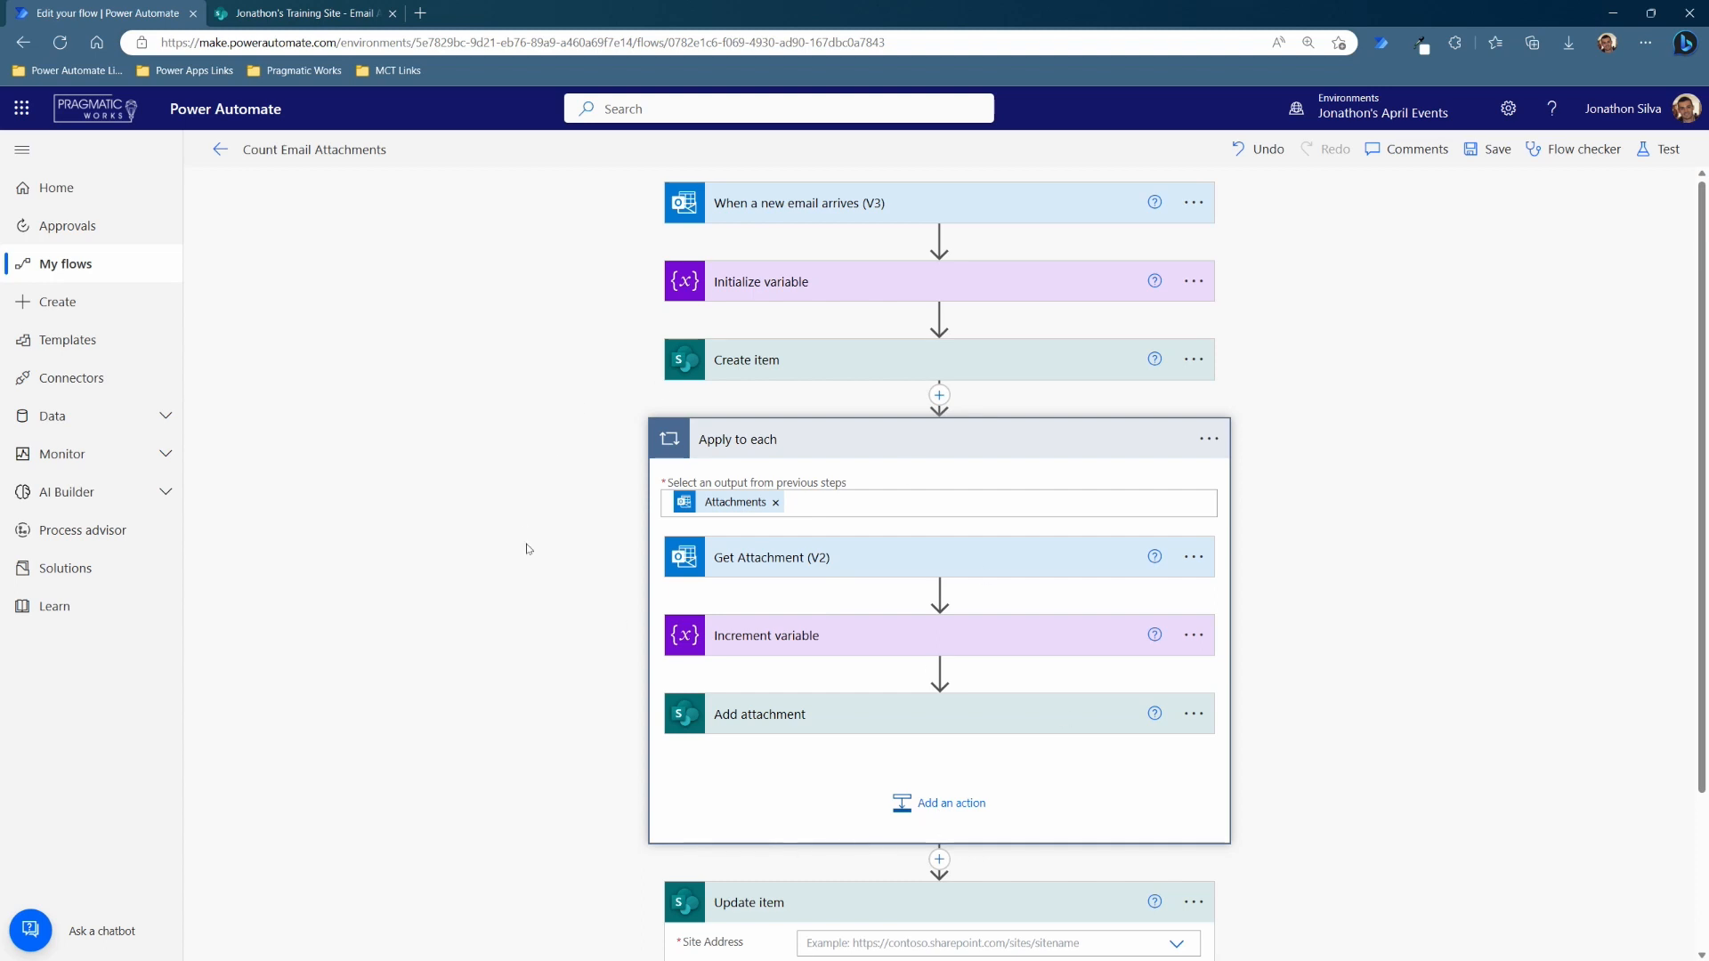
pyautogui.moveTo(1026, 701)
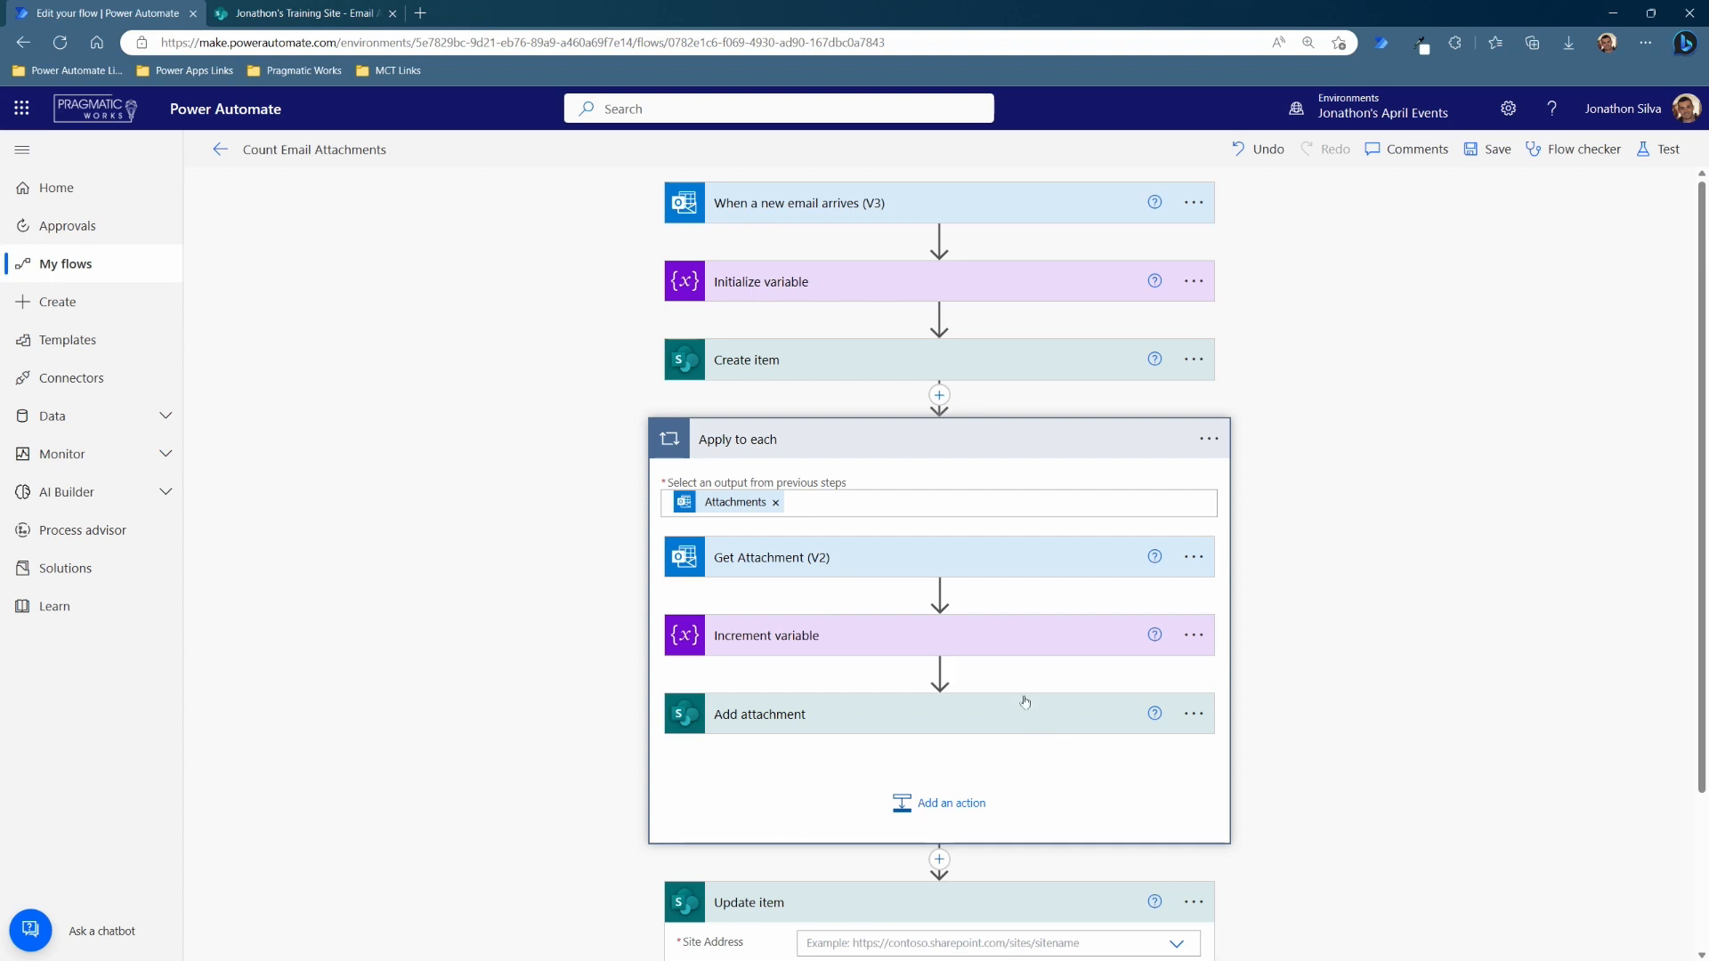
pyautogui.moveTo(682, 347)
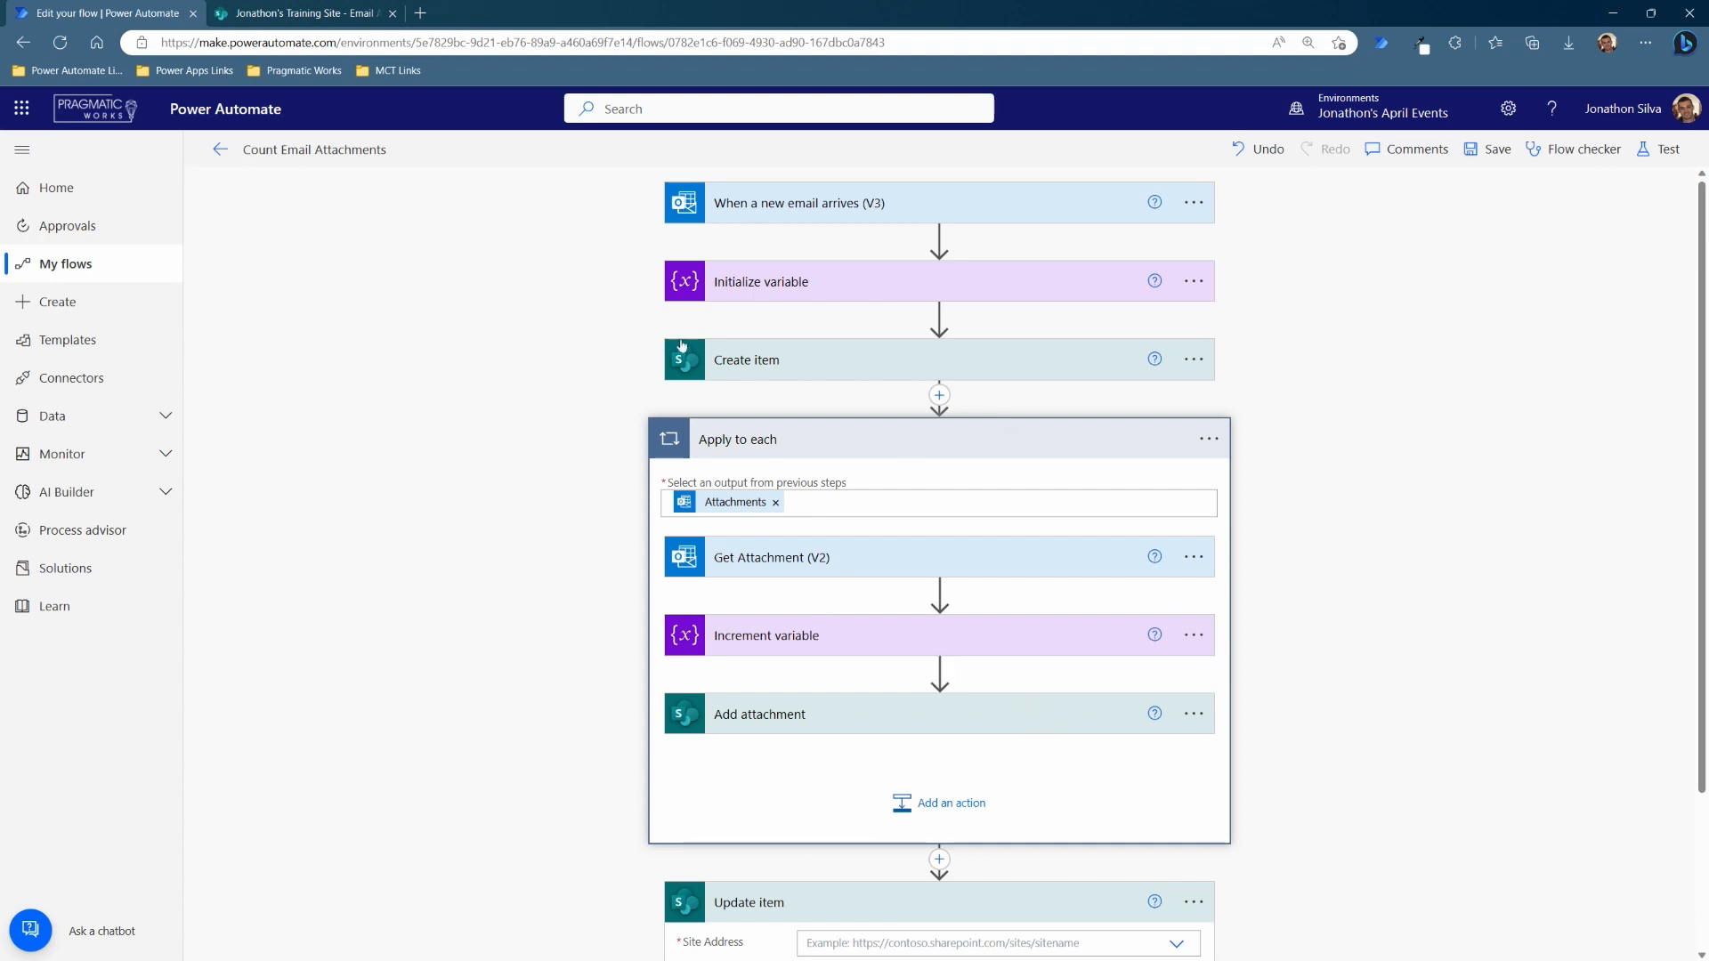
pyautogui.scroll(-3)
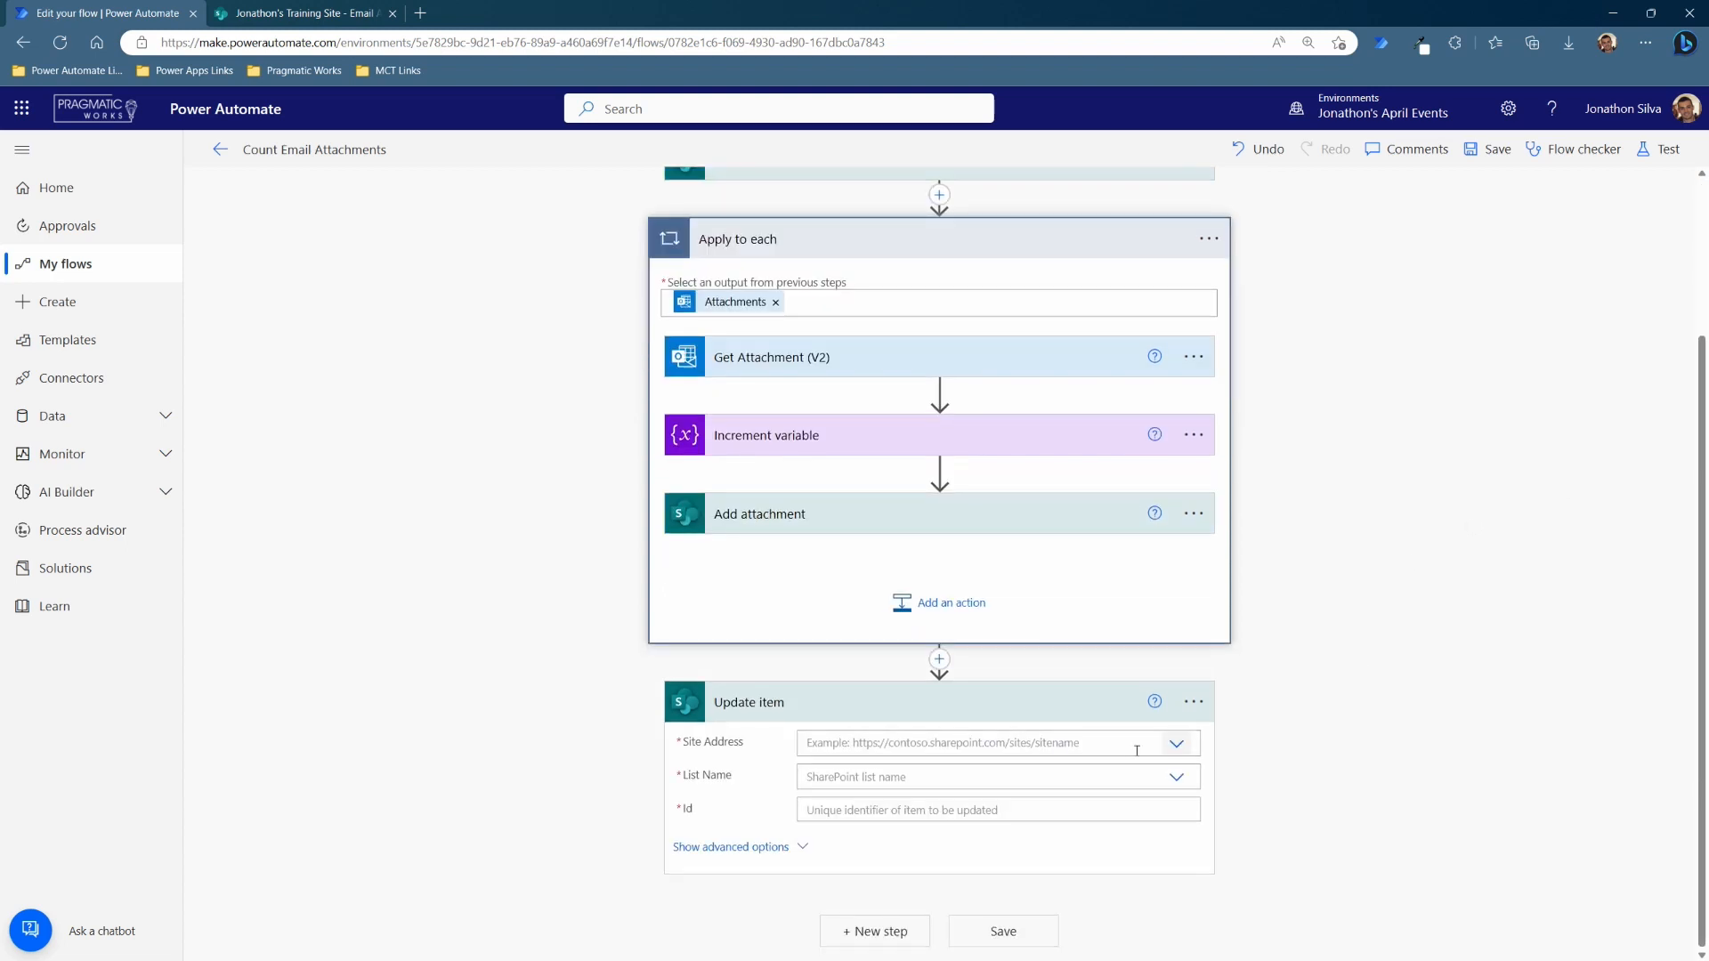
# - Point Update item at the Training Site's Email Attachments list
pyautogui.click(987, 743)
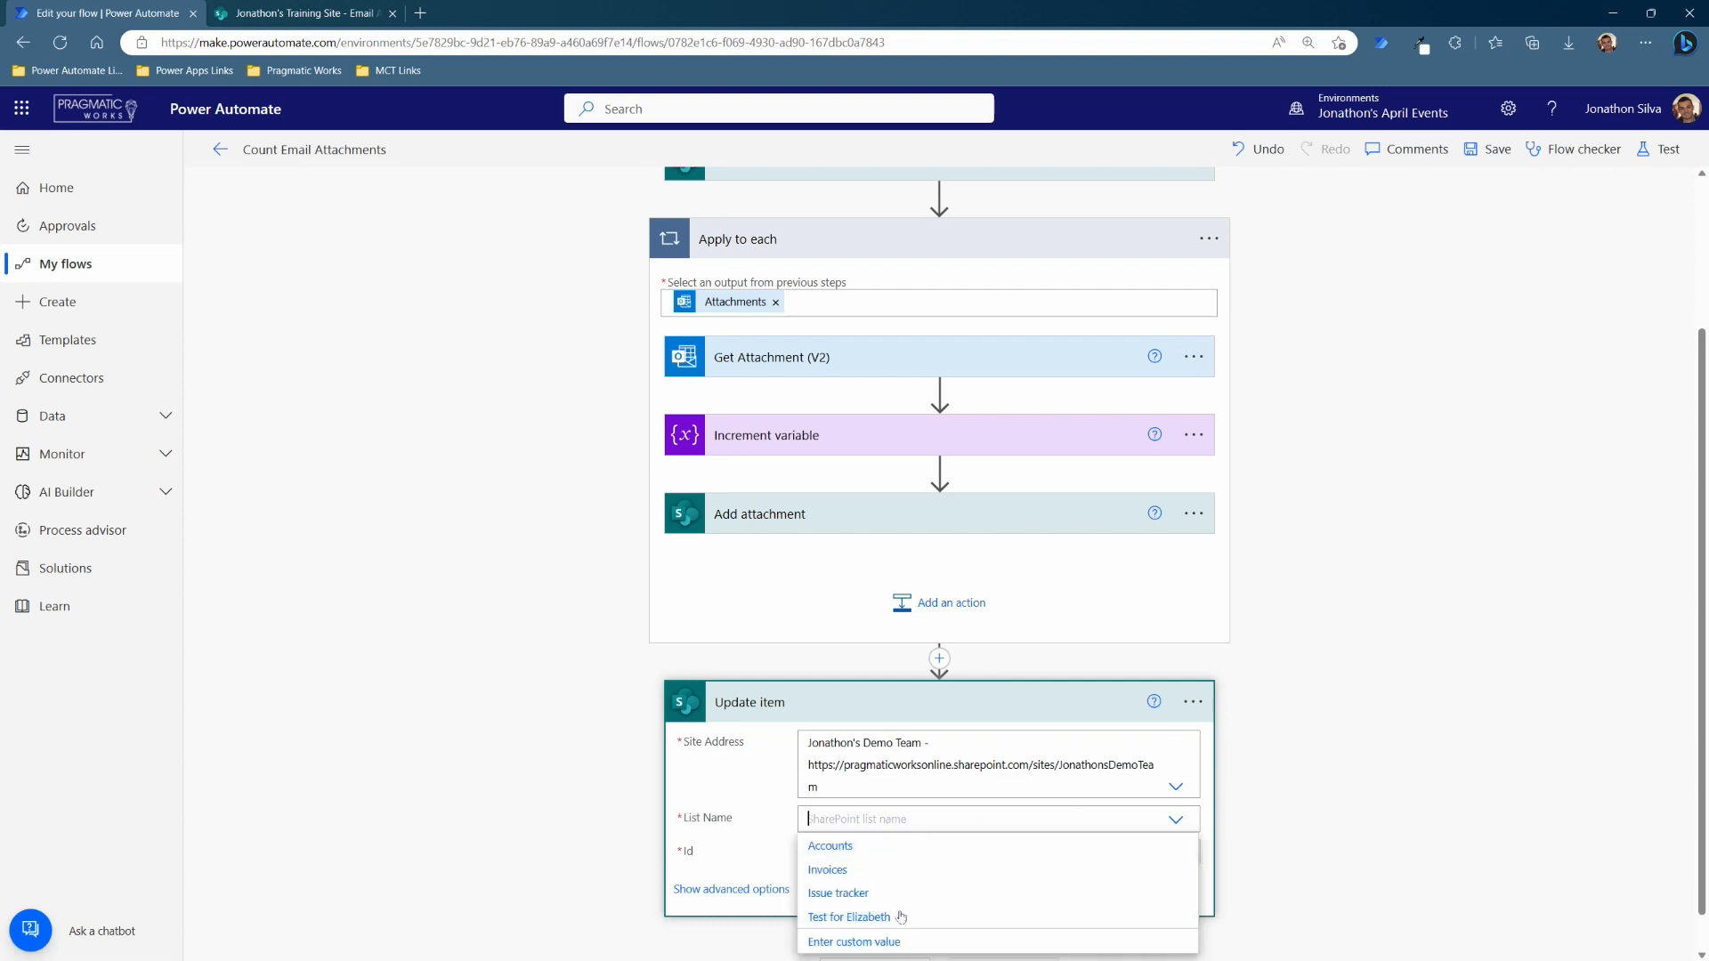
pyautogui.click(995, 742)
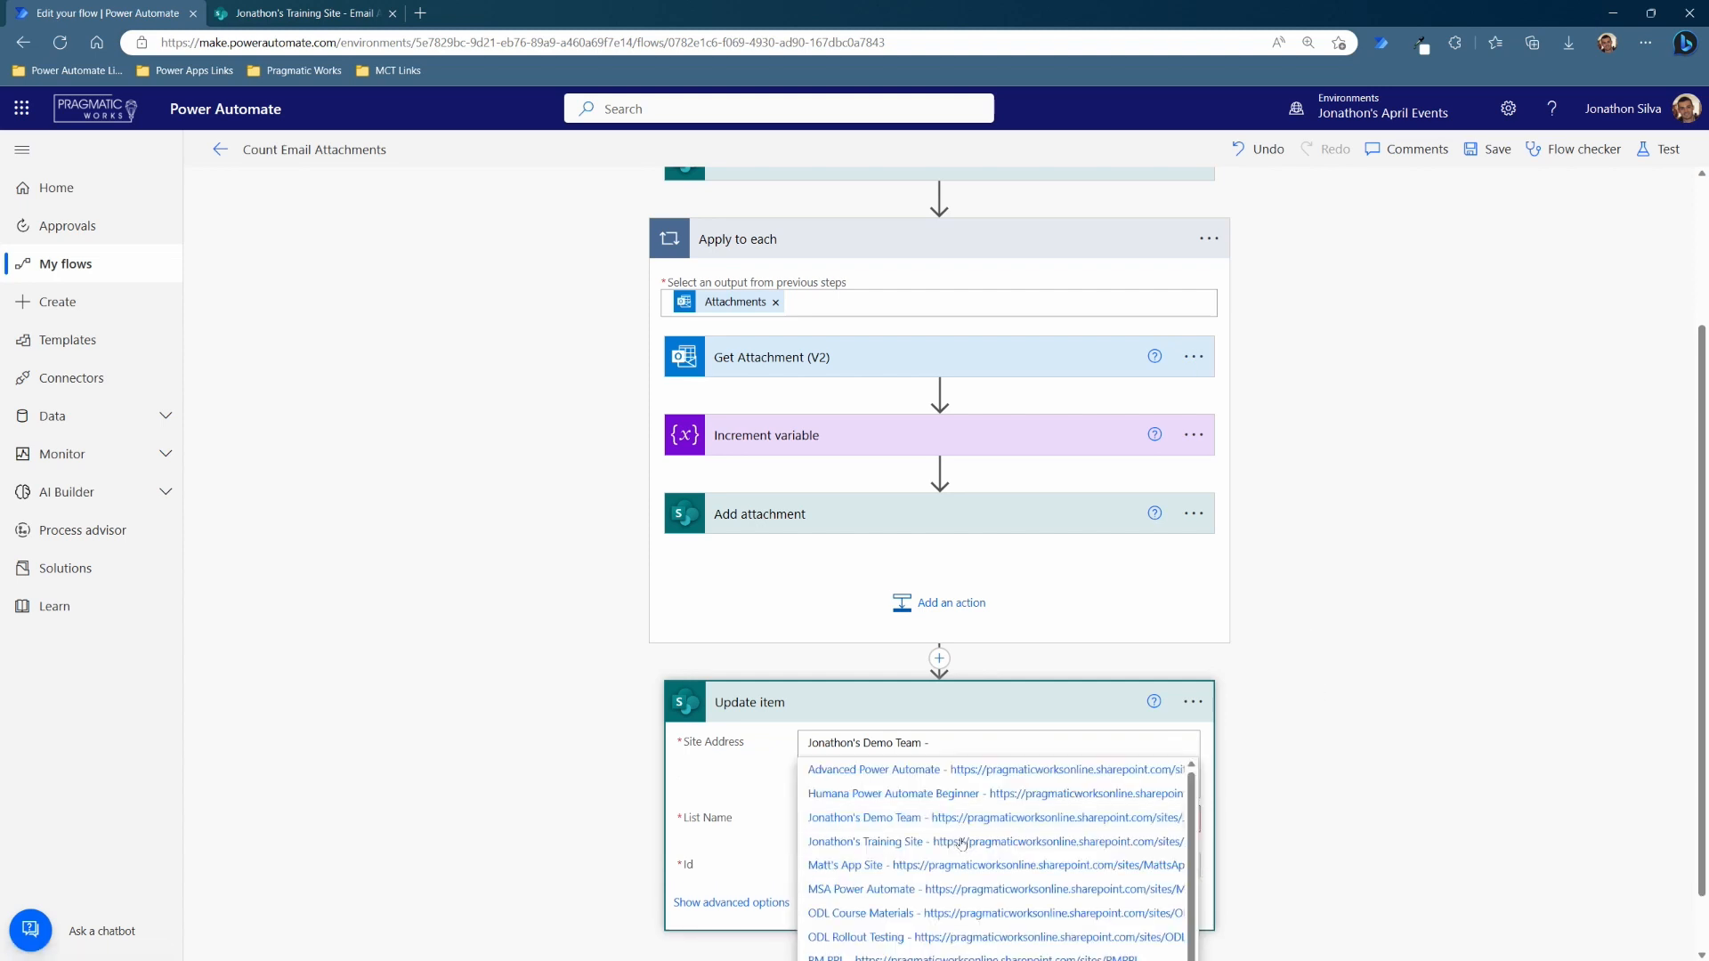
pyautogui.click(963, 842)
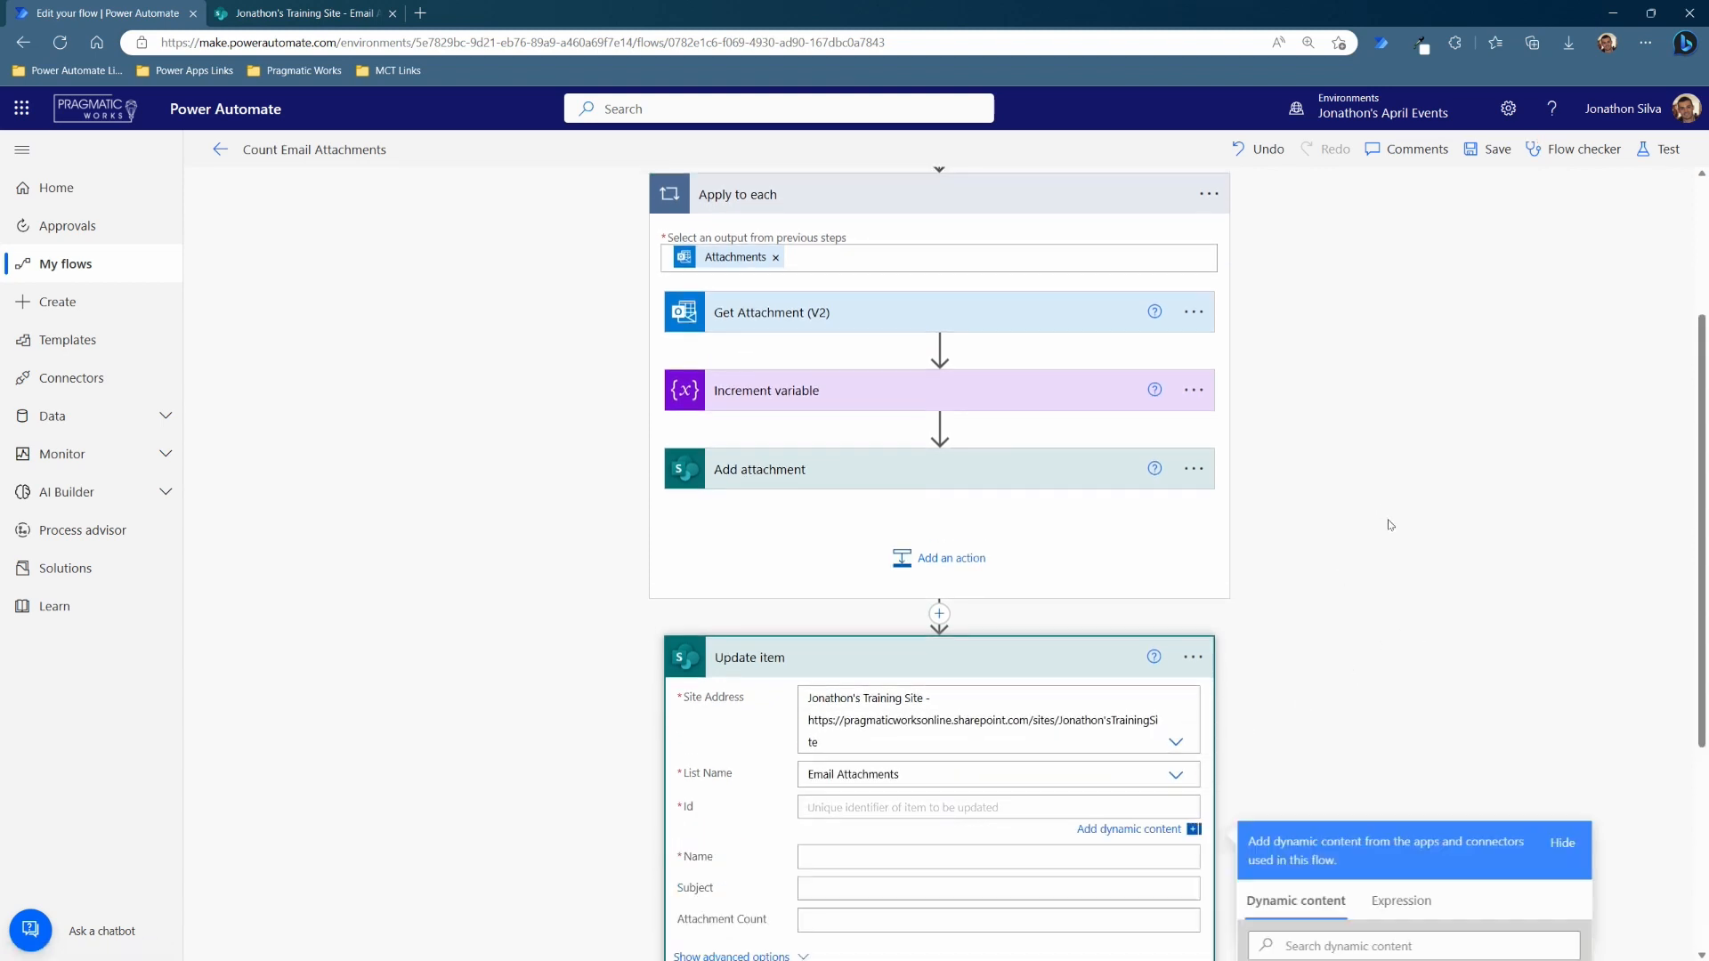
# - Fill Id and Name from the created item and the count from var_AttachmentCount, then save the flow
pyautogui.click(1285, 819)
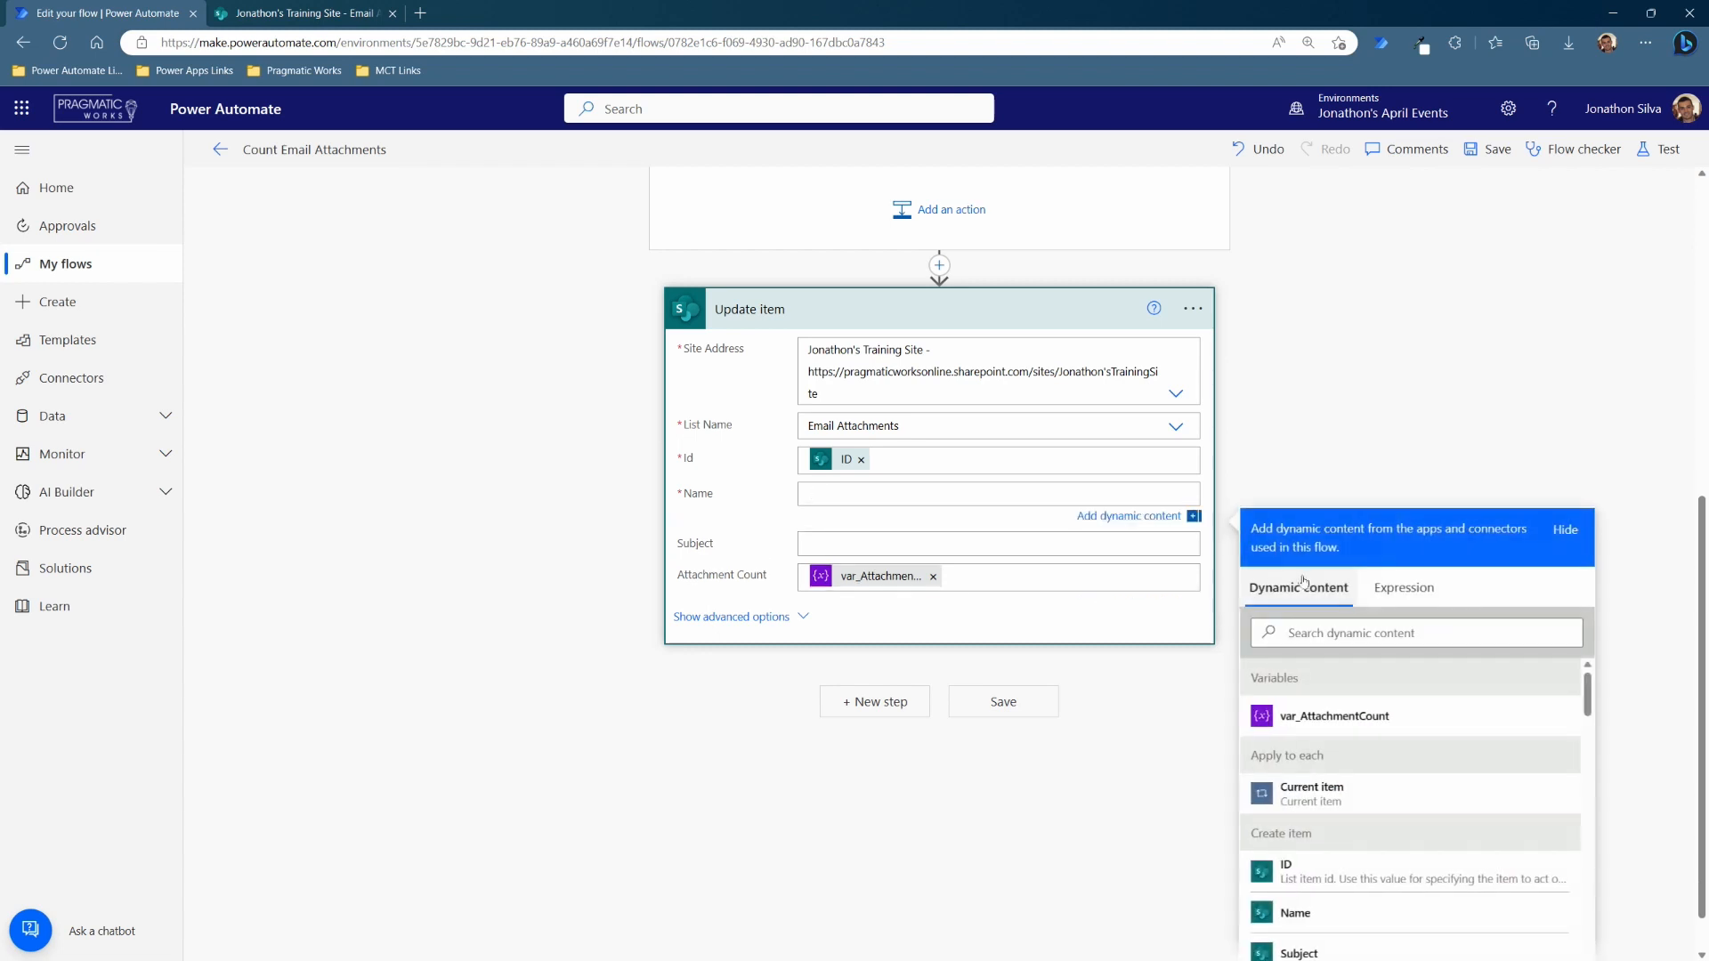
pyautogui.click(995, 440)
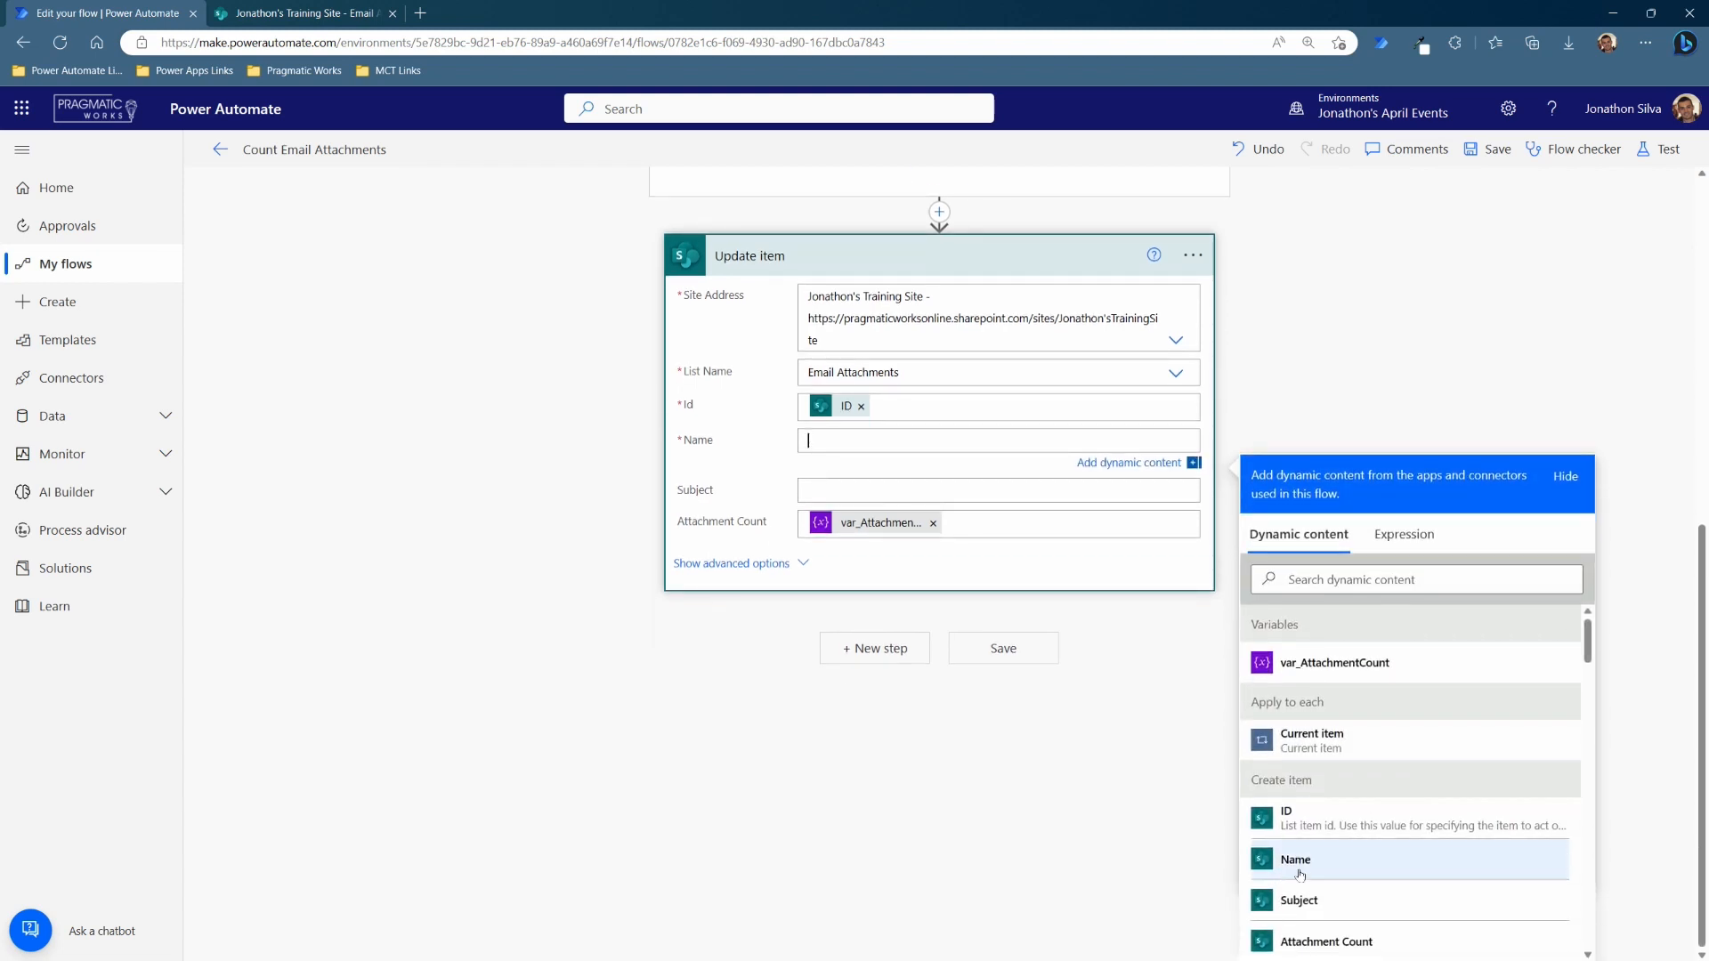
pyautogui.click(1294, 863)
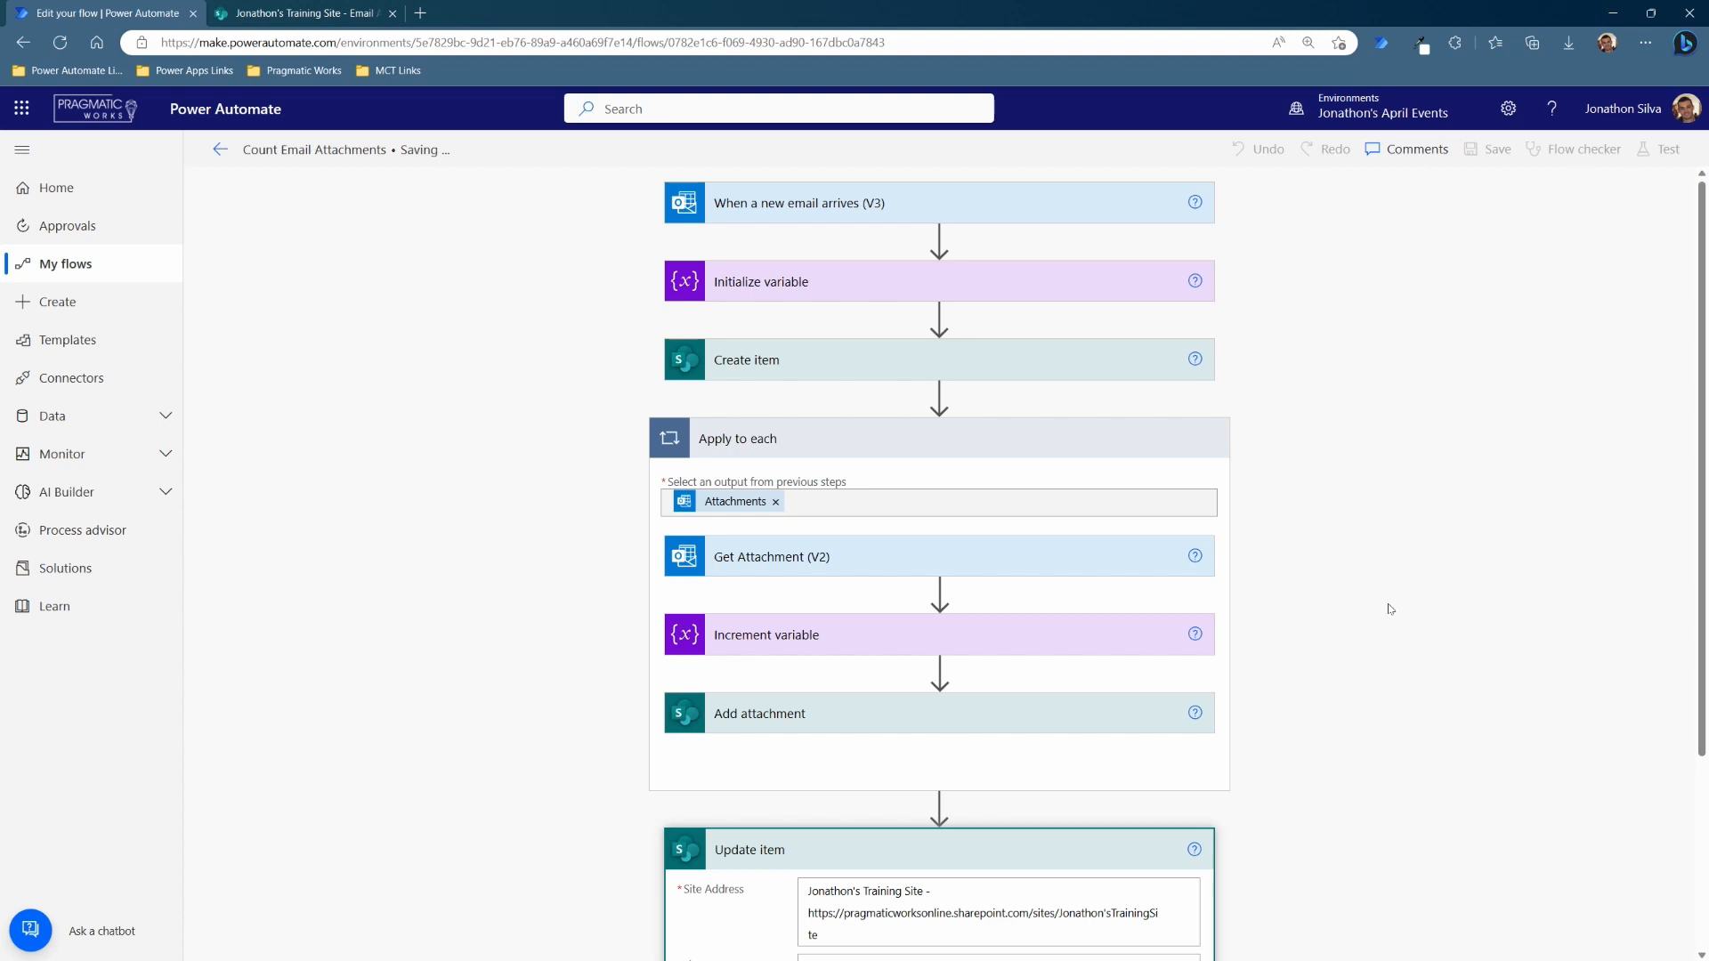
# - Run a test of the flow automatically, reusing the recent Succeeded trigger
pyautogui.click(1494, 150)
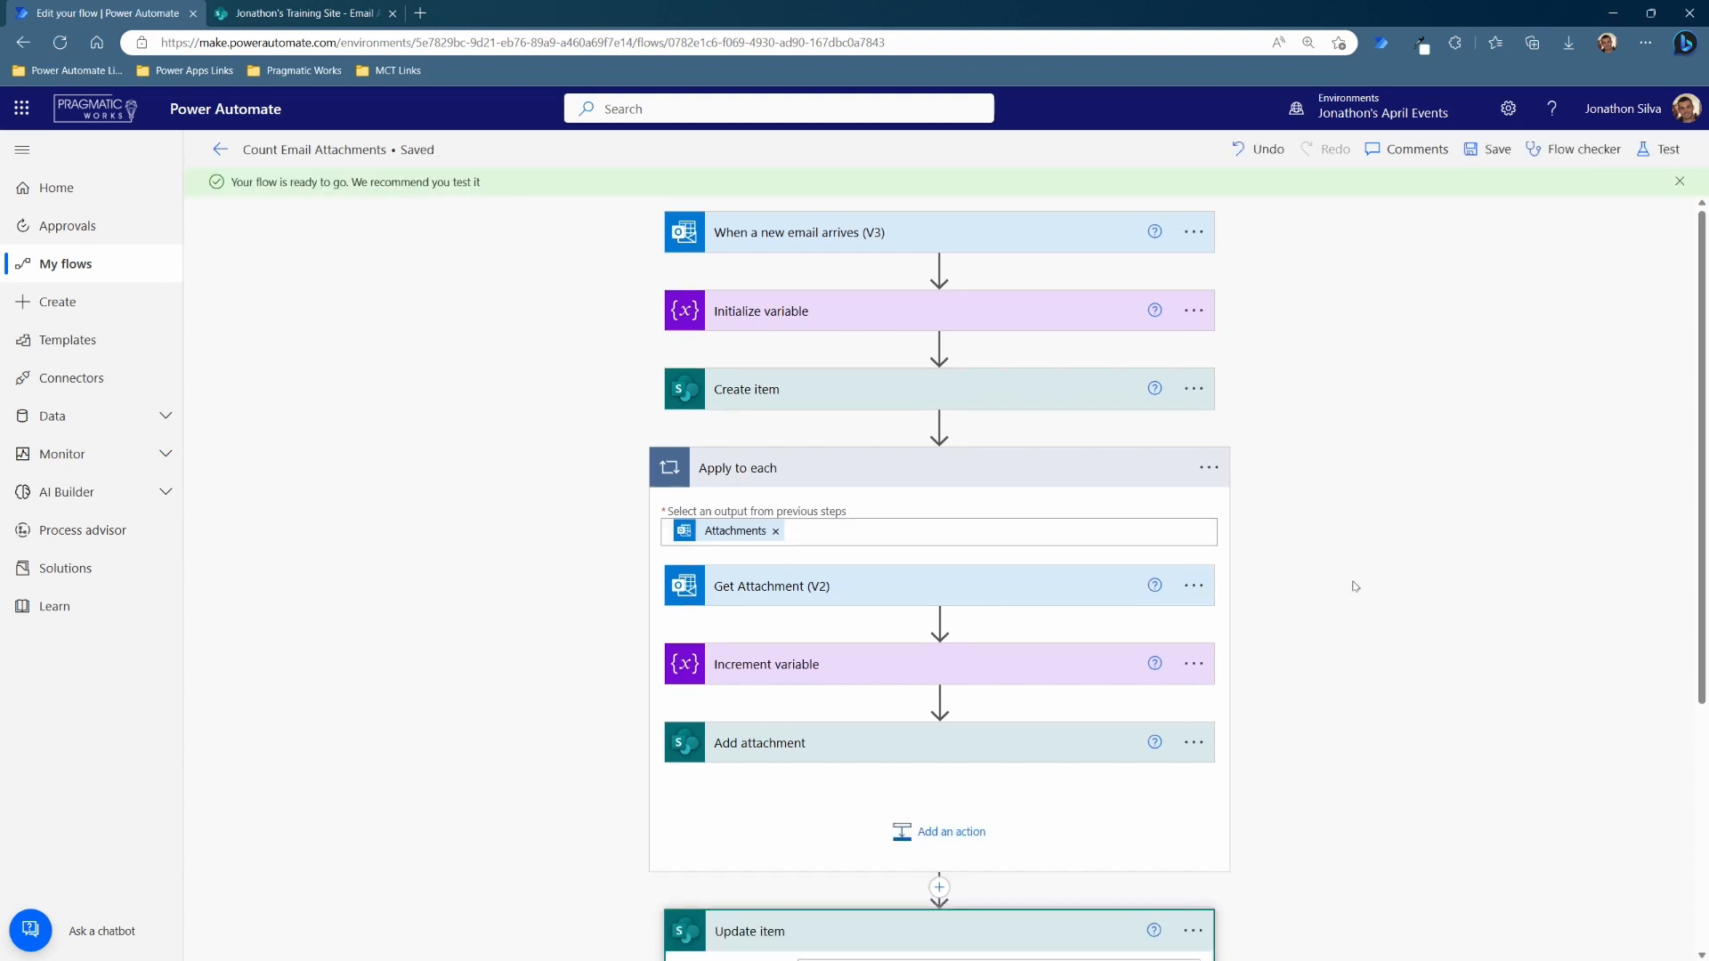
pyautogui.click(1666, 150)
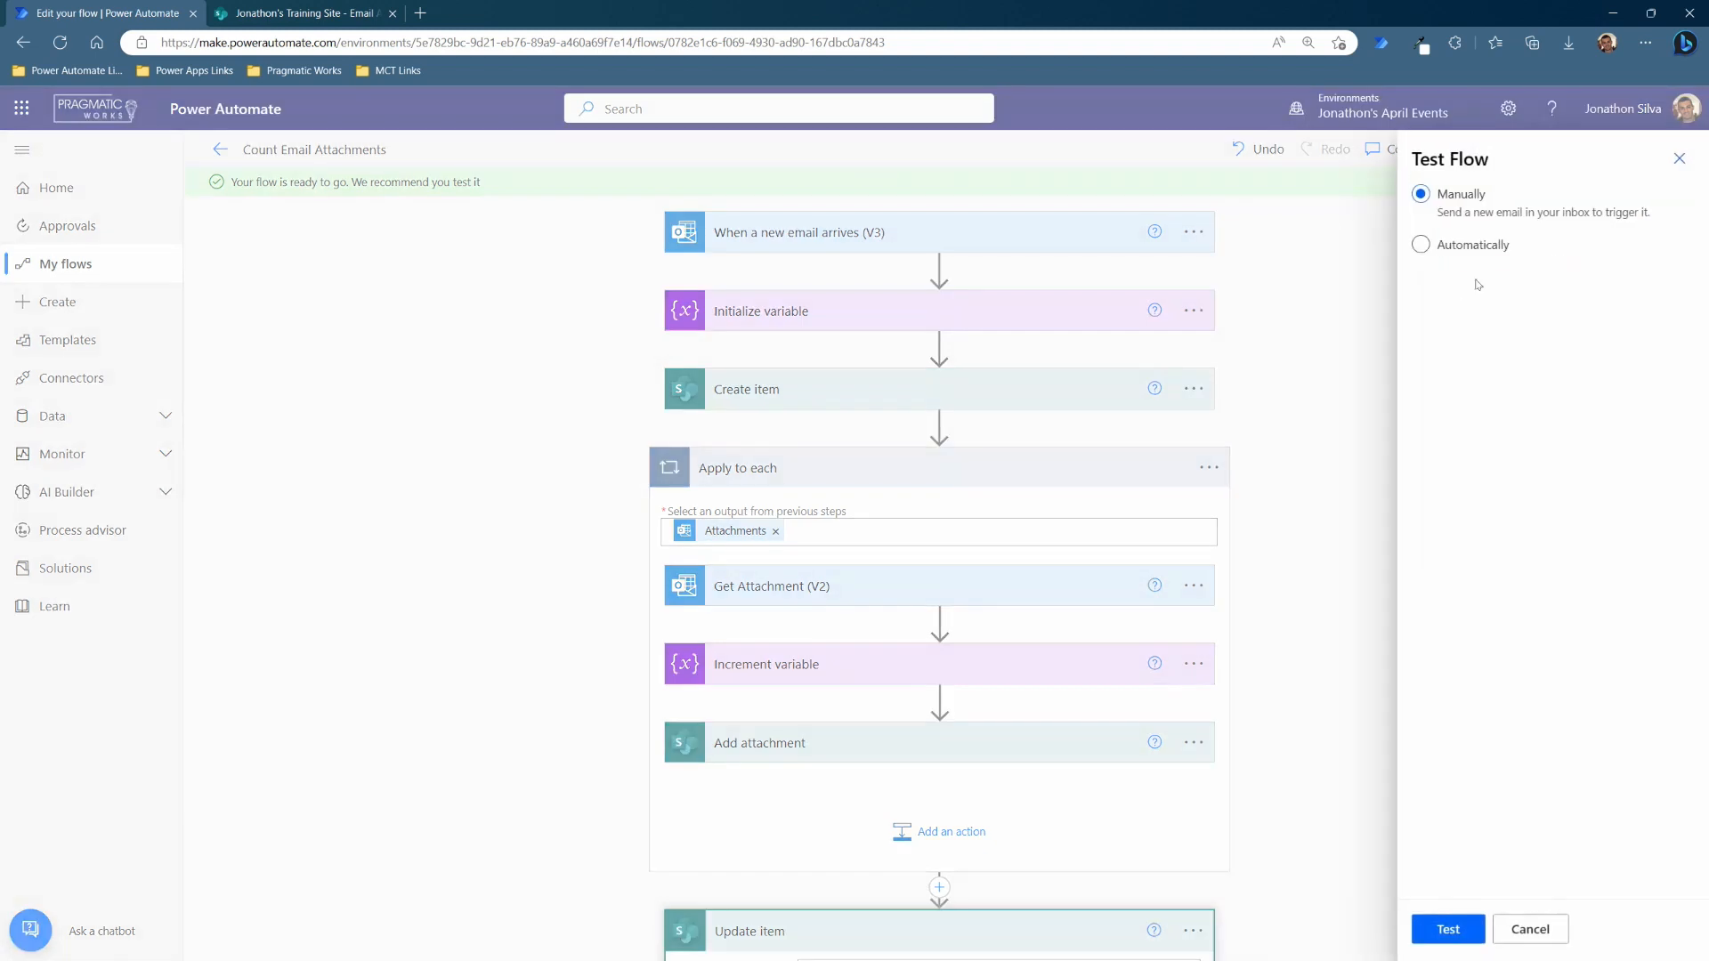
pyautogui.click(1421, 243)
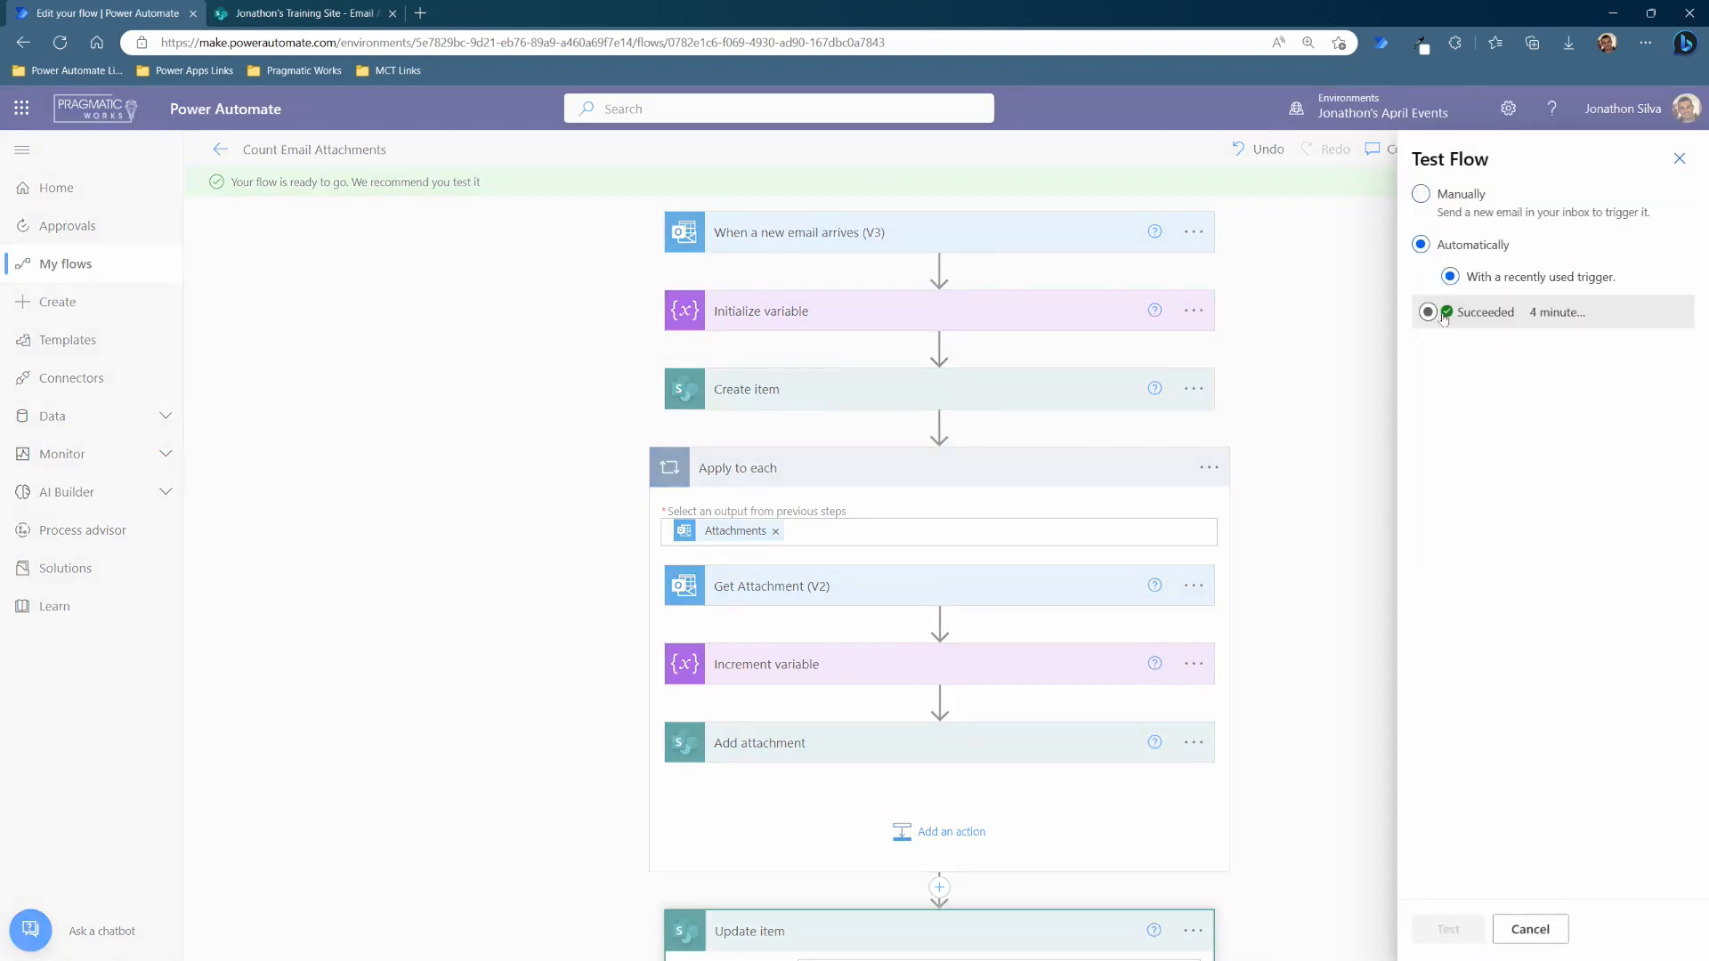
pyautogui.click(1427, 314)
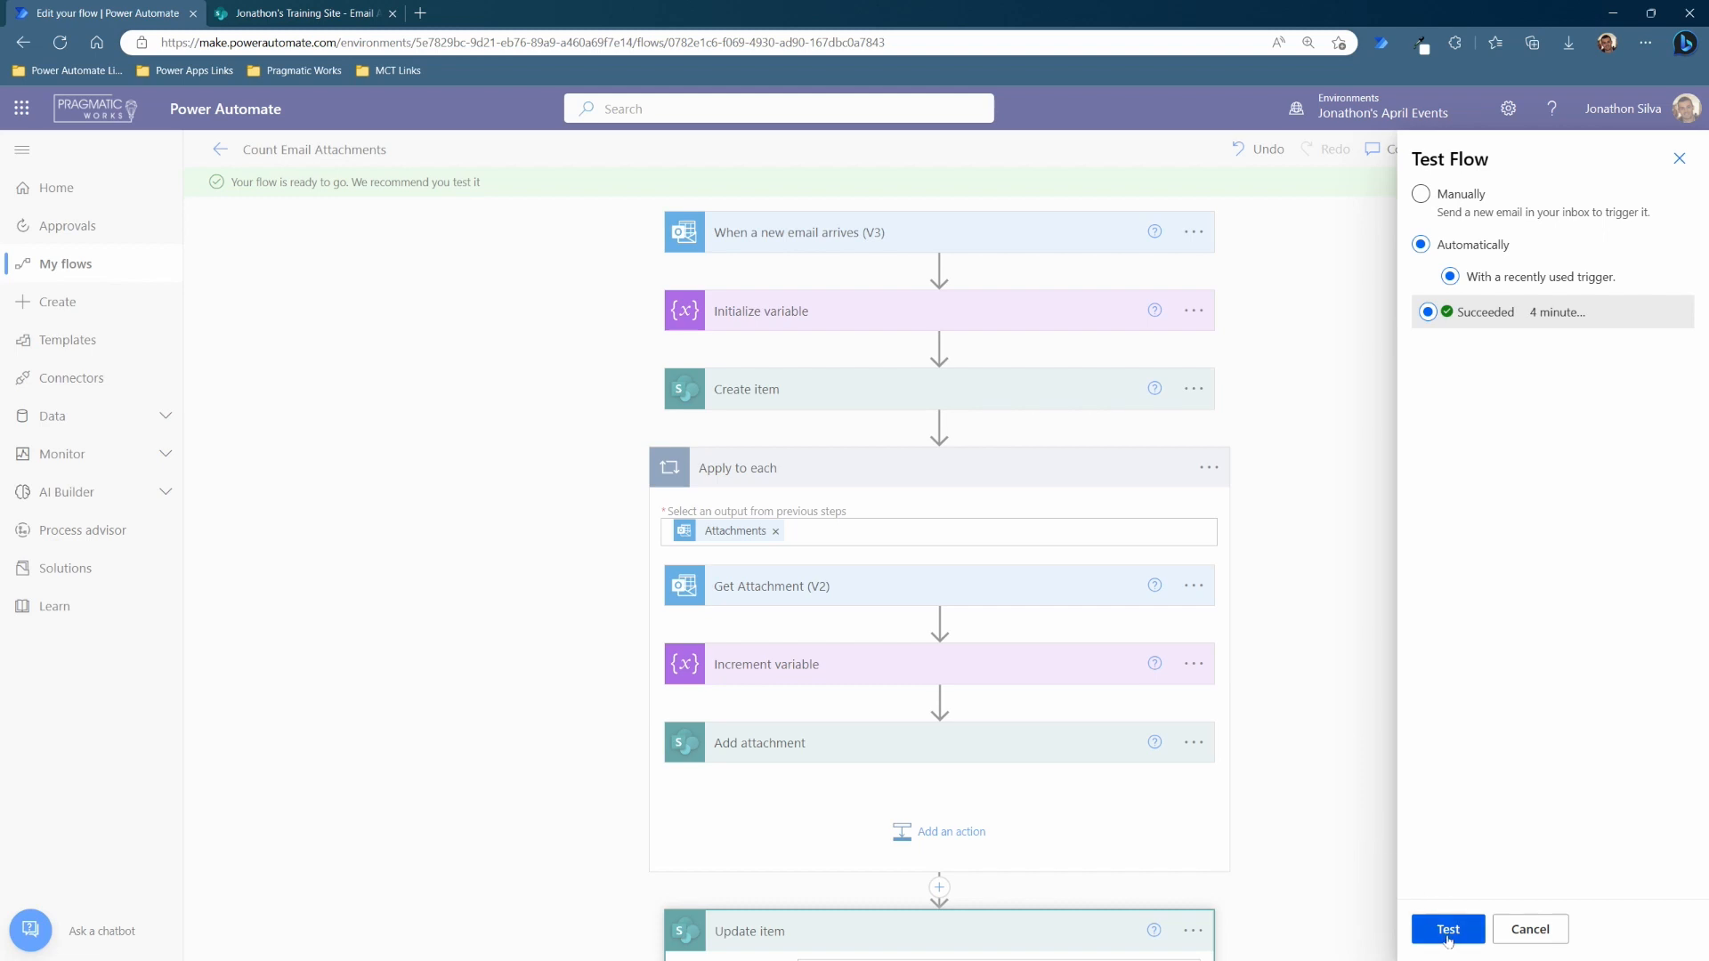
pyautogui.click(1447, 929)
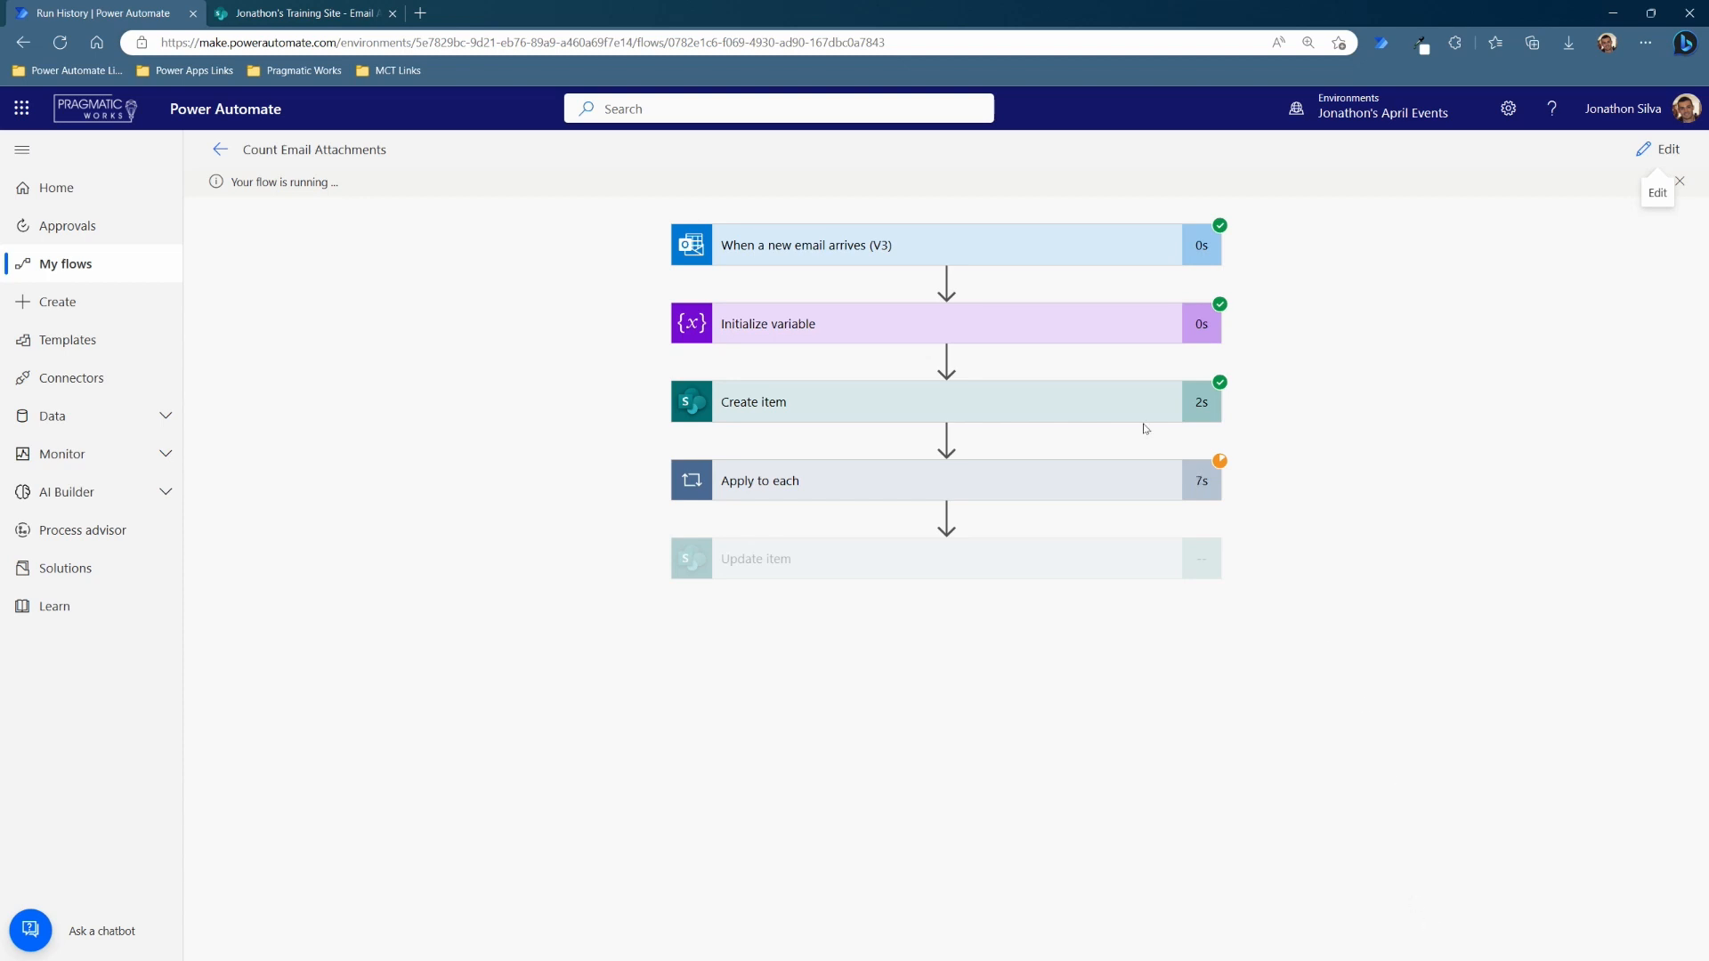
pyautogui.moveTo(879, 486)
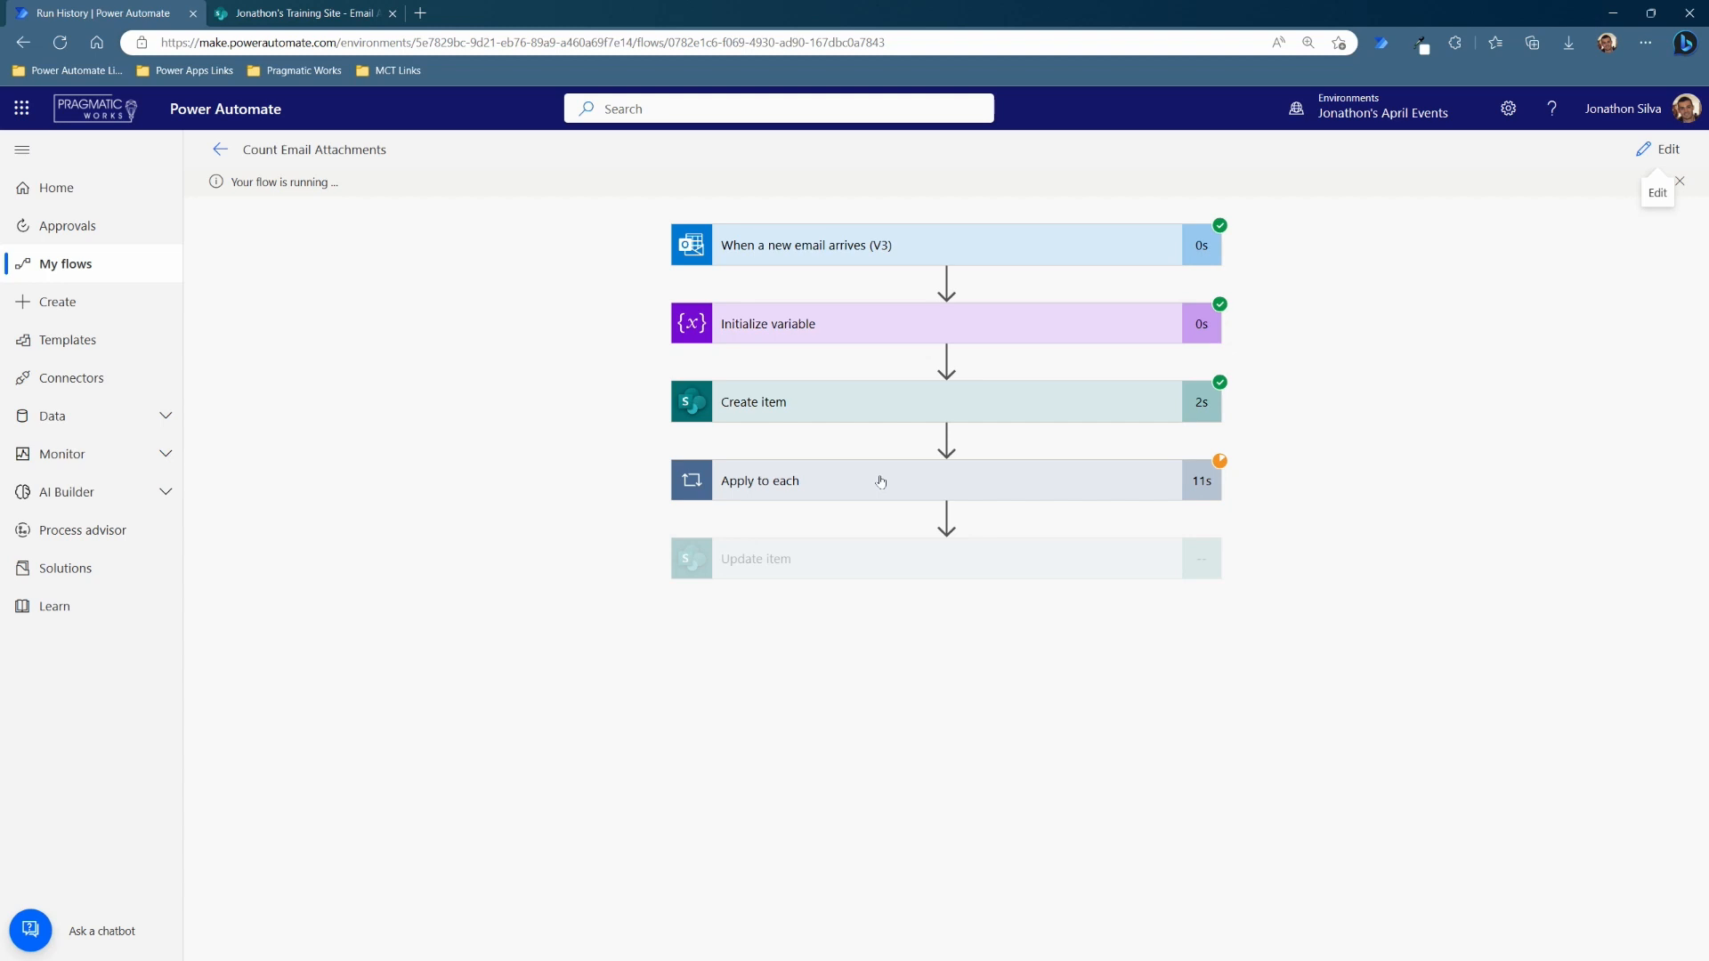
pyautogui.moveTo(853, 564)
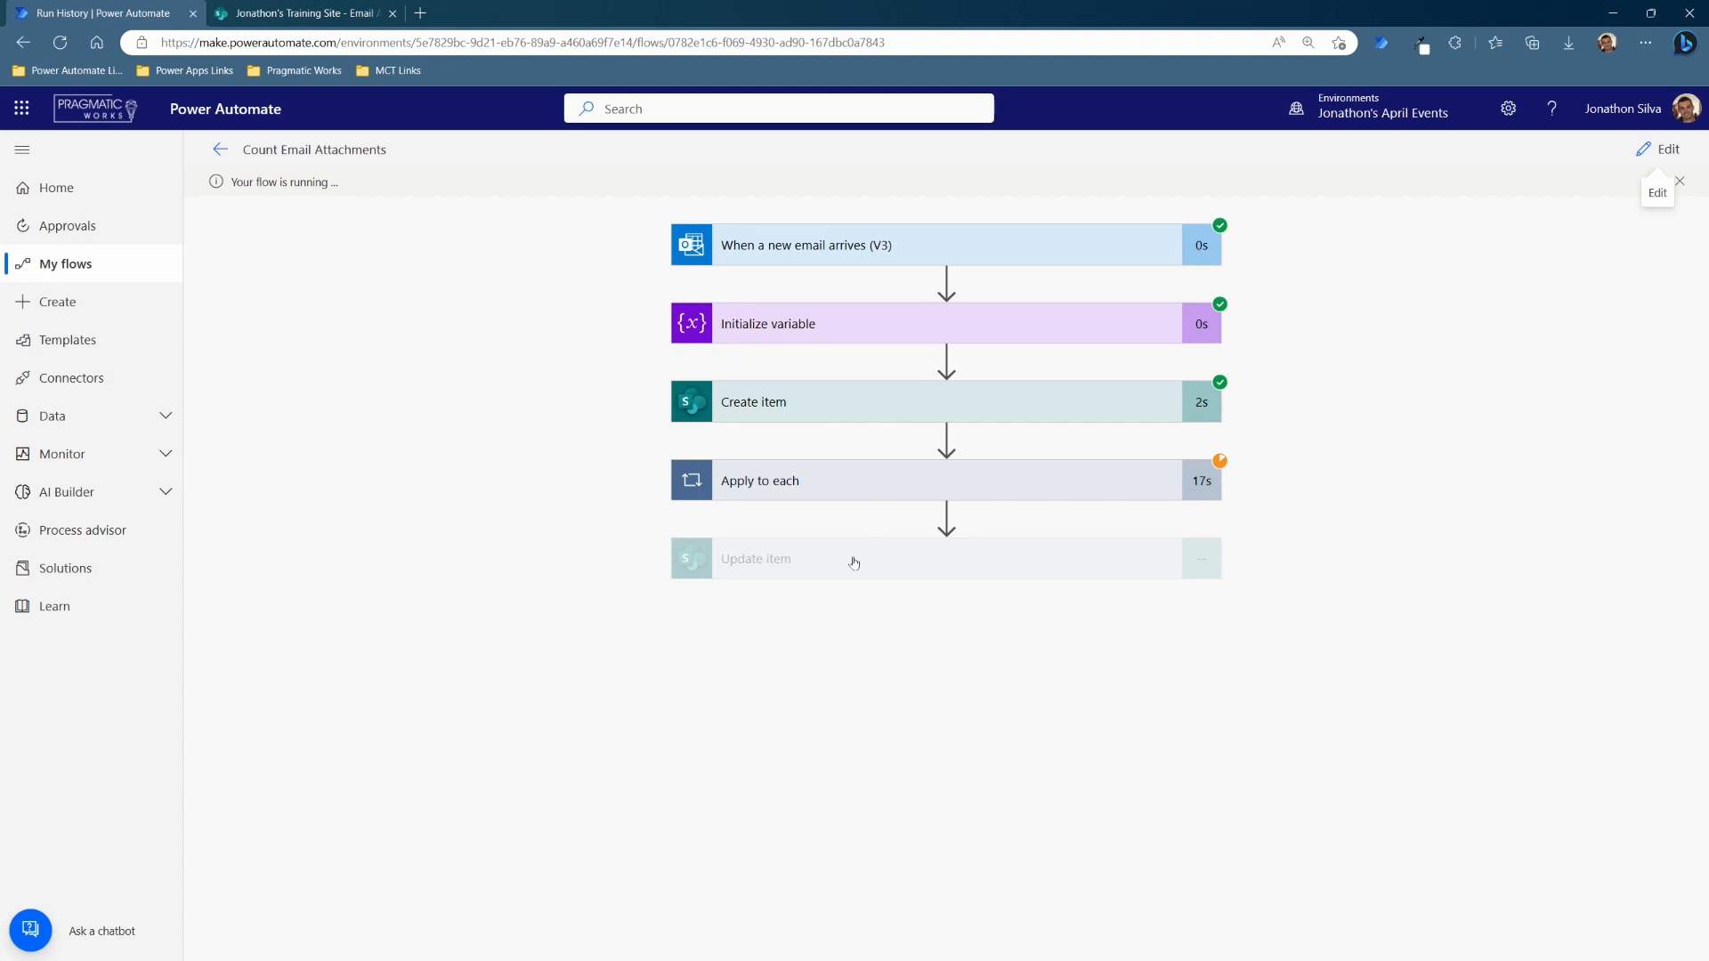
pyautogui.moveTo(861, 563)
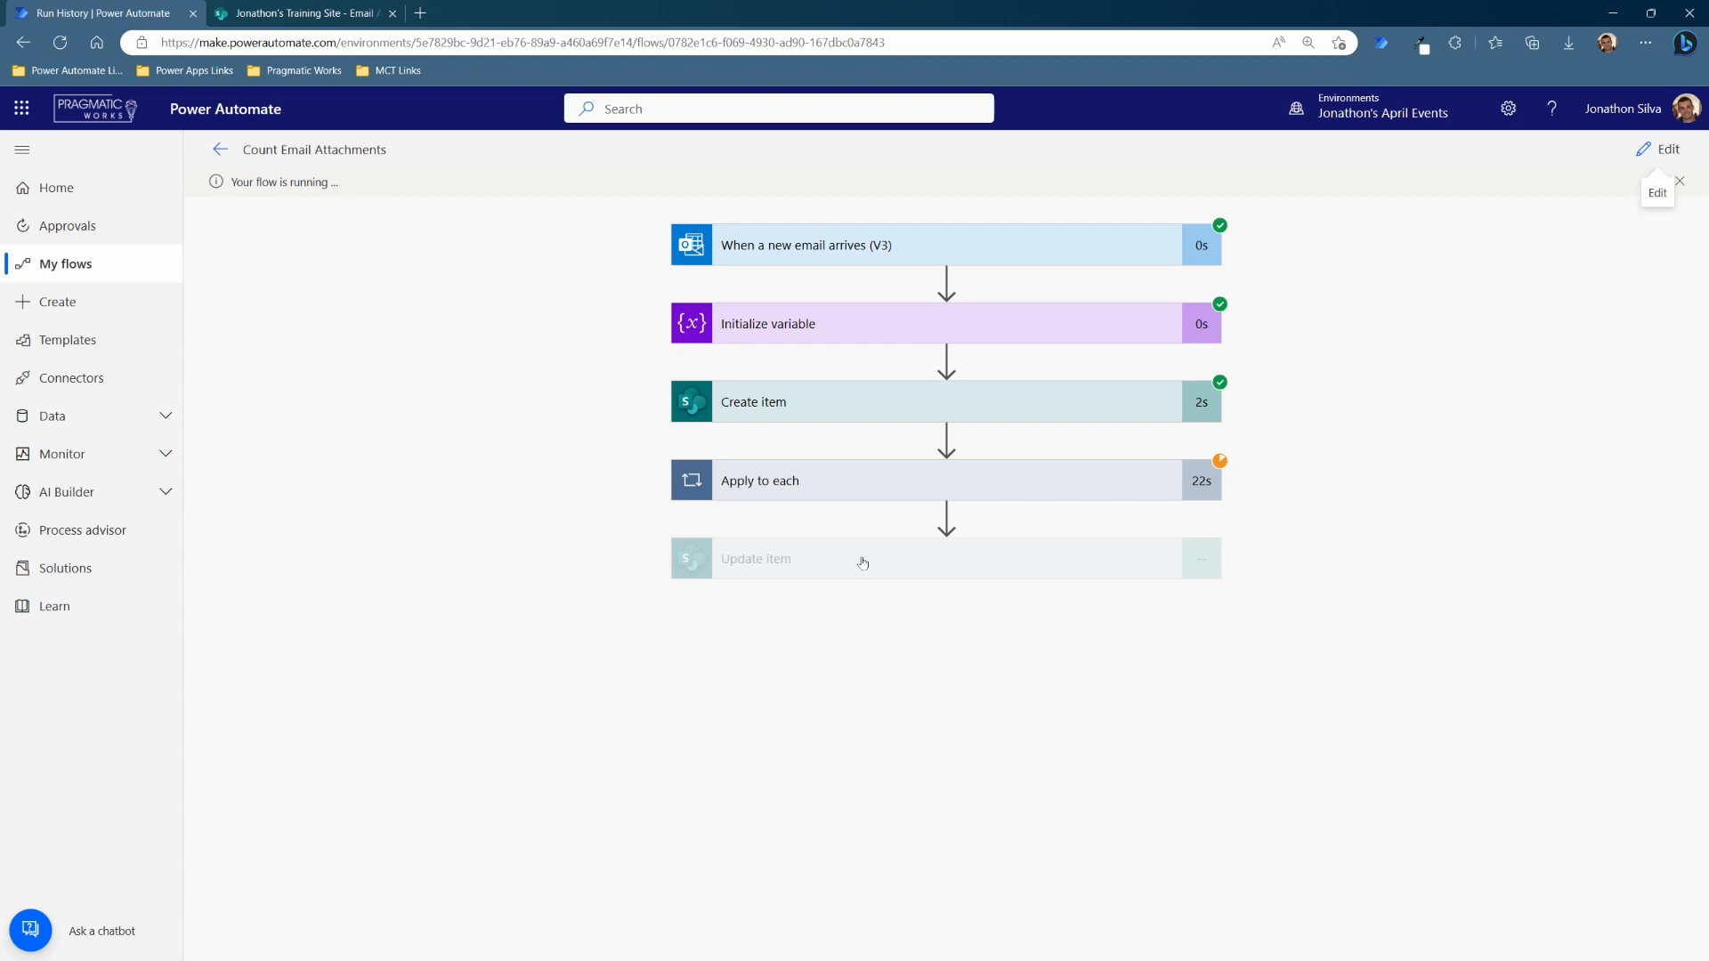
pyautogui.moveTo(856, 559)
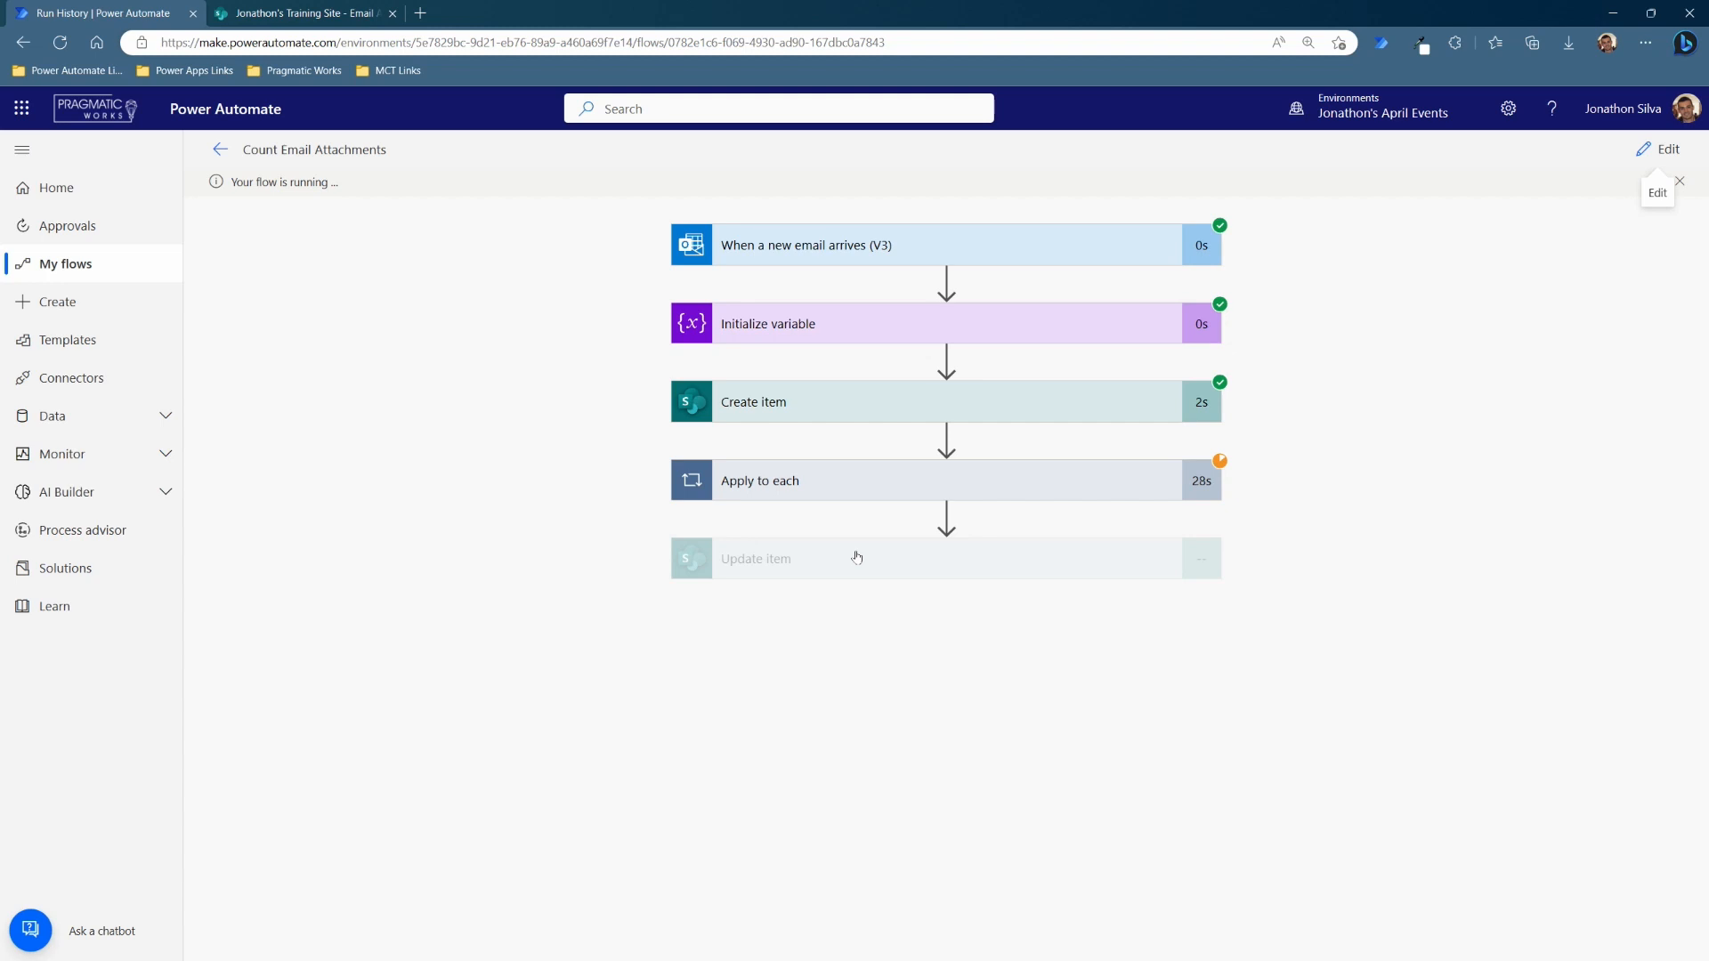
pyautogui.moveTo(509, 493)
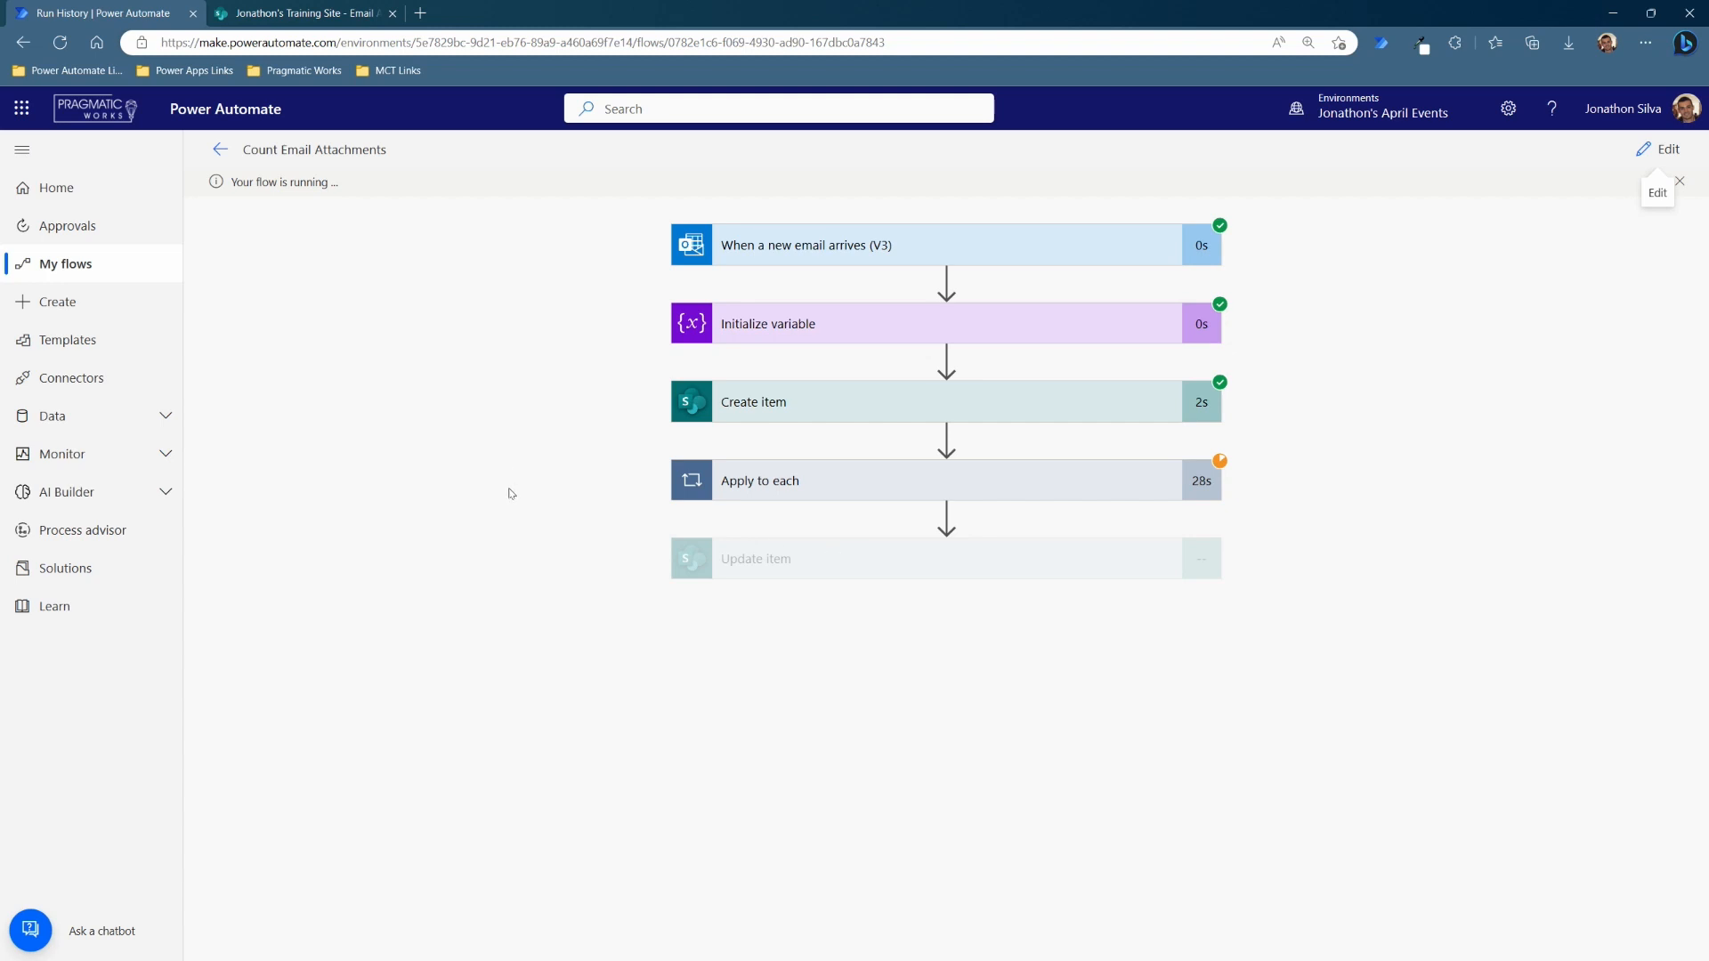
# - Expand the Apply to each run details, then switch to the SharePoint Email Attachments list
pyautogui.click(760, 481)
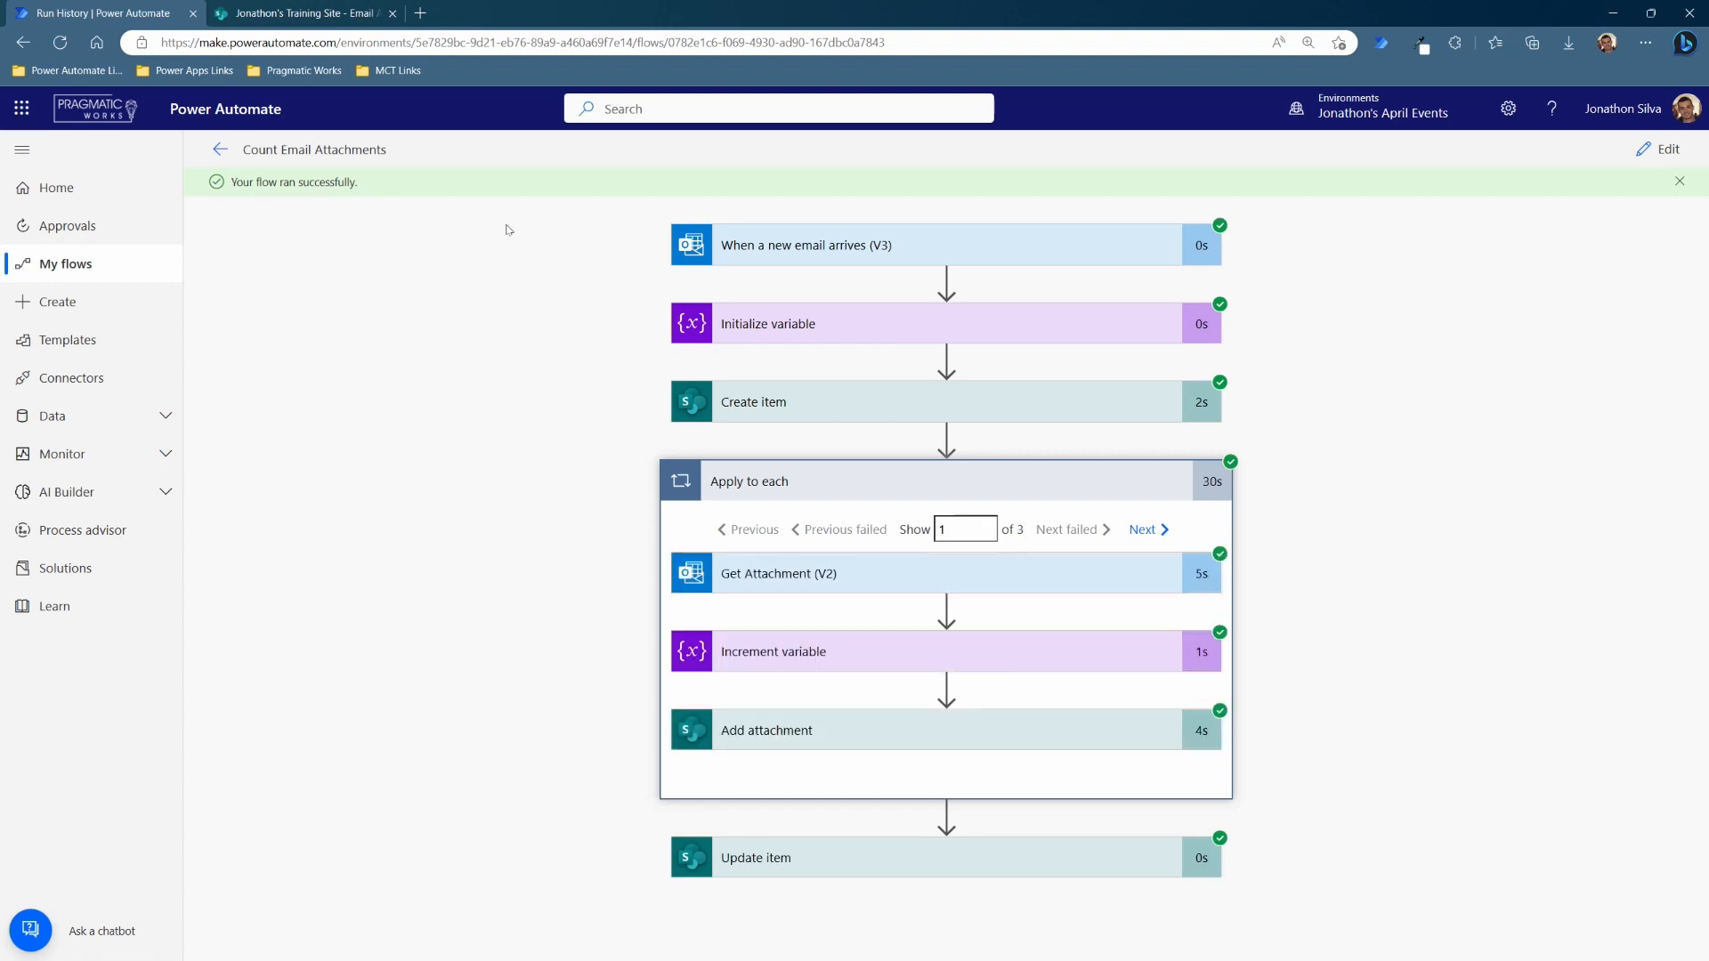
pyautogui.click(303, 13)
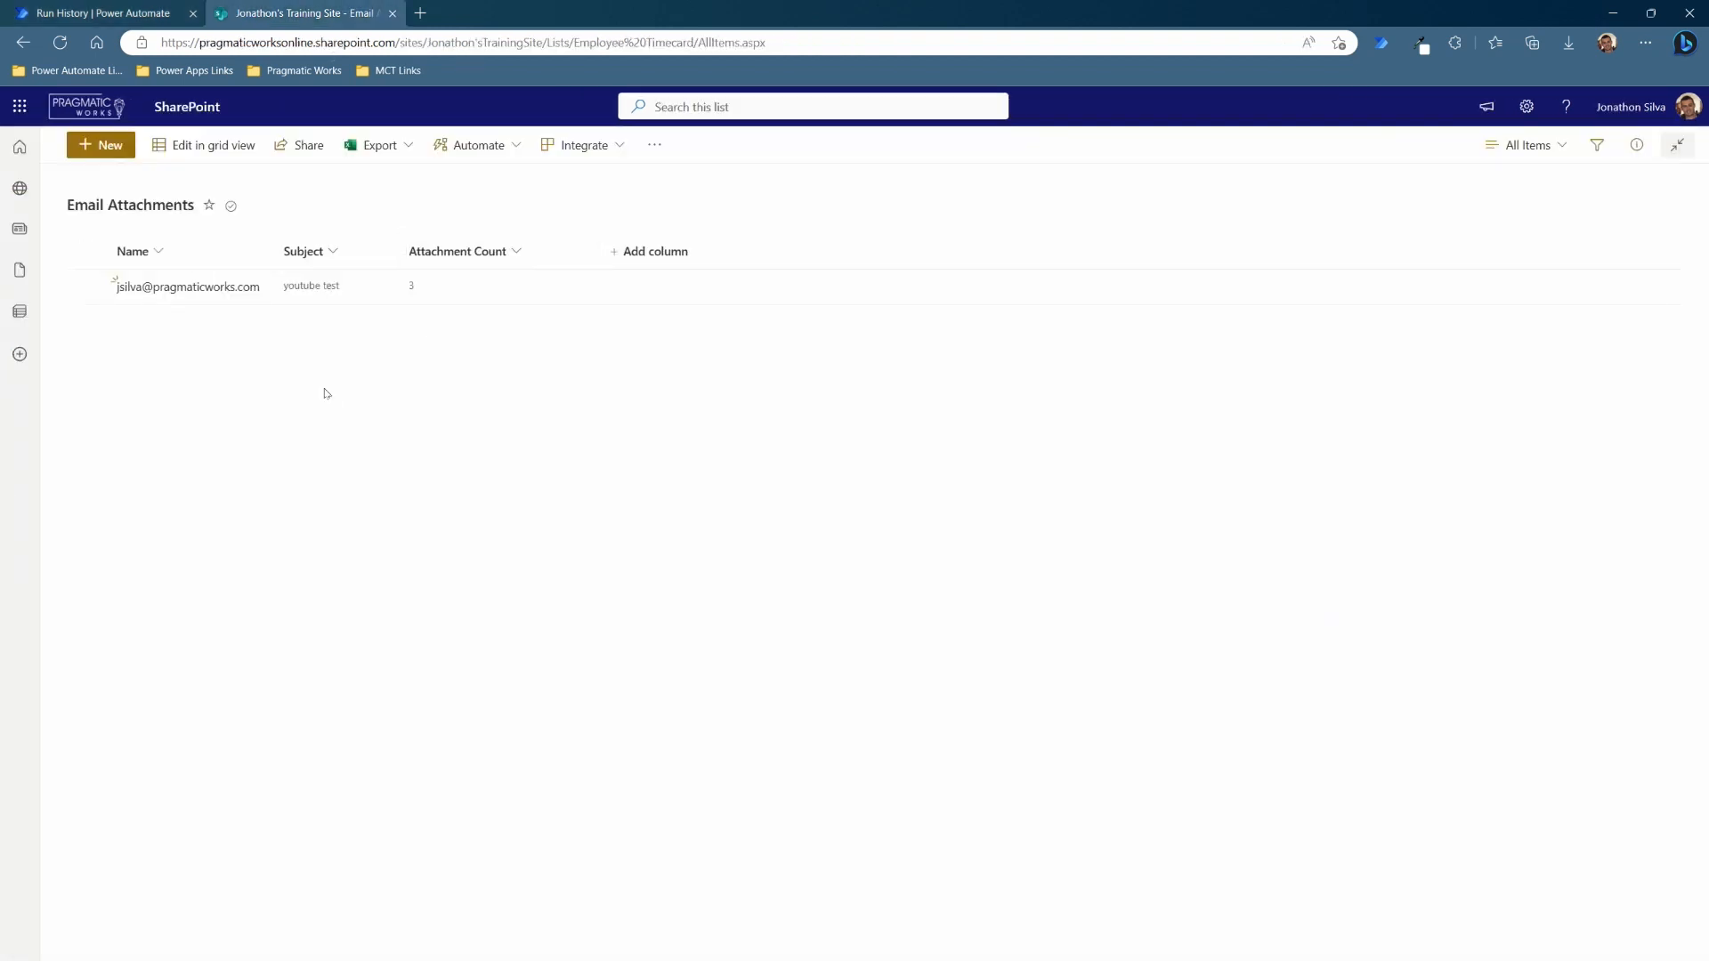
pyautogui.moveTo(356, 436)
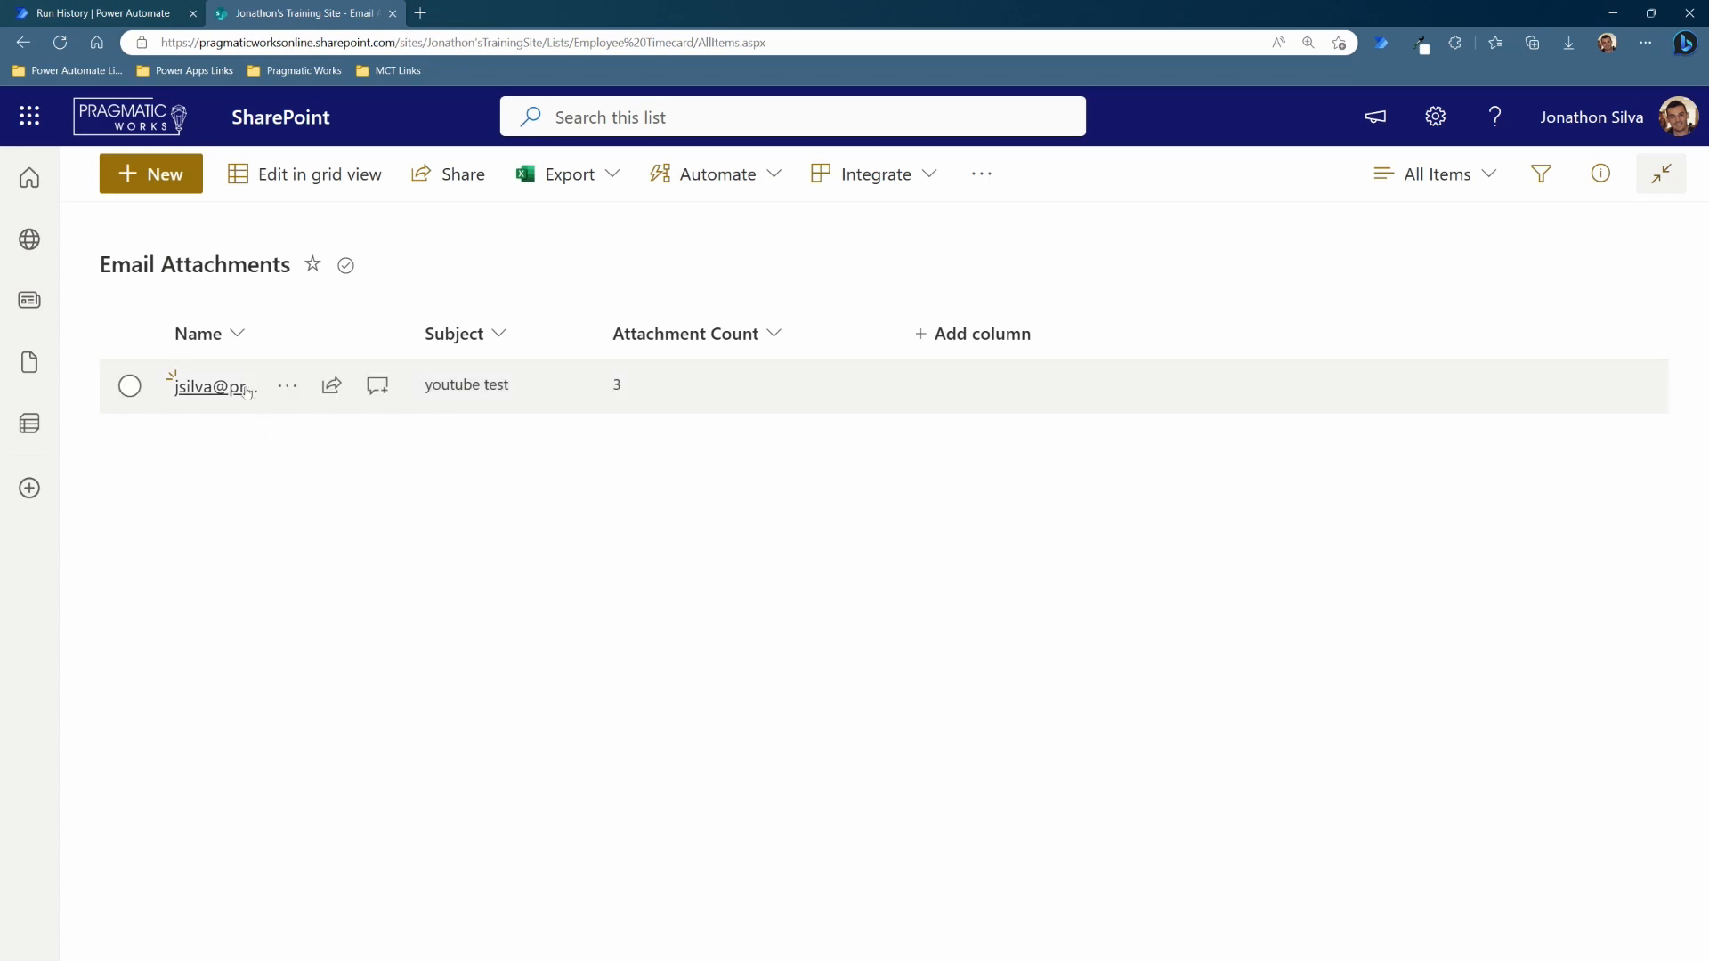
pyautogui.click(207, 386)
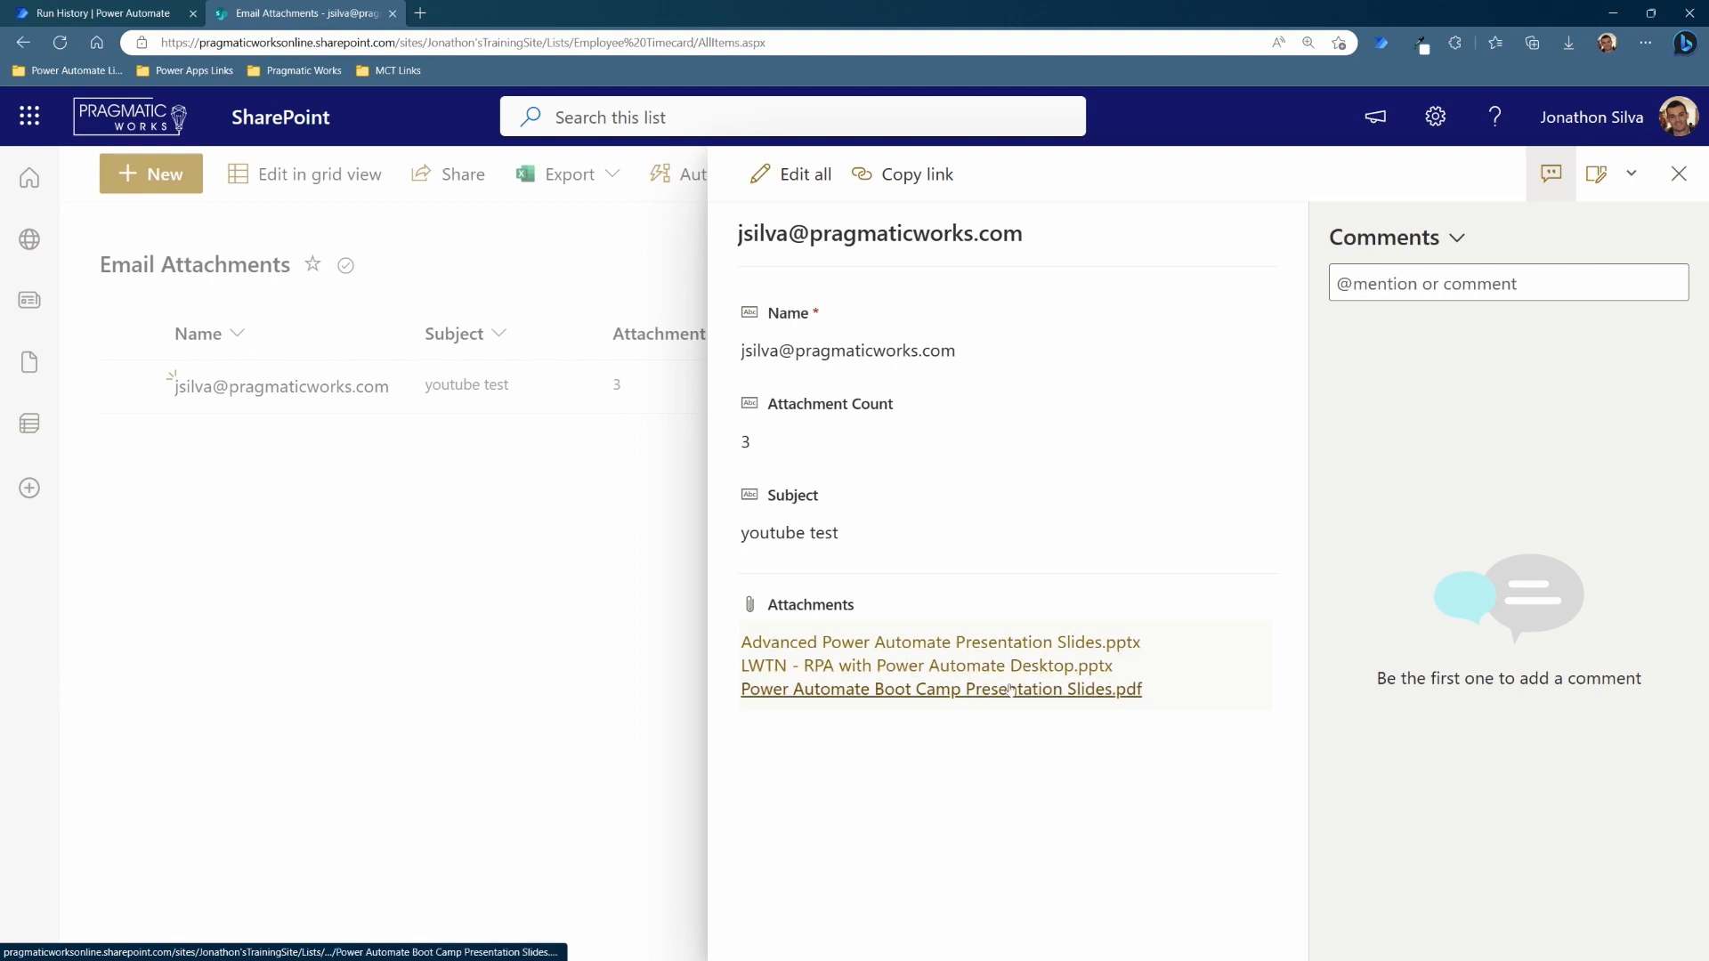
pyautogui.moveTo(909, 822)
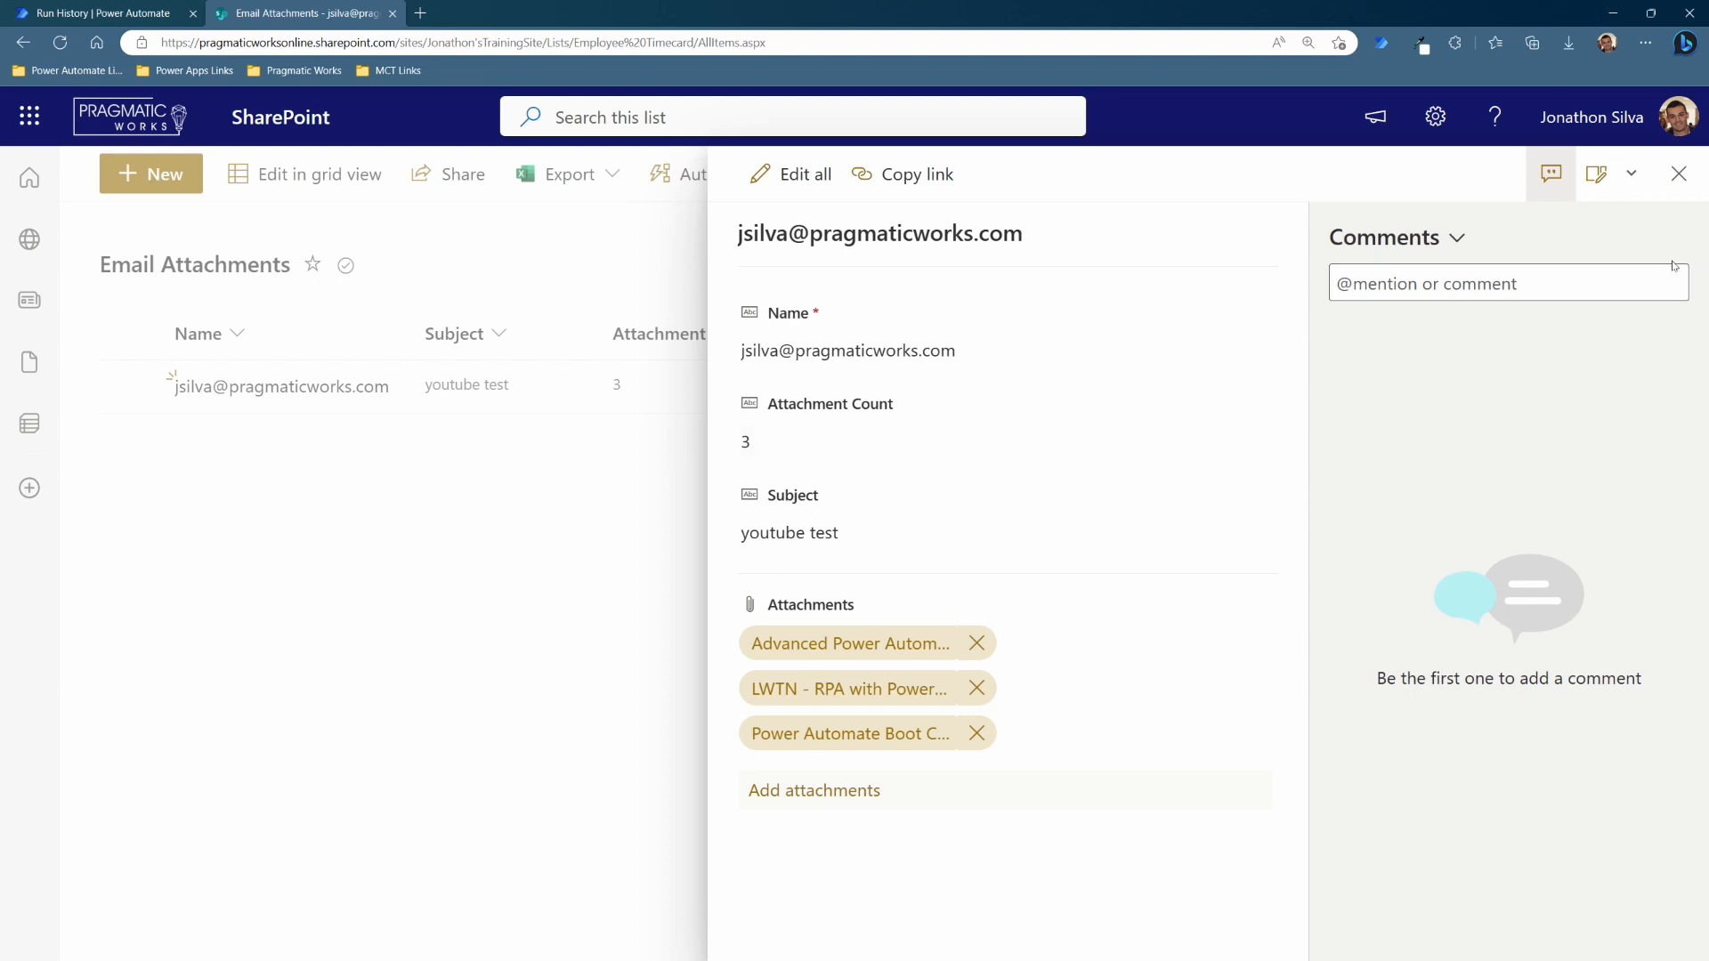
pyautogui.click(1679, 175)
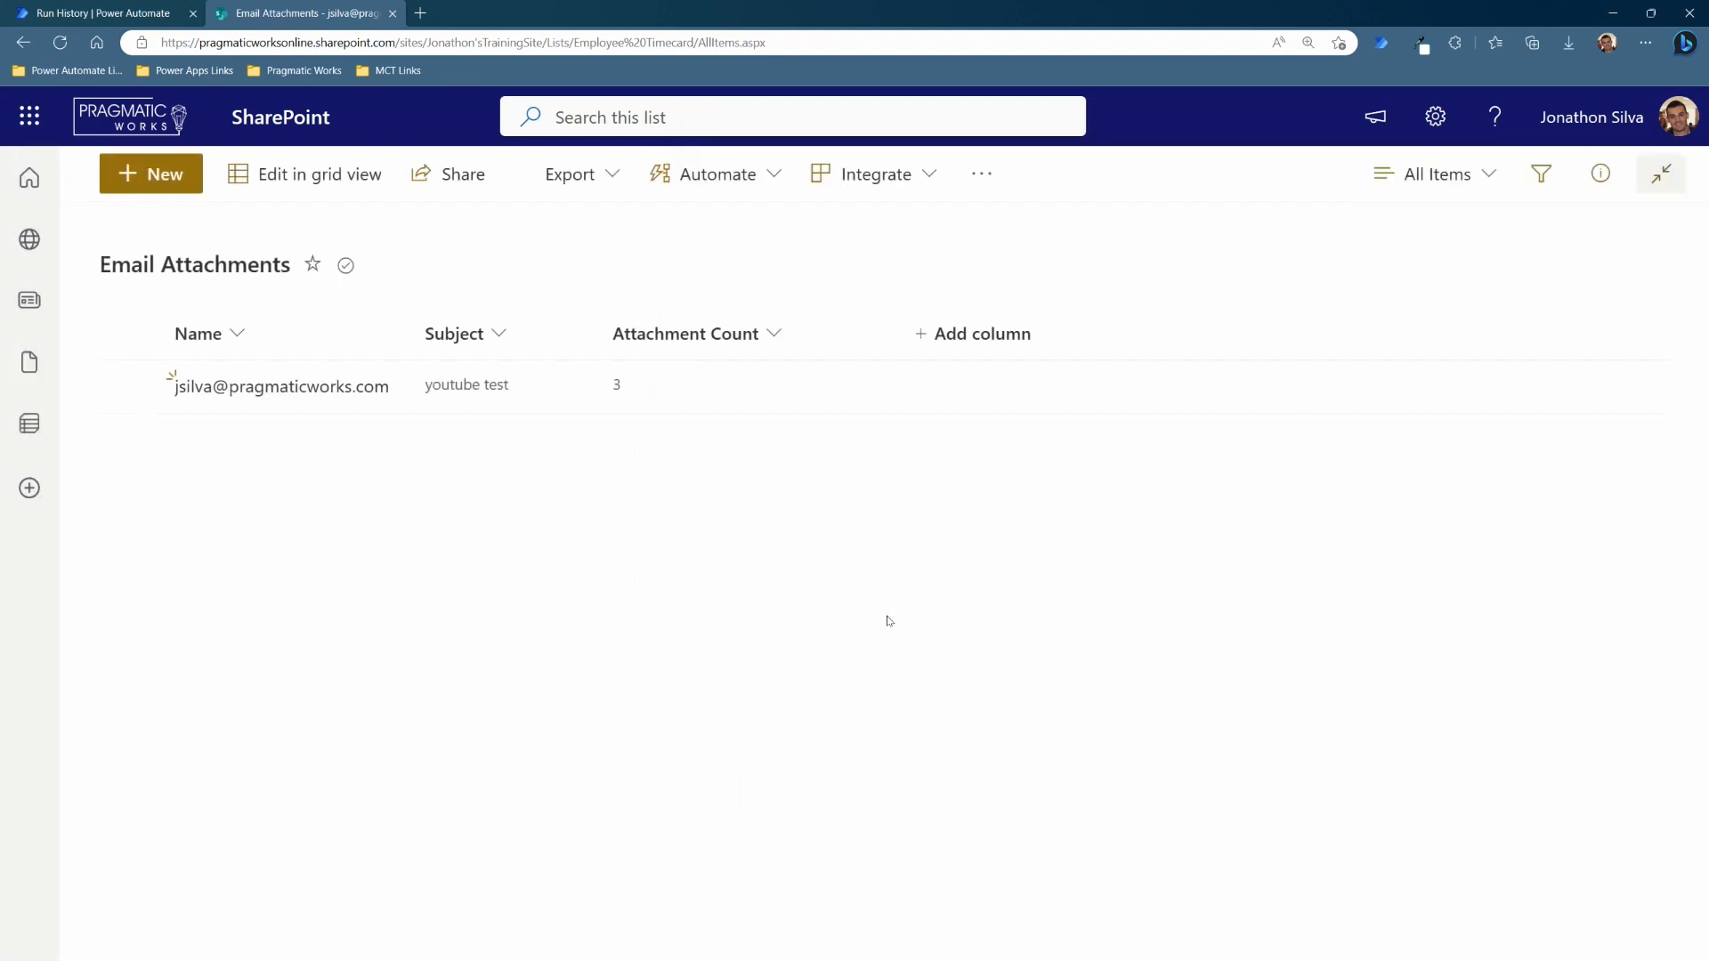